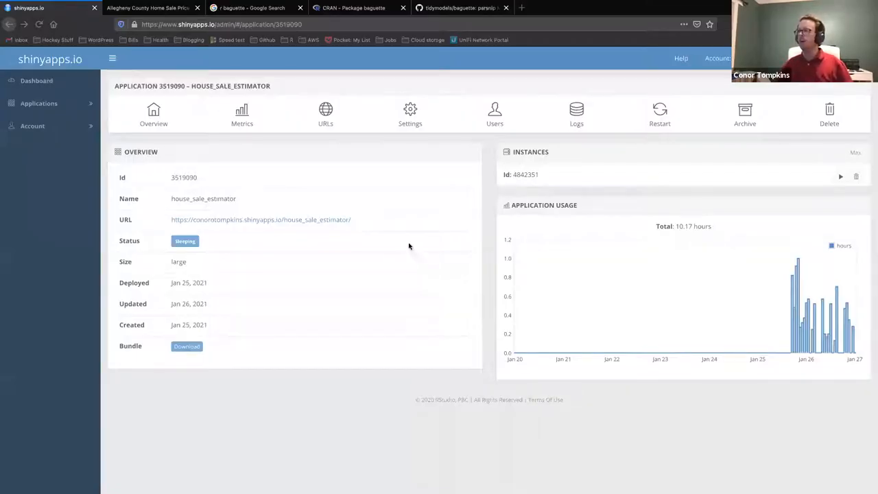
mouse_move(338, 265)
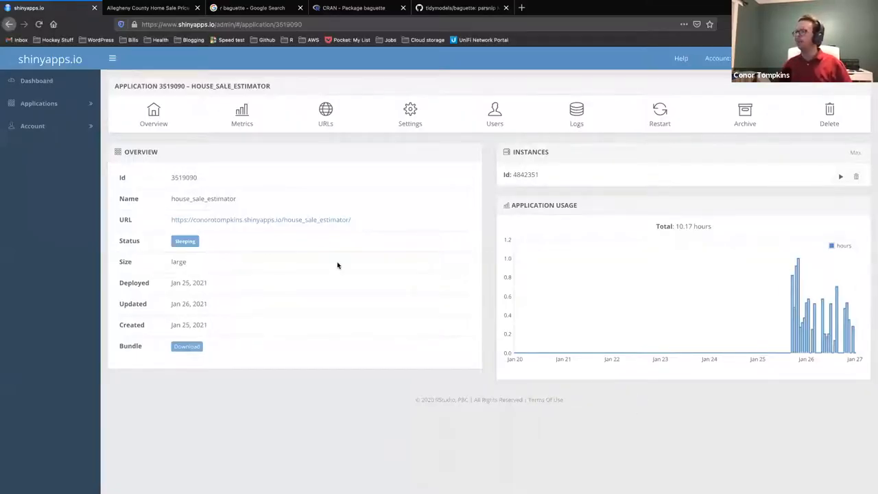
mouse_move(486, 206)
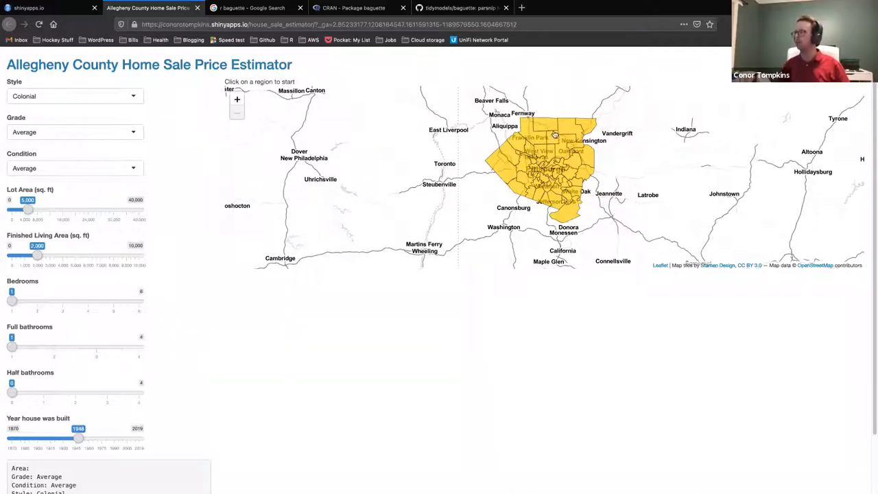
mouse_move(548, 177)
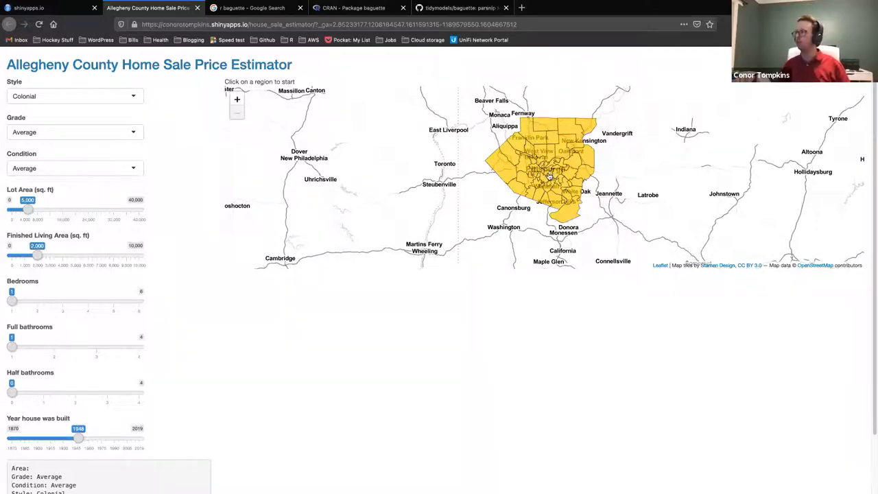
mouse_move(71, 286)
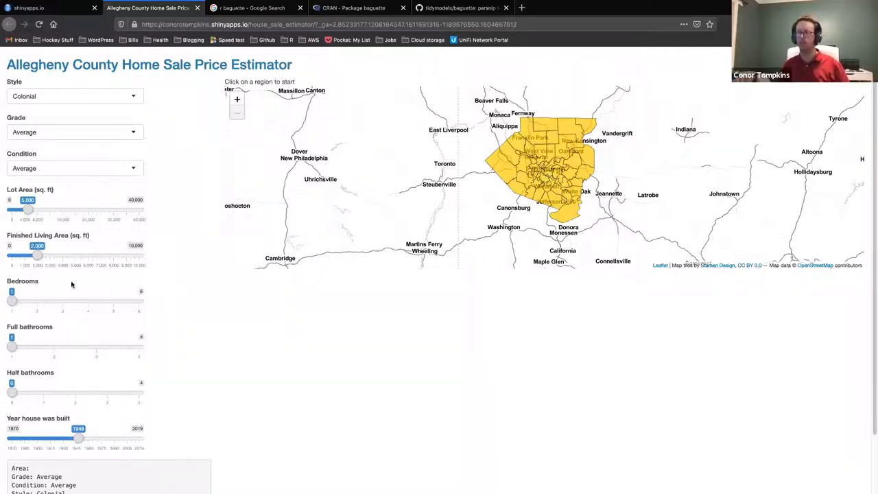
mouse_move(209, 236)
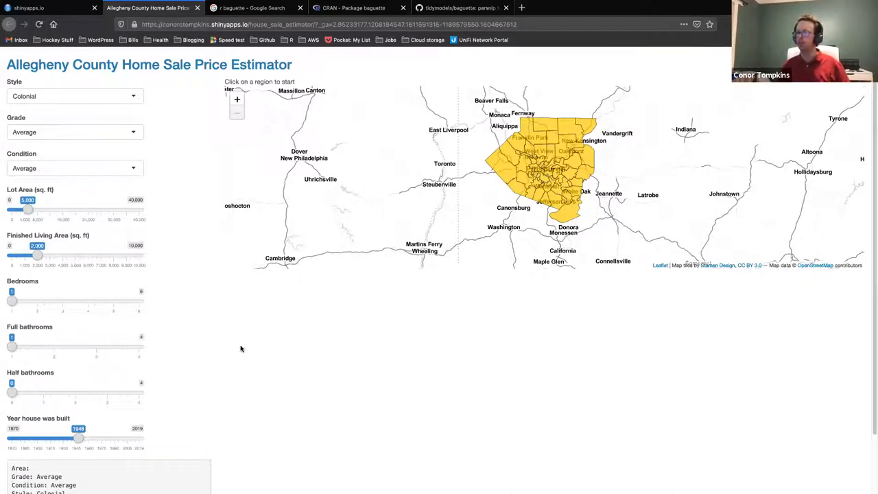
mouse_move(555, 339)
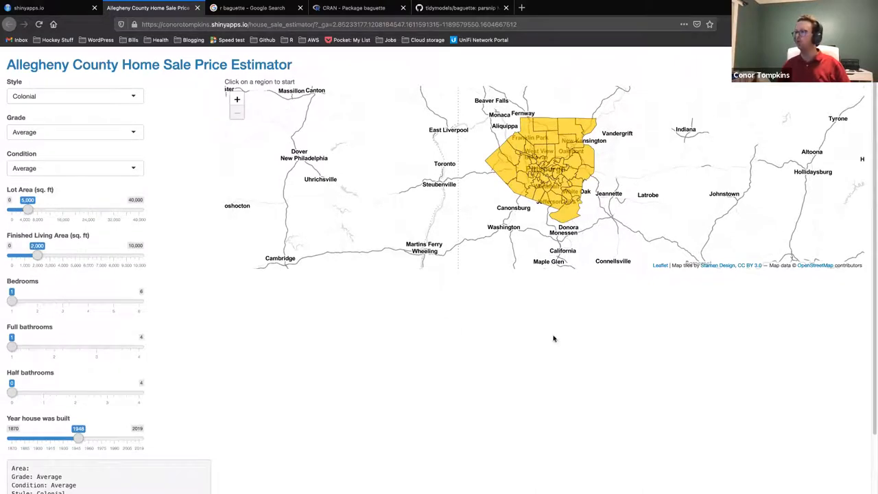
mouse_move(623, 135)
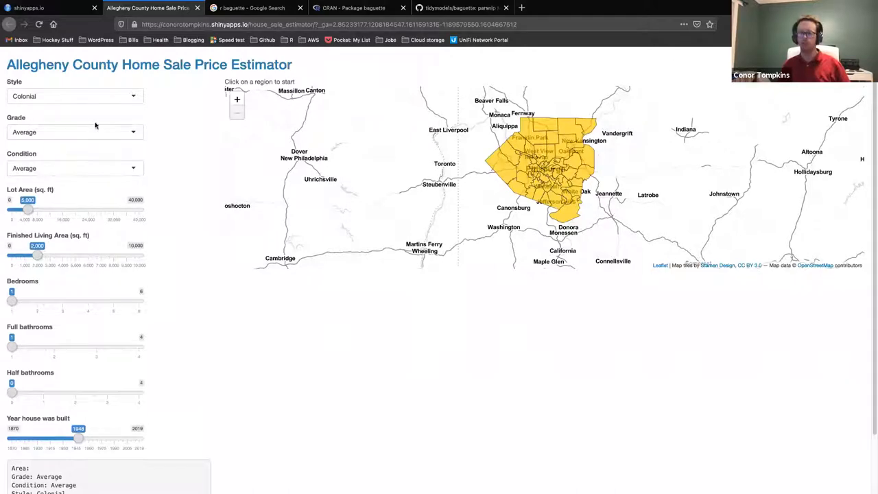
- Select Mt. Lebanon, then Chartiers Valley on the map to show its 866 Colonial sales and predicted price
scroll("down", 3)
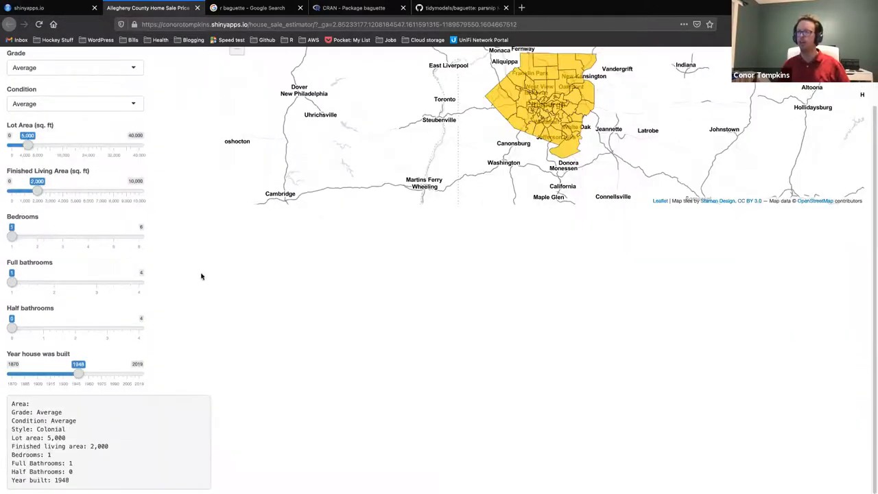
mouse_move(81, 136)
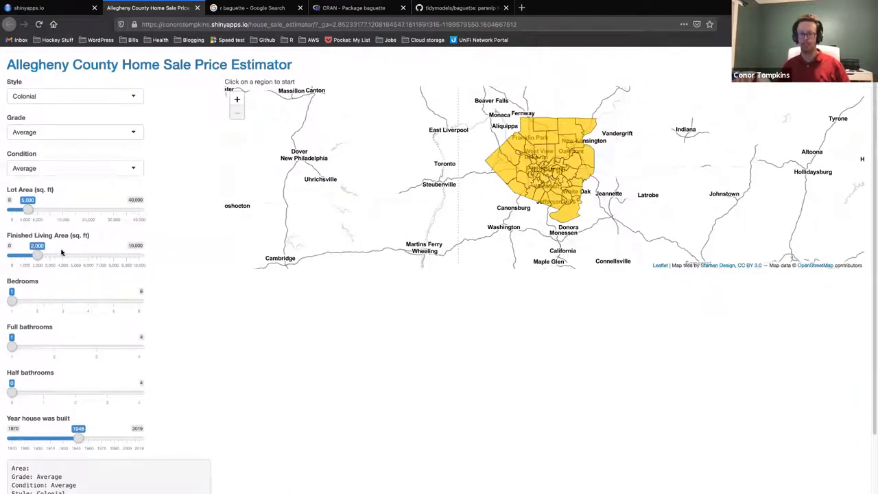
mouse_move(66, 253)
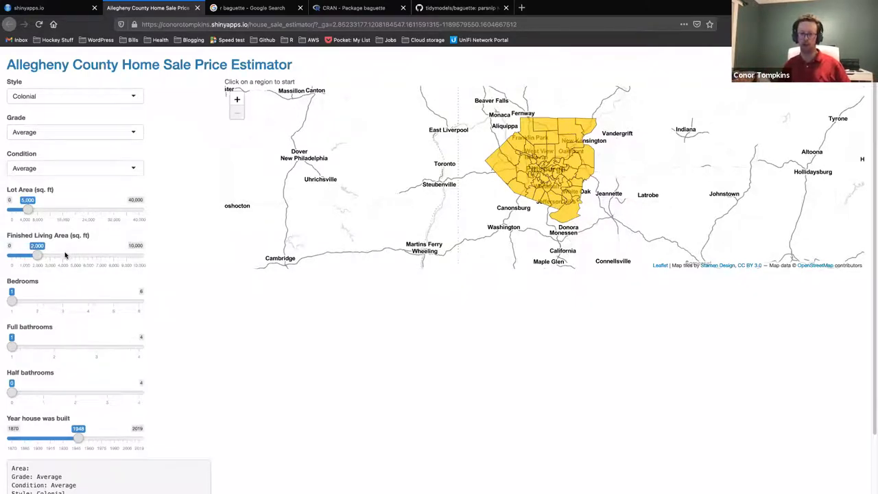
mouse_move(275, 311)
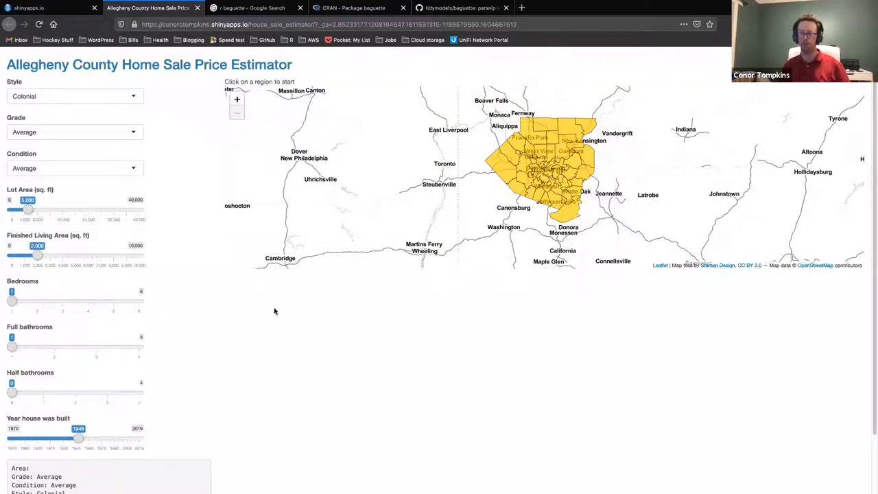
mouse_move(266, 307)
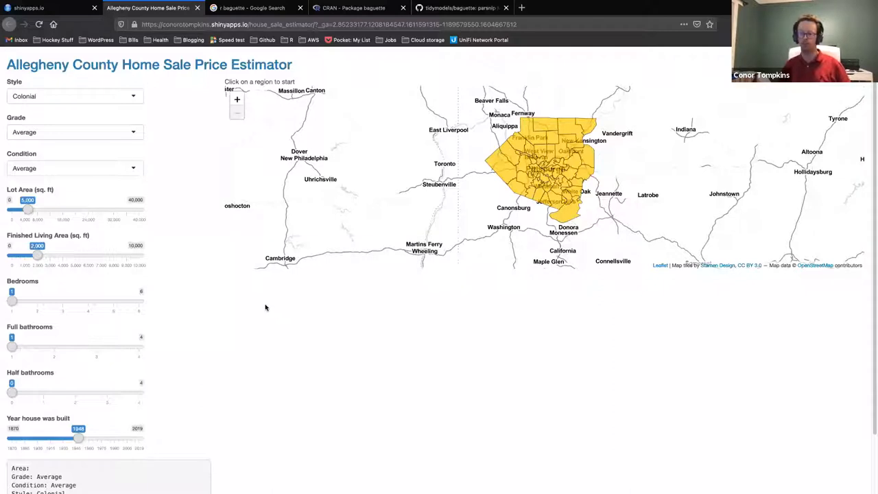
mouse_move(250, 311)
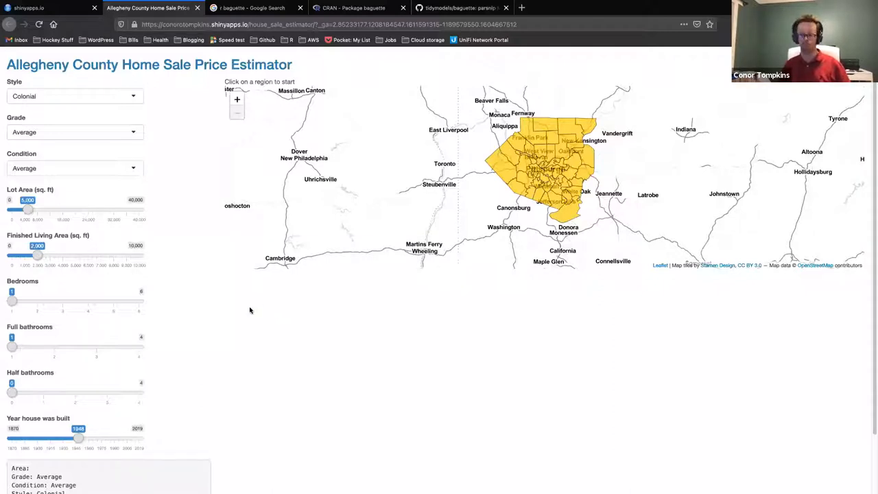
mouse_move(499, 170)
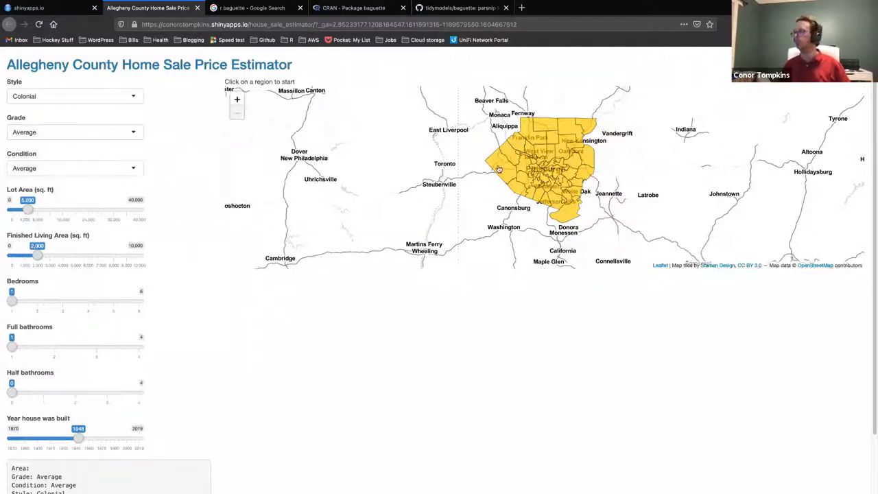
mouse_move(535, 189)
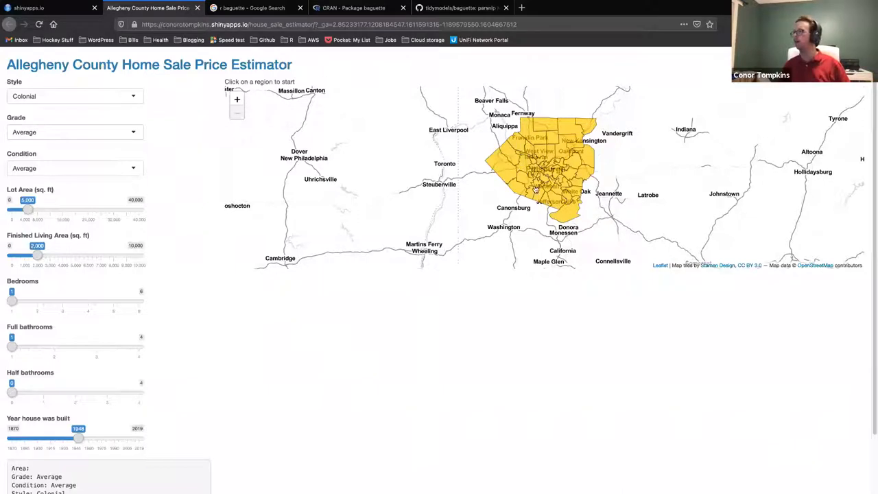
left_click(535, 183)
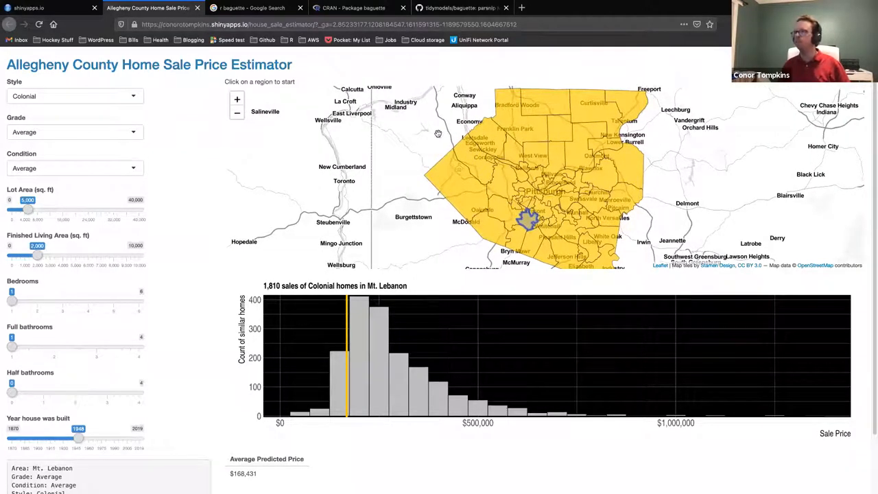
mouse_move(224, 242)
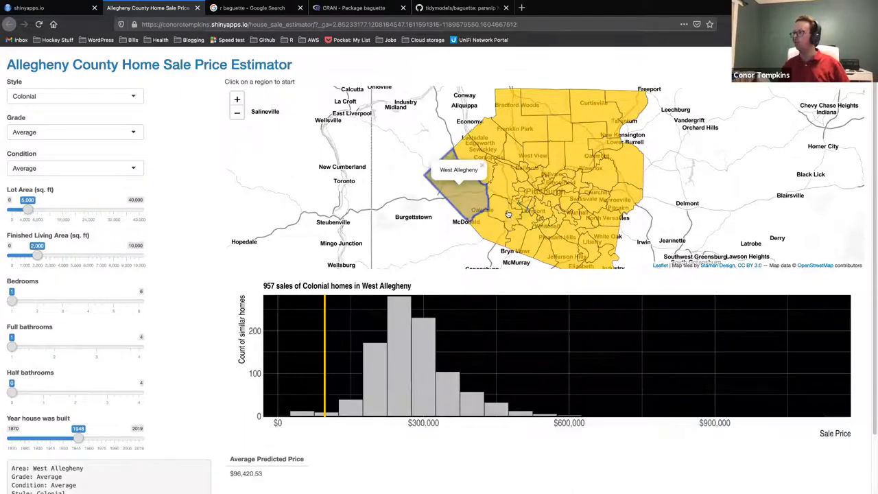
left_click(508, 213)
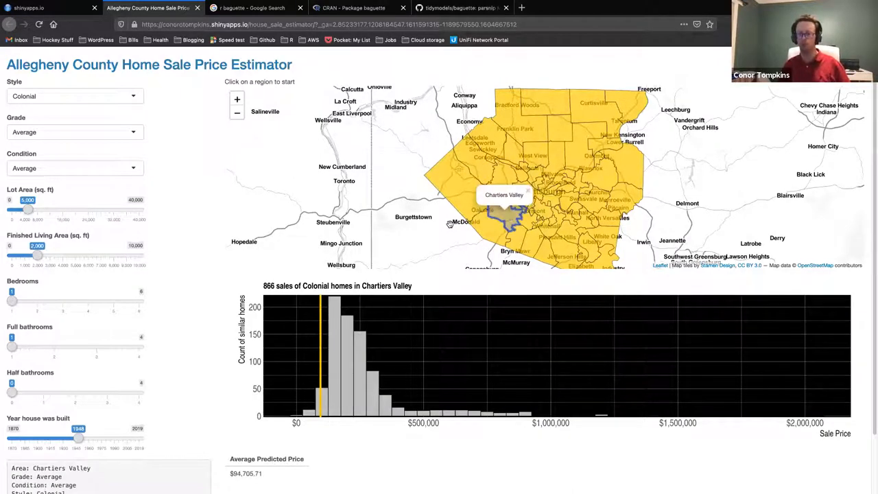
mouse_move(401, 206)
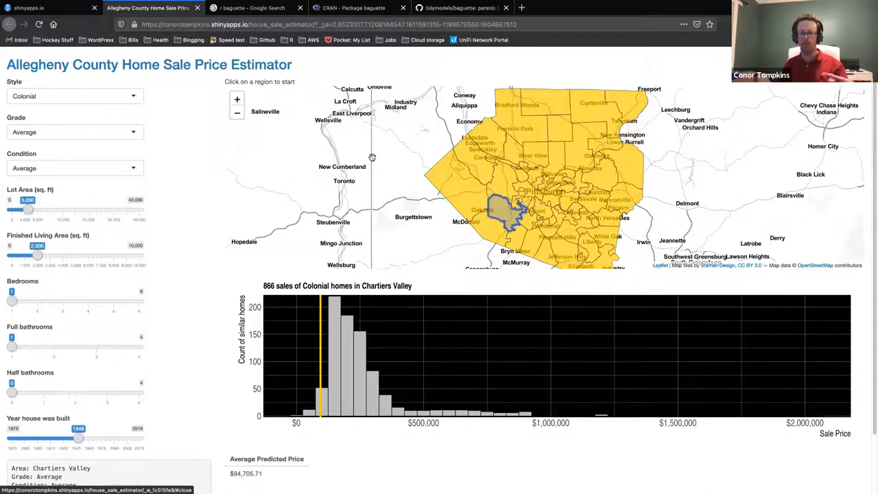
mouse_move(453, 195)
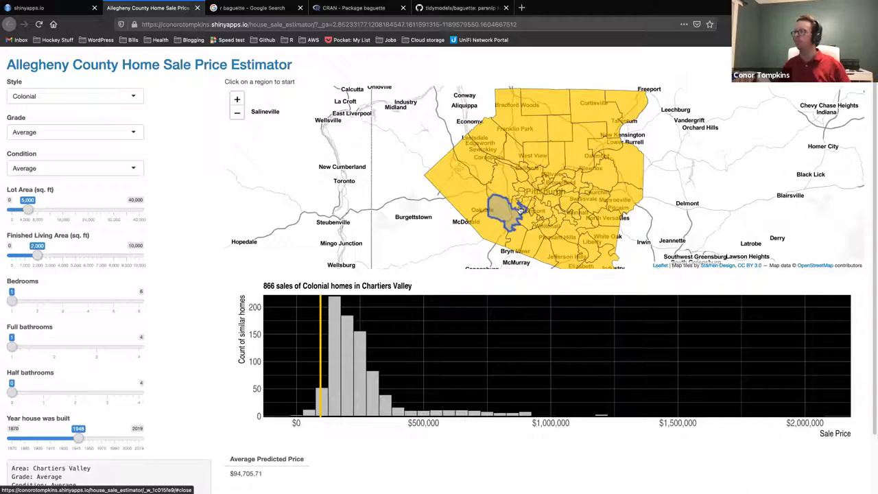
mouse_move(502, 188)
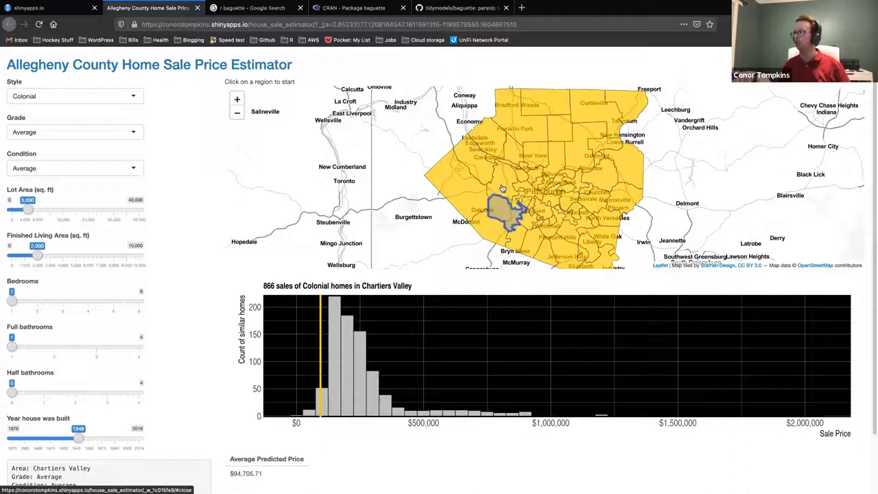
mouse_move(496, 189)
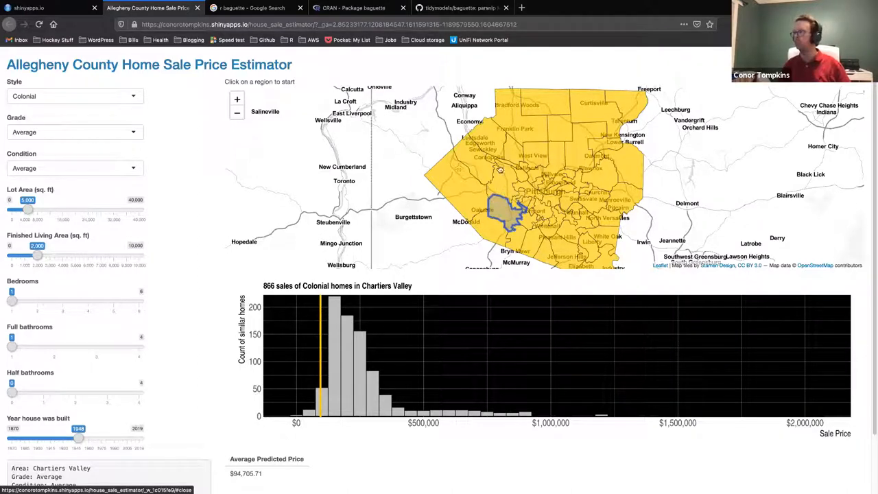
mouse_move(107, 137)
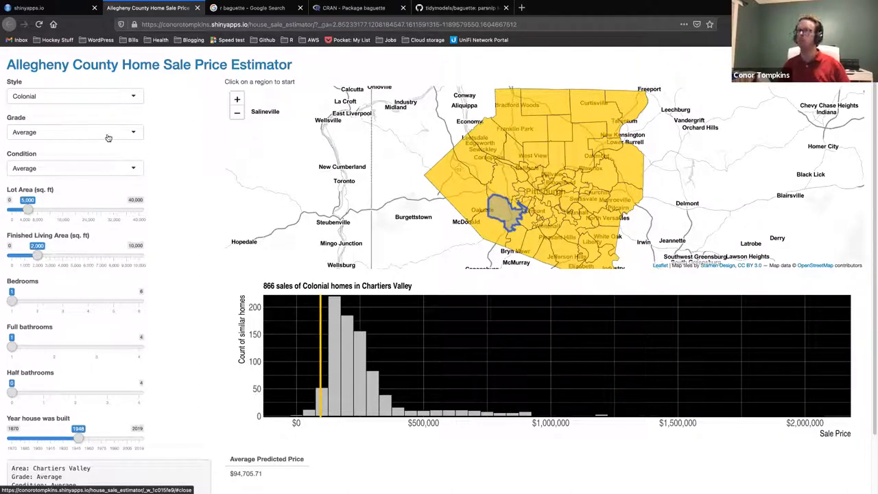
mouse_move(53, 133)
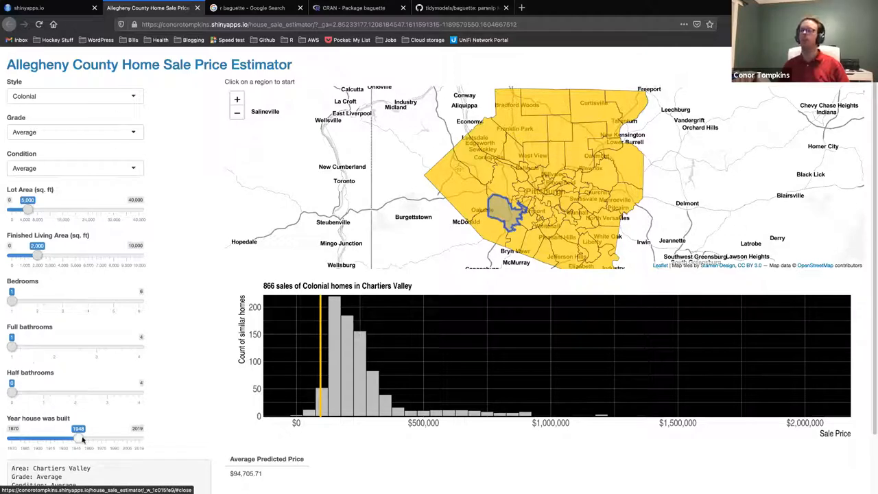
mouse_move(168, 328)
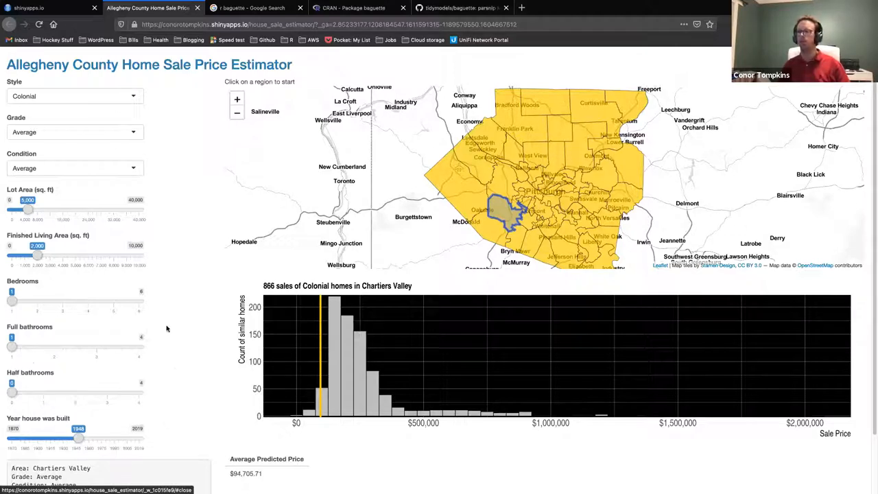
mouse_move(6, 205)
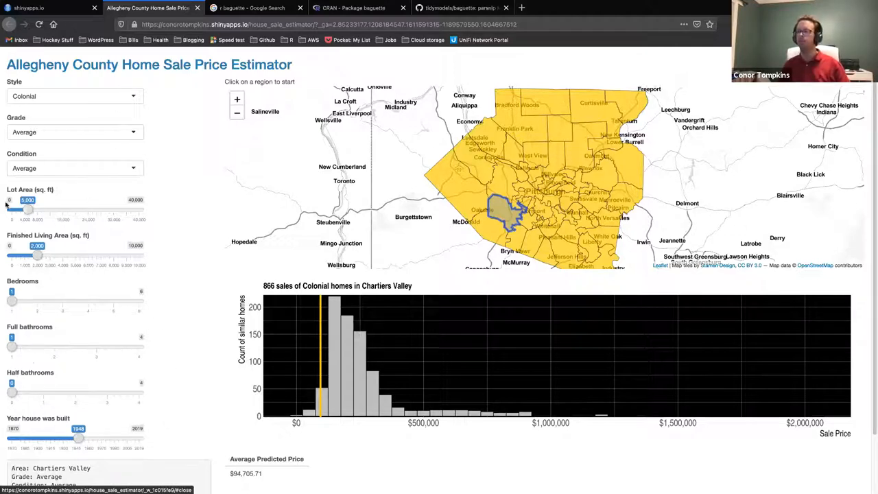
mouse_move(129, 146)
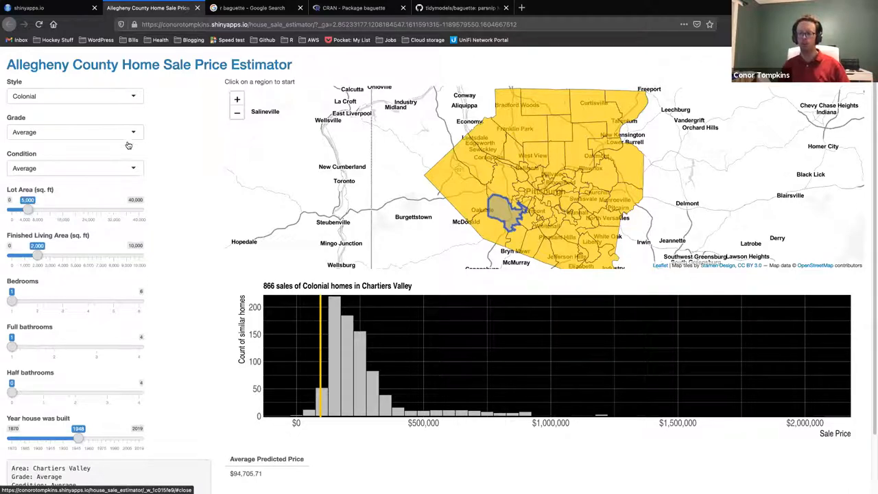
mouse_move(126, 150)
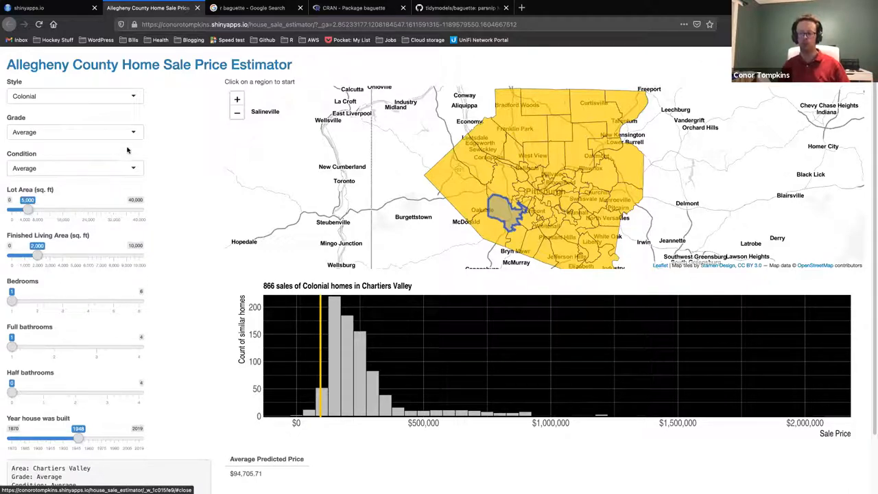
mouse_move(129, 152)
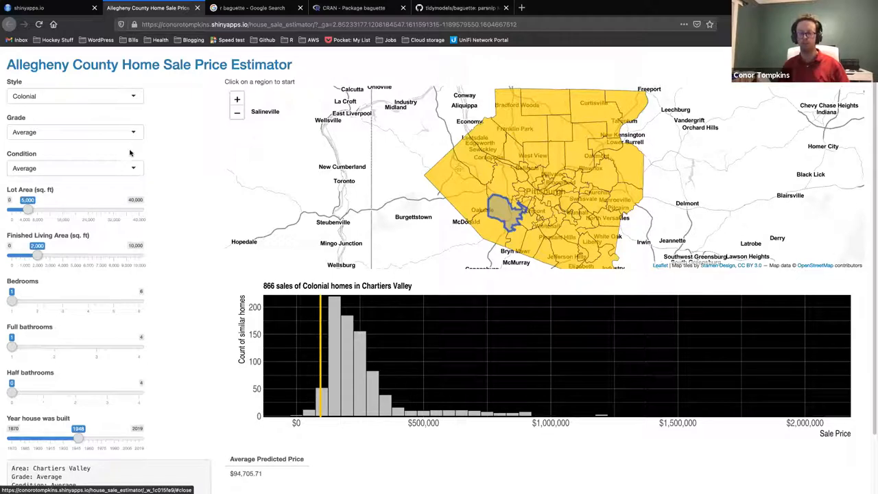
mouse_move(115, 140)
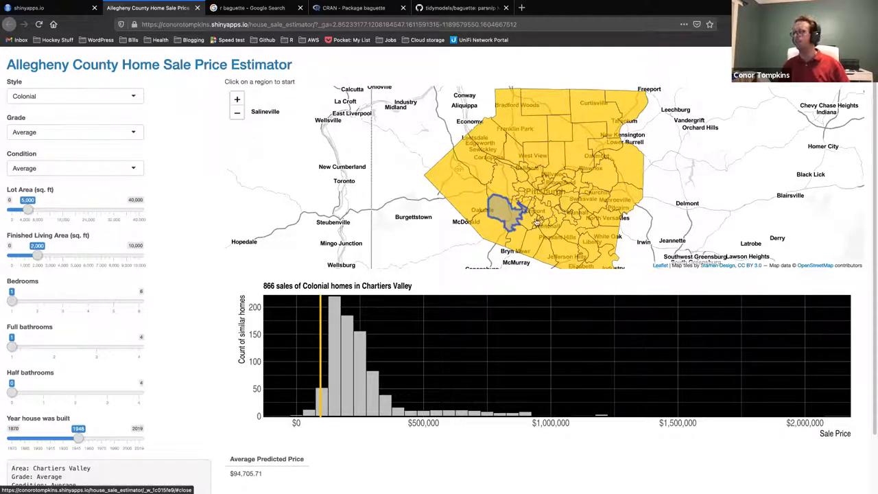
- Choose Mt. Lebanon as the region with Grade and Condition both set to Very Good
left_click(527, 219)
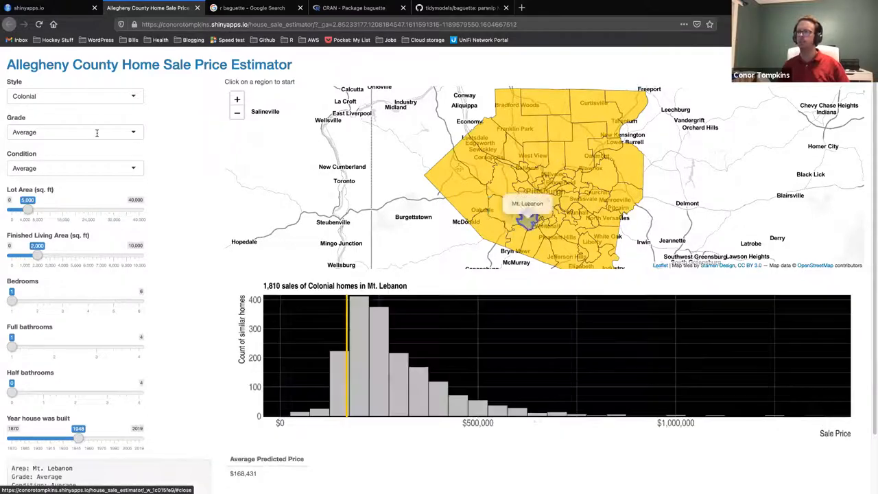
left_click(74, 132)
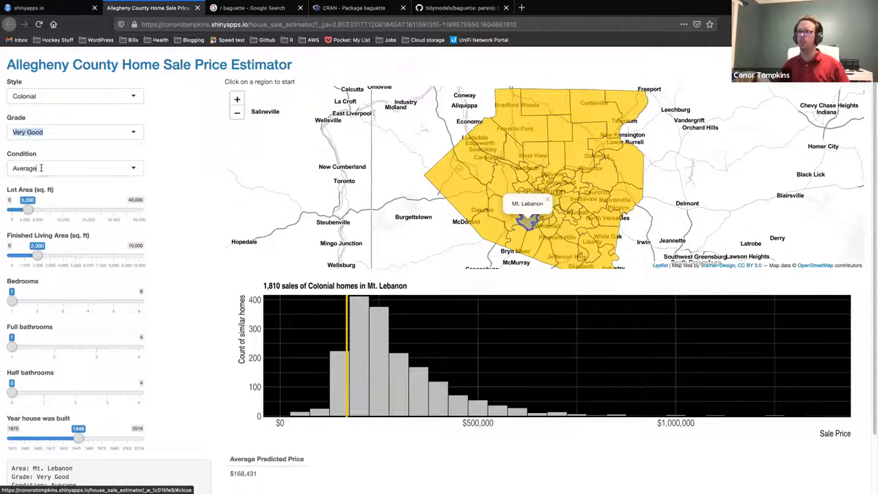
left_click(74, 167)
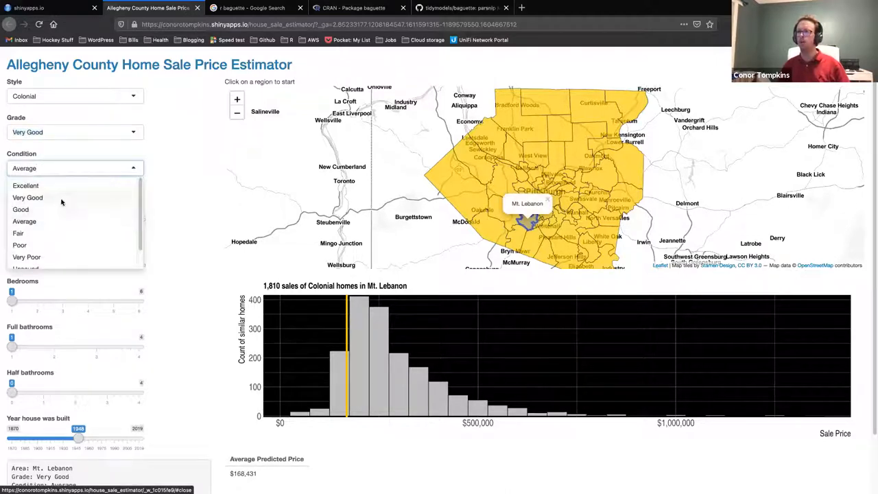
left_click(27, 197)
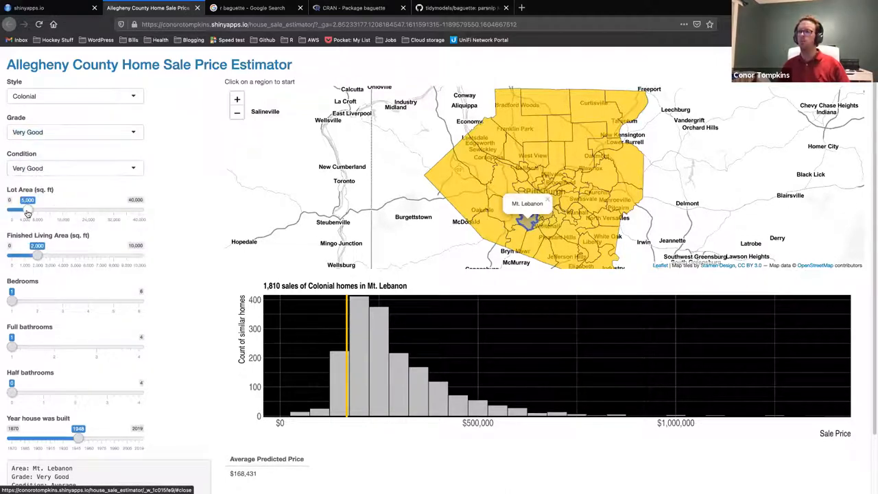
- Set lot area ~7,000 sq ft, living area ~2,000 sq ft, 3 bedrooms and 2 full baths for a $518,128 estimate
left_click_drag(29, 210, 43, 210)
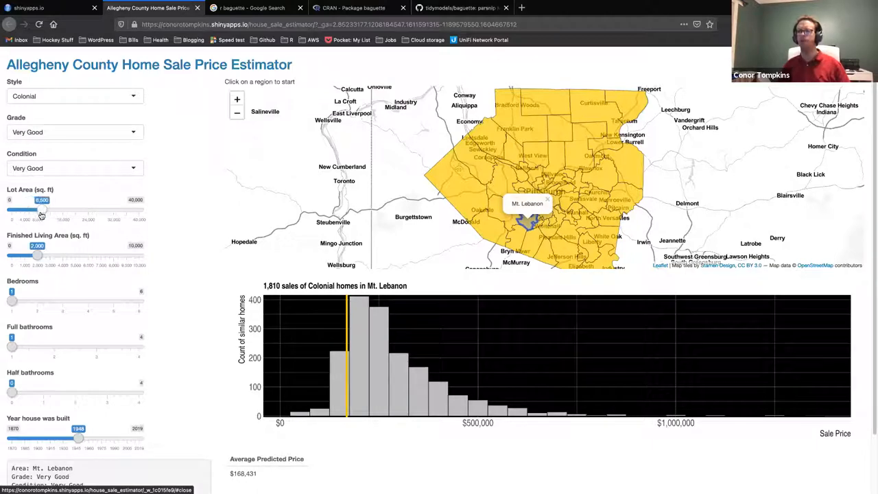
left_click_drag(39, 209, 36, 209)
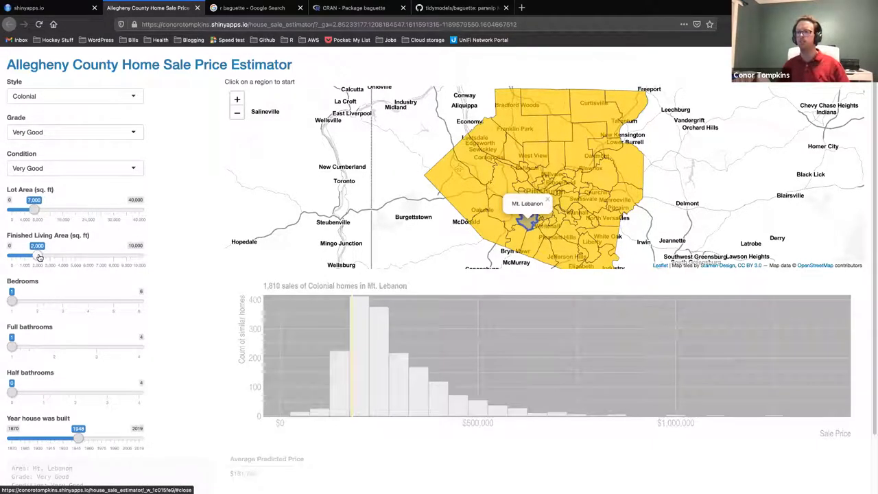
left_click_drag(11, 302, 63, 302)
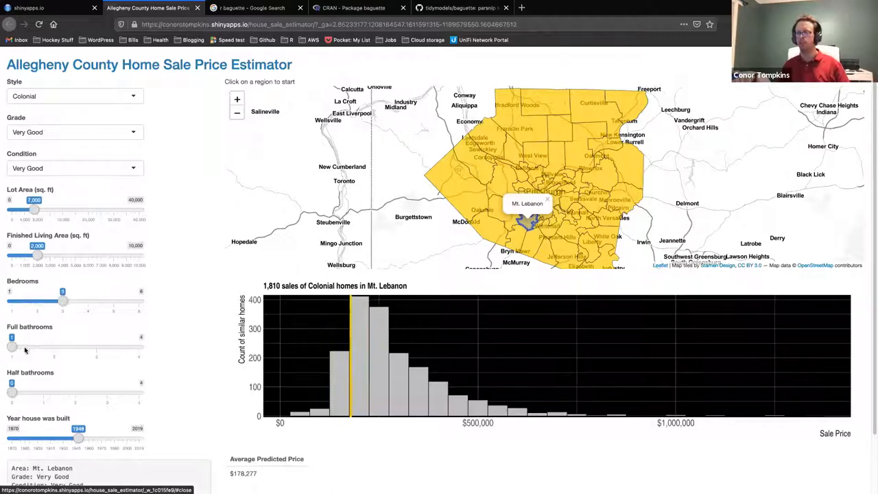
left_click_drag(11, 346, 54, 346)
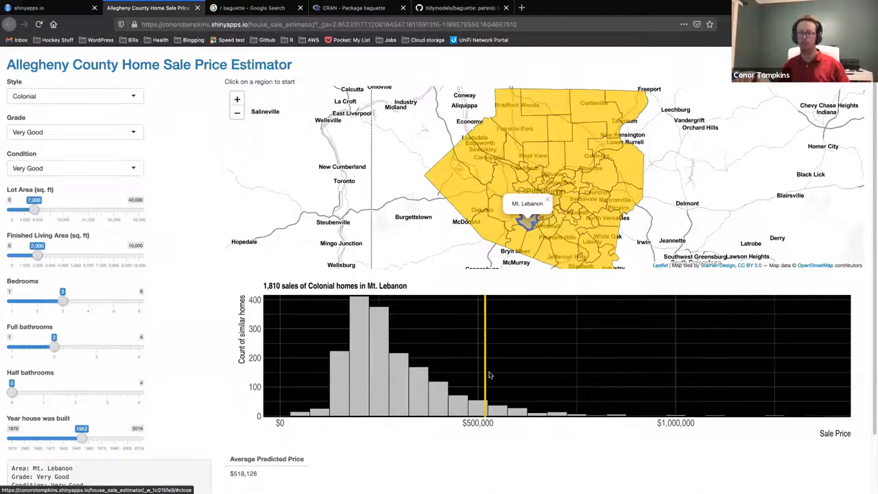
mouse_move(469, 357)
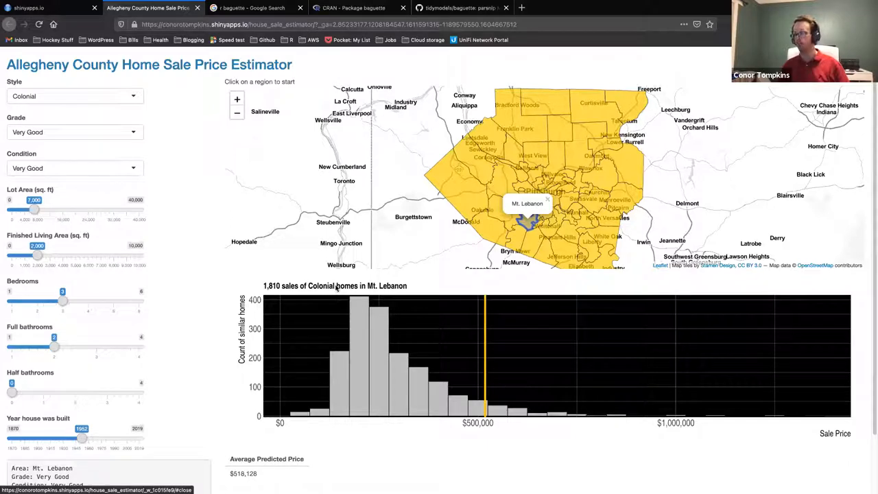
mouse_move(110, 91)
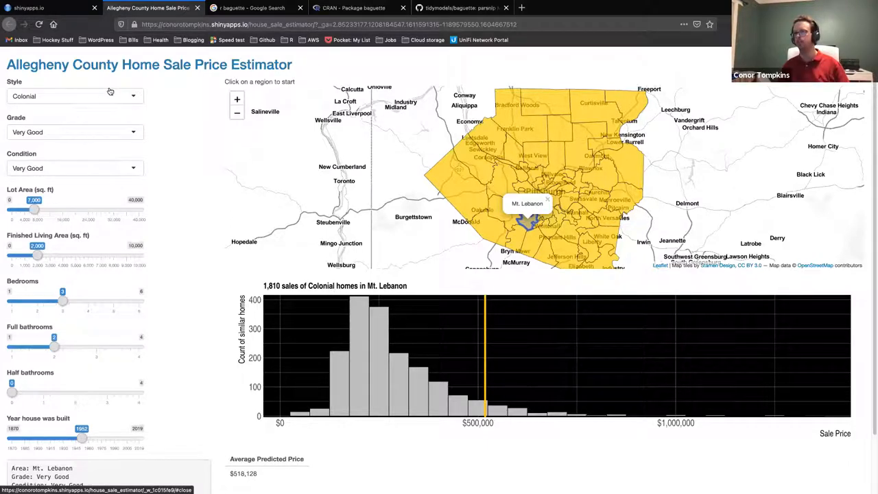
mouse_move(528, 220)
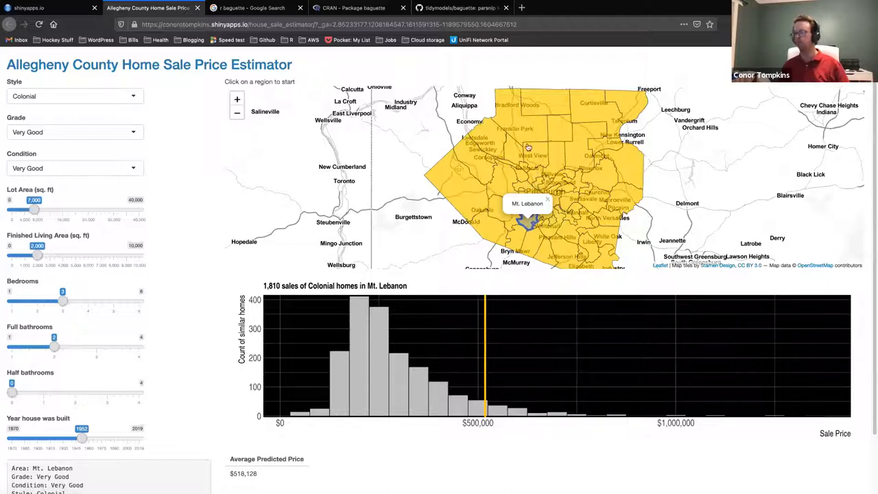
mouse_move(351, 291)
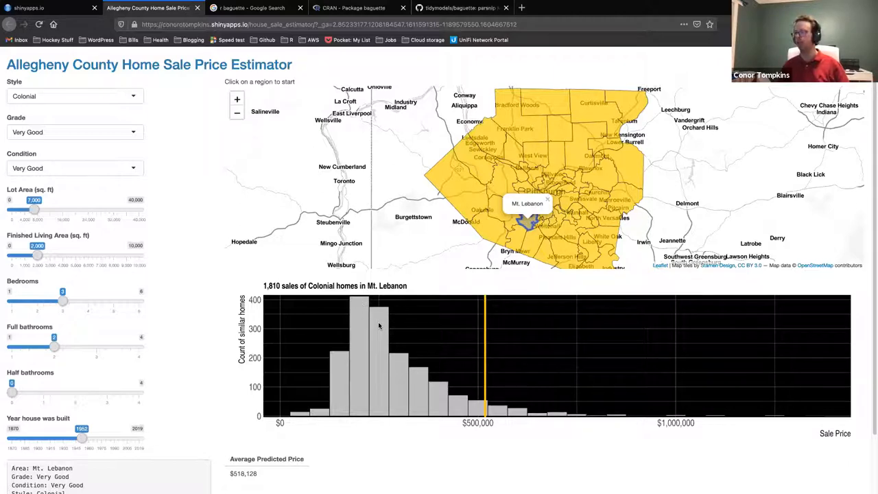
mouse_move(131, 217)
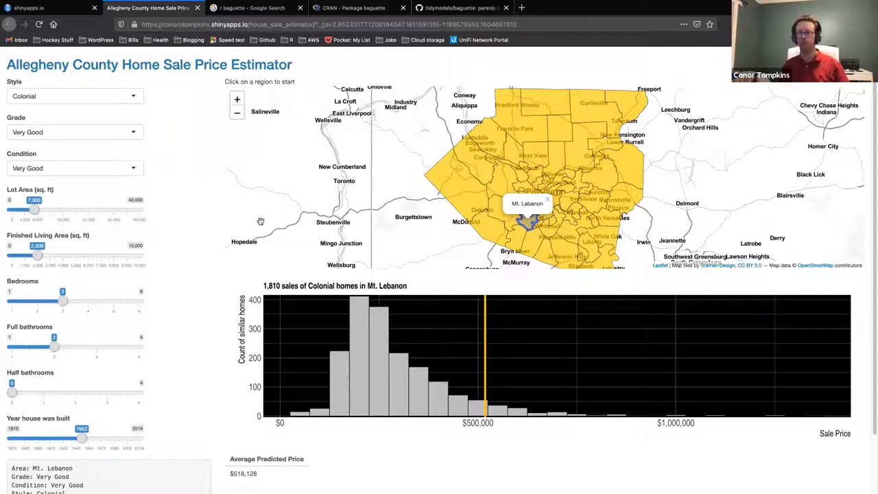
mouse_move(483, 314)
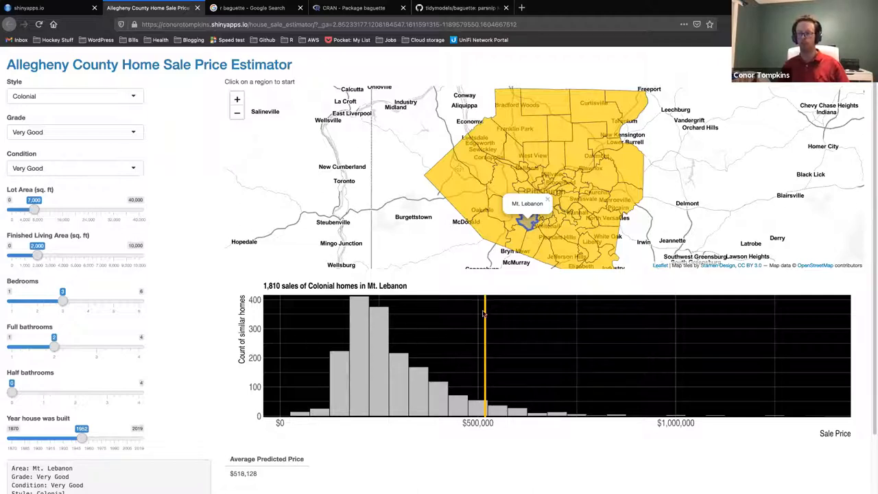
scroll("down", 3)
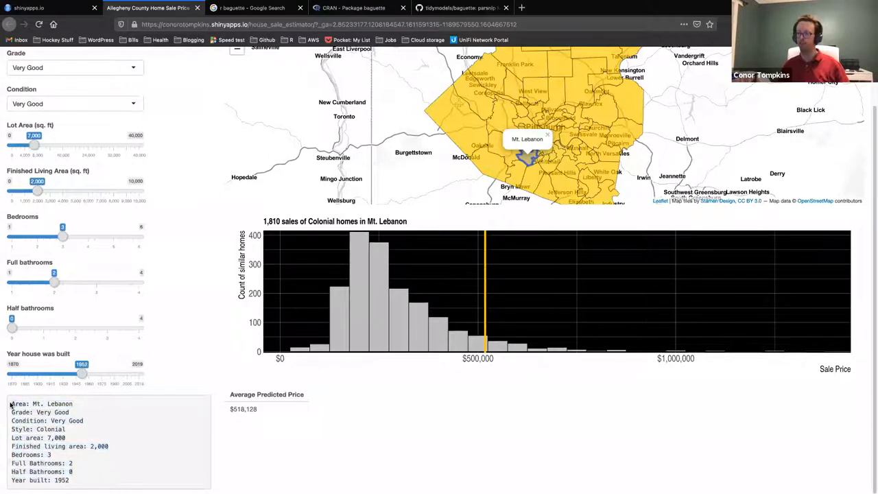
mouse_move(268, 414)
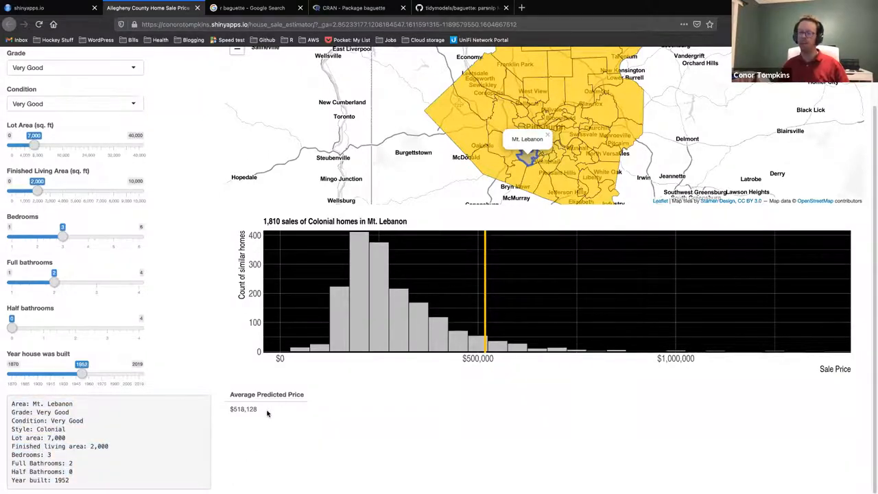
mouse_move(258, 407)
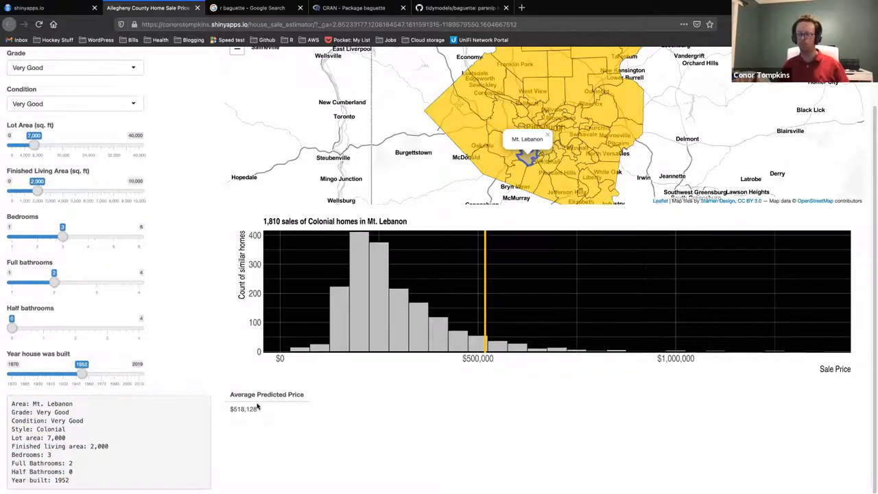
mouse_move(291, 440)
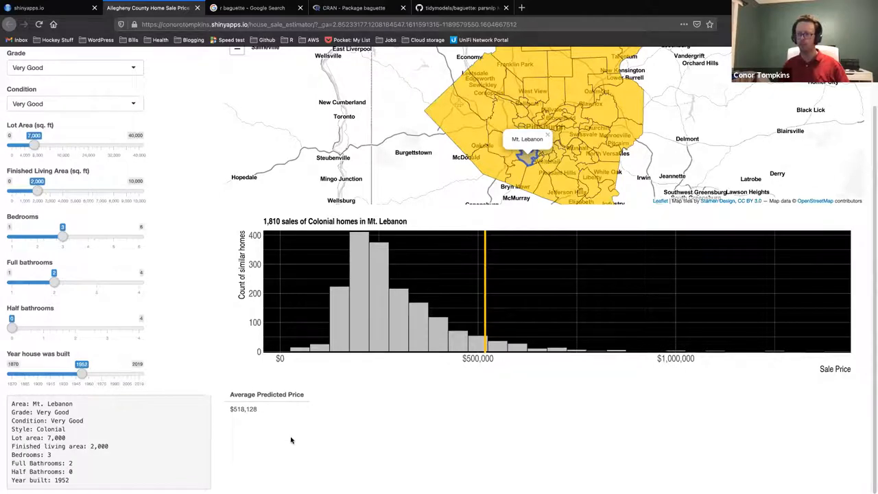
mouse_move(293, 428)
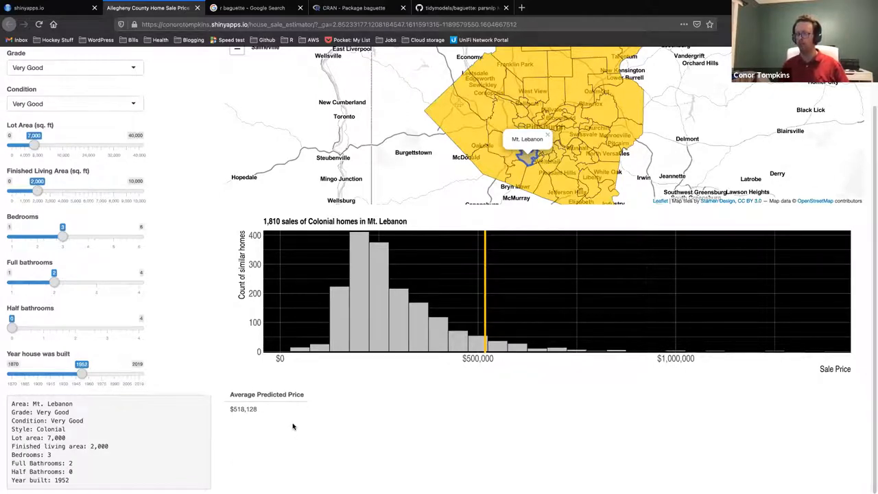
mouse_move(259, 406)
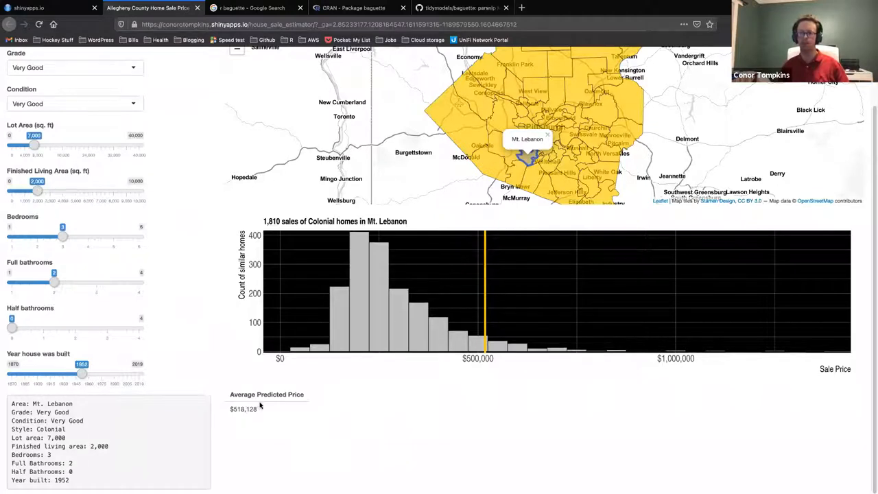
mouse_move(269, 417)
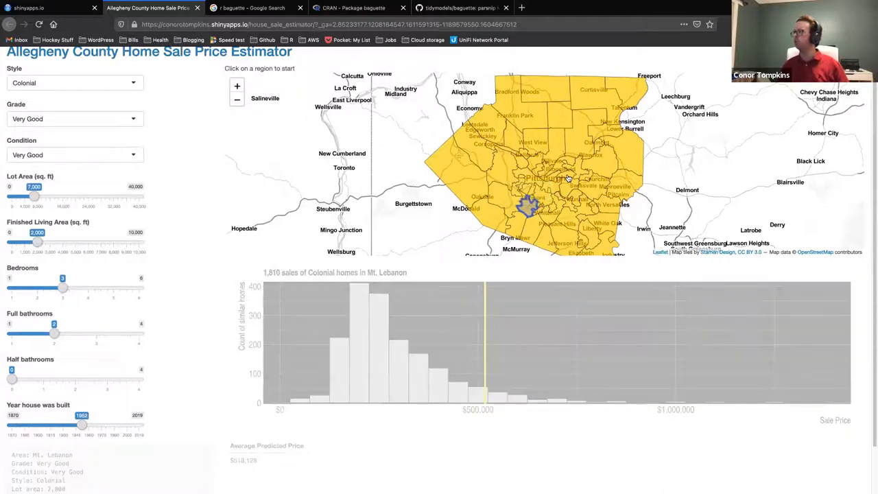
- Zoom into Pittsburgh, select City Council District 8 and switch the home style to Condo
left_click(566, 177)
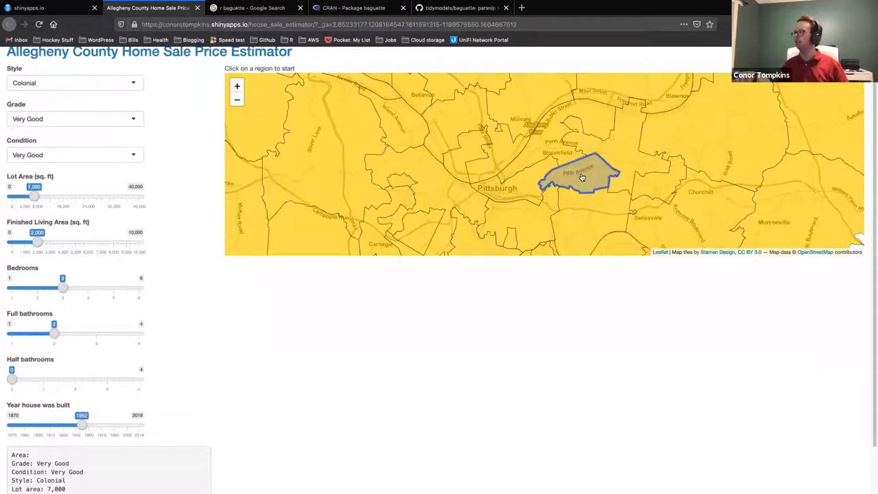
mouse_move(575, 197)
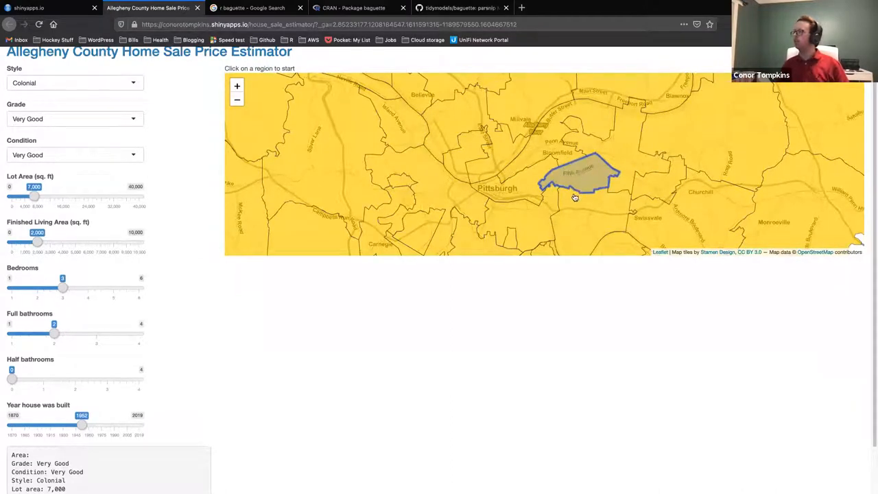
left_click(576, 180)
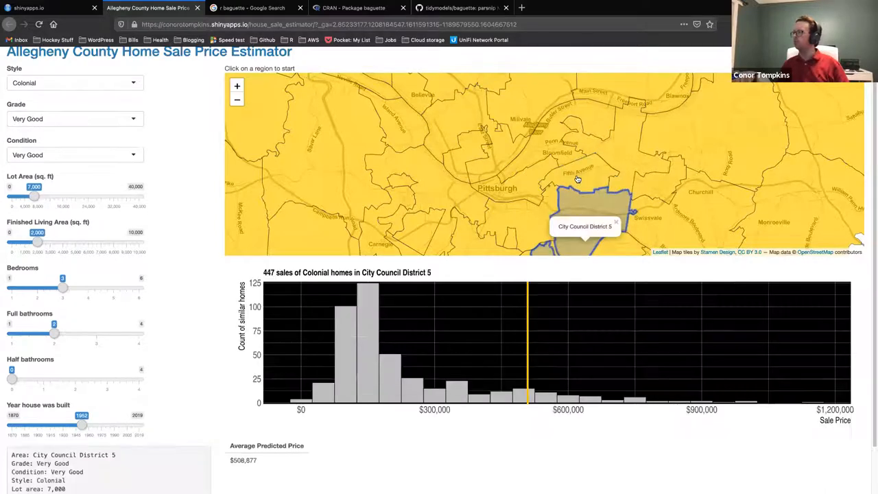
left_click(584, 177)
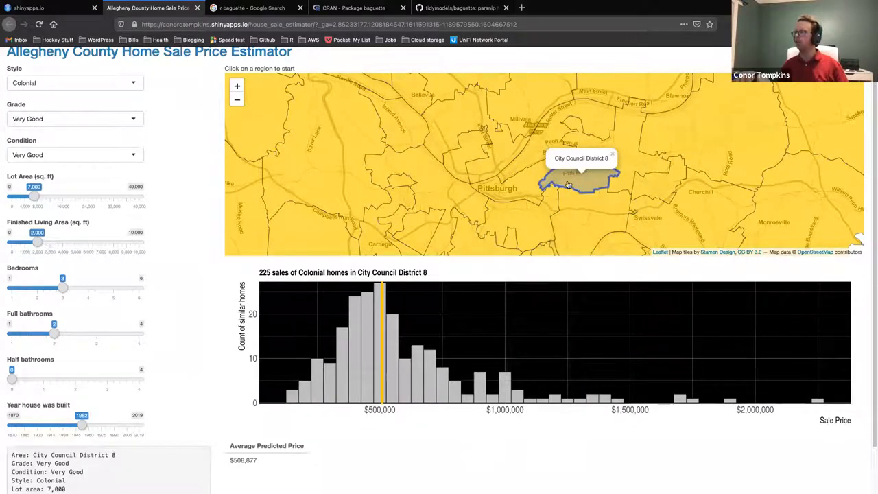
mouse_move(568, 186)
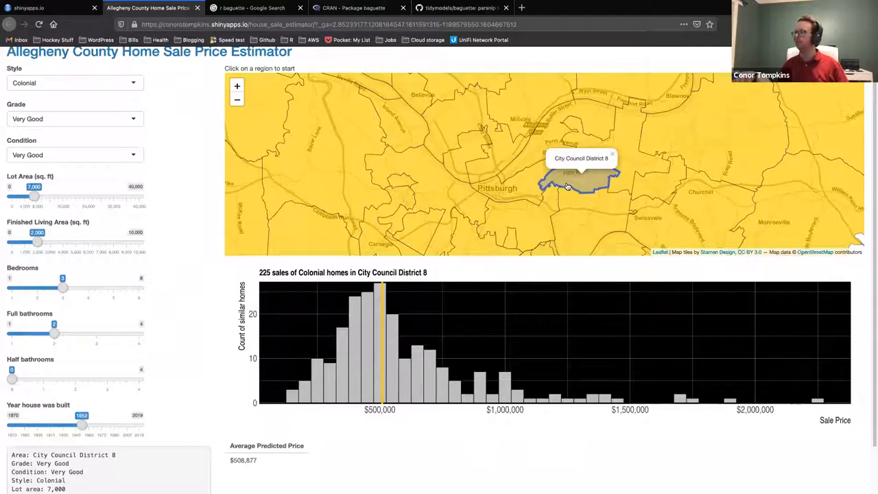
mouse_move(533, 198)
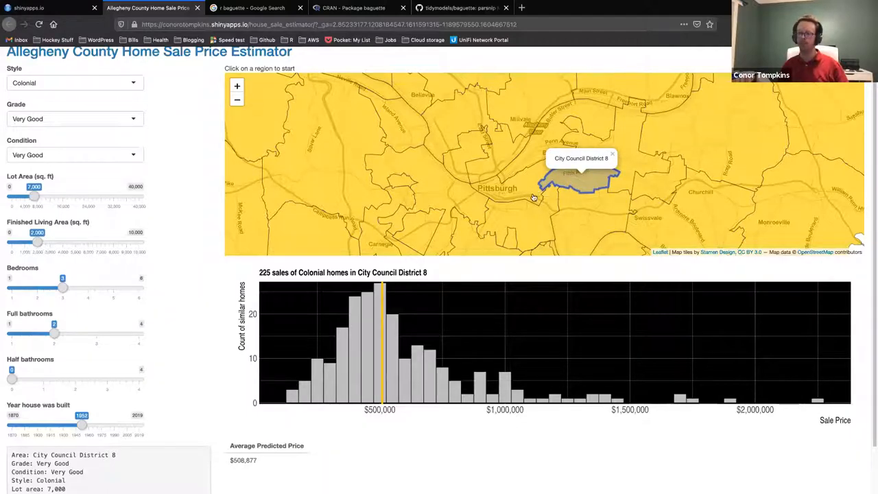
mouse_move(494, 249)
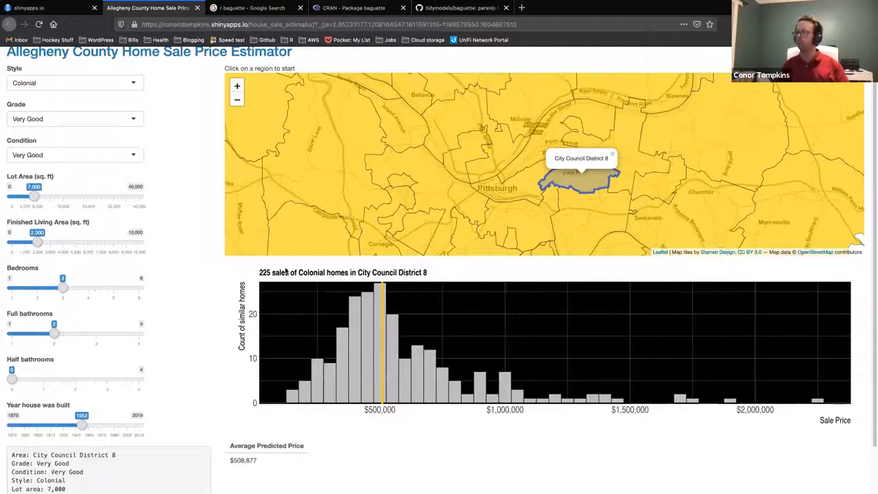
mouse_move(519, 214)
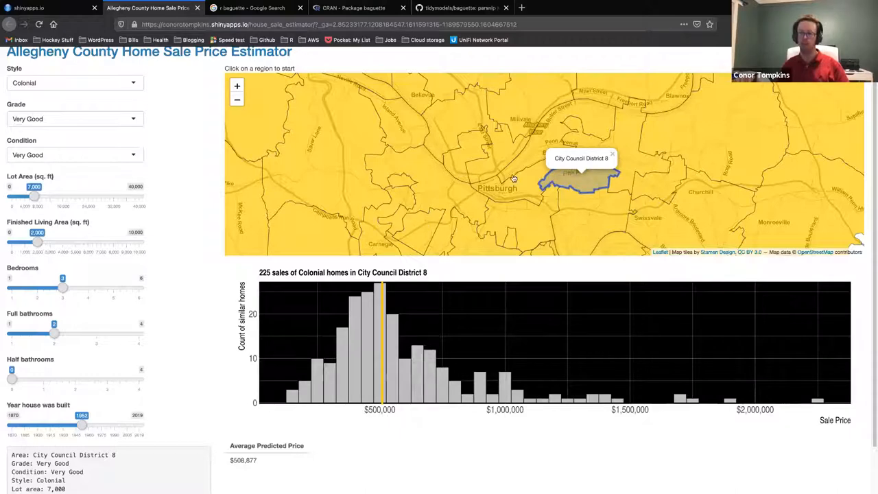
mouse_move(476, 335)
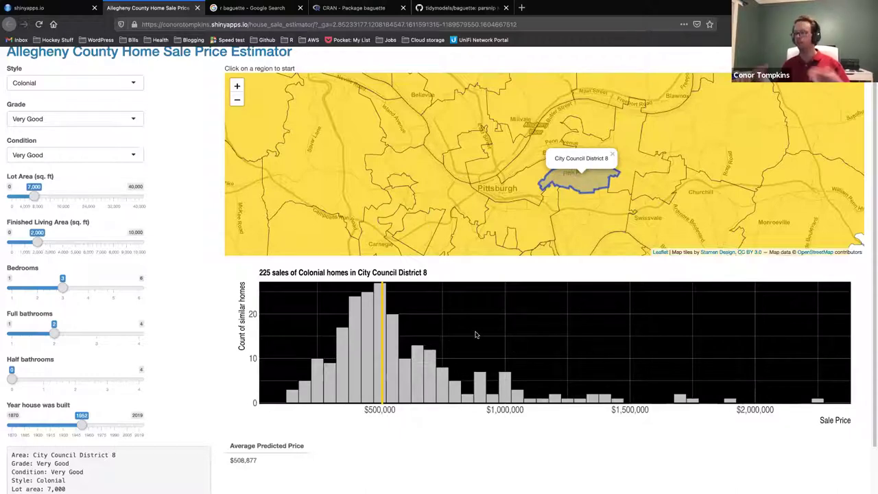
mouse_move(452, 324)
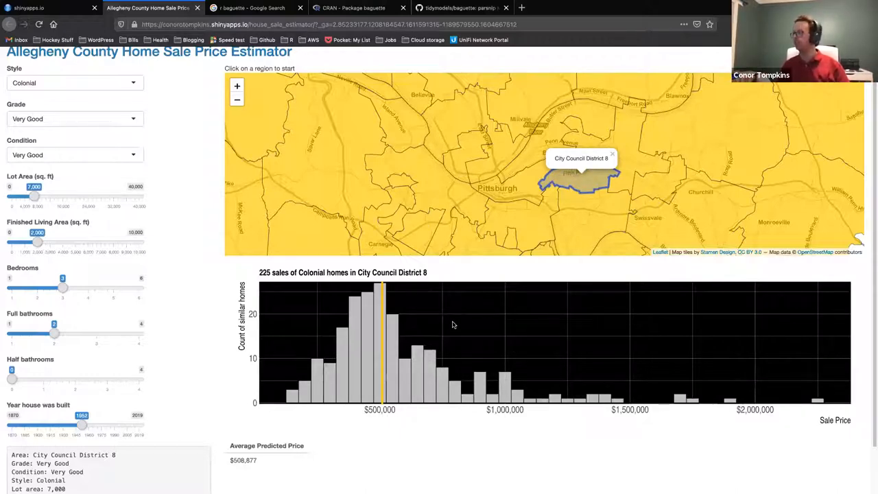
left_click(75, 82)
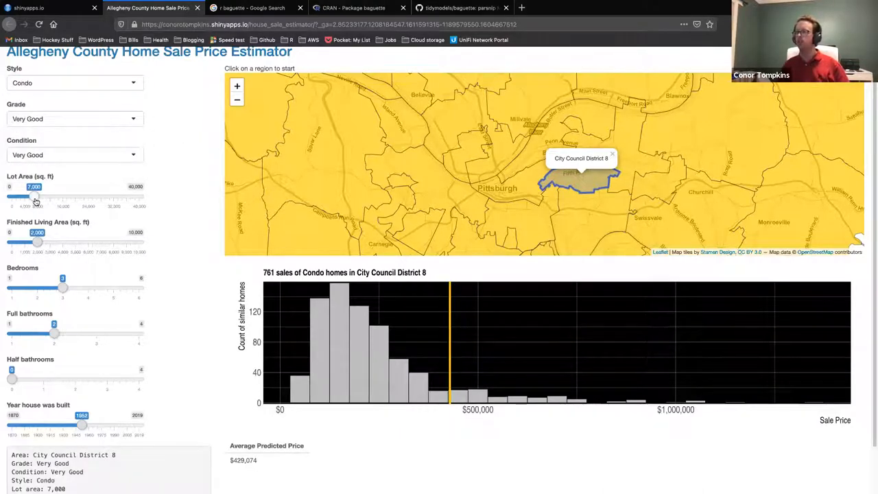
- Set the lot area slider to 0 for the District 8 Condo, lowering the predicted price
left_click_drag(35, 197, 11, 198)
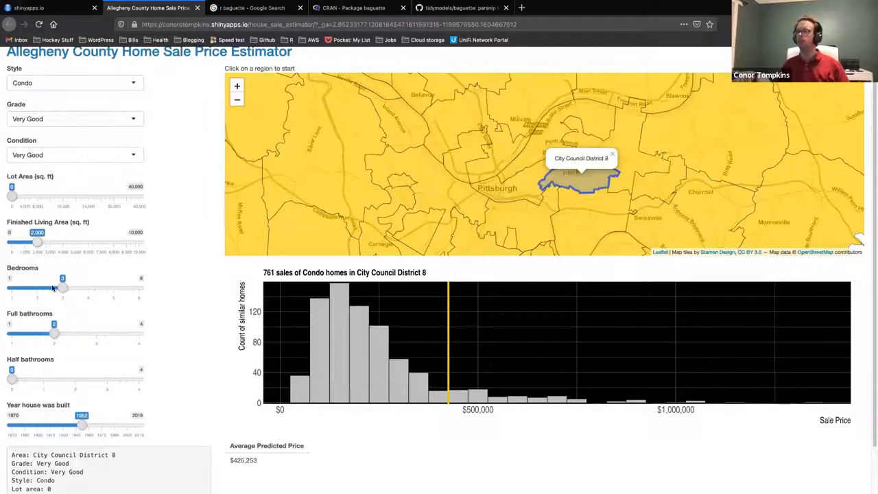
mouse_move(185, 232)
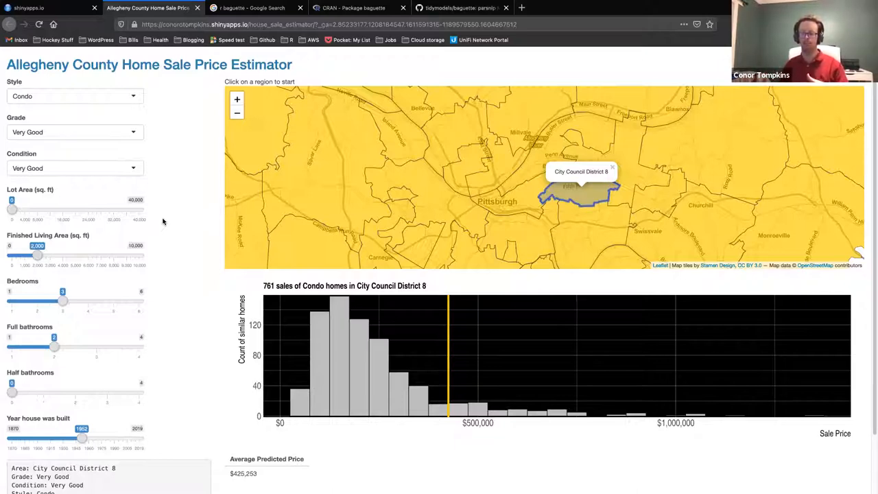
mouse_move(140, 219)
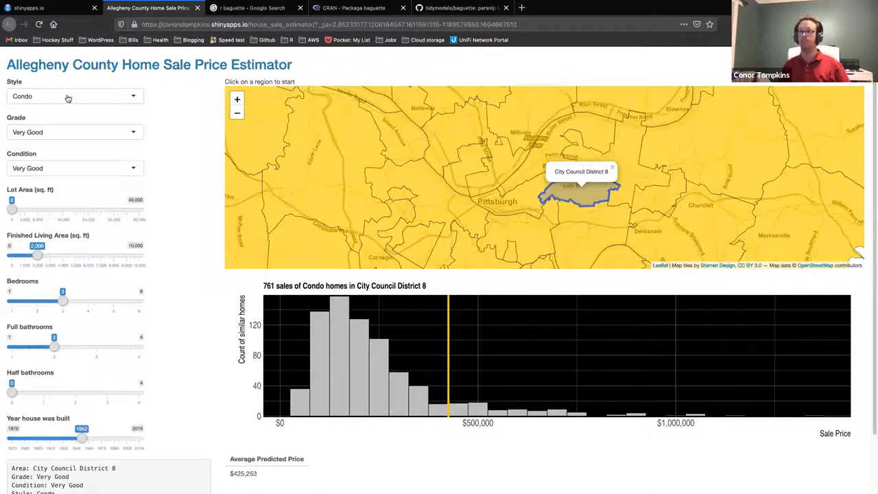
mouse_move(47, 85)
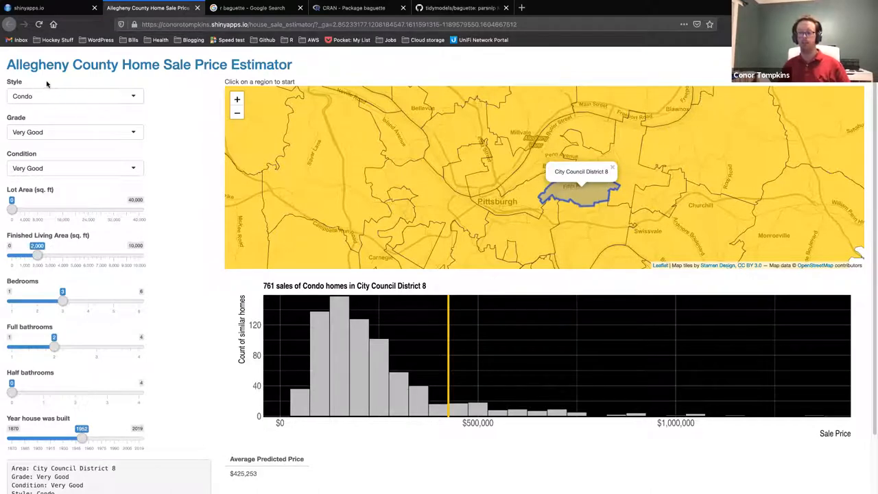
mouse_move(168, 209)
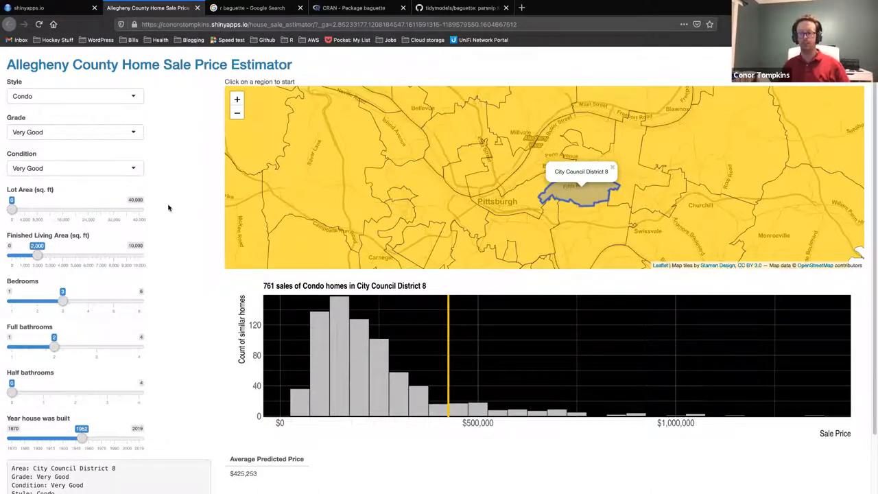
mouse_move(189, 190)
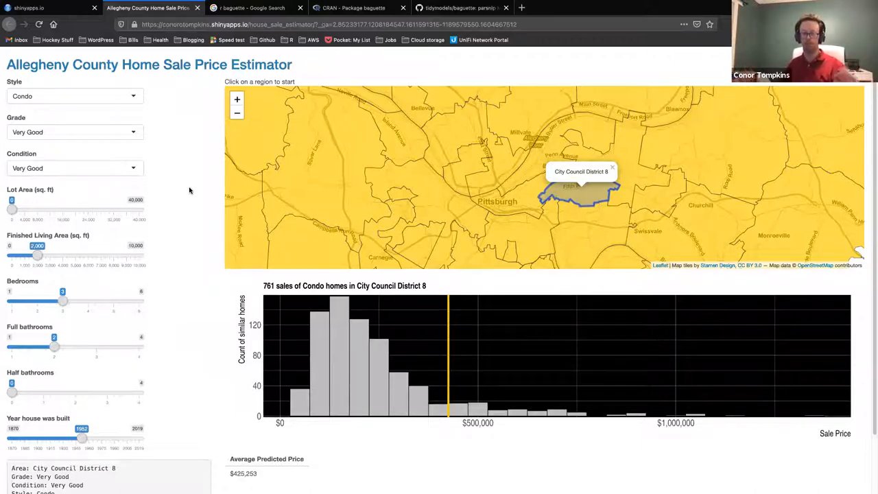
mouse_move(192, 187)
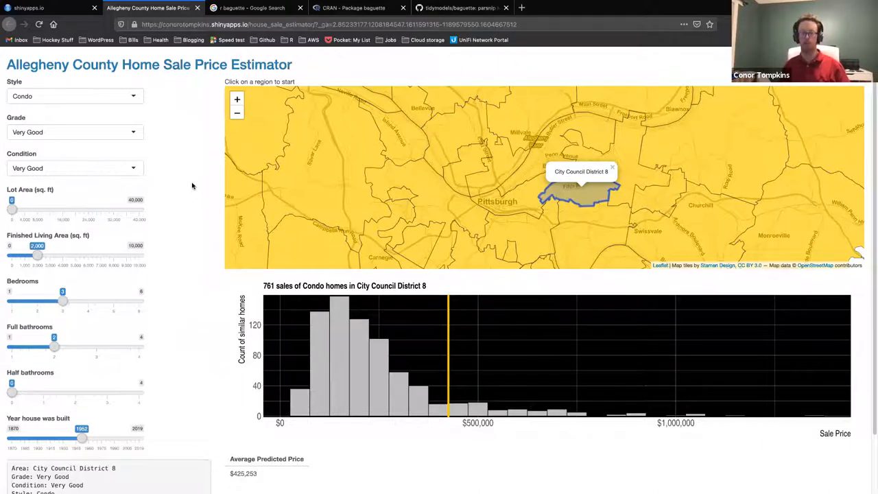
mouse_move(178, 181)
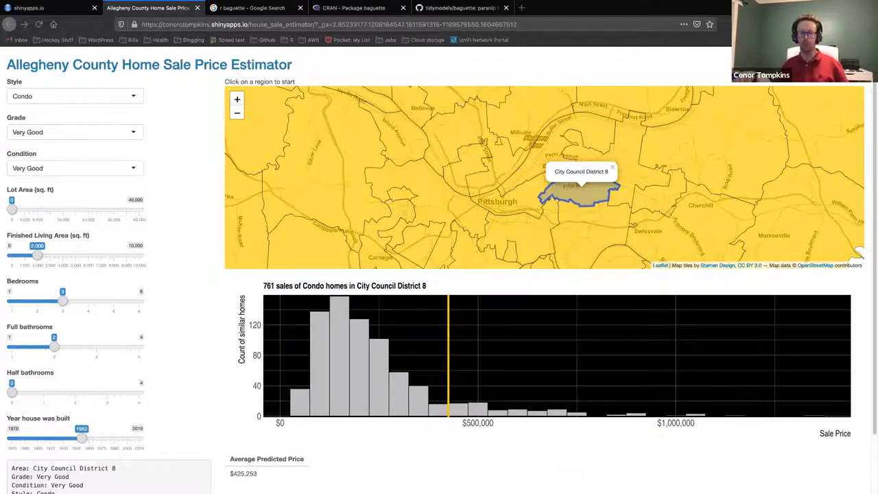
mouse_move(198, 50)
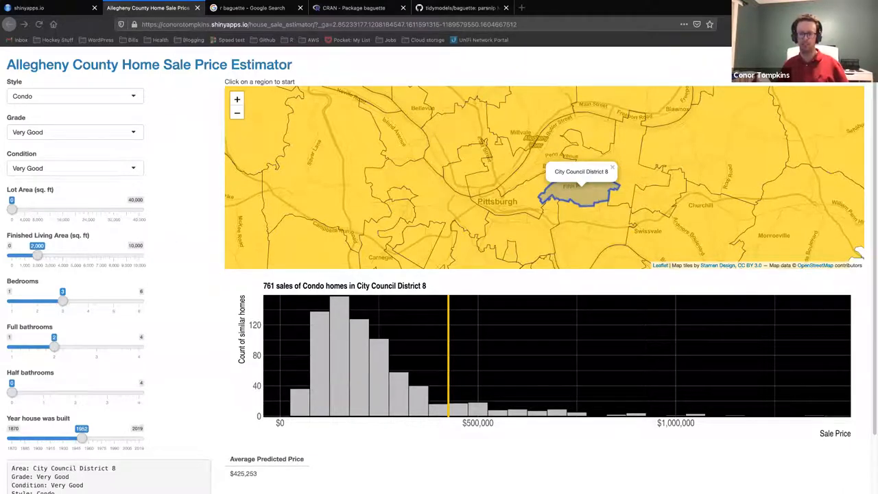
mouse_move(8, 25)
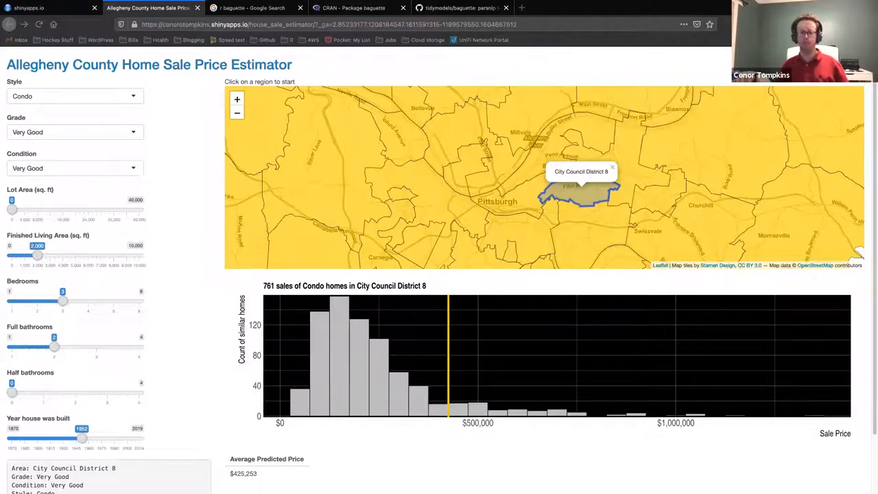
mouse_move(176, 98)
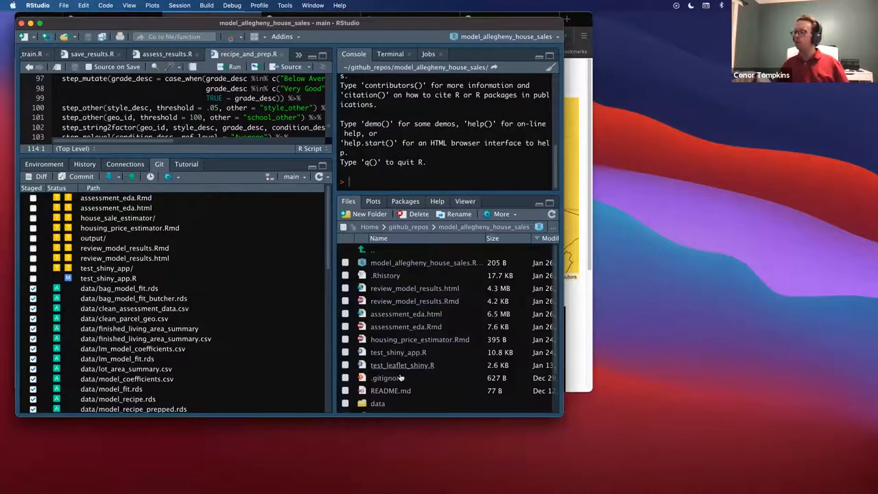
mouse_move(688, 472)
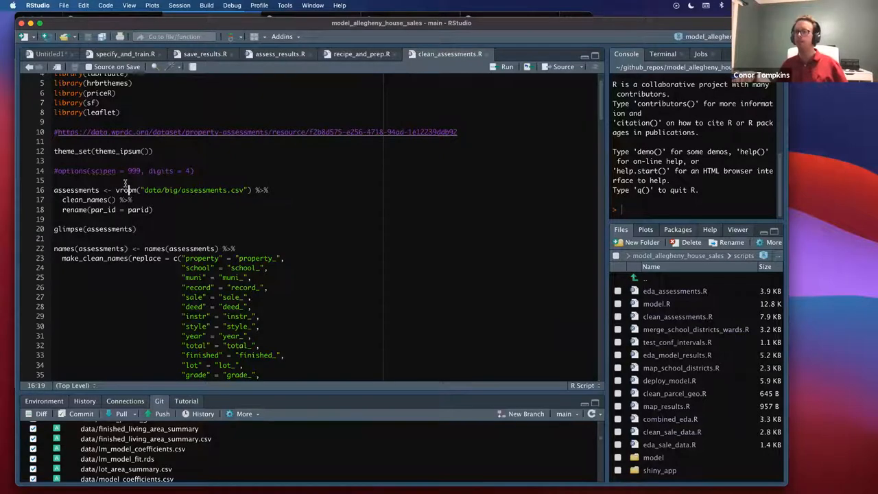
- Scroll through clean_assessments.R's filtering and text cleanup down to the adjust_for_inflation code
scroll("down", 3)
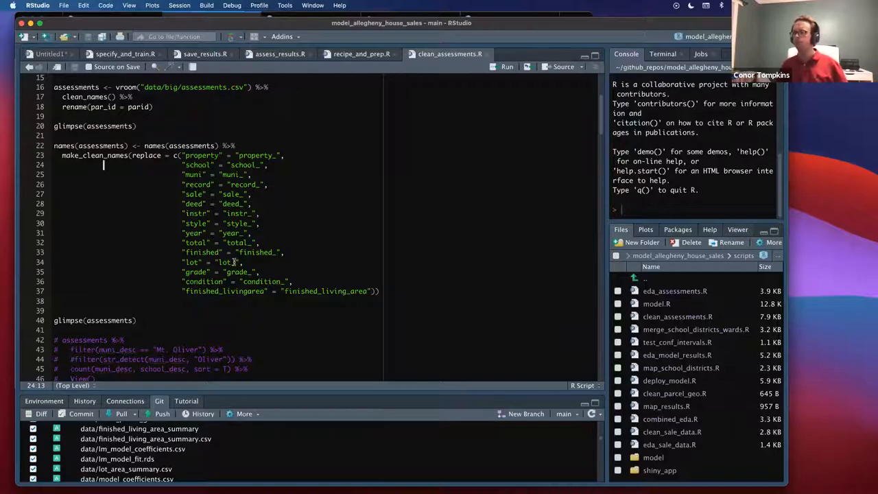
scroll("down", 3)
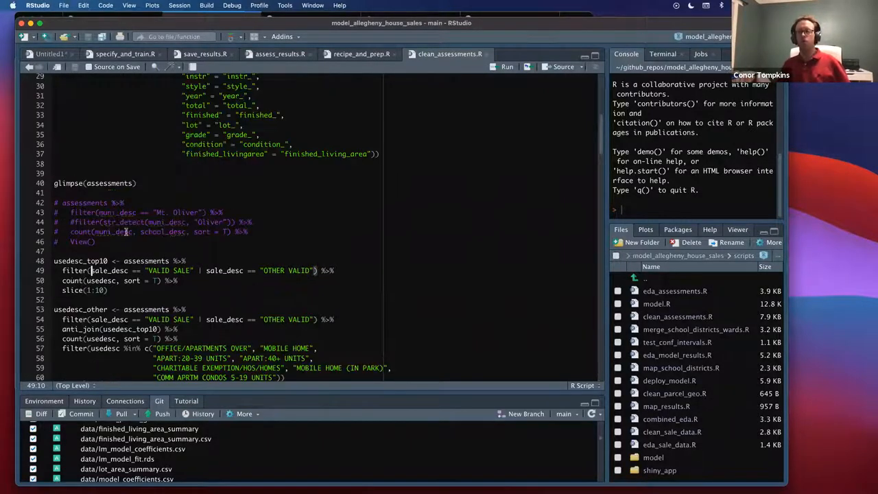
scroll("down", 3)
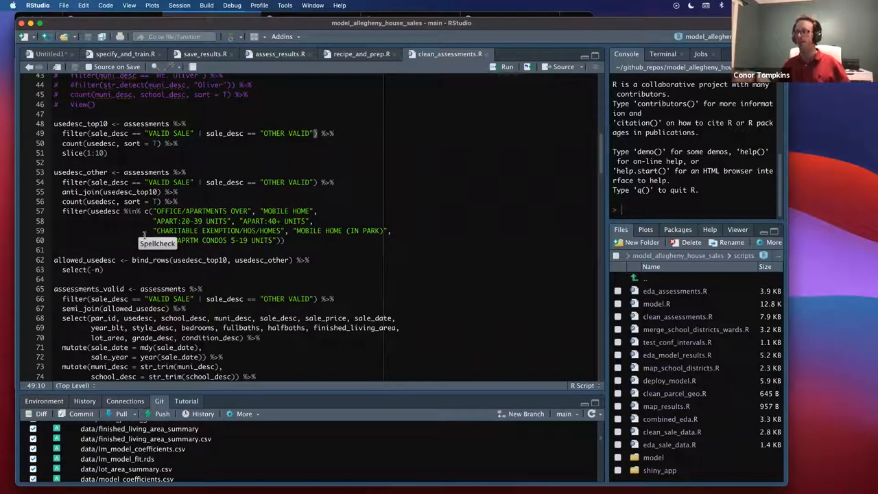
scroll("down", 3)
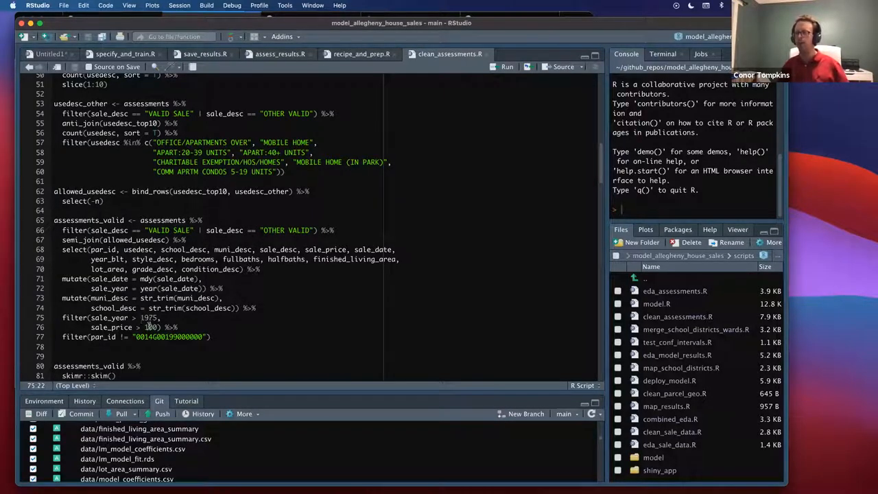
scroll("down", 3)
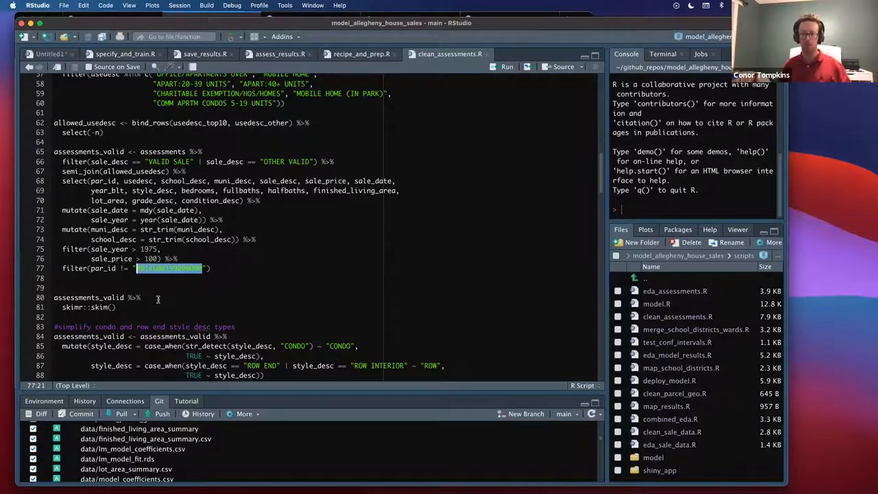
scroll("down", 3)
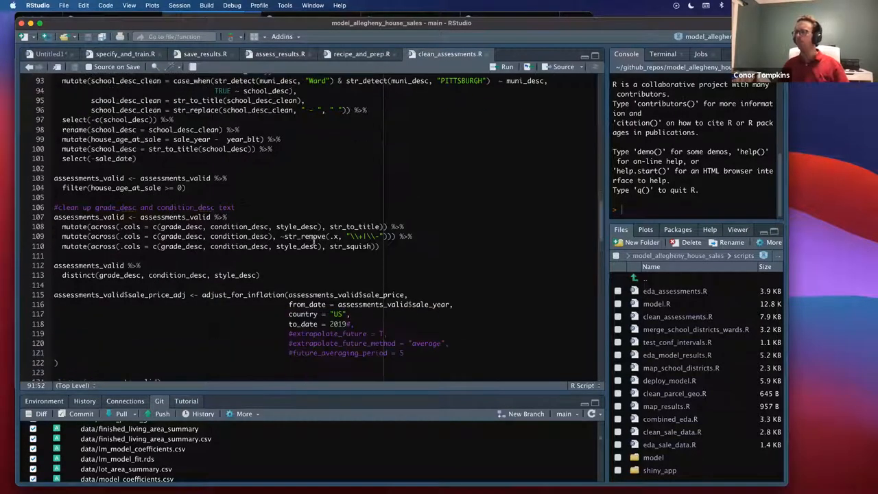
double_click(103, 226)
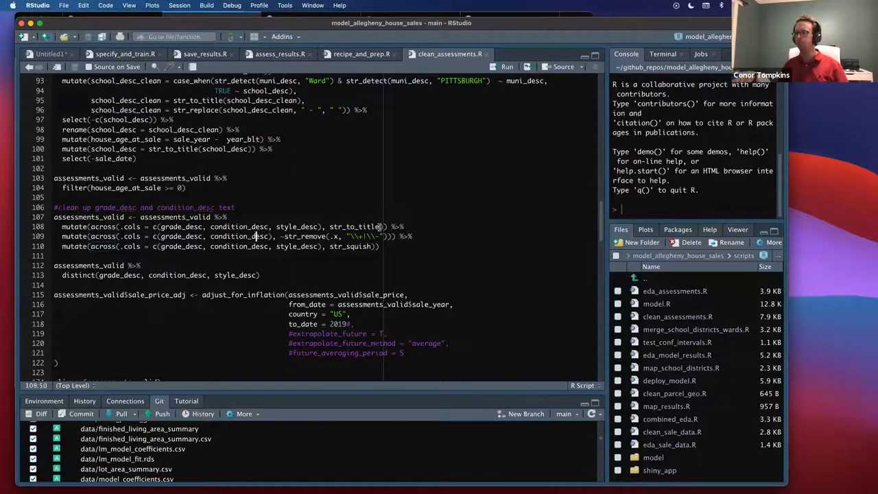
double_click(363, 226)
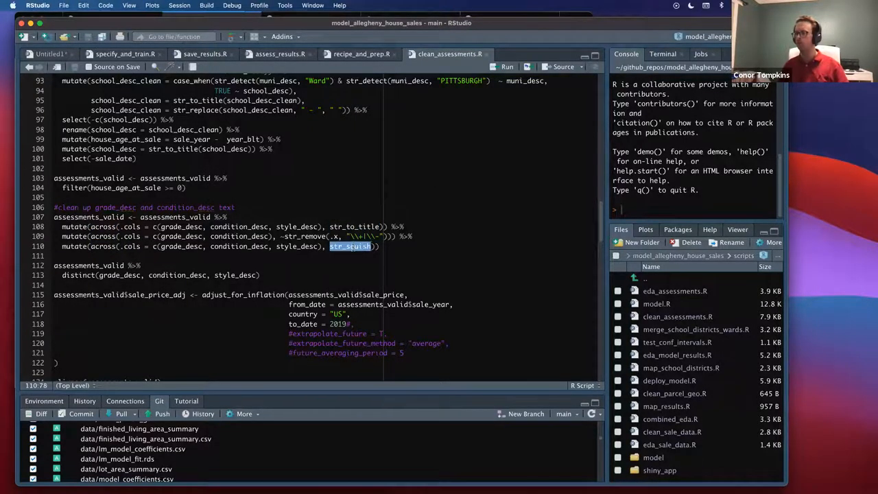
scroll("down", 3)
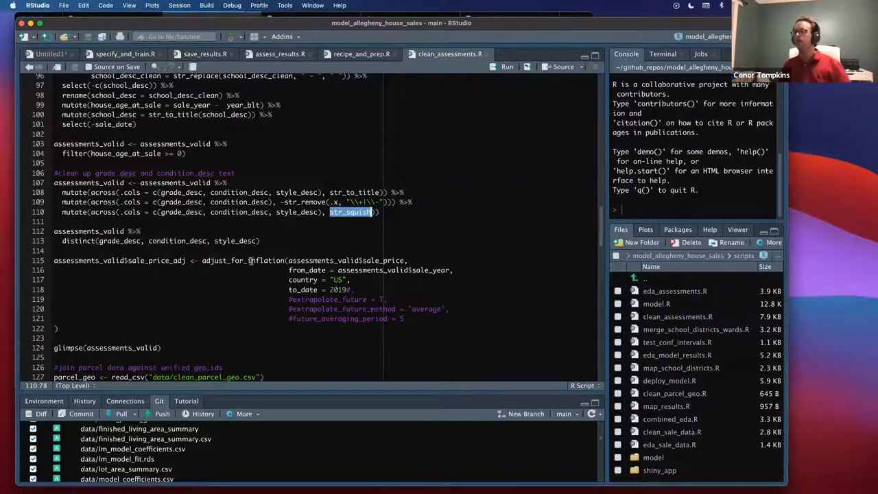
left_click_drag(55, 260, 395, 328)
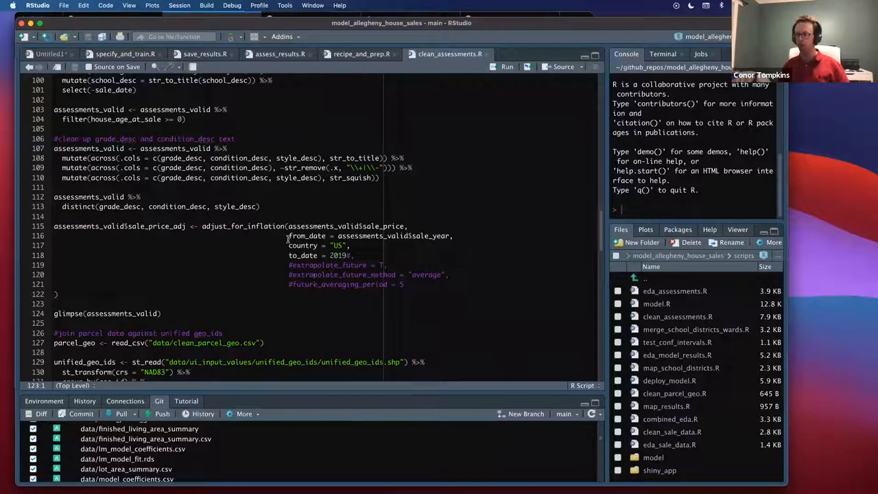
left_click(332, 256)
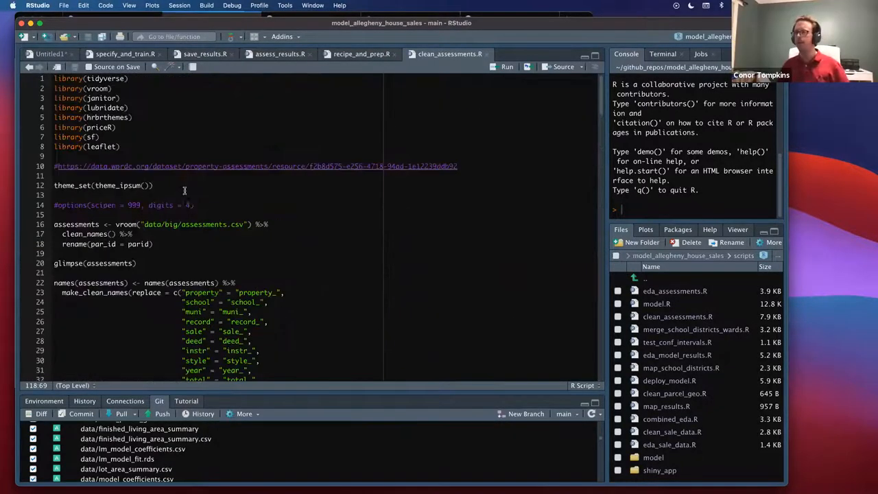
double_click(99, 126)
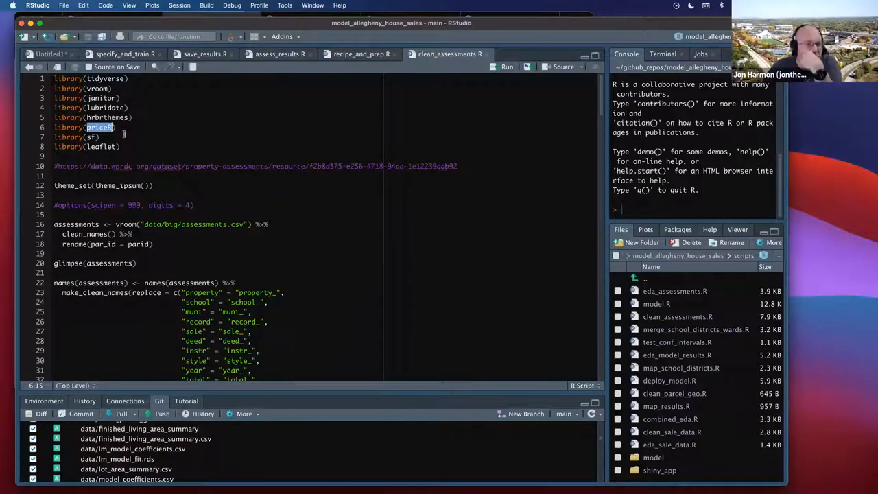
scroll("down", 3)
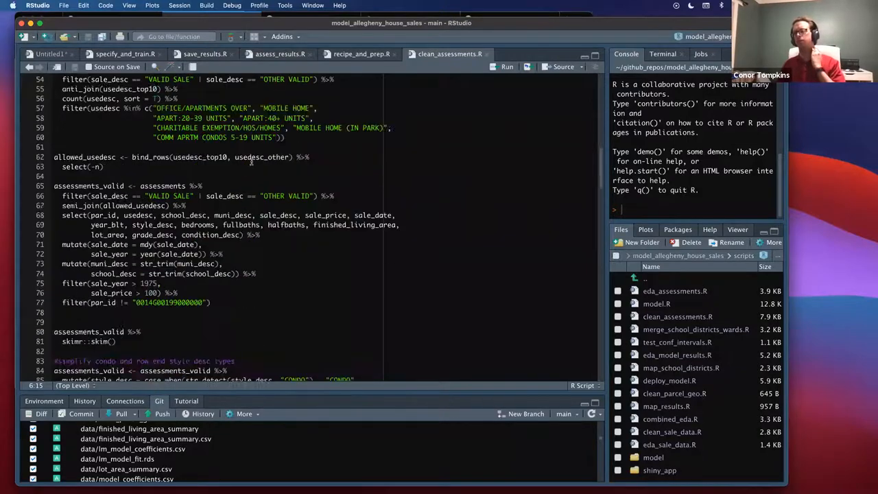
scroll("down", 3)
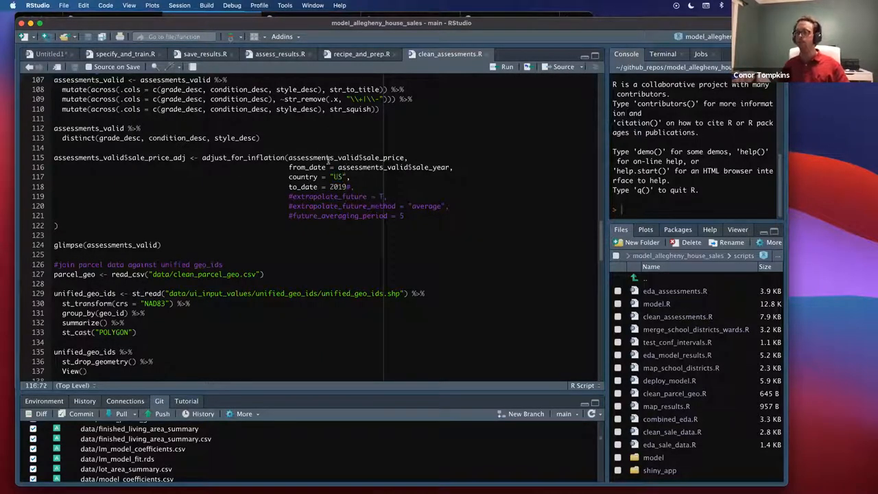
double_click(320, 156)
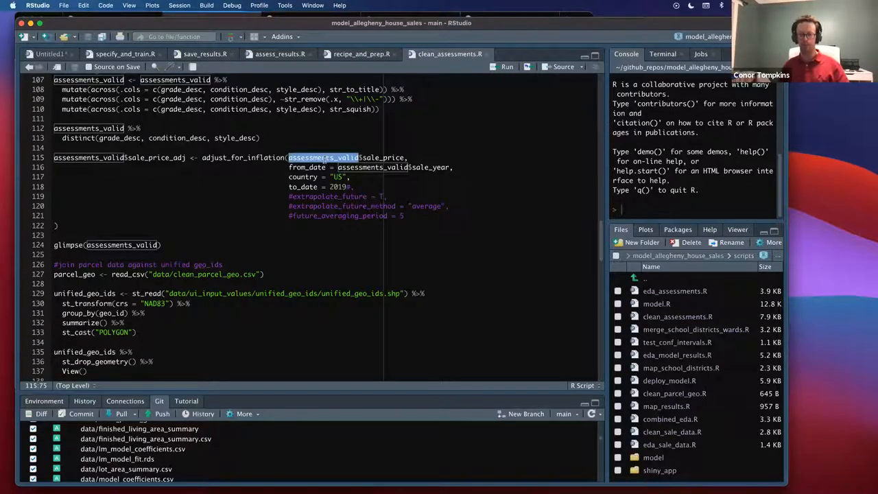
mouse_move(270, 228)
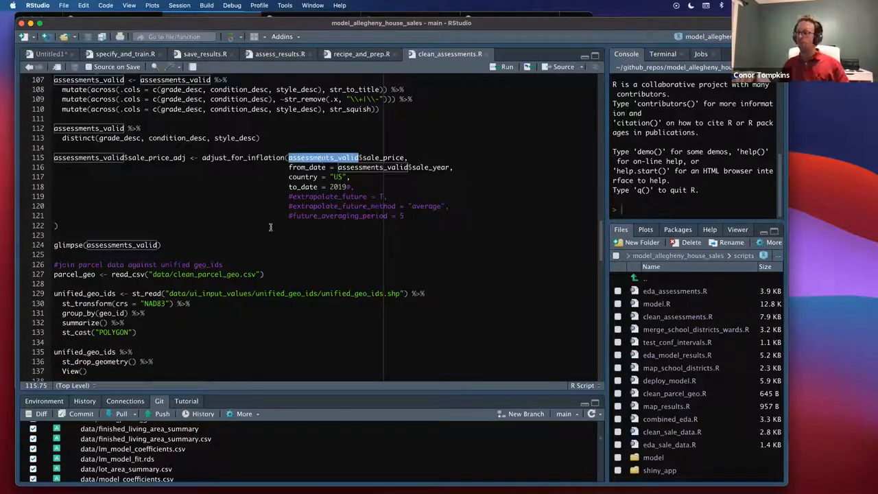
scroll("down", 3)
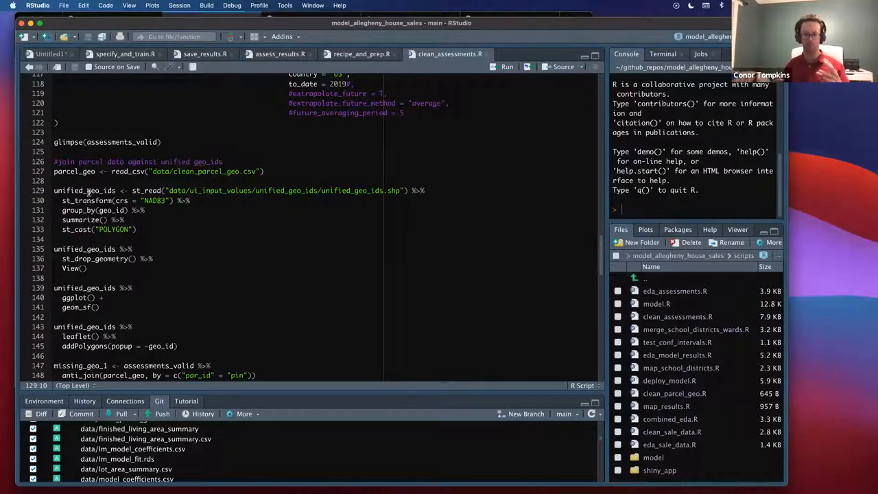
scroll("down", 3)
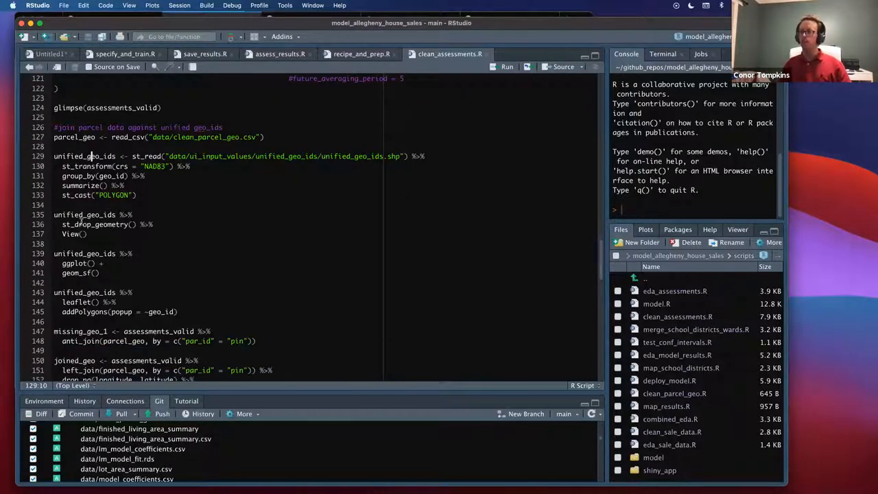
left_click(88, 195)
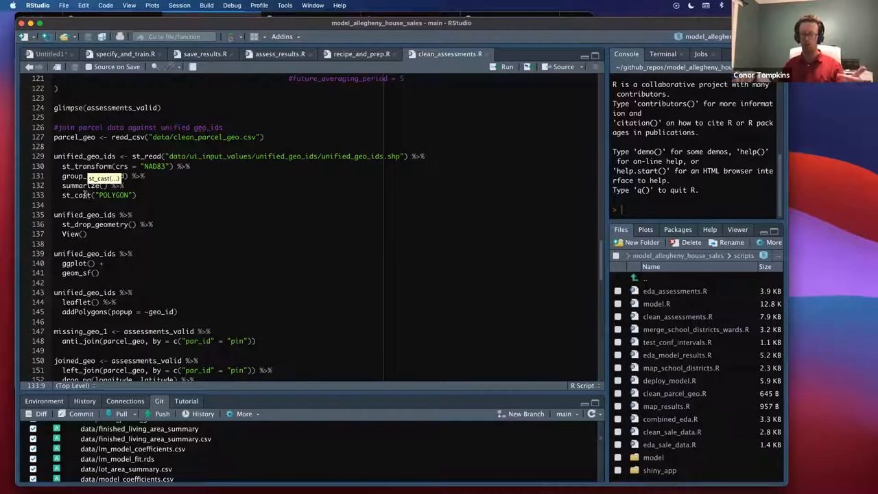
mouse_move(96, 197)
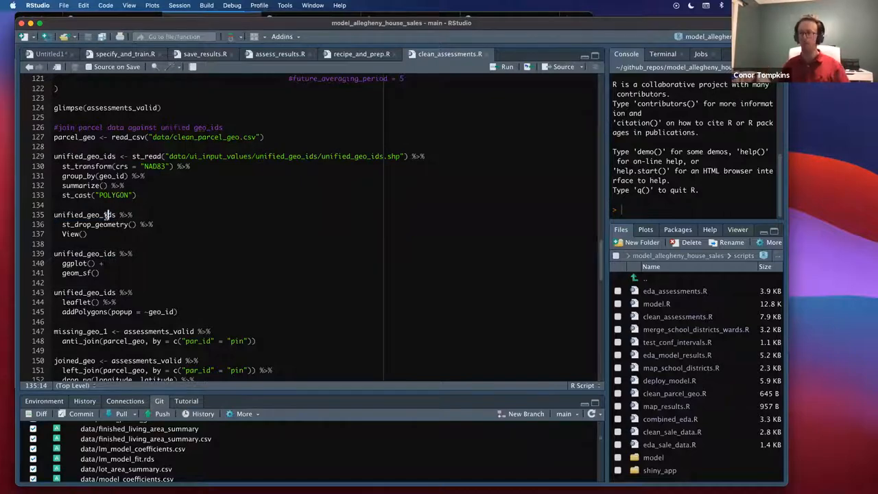
scroll("down", 3)
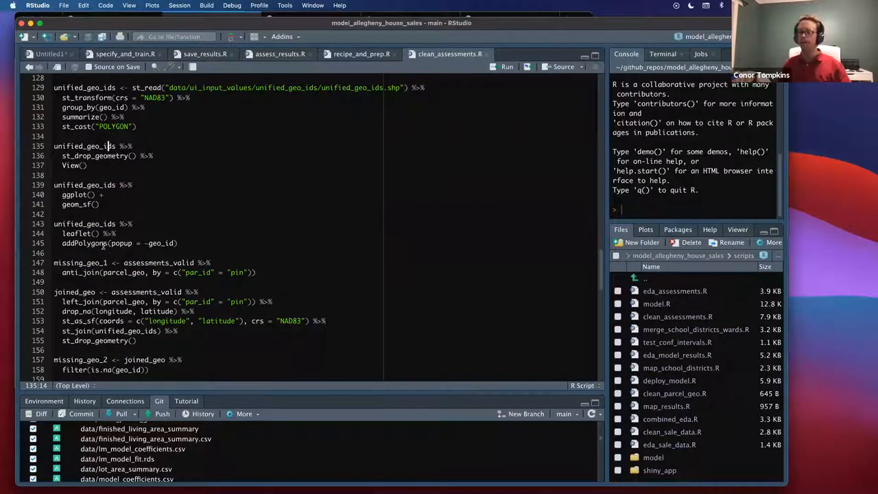
scroll("down", 3)
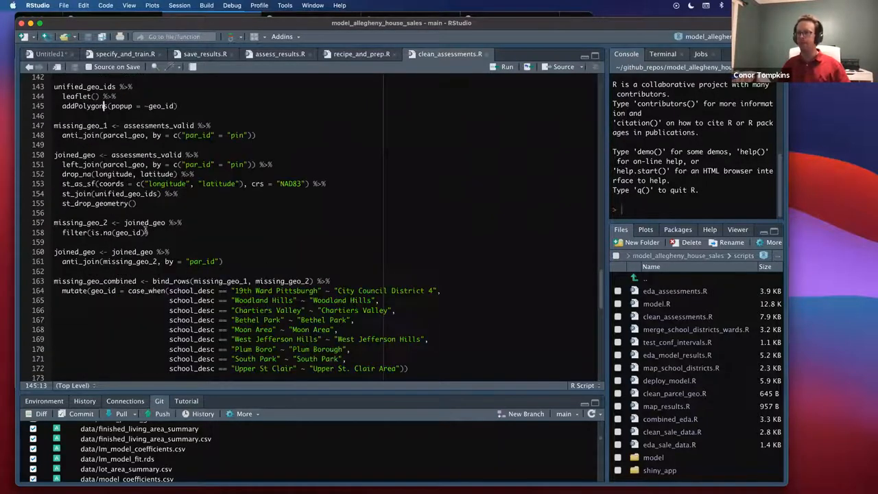
scroll("down", 3)
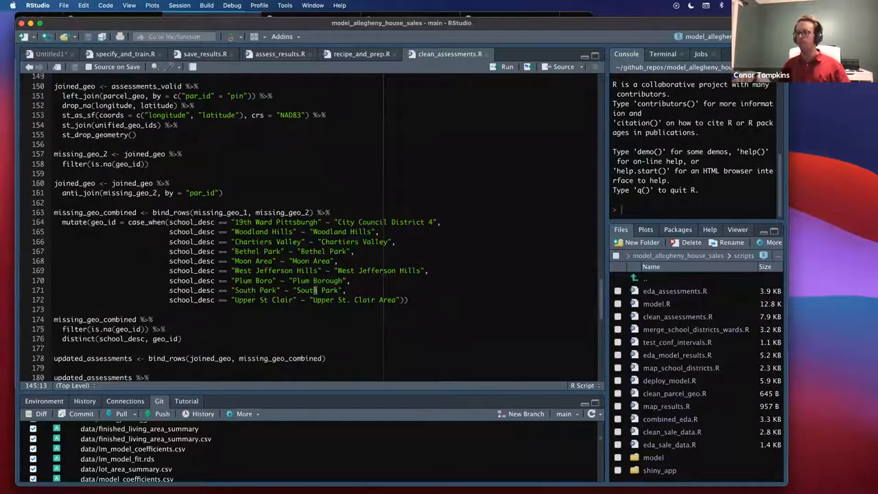
scroll("down", 3)
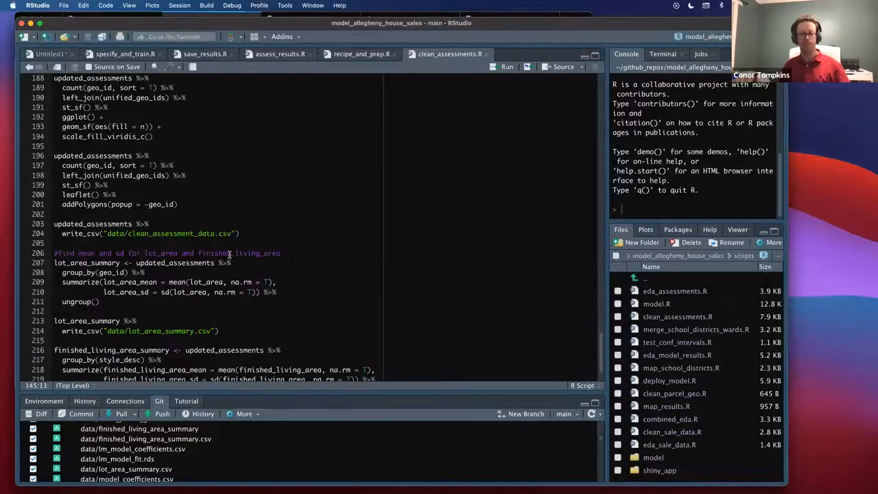
scroll("down", 3)
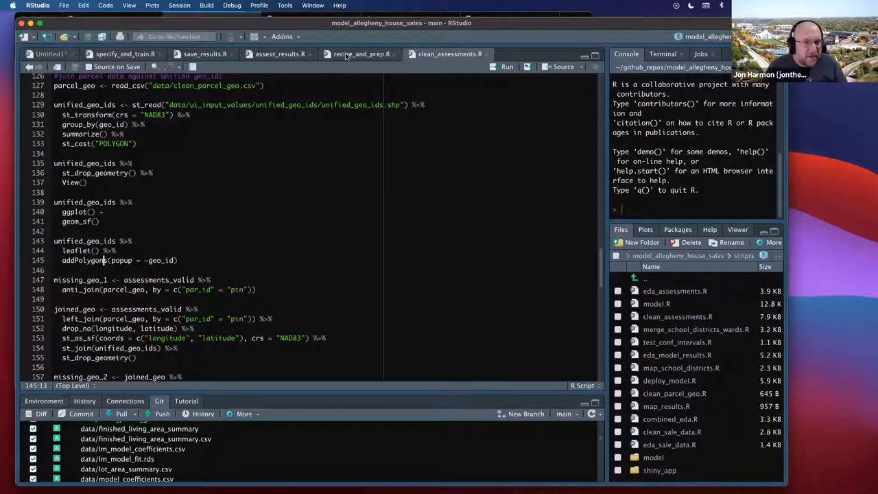
- Switch to recipe_and_prep.R, highlight the clean assessment CSV path and scroll into the prep code
left_click(360, 54)
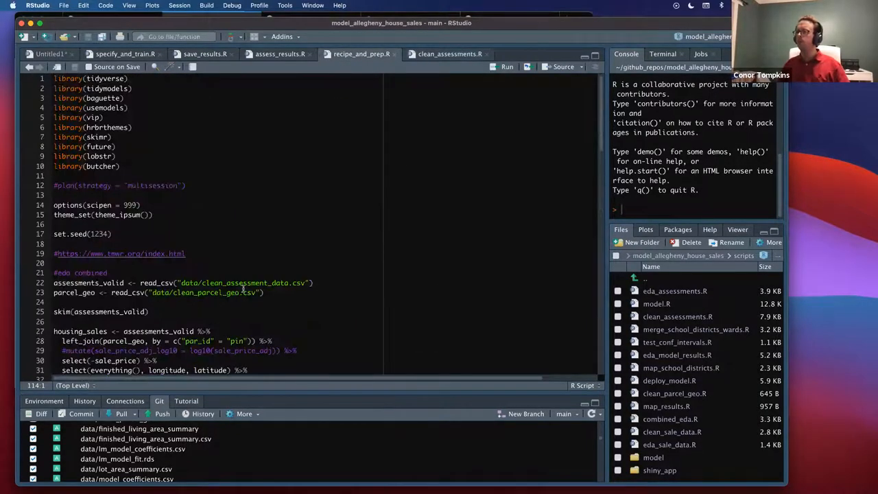
double_click(247, 283)
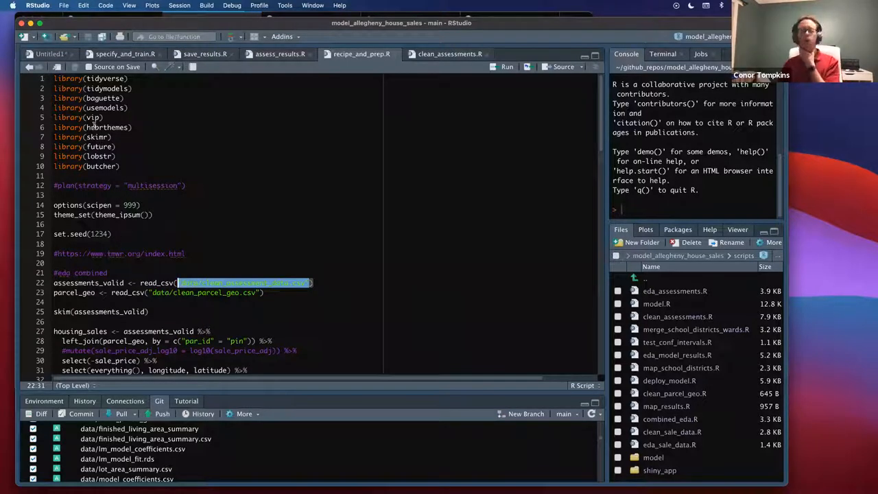
scroll("down", 3)
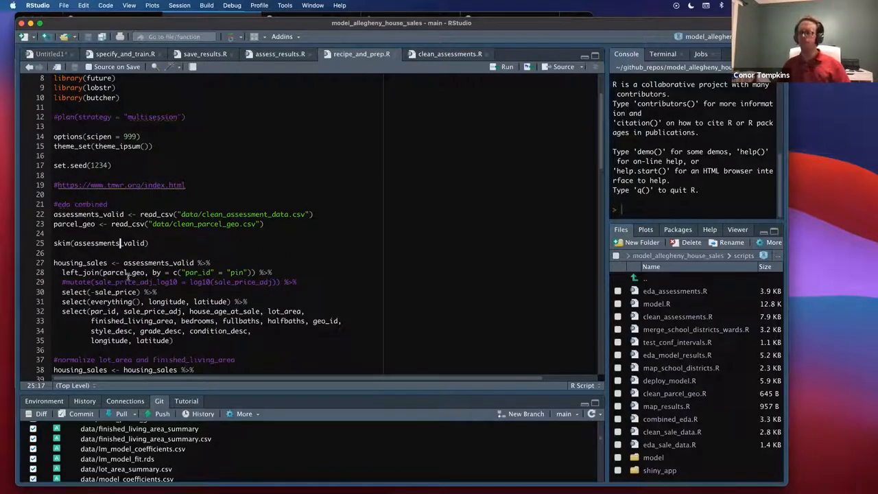
scroll("down", 3)
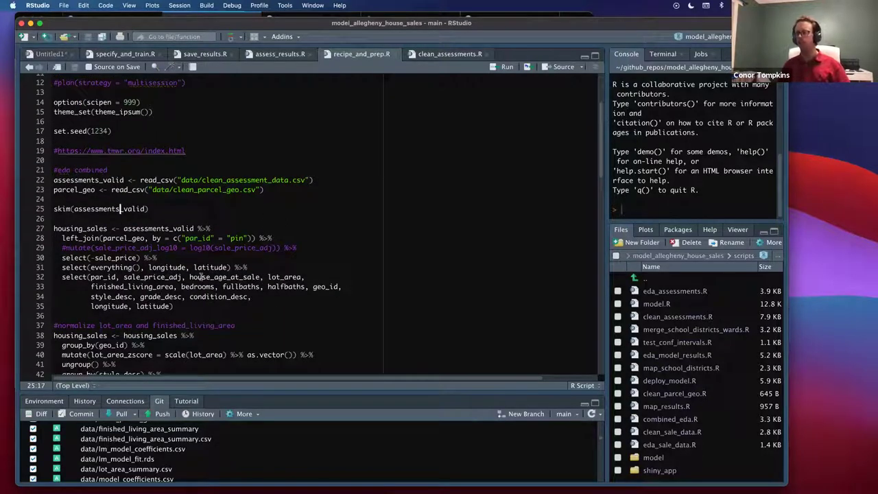
scroll("down", 3)
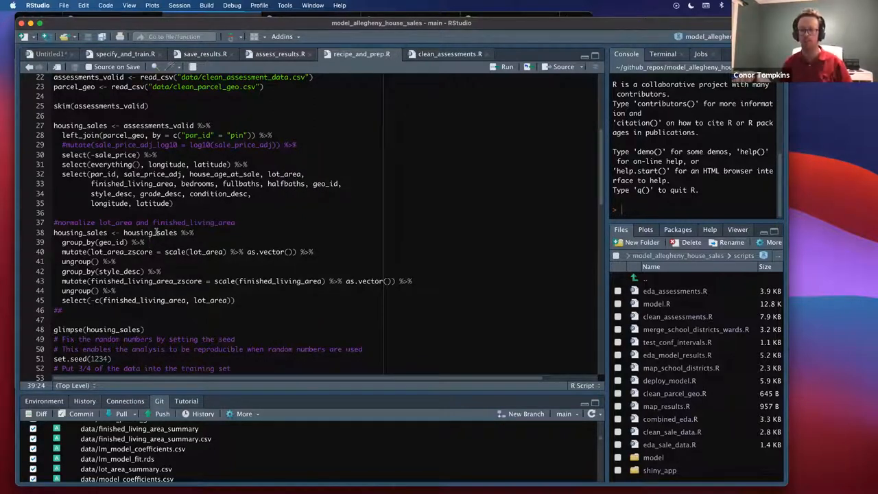
- Scroll to the normalization section and highlight the living area z-score variable
scroll("down", 3)
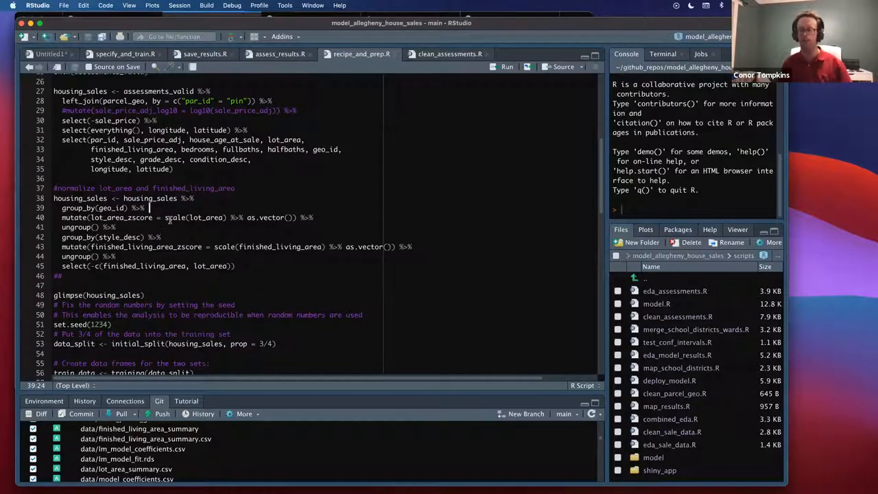
scroll("down", 3)
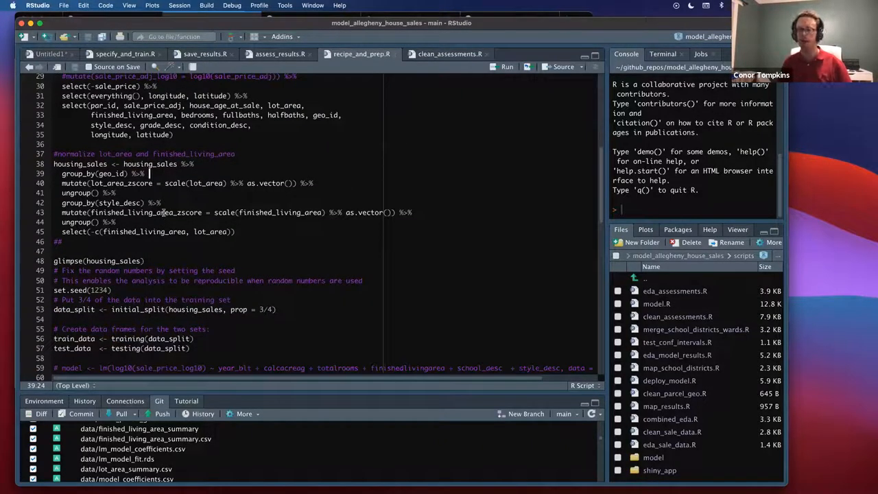
double_click(145, 211)
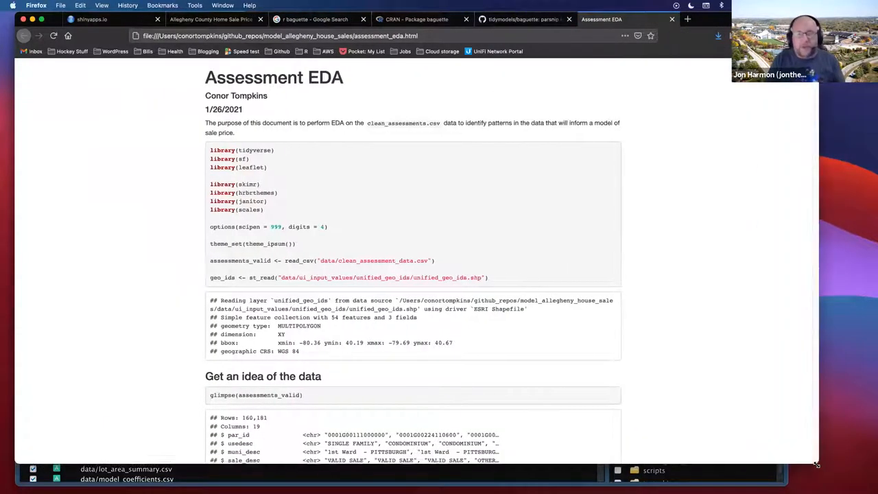
mouse_move(368, 211)
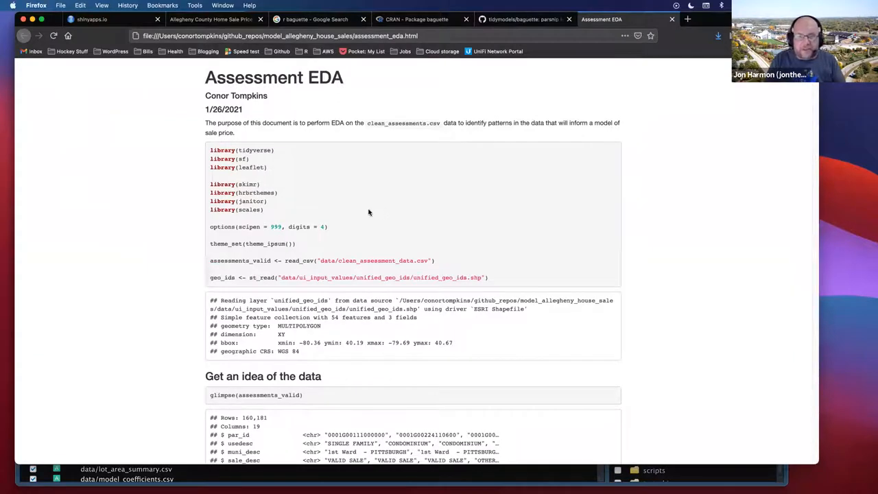
mouse_move(293, 225)
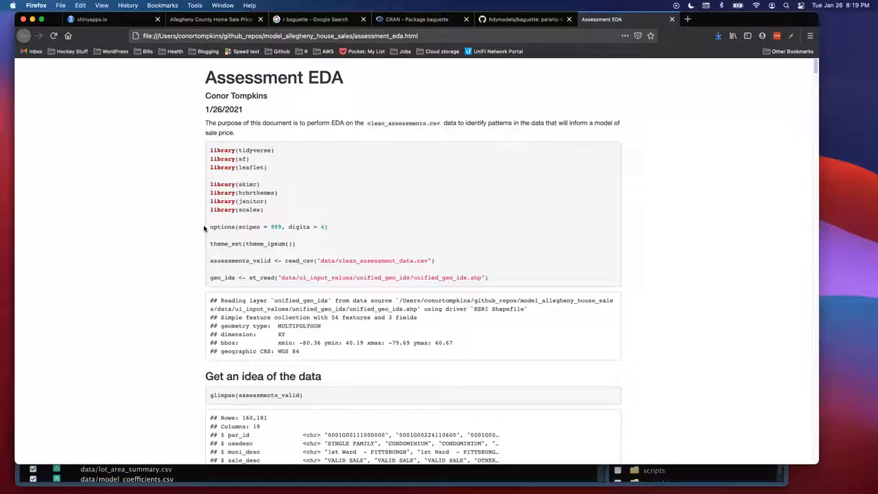
mouse_move(198, 236)
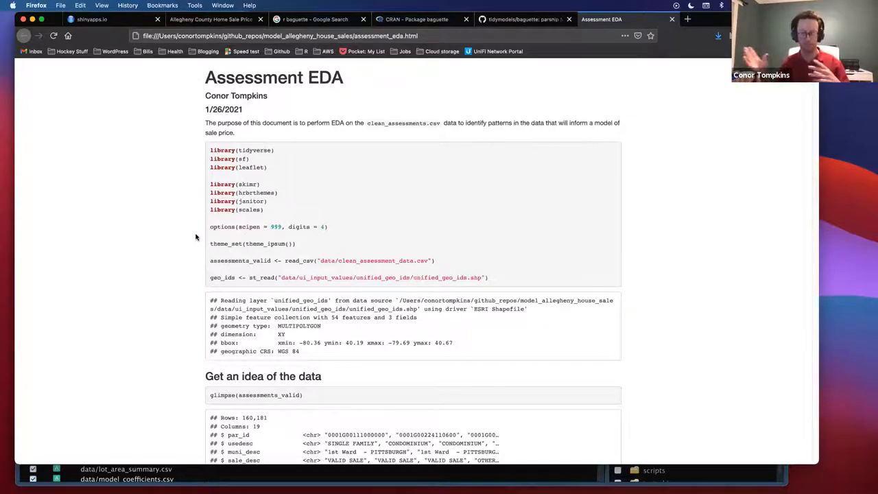
mouse_move(203, 219)
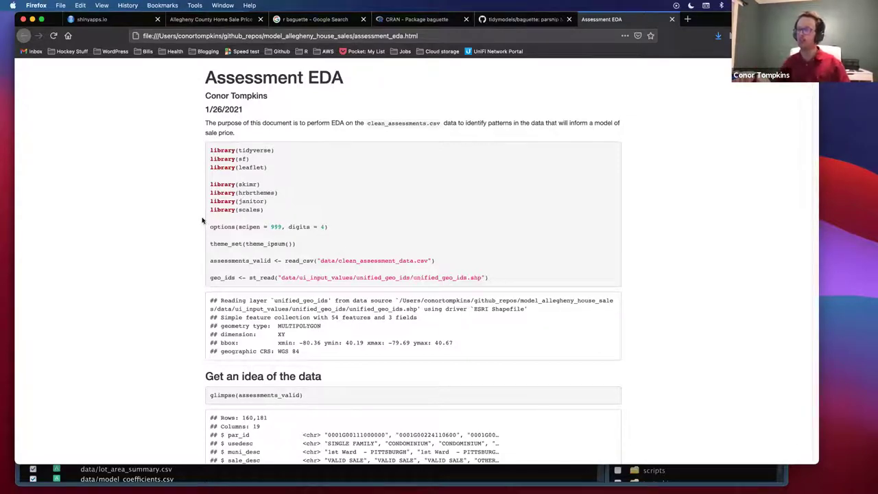
mouse_move(176, 217)
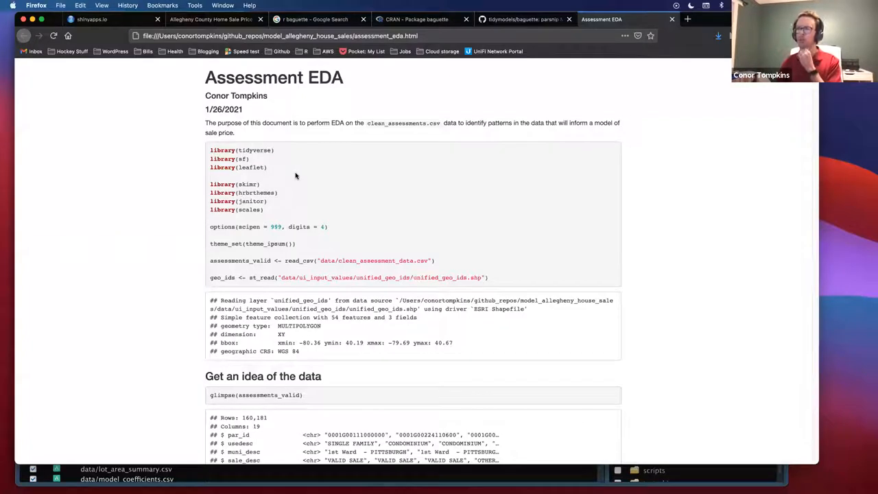
mouse_move(296, 182)
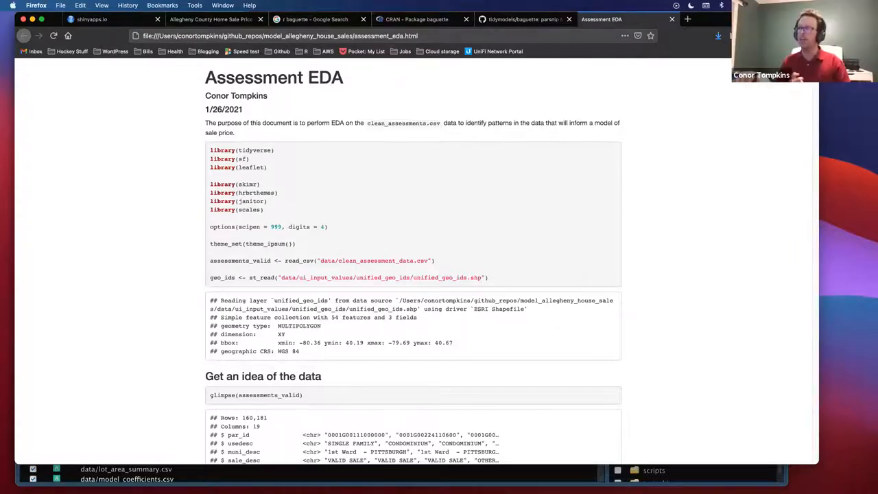
mouse_move(290, 203)
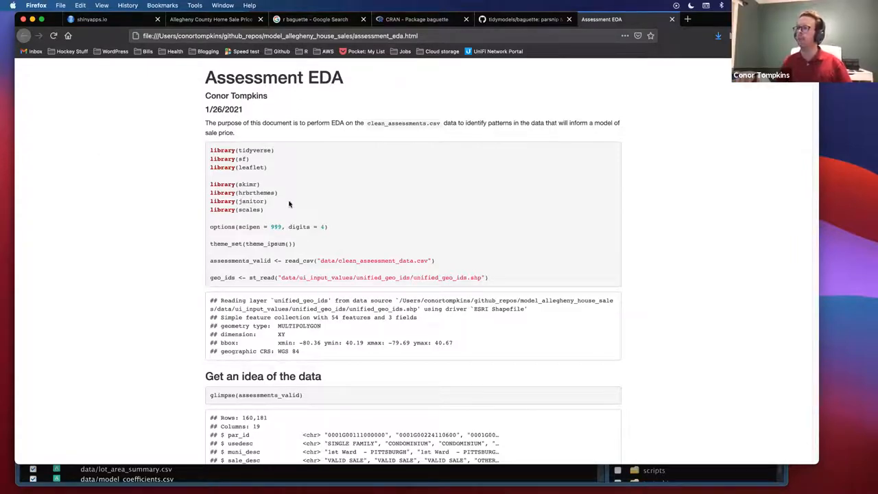
mouse_move(197, 141)
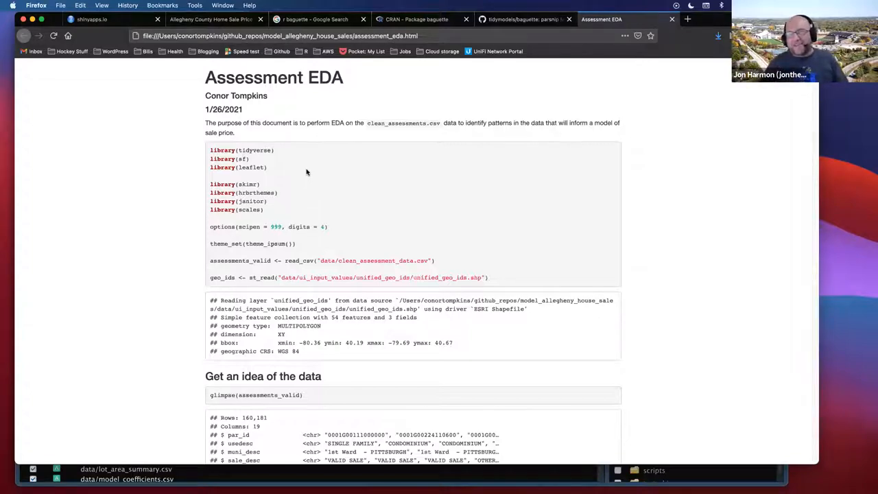
mouse_move(298, 170)
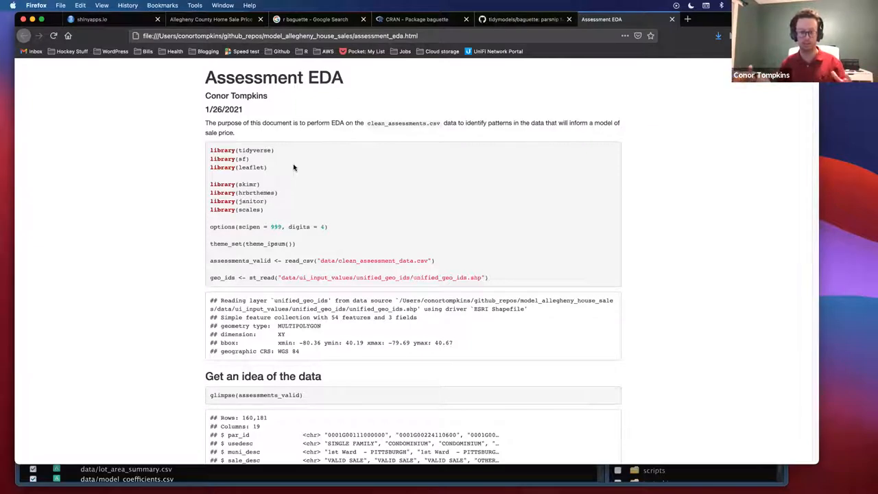
mouse_move(299, 164)
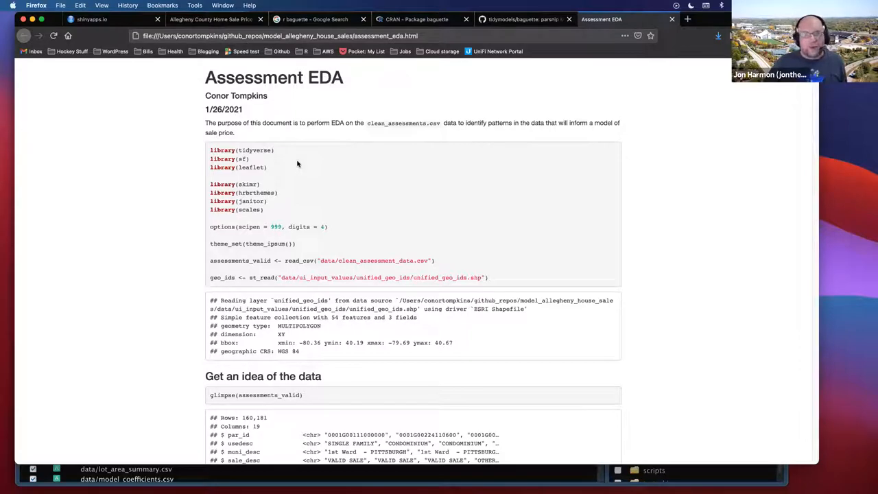
mouse_move(301, 163)
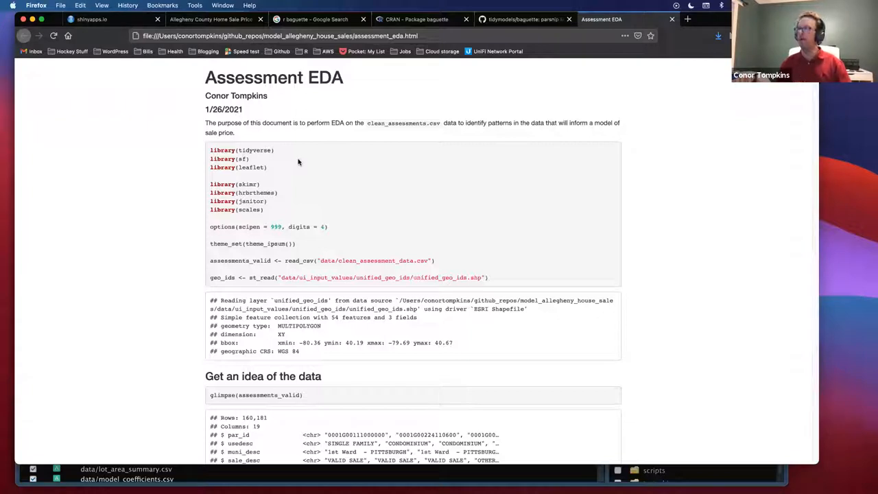
mouse_move(288, 170)
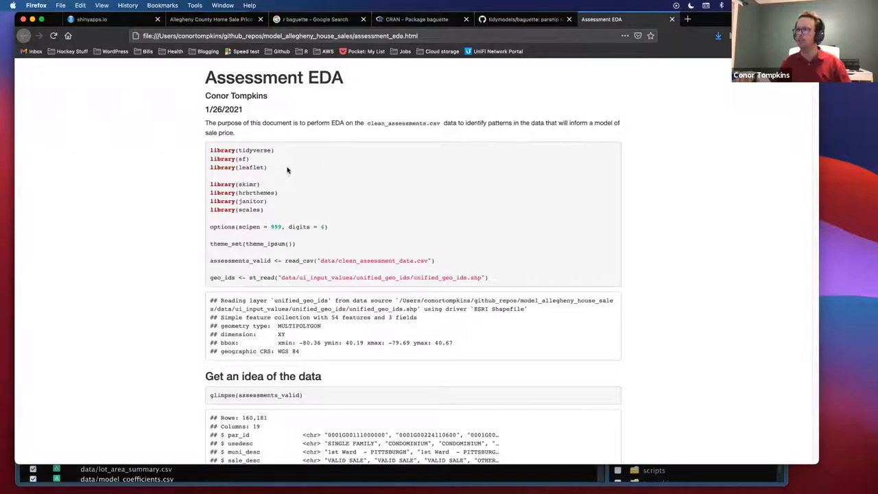
- Scroll the Assessment EDA report in Firefox down to its setup and data-loading output
scroll("down", 3)
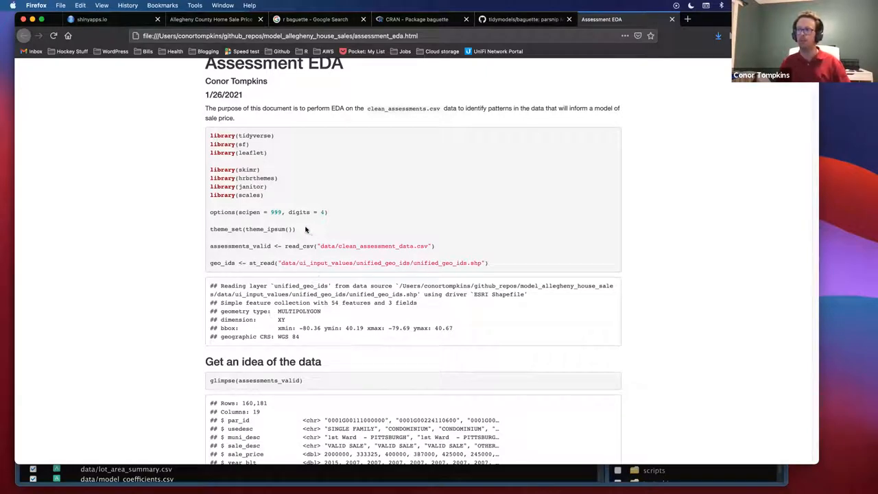
mouse_move(310, 231)
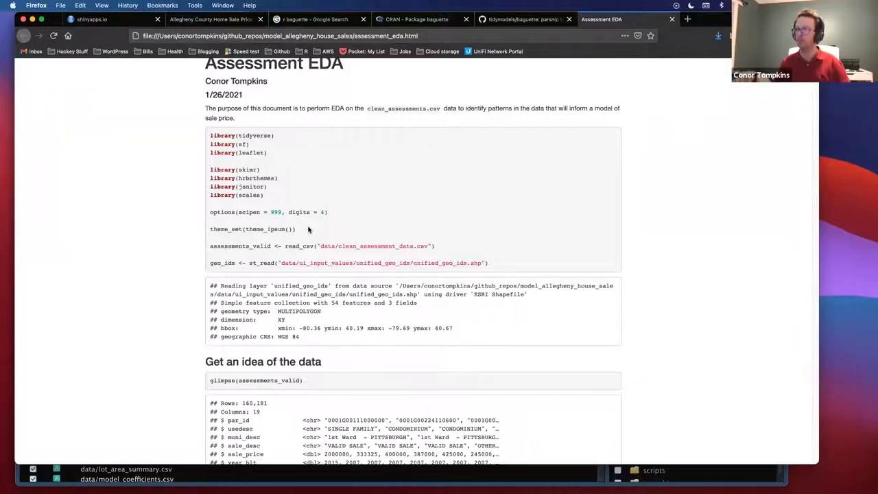
mouse_move(307, 212)
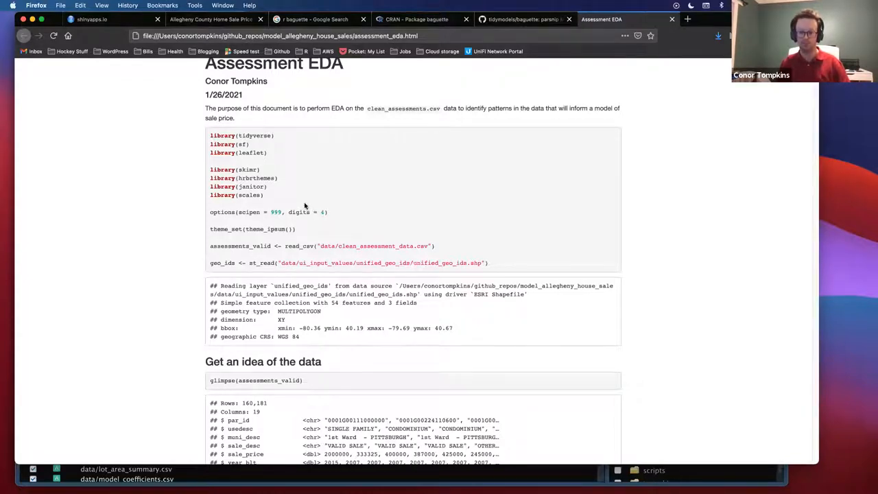
mouse_move(325, 246)
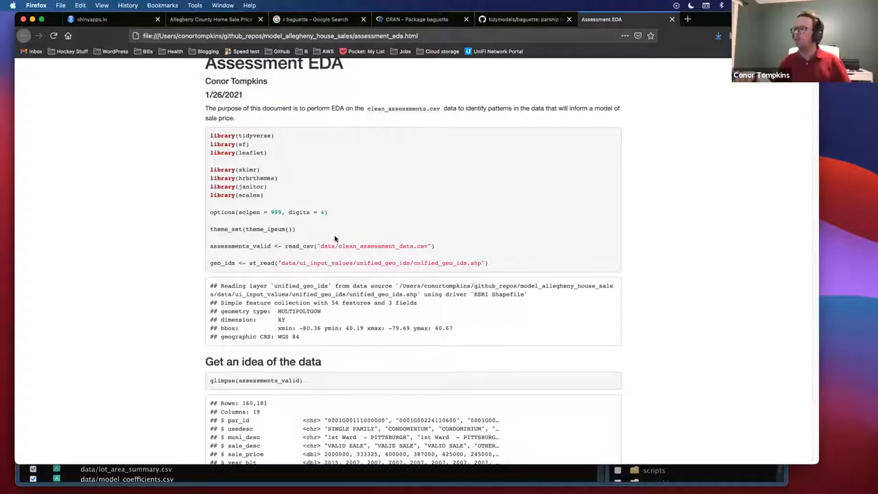
- Scroll to the glimpse output and highlight the par_id, usedesc and muni_desc lines
scroll("down", 3)
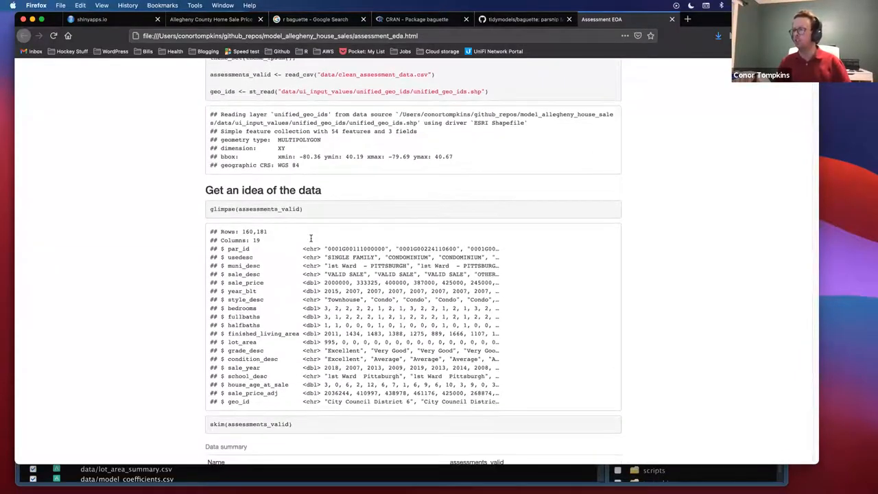
scroll("down", 3)
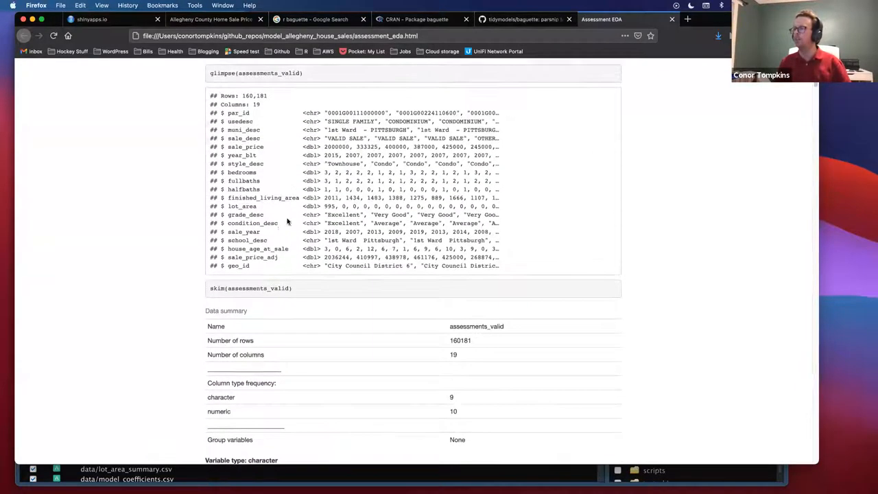
scroll("up", 3)
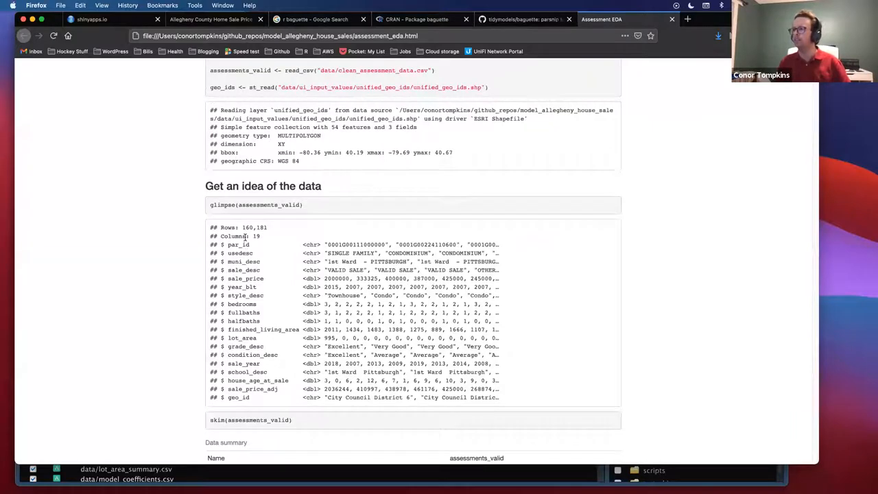
mouse_move(236, 252)
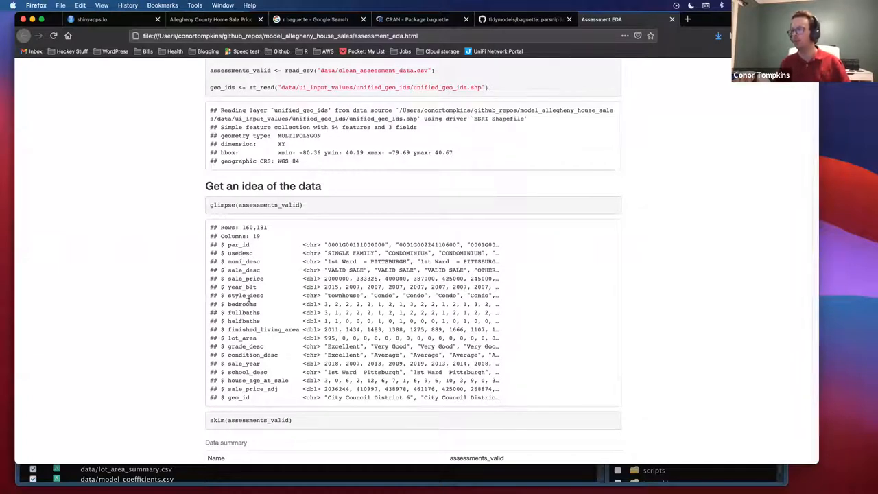
mouse_move(246, 261)
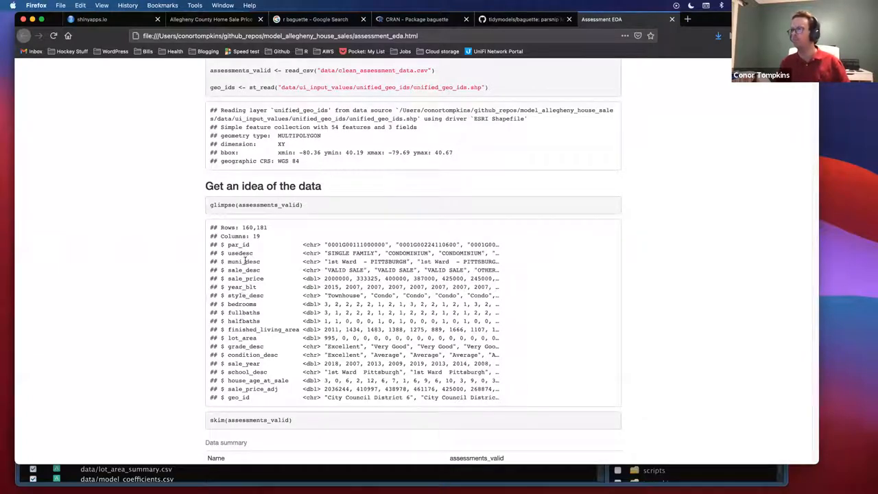
mouse_move(257, 260)
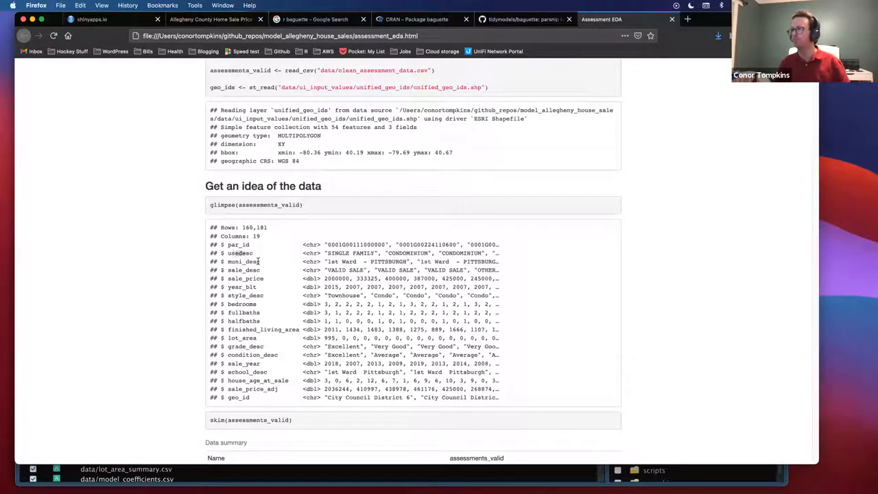
left_click_drag(234, 244, 501, 258)
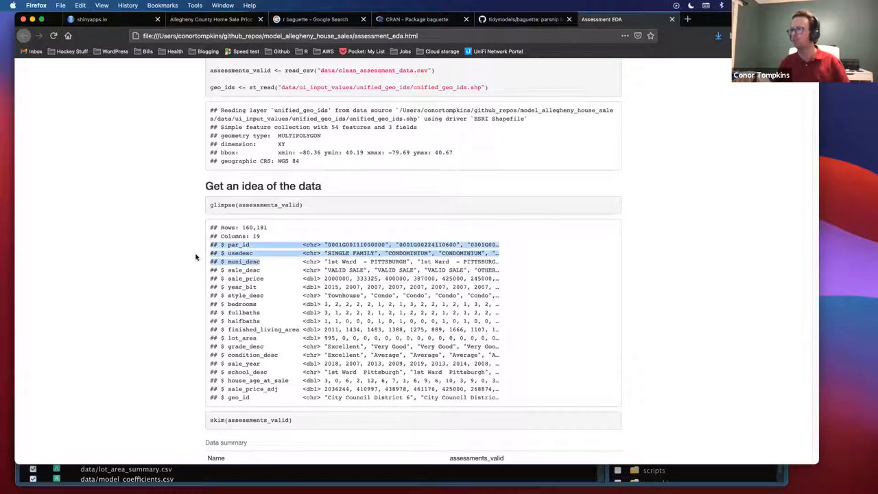
mouse_move(220, 278)
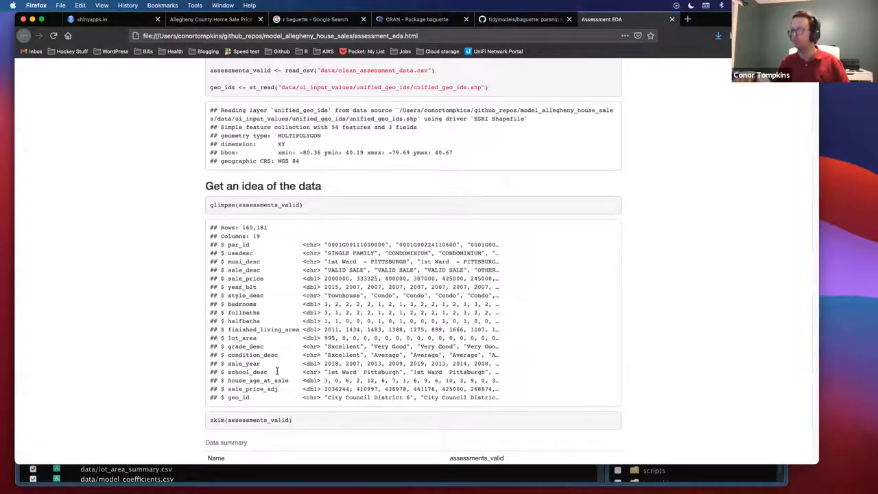
- Scroll down to the skim Data summary reporting 160,181 rows and 19 columns
scroll("down", 3)
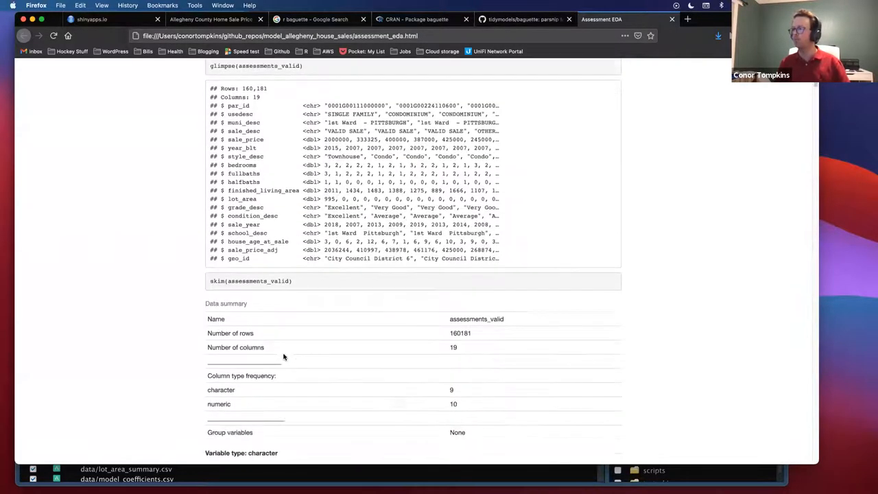
scroll("down", 3)
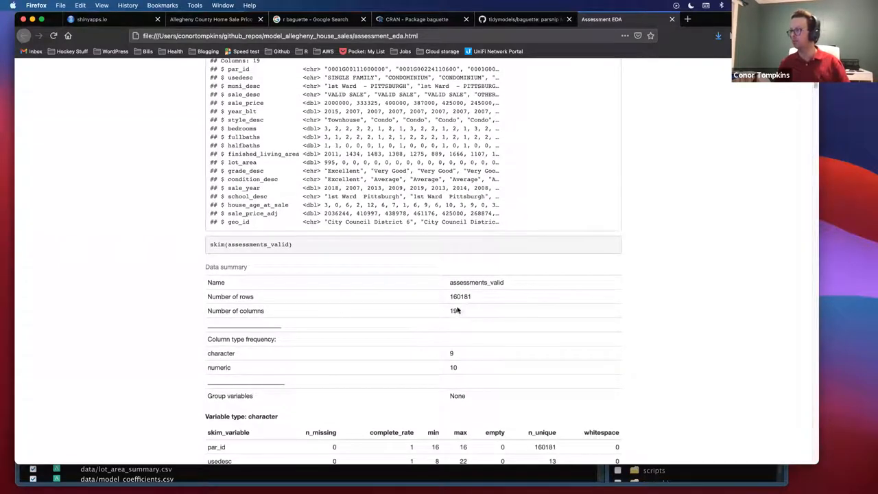
scroll("down", 3)
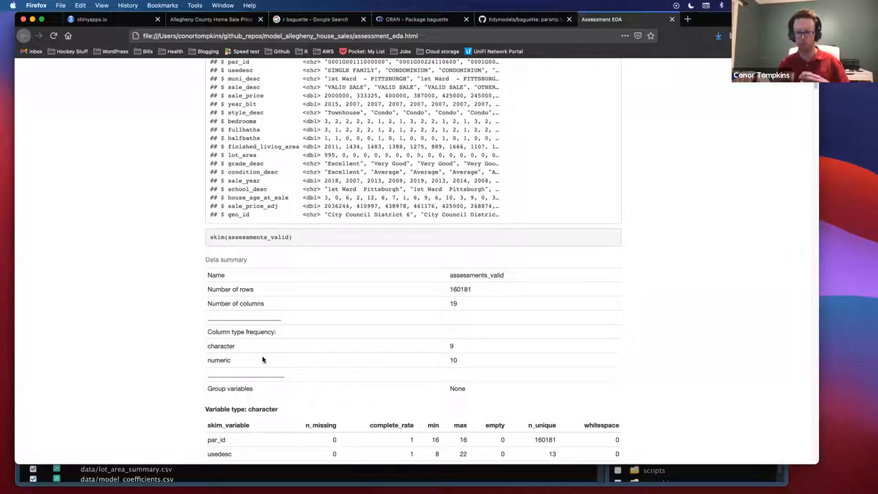
mouse_move(283, 354)
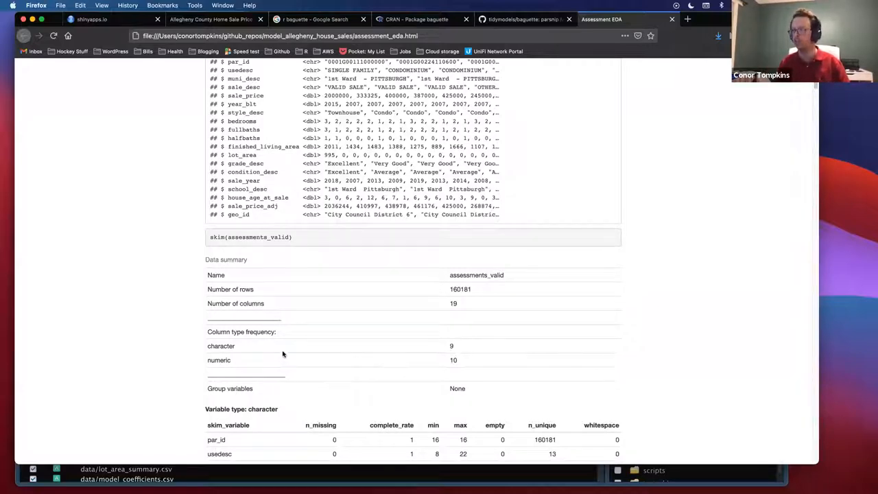
- Scroll to the character variable table and highlight the 160,181 unique par_id values
scroll("down", 3)
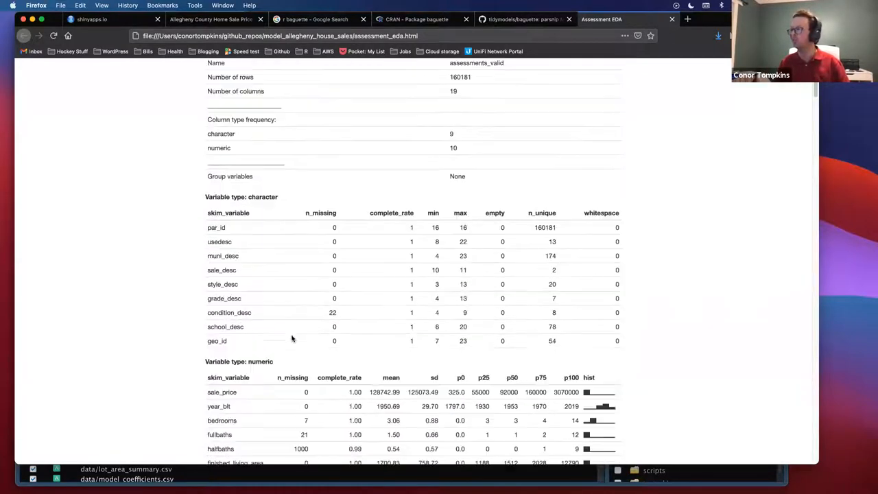
mouse_move(492, 240)
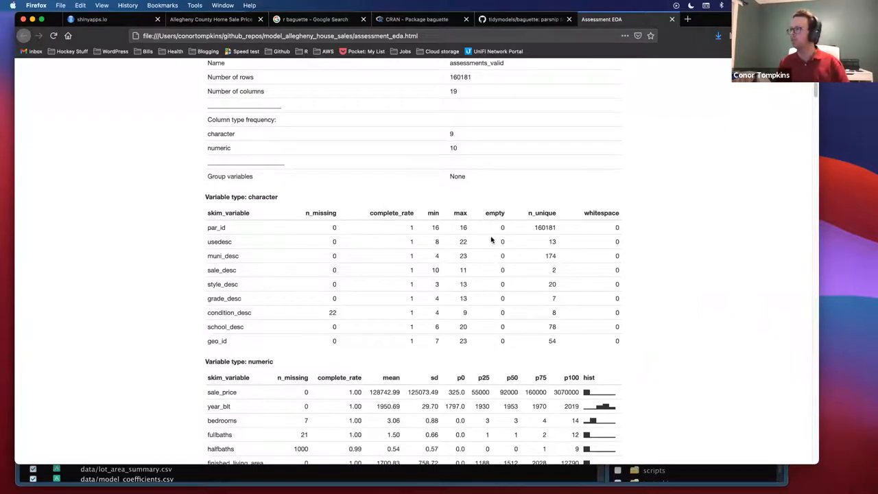
scroll("down", 3)
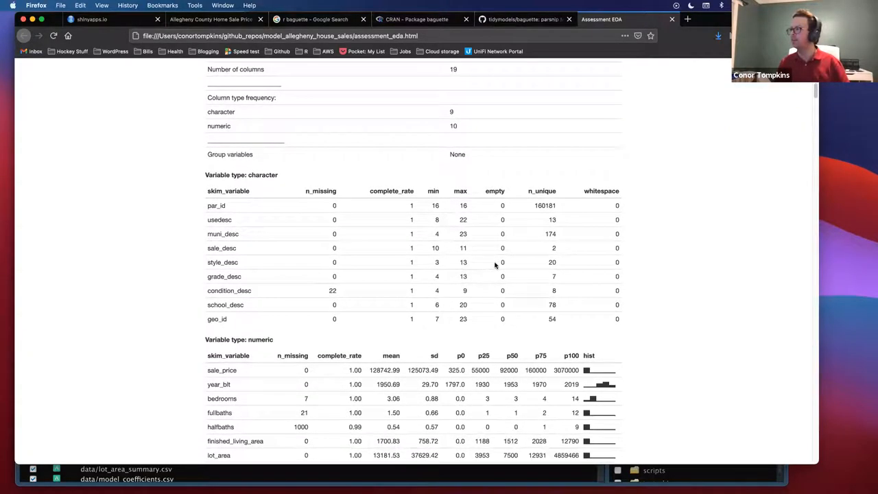
double_click(544, 206)
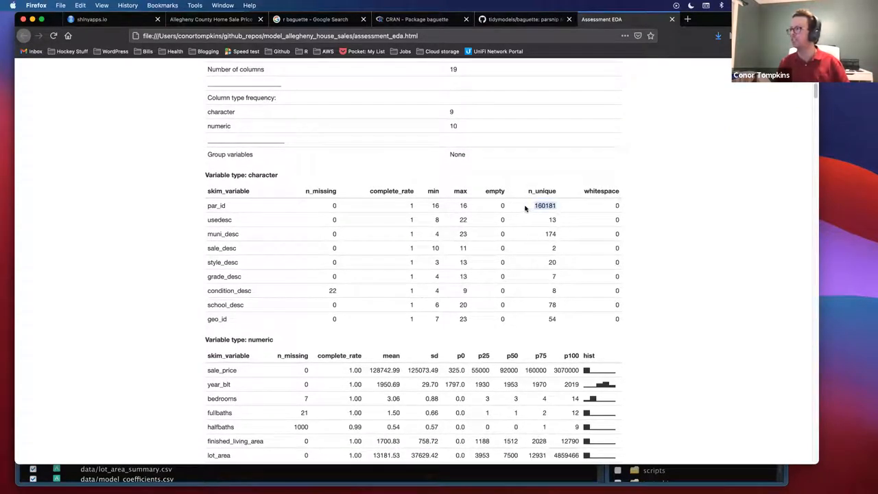
mouse_move(248, 249)
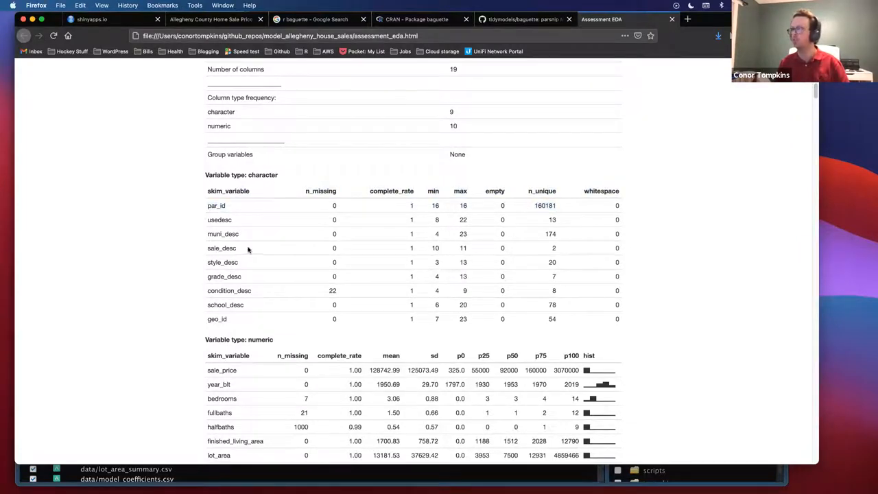
- Scroll on to the numeric variable summary above the Sales Price section and highlight a value there
scroll("down", 3)
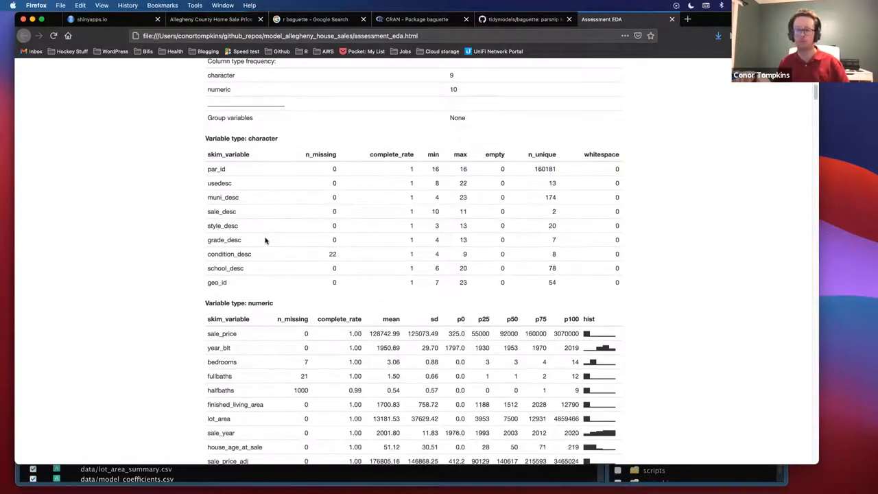
scroll("down", 3)
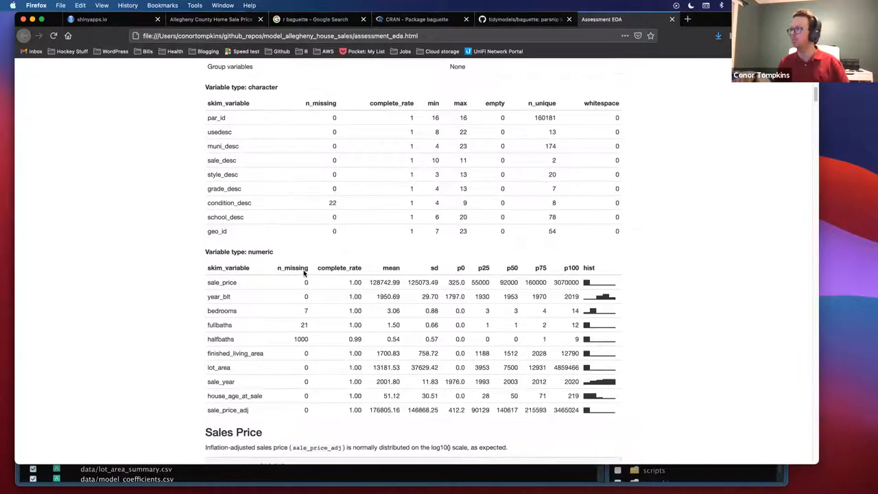
scroll("down", 3)
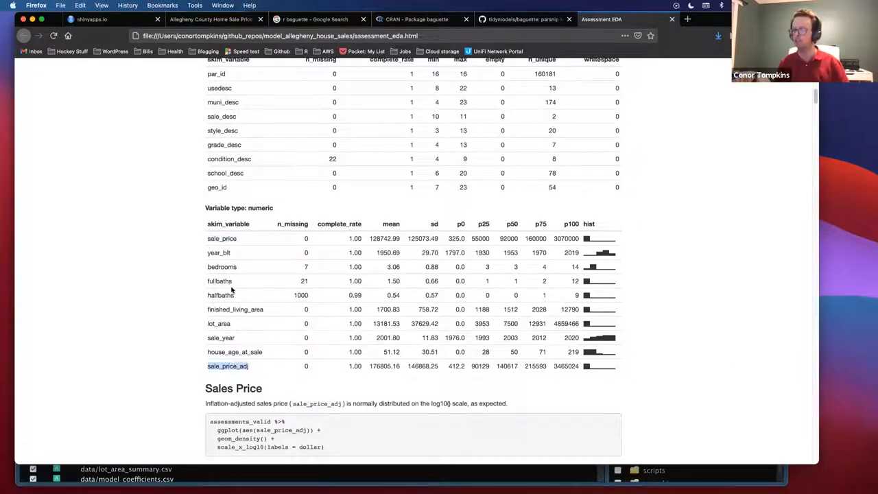
mouse_move(241, 295)
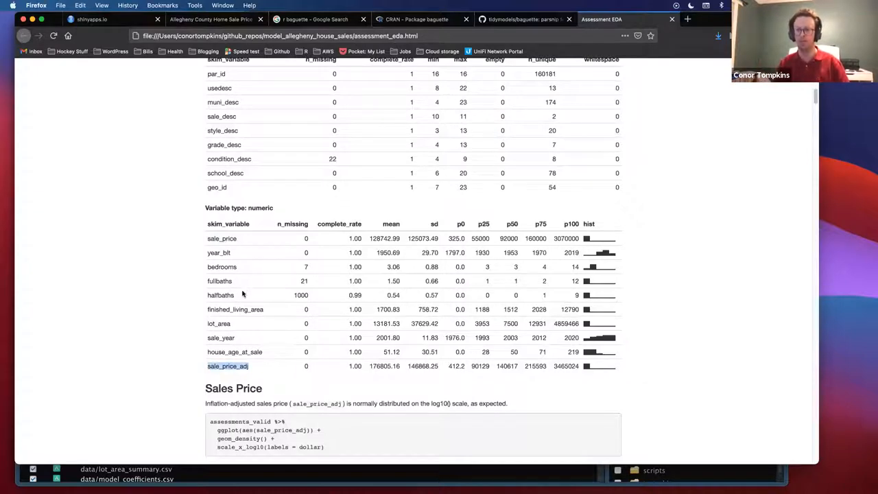
mouse_move(247, 291)
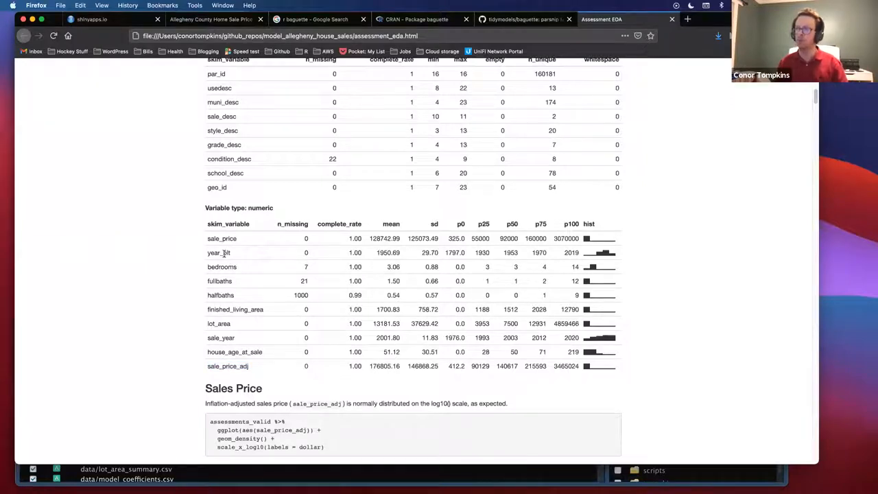
mouse_move(228, 291)
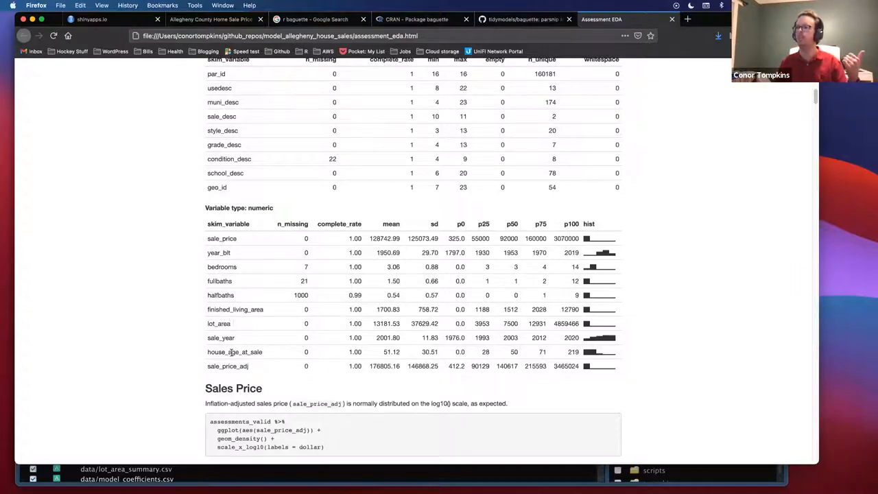
double_click(233, 351)
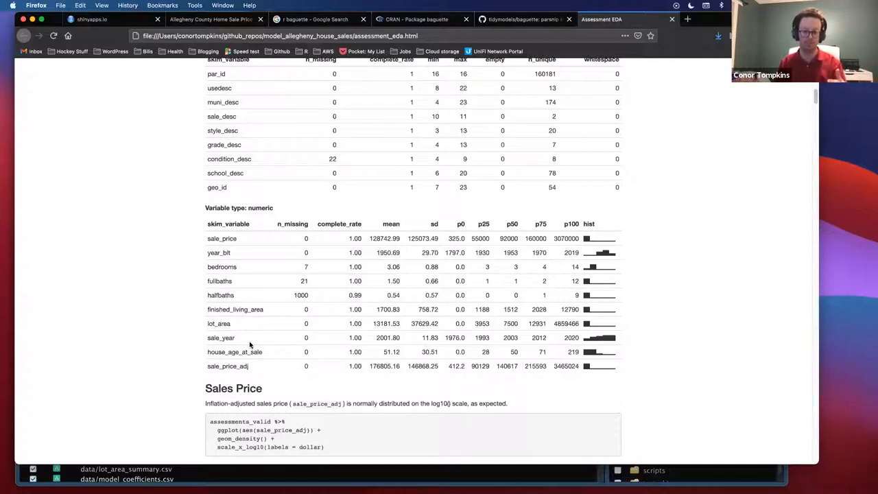
scroll("down", 3)
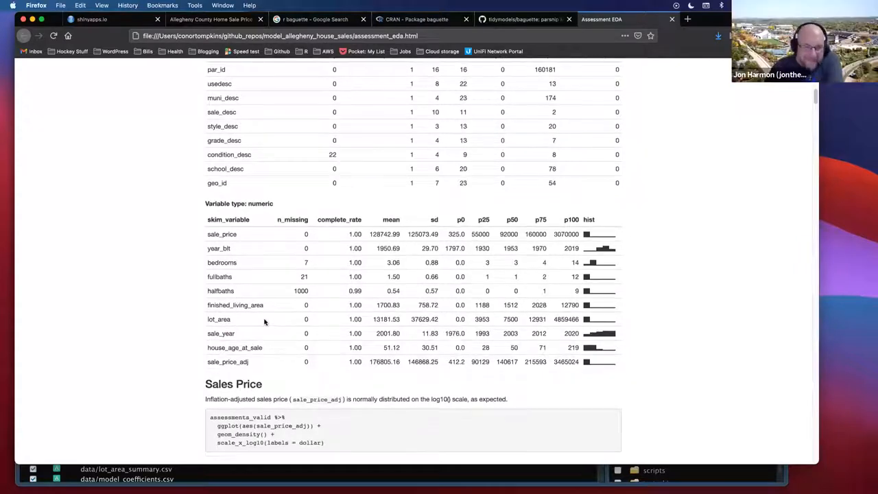
scroll("down", 3)
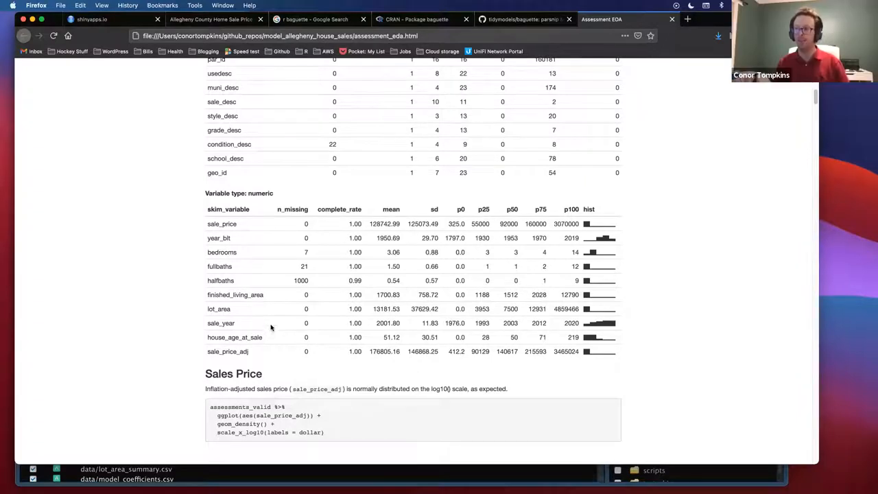
mouse_move(269, 321)
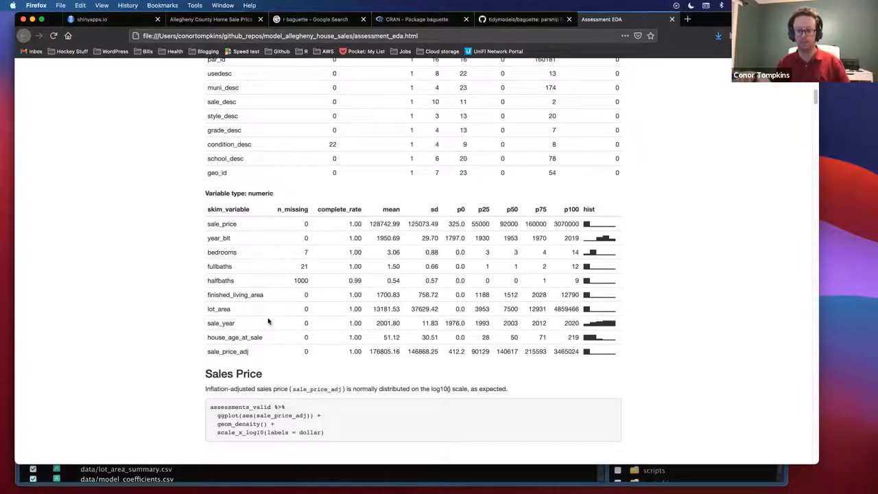
mouse_move(266, 325)
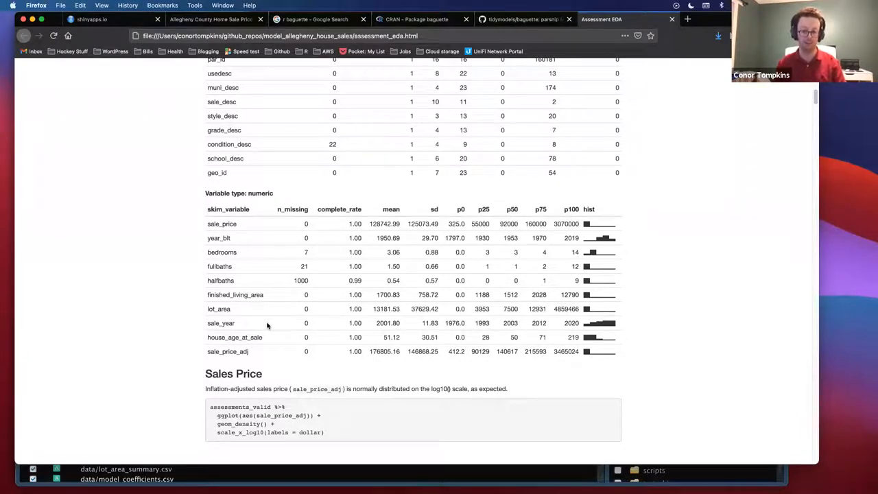
mouse_move(327, 261)
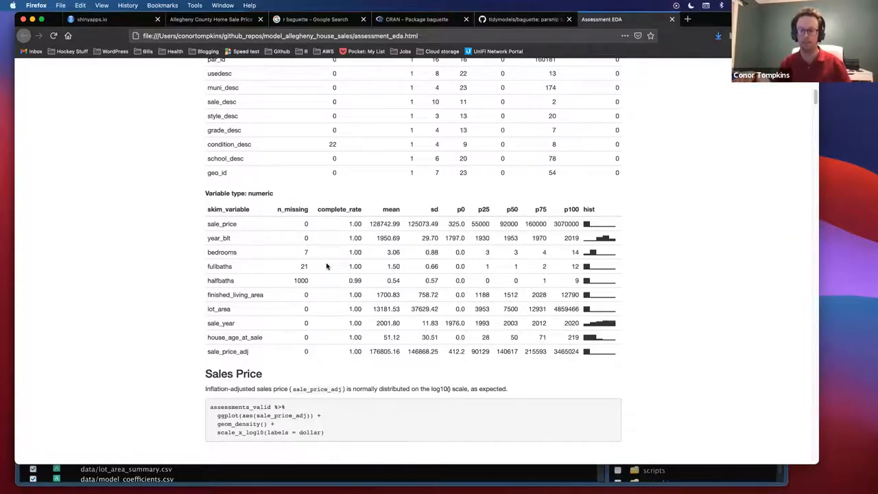
scroll("down", 3)
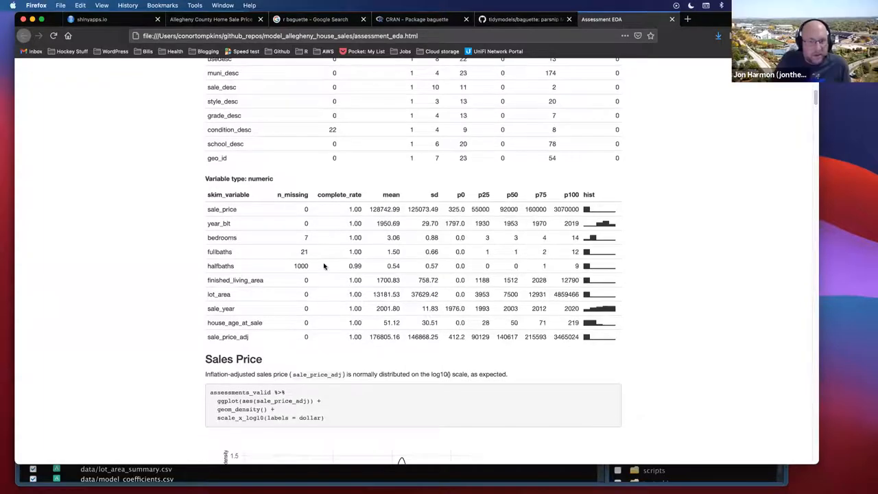
scroll("down", 3)
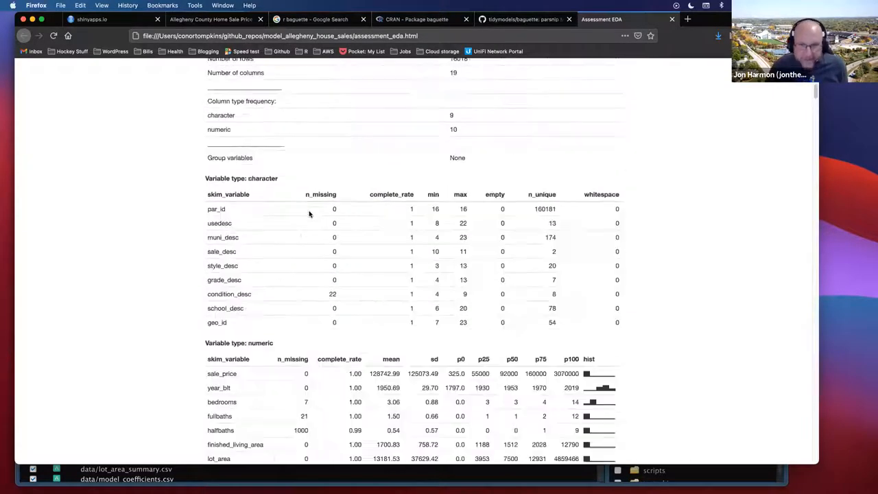
scroll("up", 3)
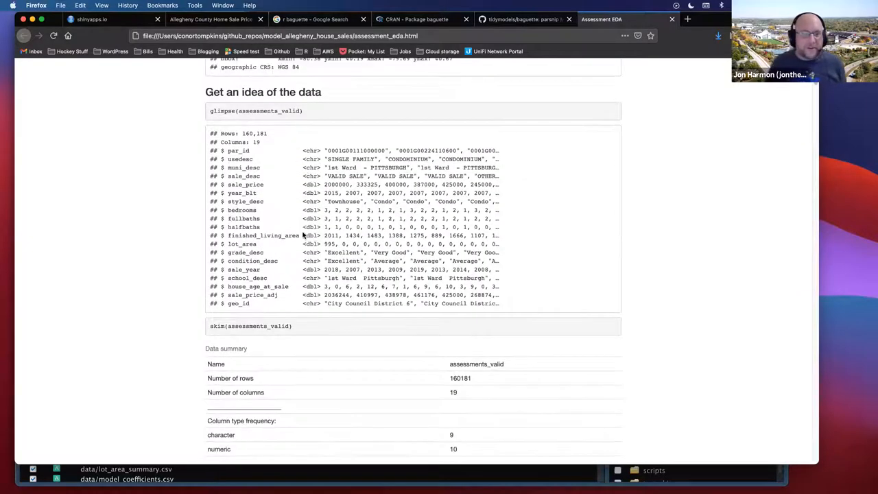
scroll("down", 3)
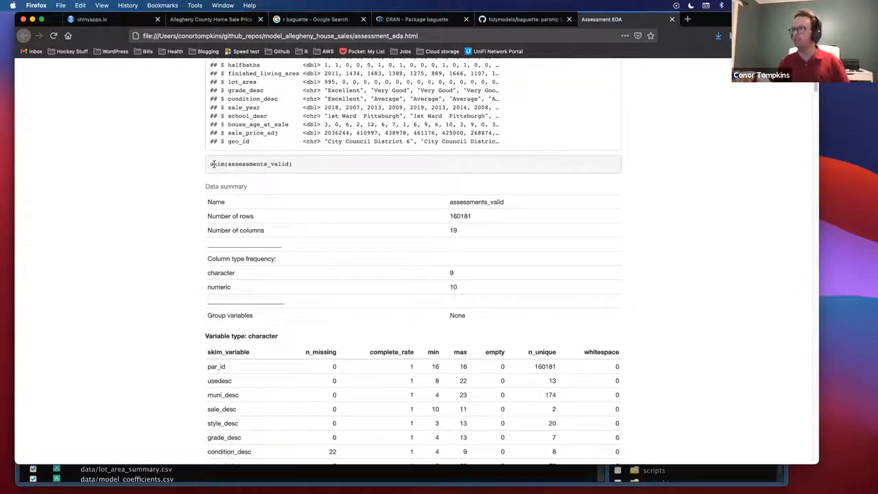
double_click(216, 163)
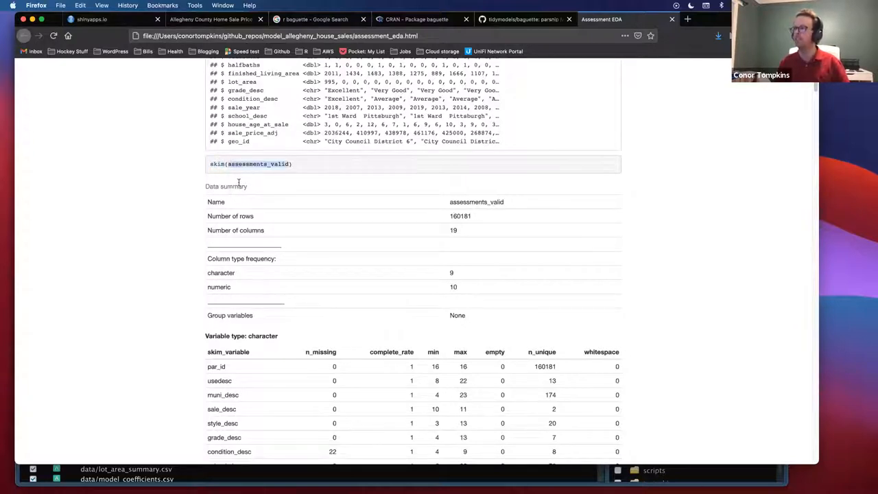
mouse_move(241, 195)
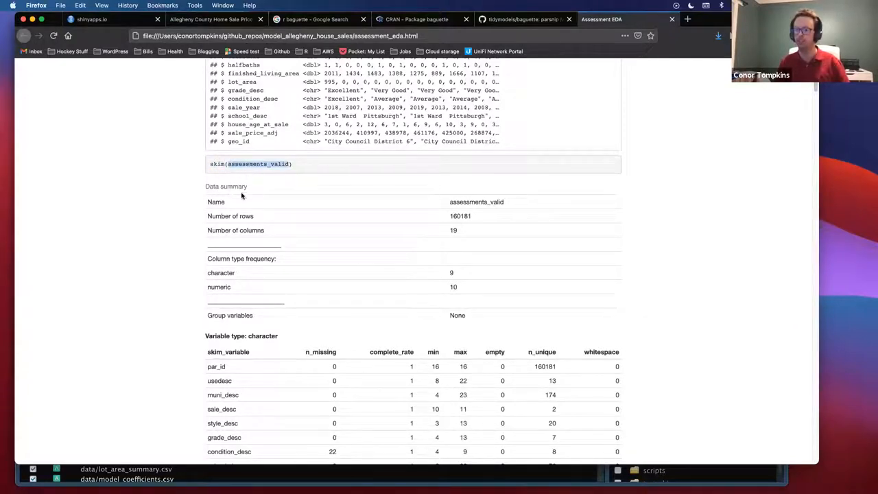
mouse_move(371, 280)
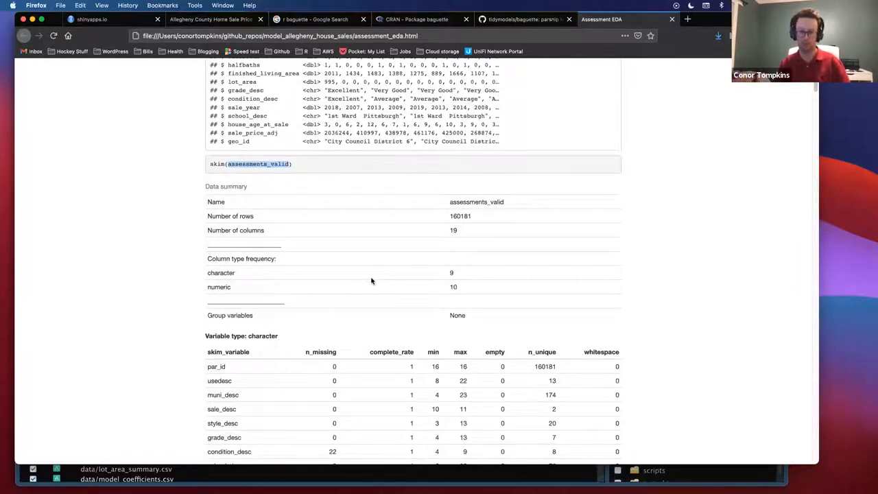
mouse_move(378, 280)
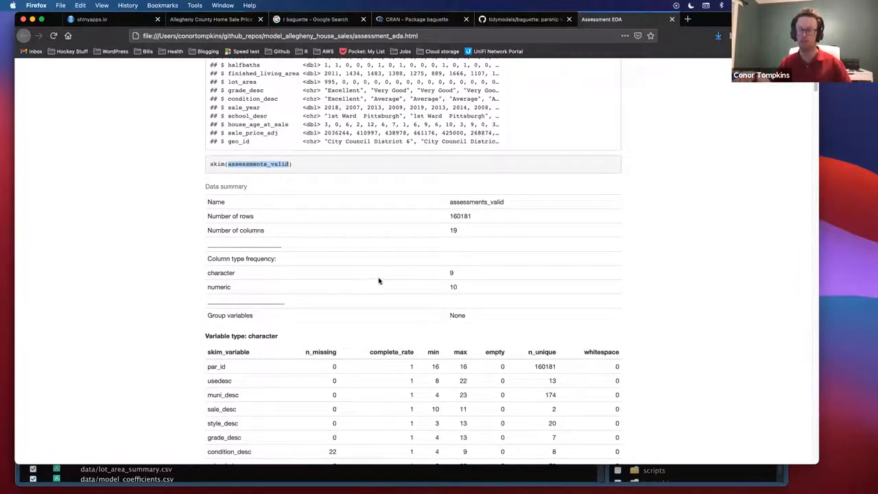
scroll("down", 3)
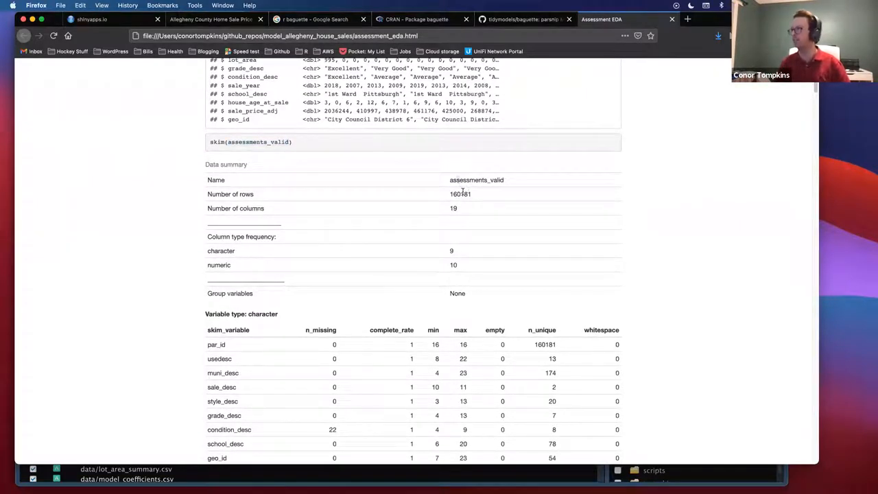
double_click(460, 195)
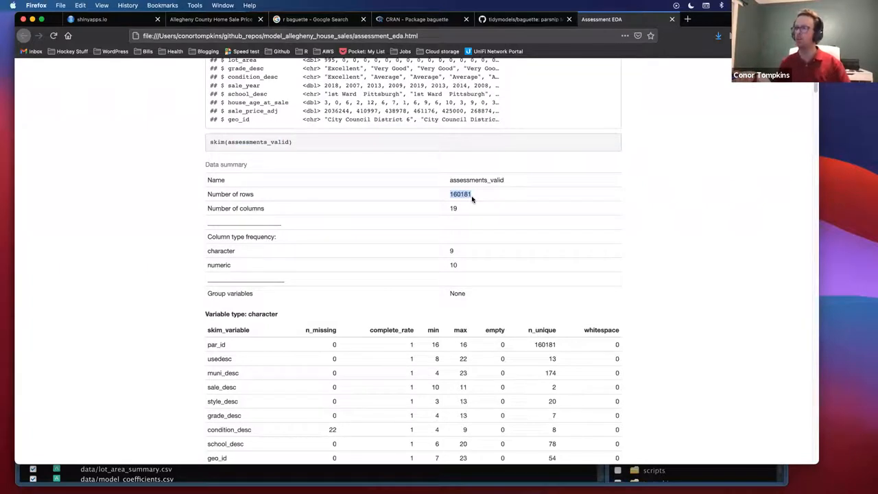
scroll("down", 3)
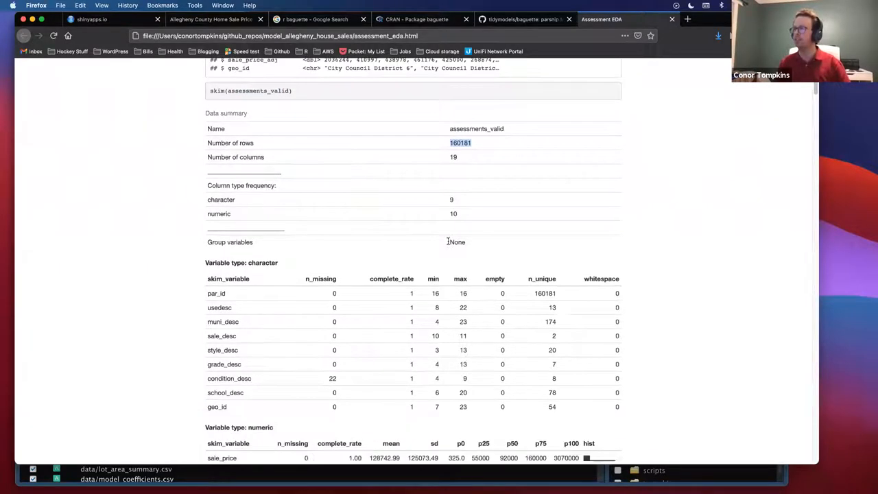
scroll("down", 3)
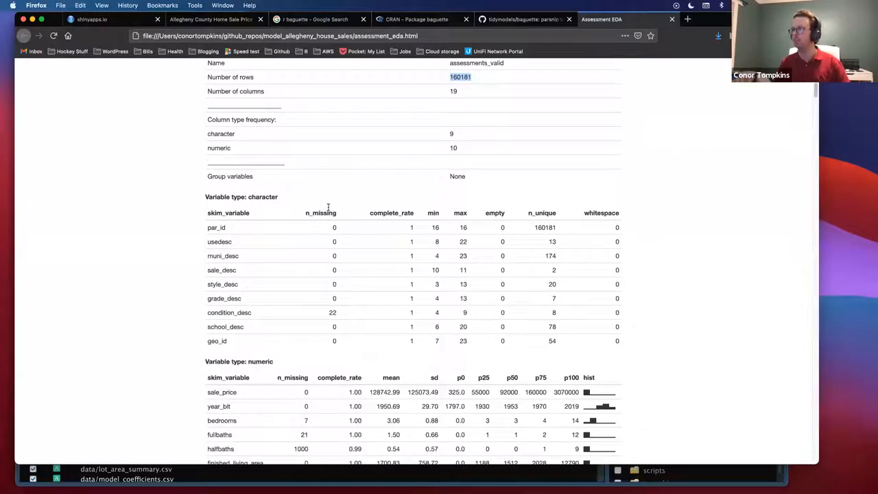
mouse_move(326, 236)
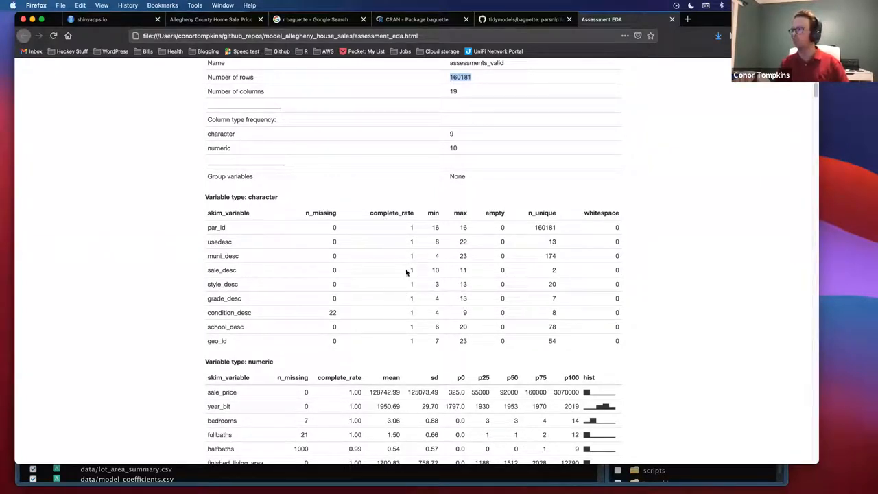
mouse_move(429, 313)
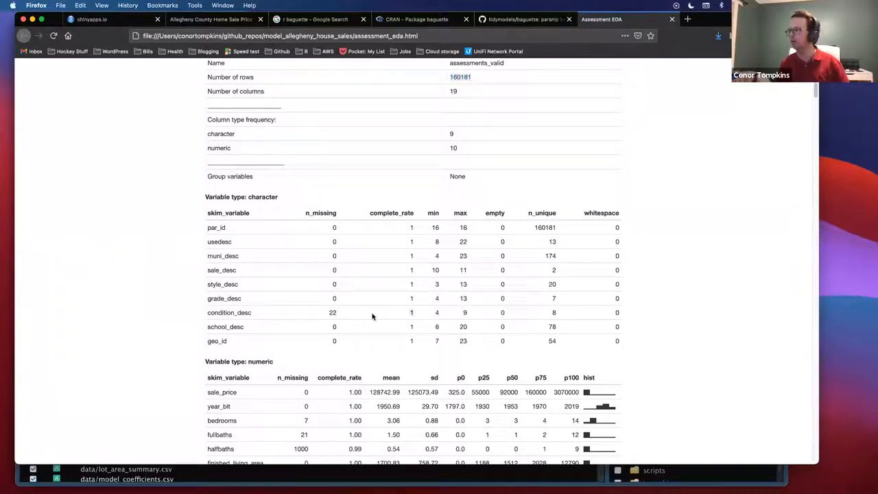
mouse_move(346, 314)
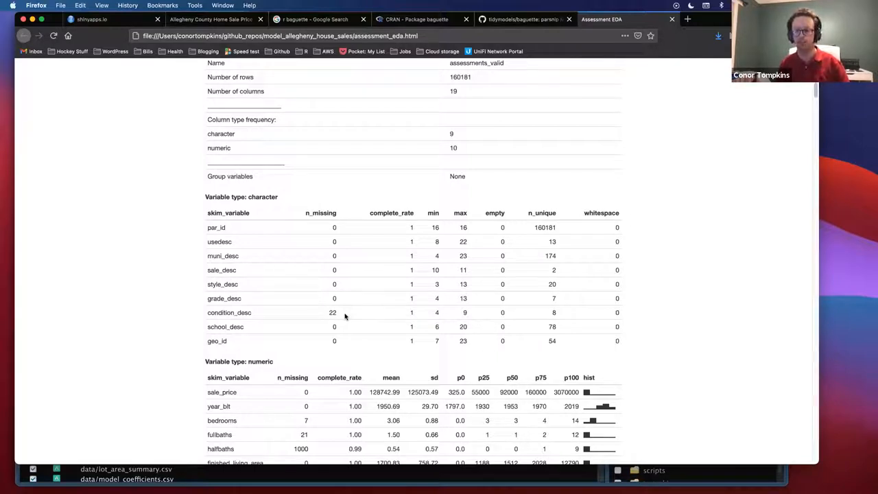
mouse_move(340, 318)
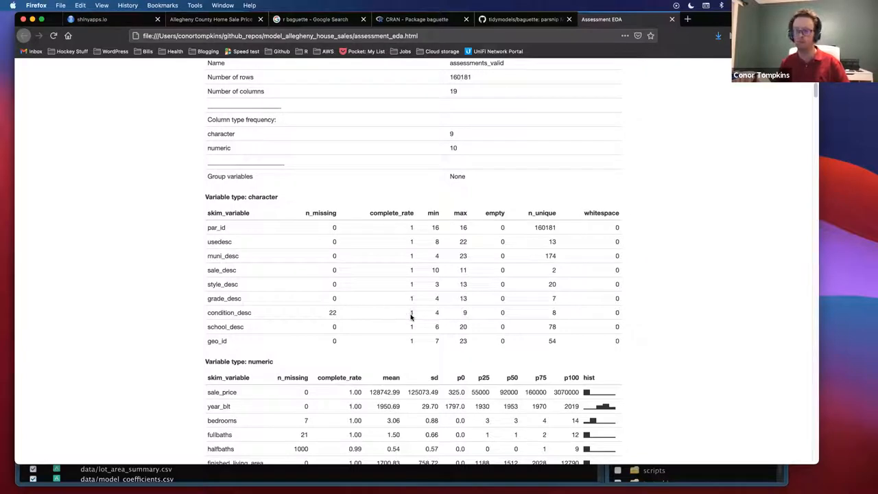
mouse_move(420, 315)
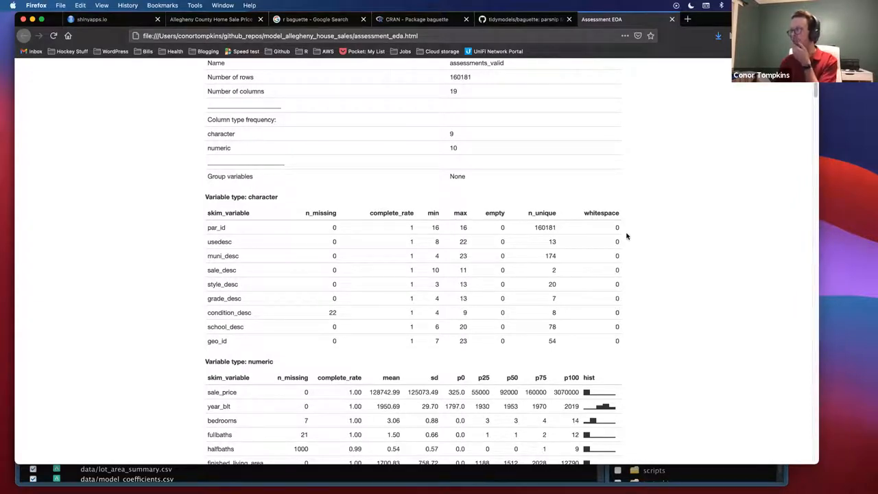
scroll("down", 3)
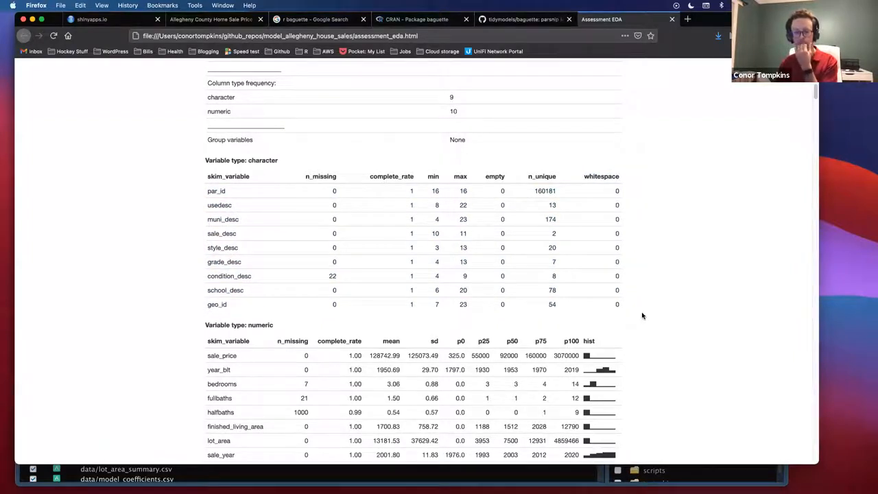
mouse_move(609, 288)
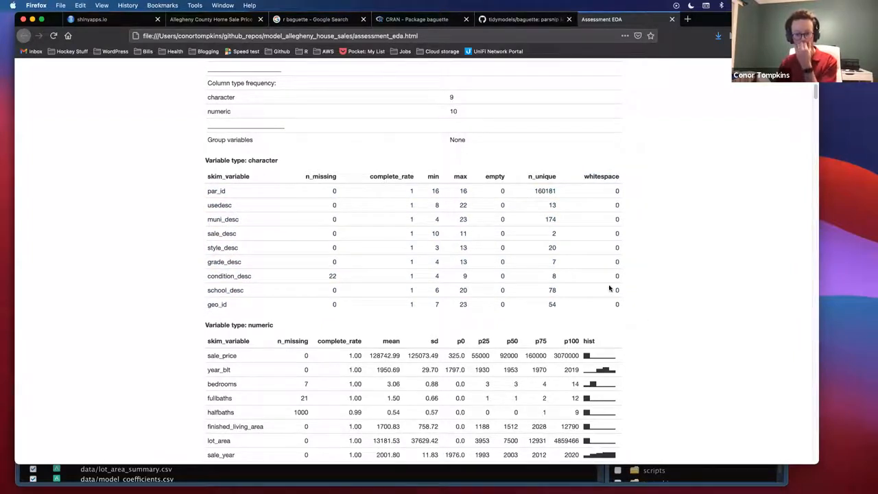
- Scroll the EDA report back down to the numeric variable summary above the Sales Price density code
scroll("down", 3)
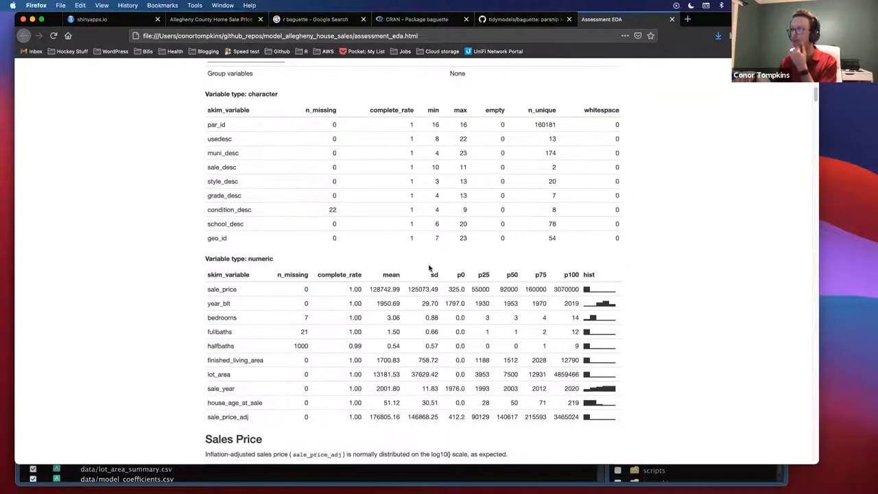
scroll("down", 3)
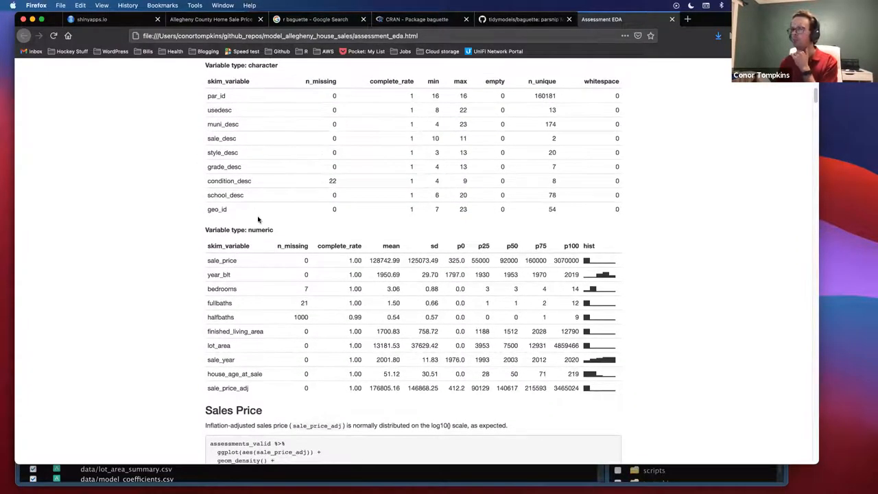
scroll("down", 3)
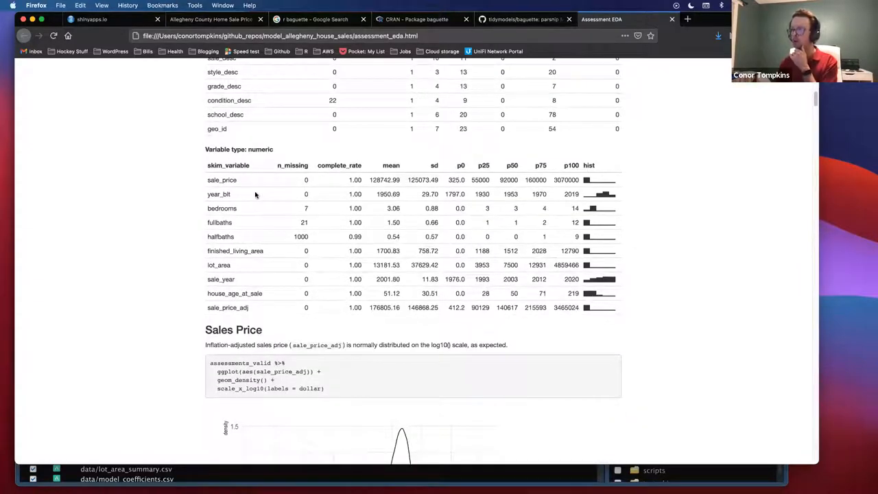
mouse_move(597, 178)
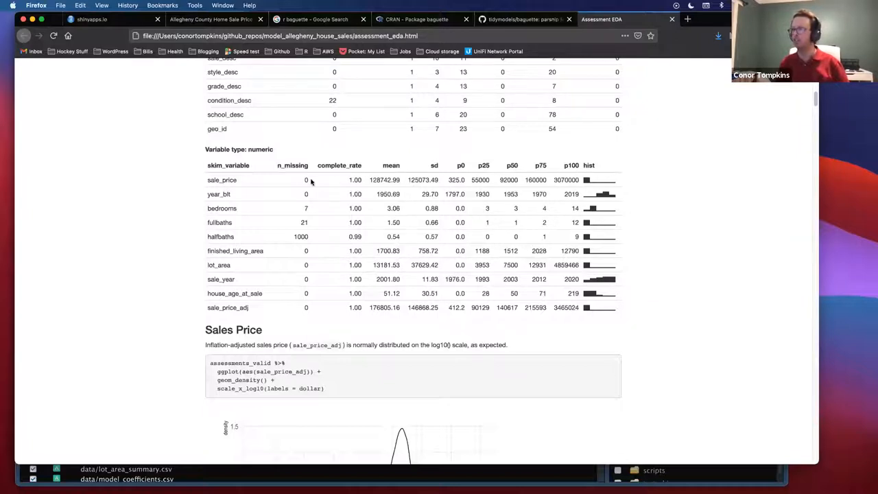
mouse_move(317, 231)
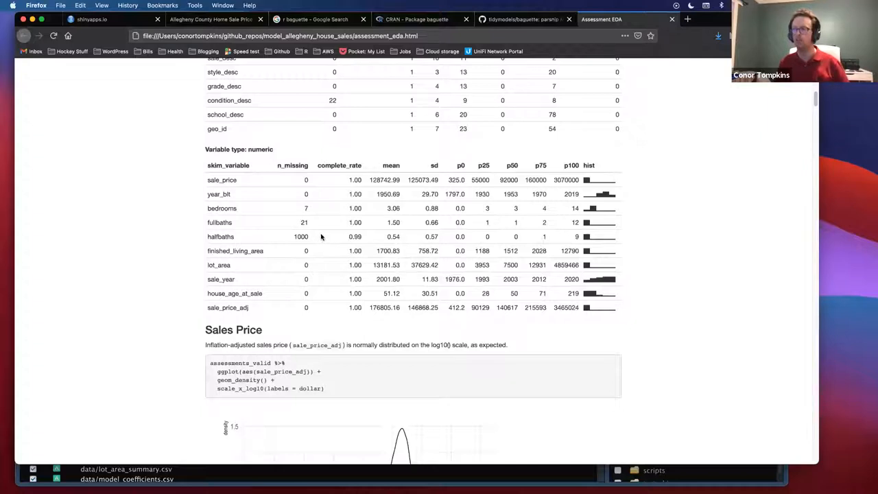
mouse_move(327, 236)
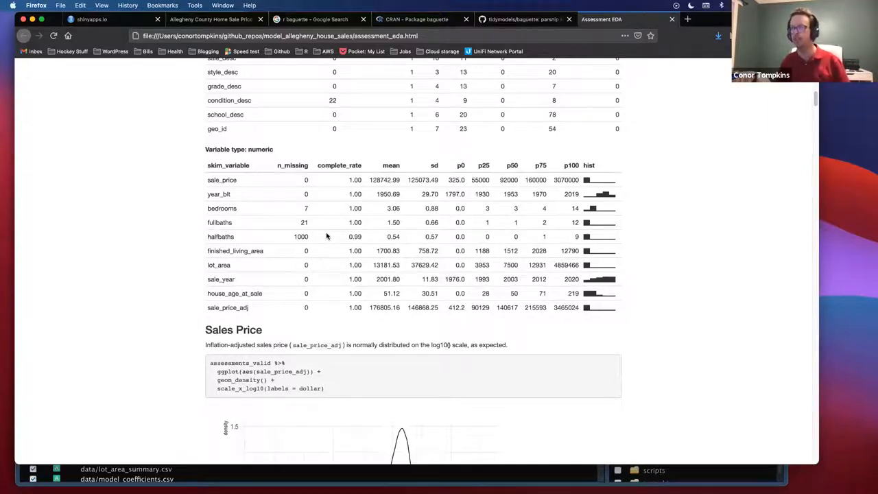
mouse_move(333, 236)
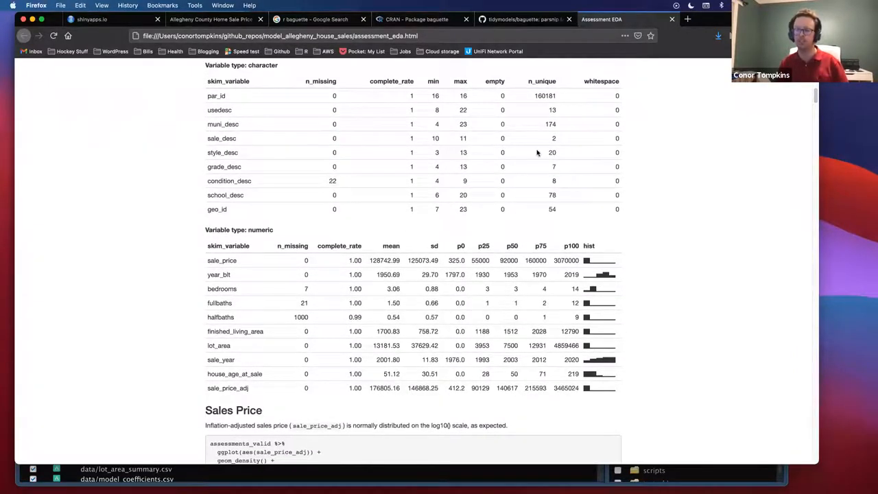
scroll("down", 3)
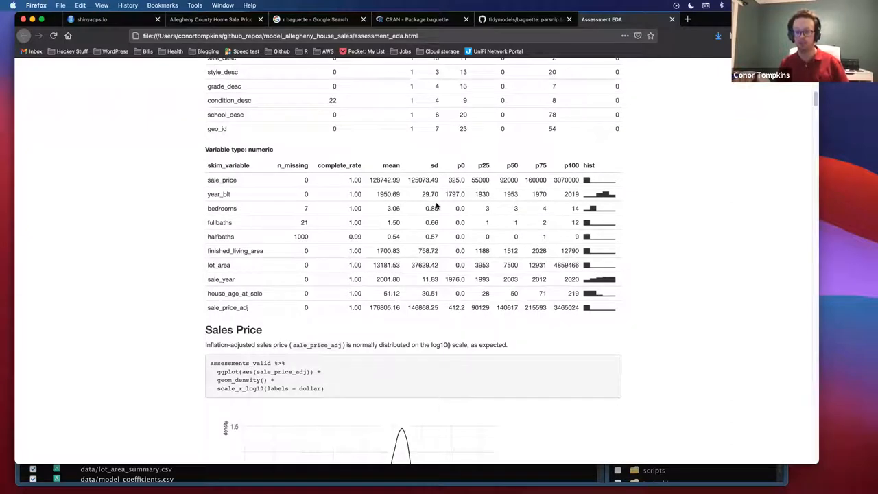
scroll("down", 3)
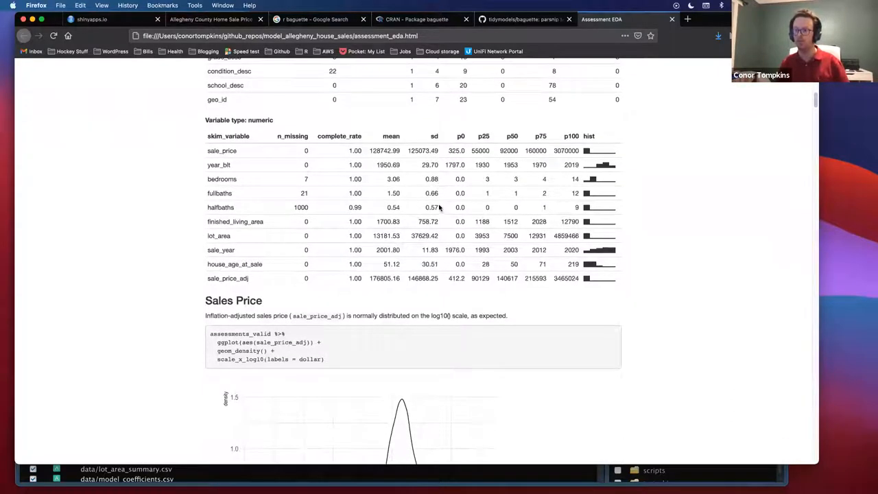
- Scroll past the numeric skim table to the Sales Price density plot of inflation-adjusted sale price
scroll("down", 3)
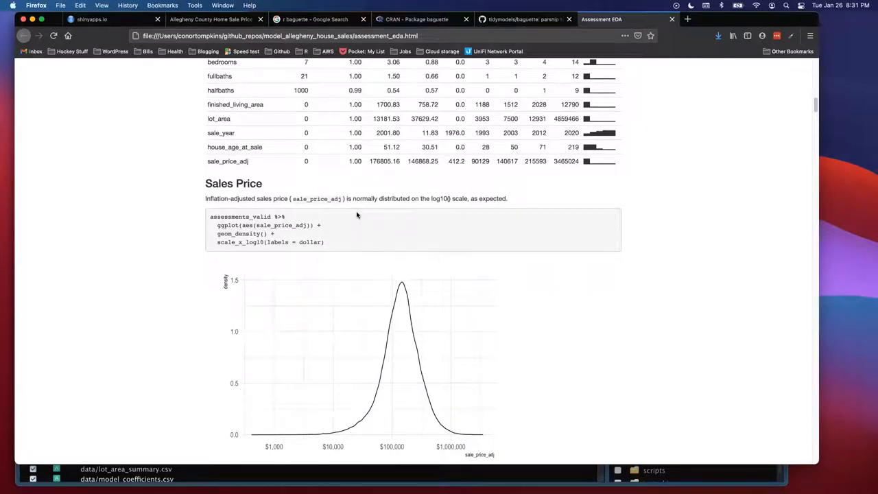
mouse_move(354, 220)
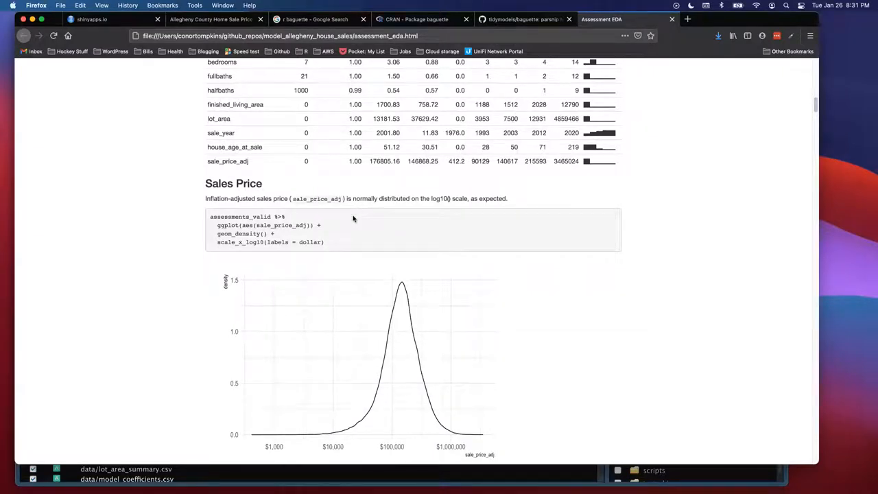
mouse_move(349, 222)
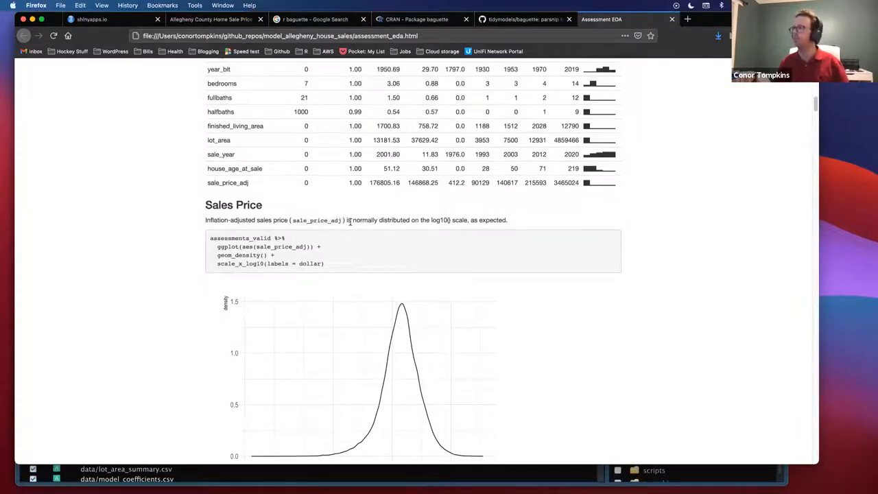
scroll("down", 3)
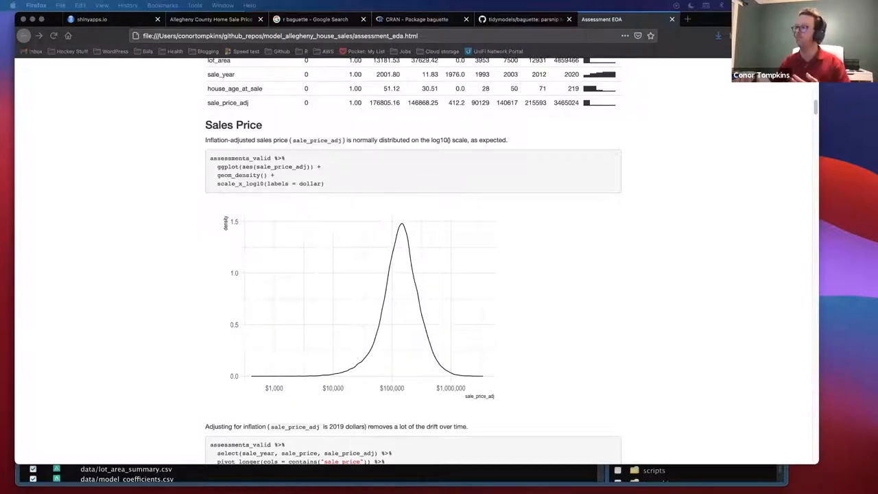
mouse_move(331, 300)
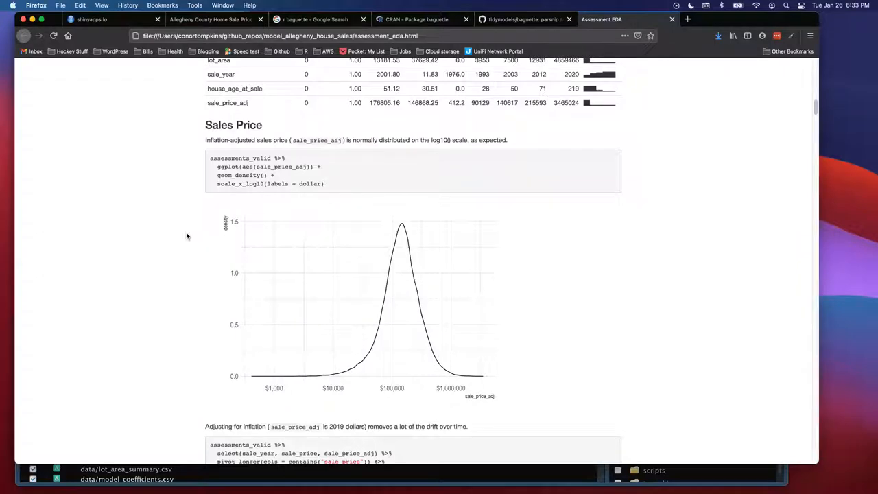
scroll("up", 3)
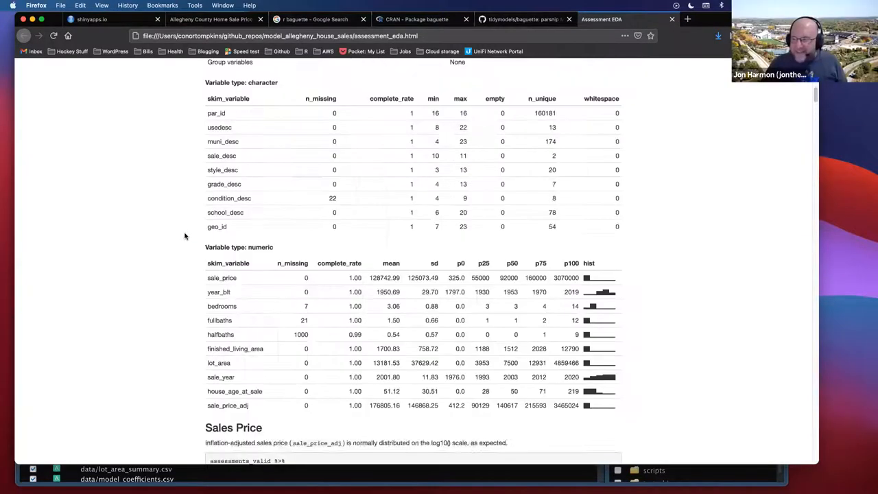
scroll("up", 3)
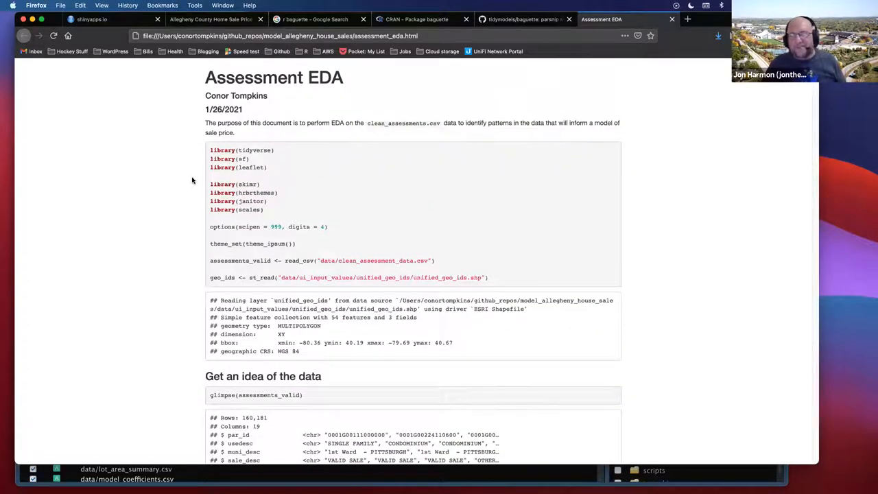
scroll("down", 3)
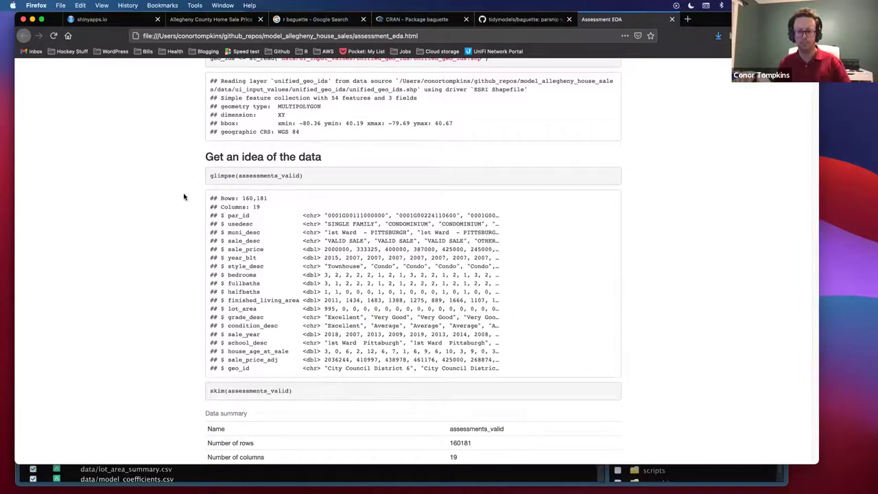
scroll("down", 3)
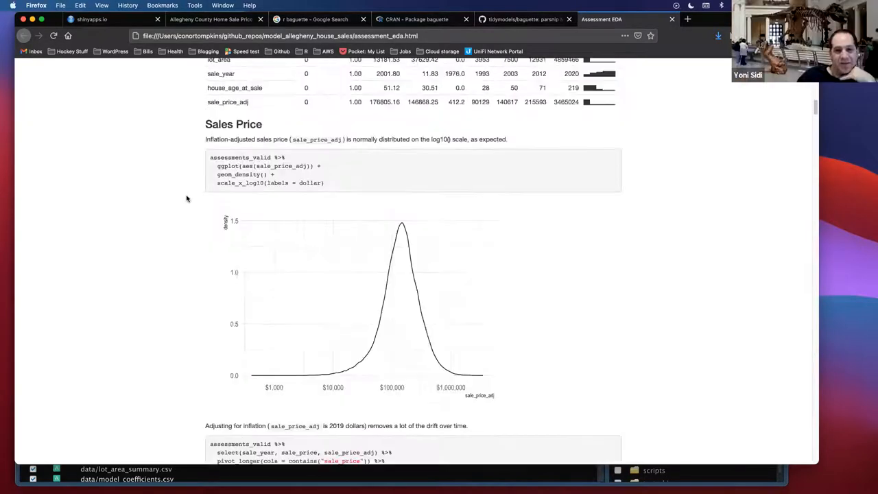
scroll("down", 3)
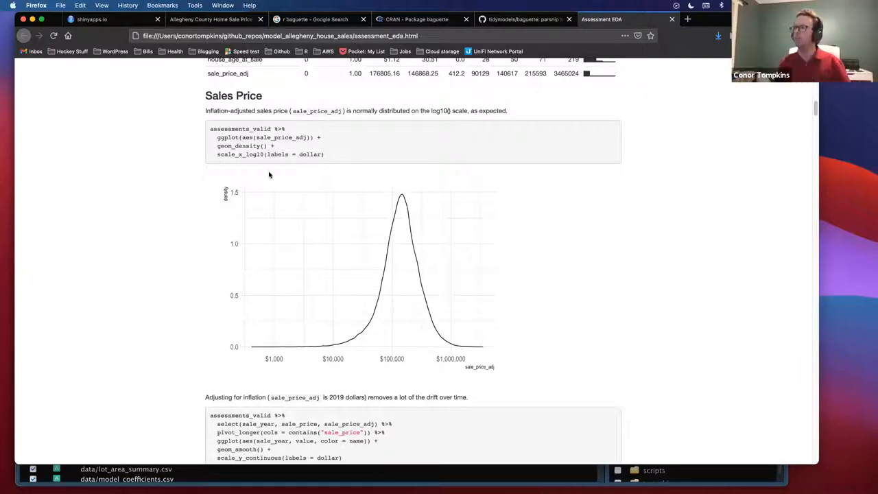
mouse_move(200, 129)
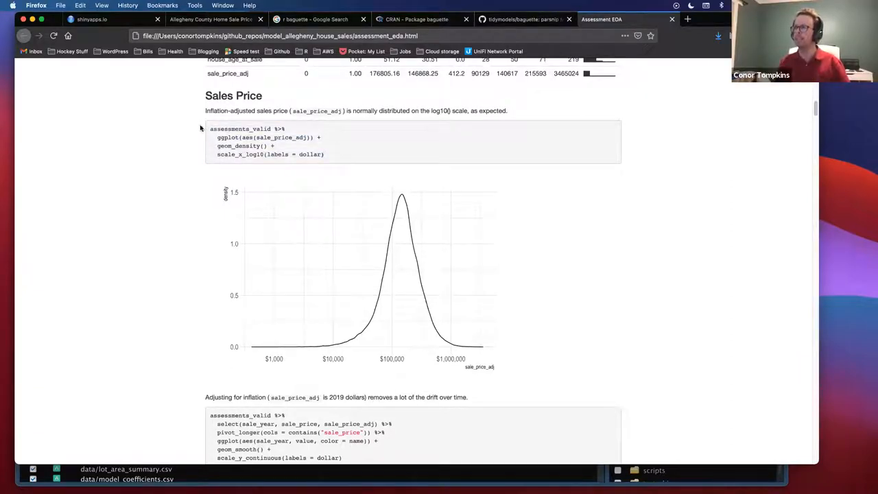
mouse_move(265, 184)
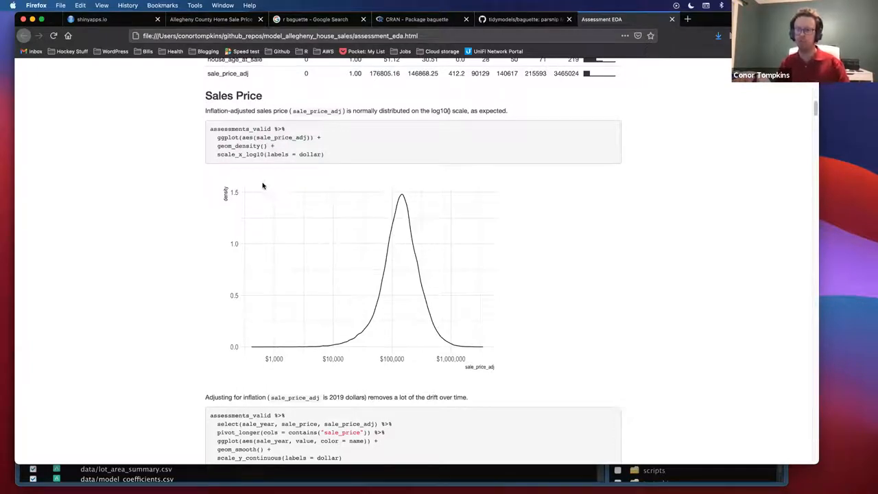
mouse_move(368, 273)
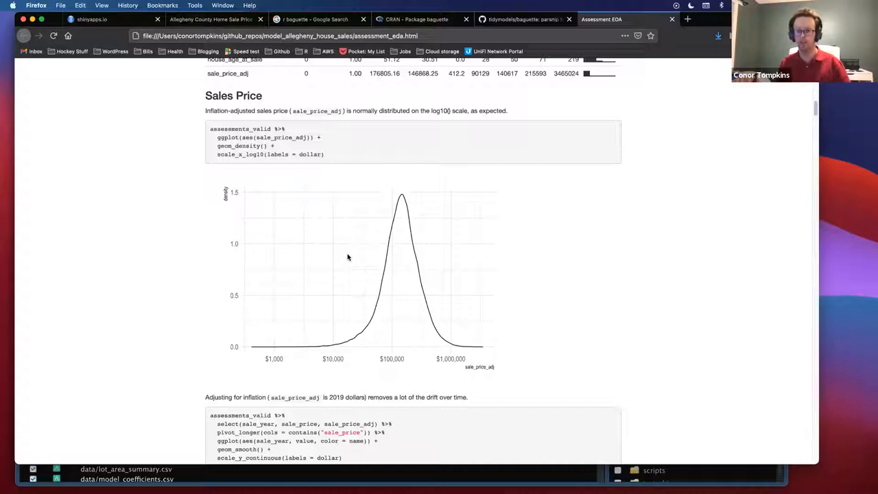
mouse_move(250, 368)
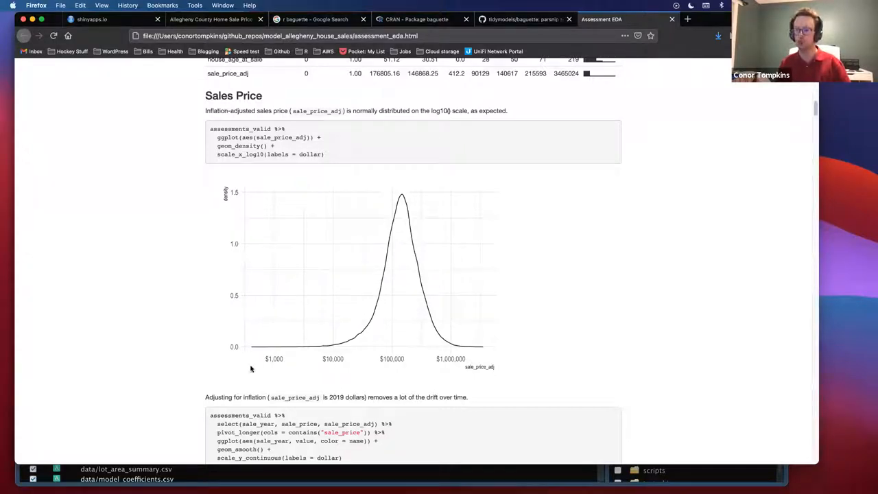
mouse_move(275, 301)
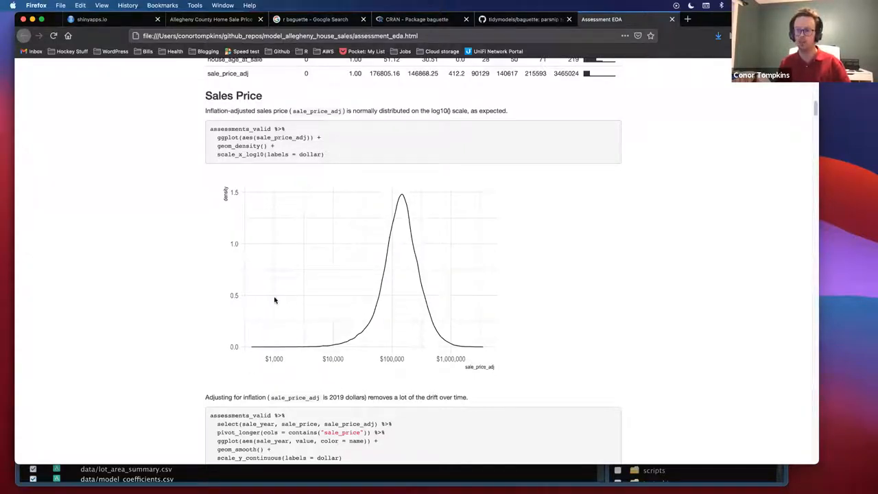
mouse_move(277, 324)
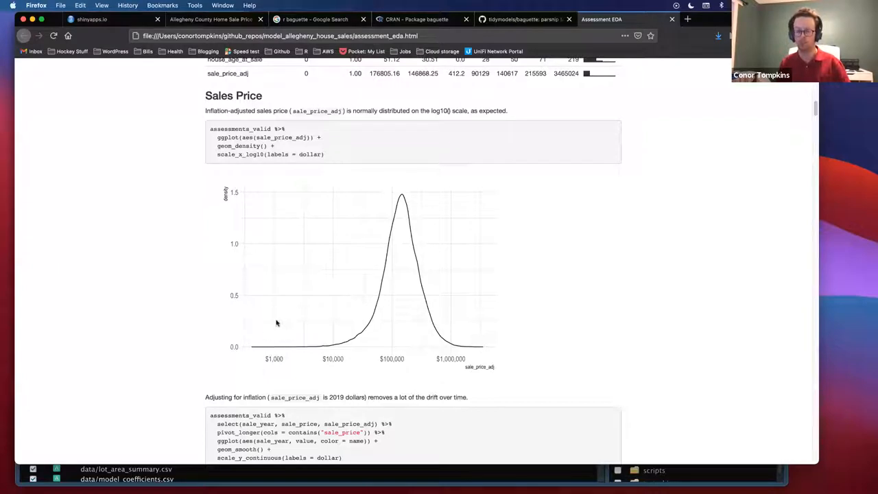
mouse_move(316, 277)
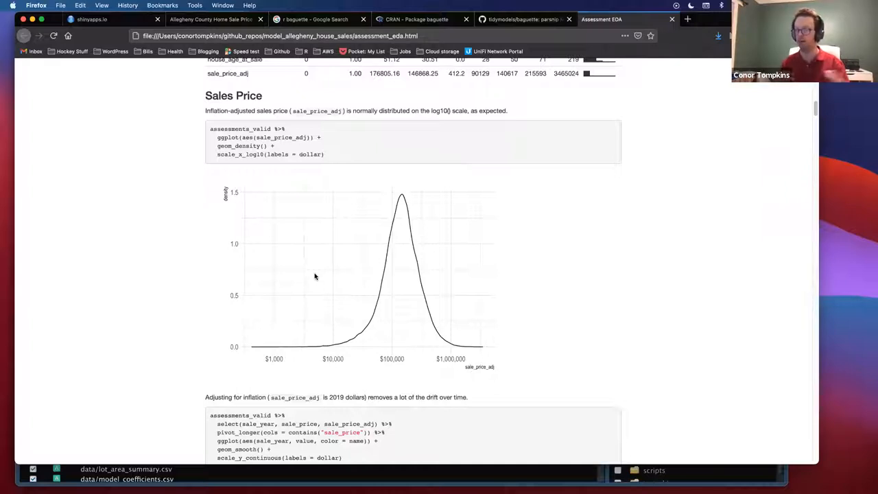
mouse_move(338, 277)
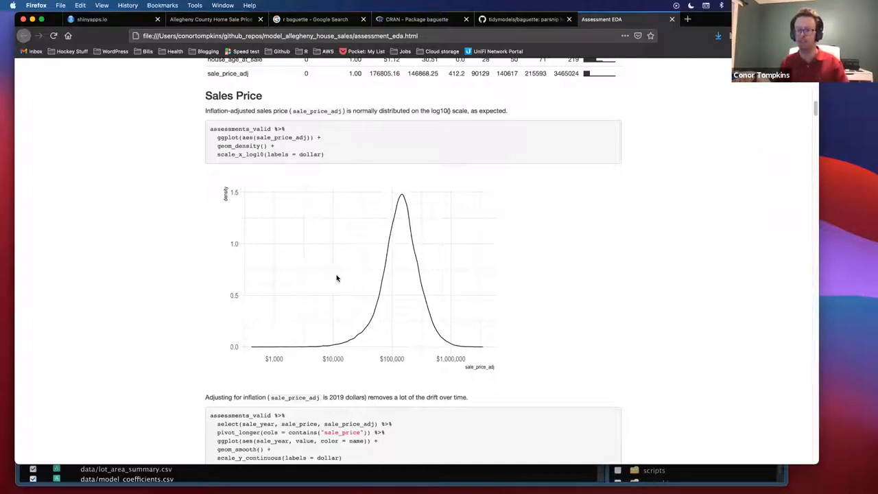
mouse_move(398, 270)
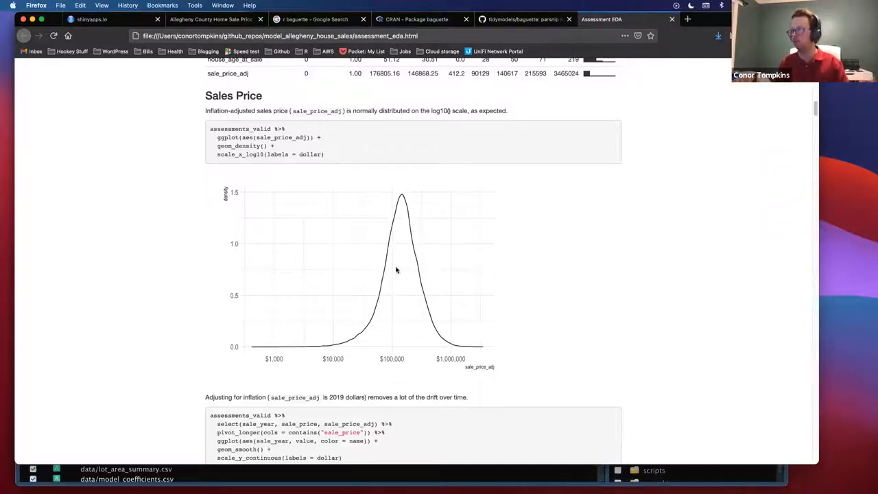
mouse_move(401, 196)
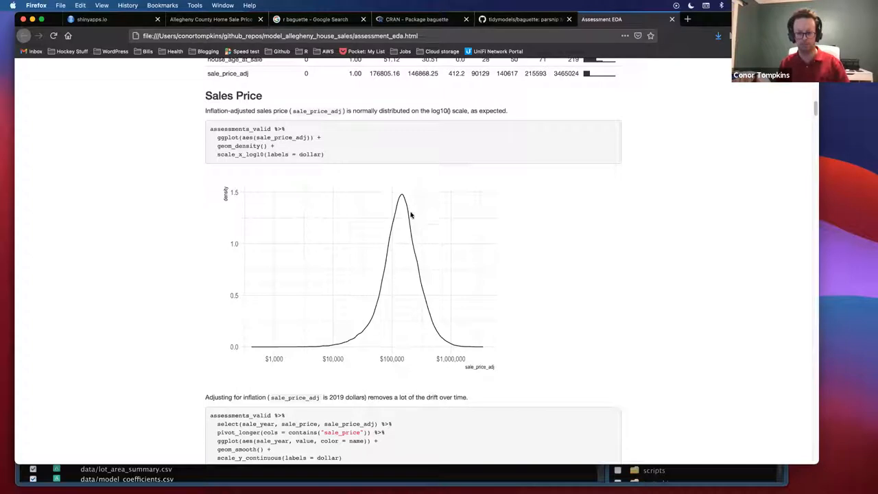
scroll("down", 3)
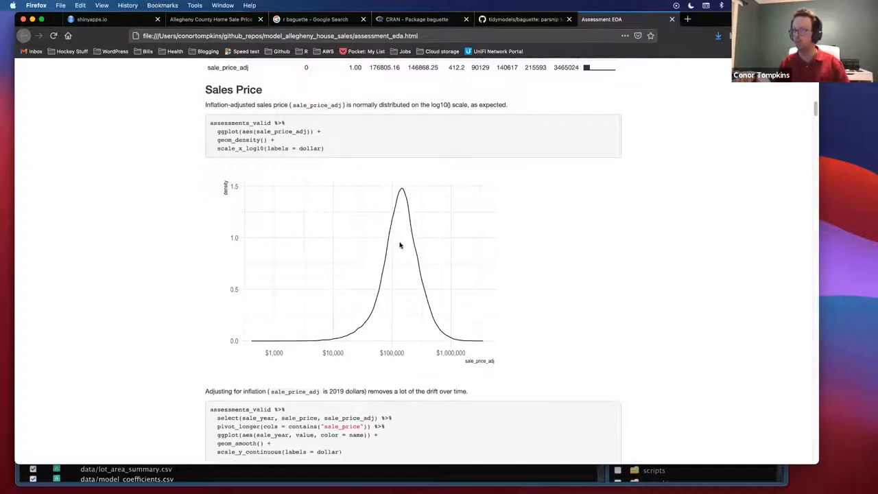
scroll("down", 3)
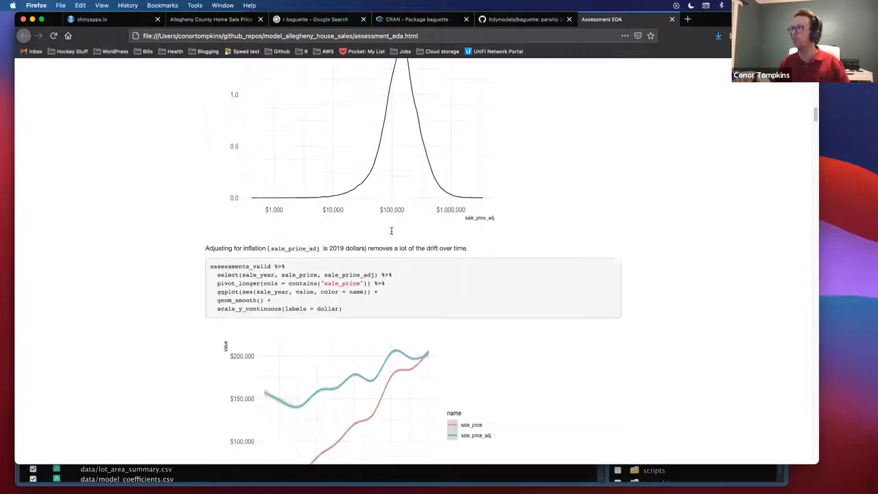
scroll("down", 3)
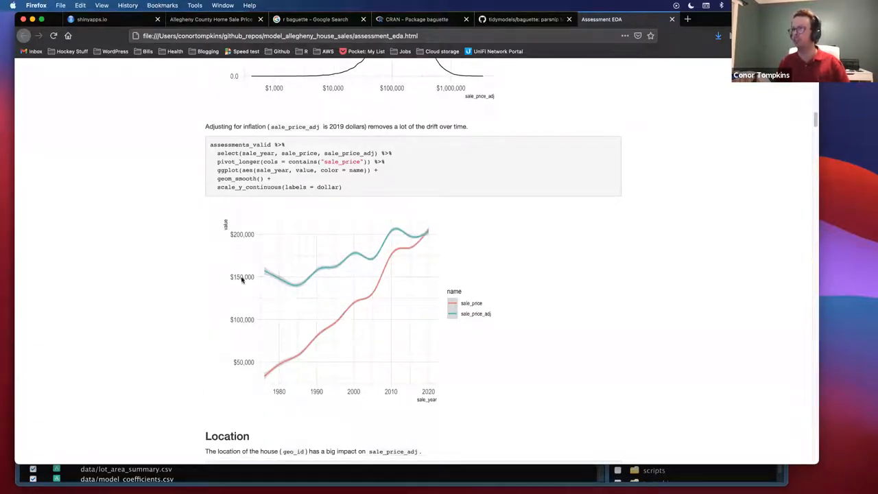
mouse_move(408, 250)
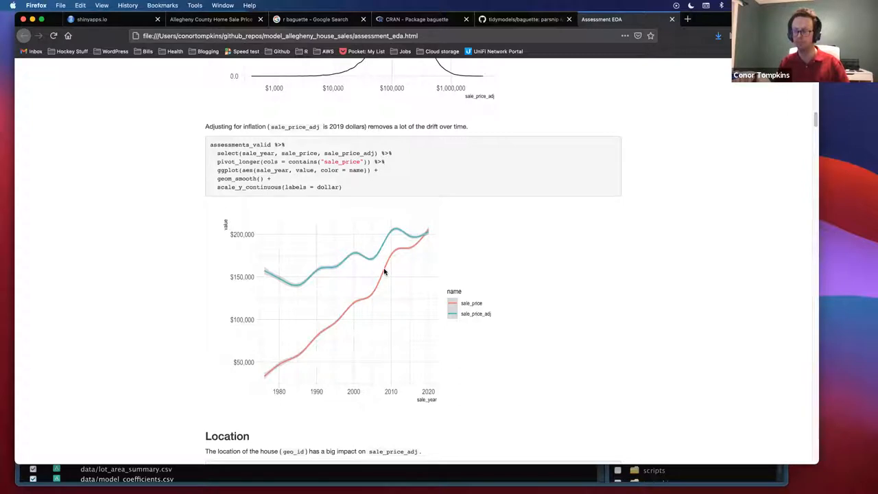
mouse_move(280, 395)
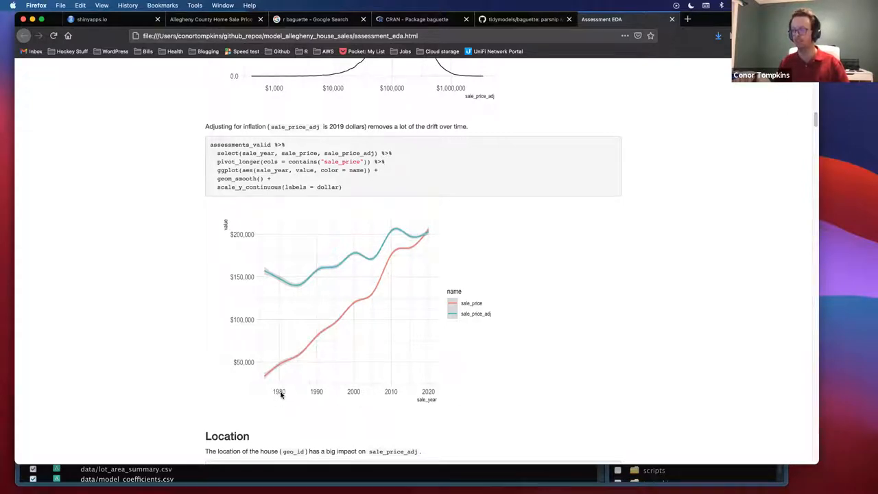
mouse_move(280, 367)
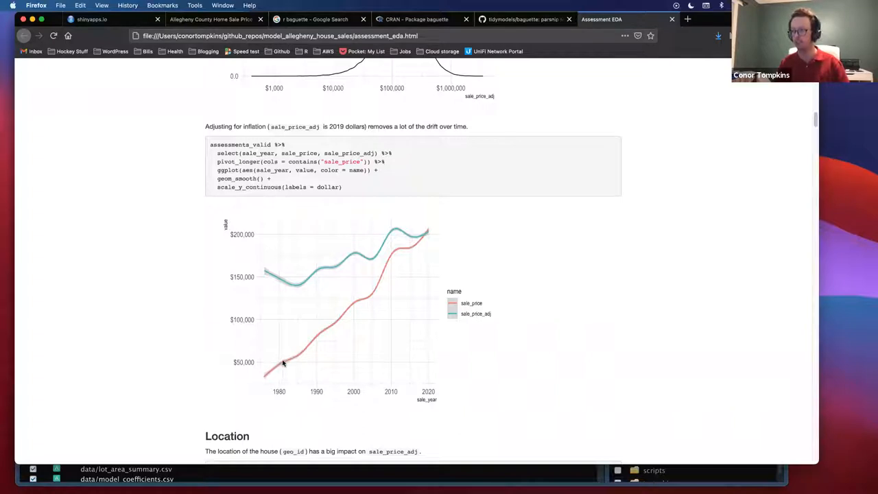
mouse_move(280, 368)
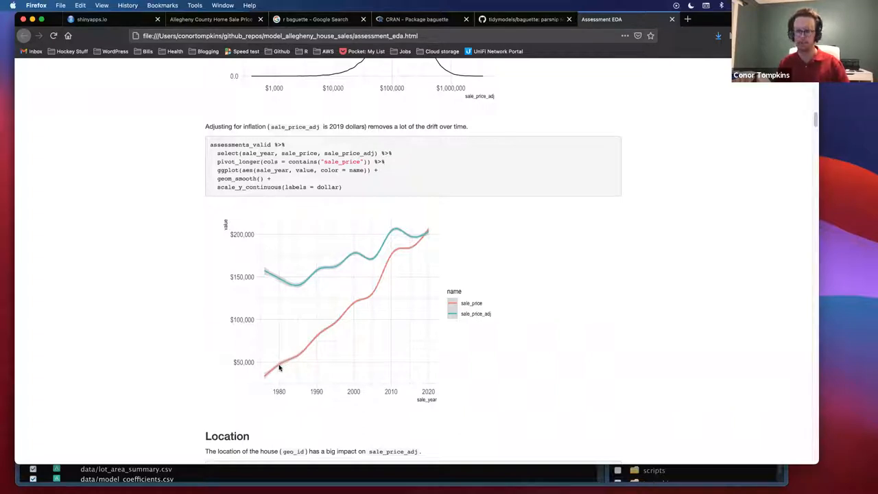
mouse_move(284, 310)
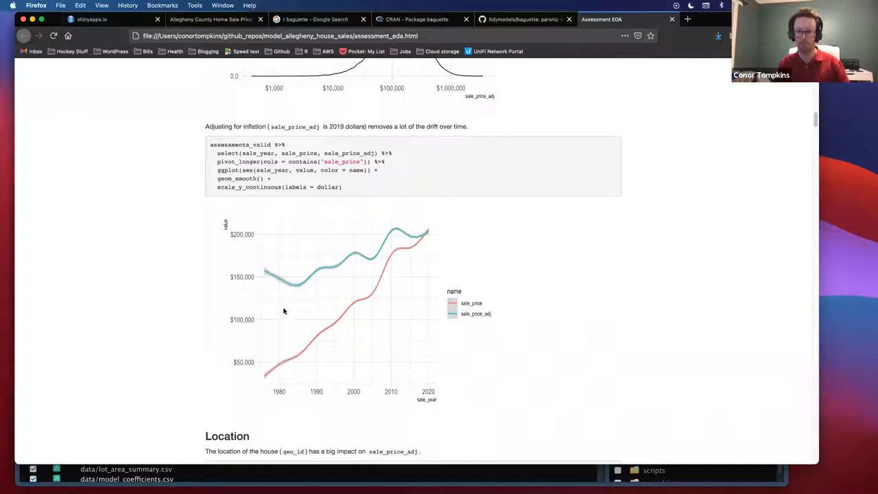
mouse_move(395, 288)
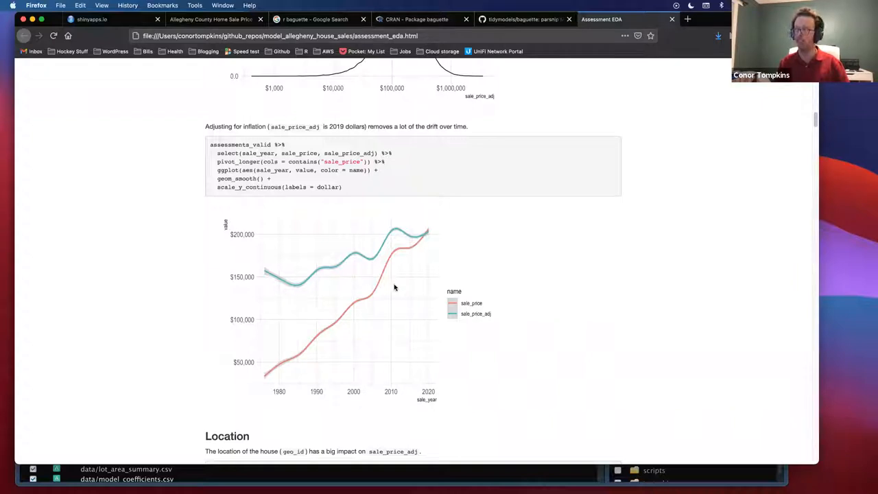
mouse_move(365, 313)
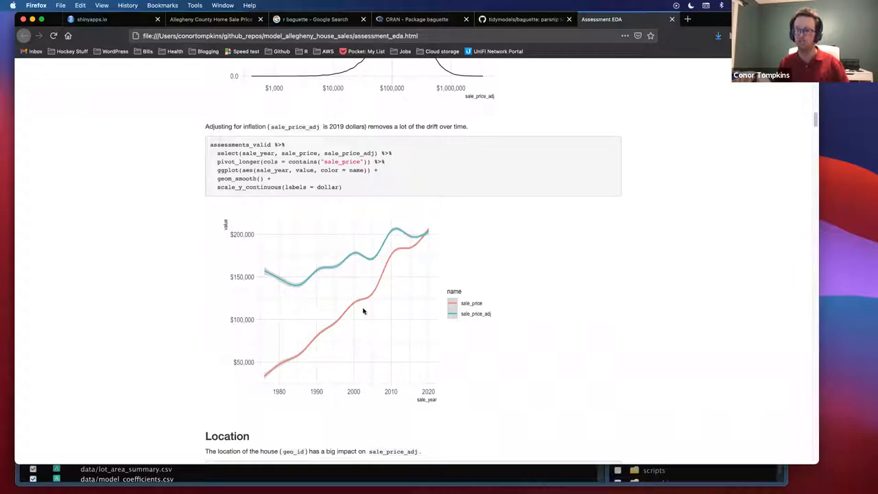
mouse_move(345, 309)
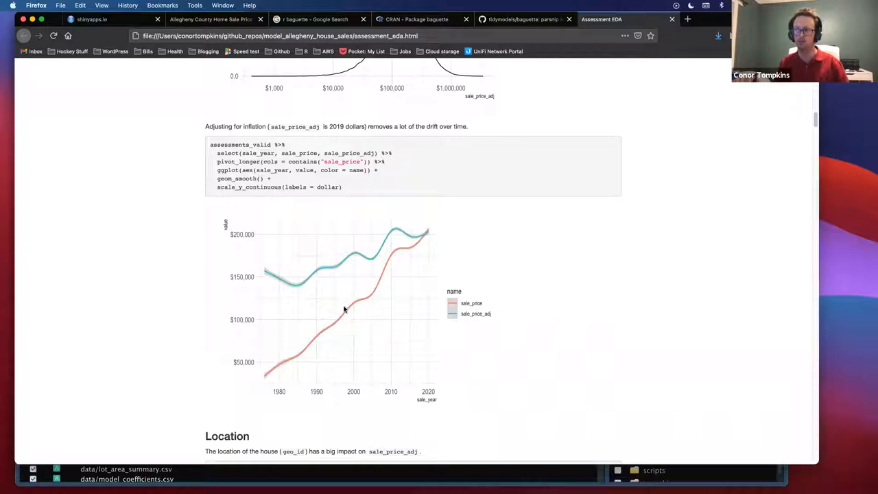
mouse_move(343, 310)
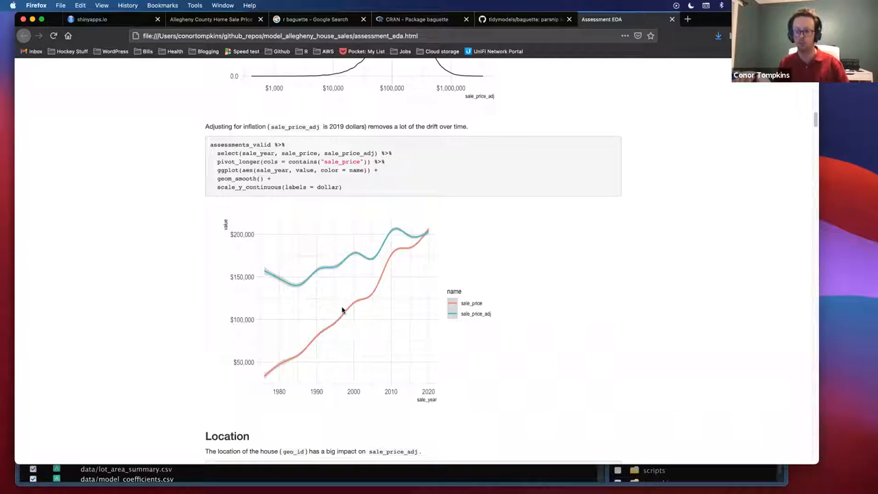
mouse_move(335, 310)
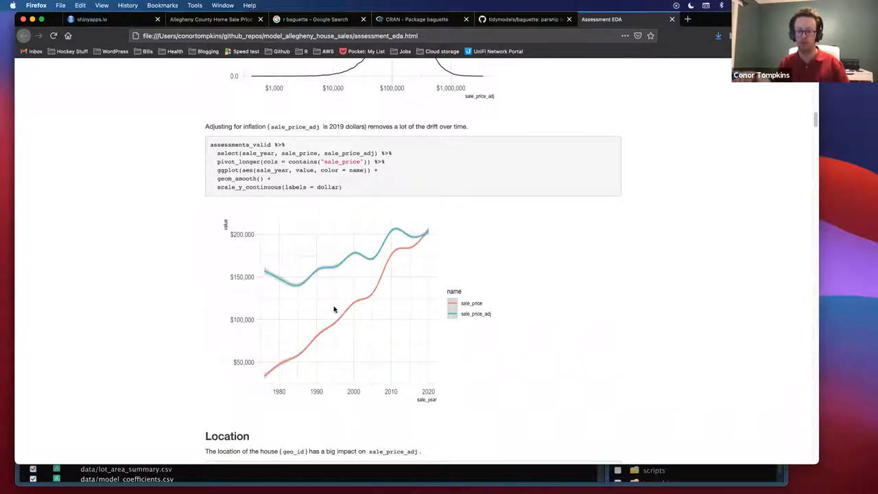
mouse_move(296, 302)
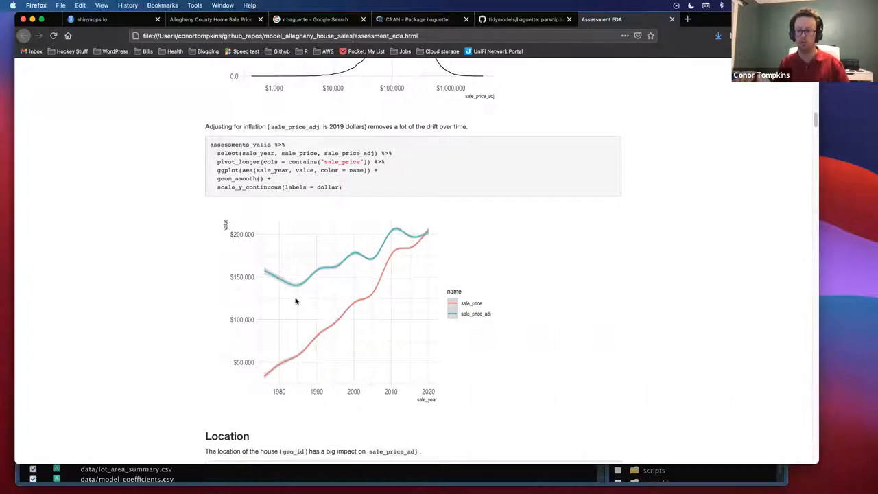
mouse_move(326, 290)
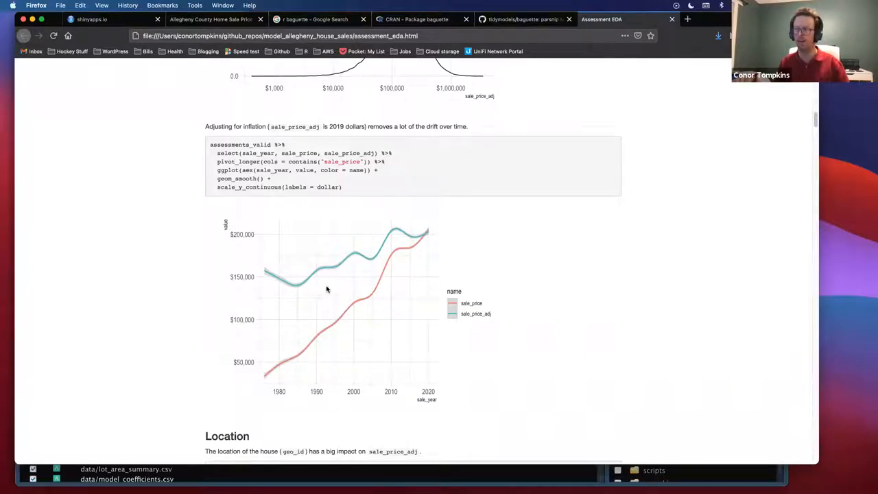
mouse_move(305, 263)
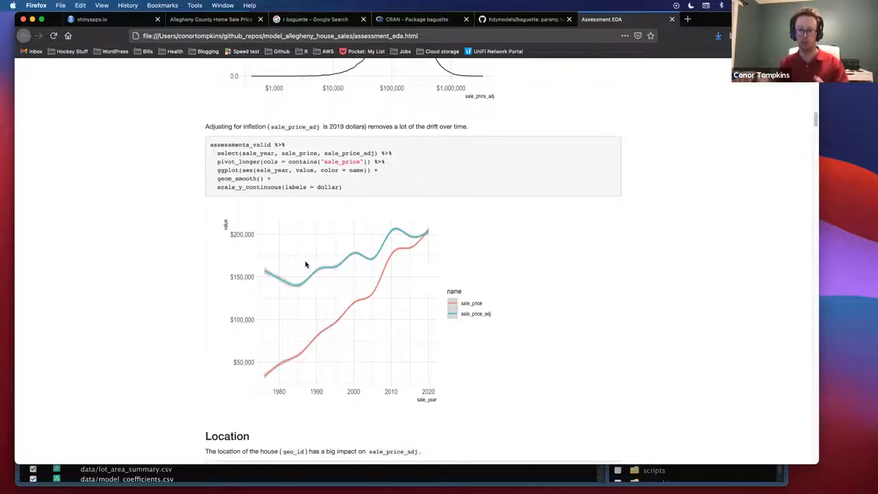
mouse_move(350, 270)
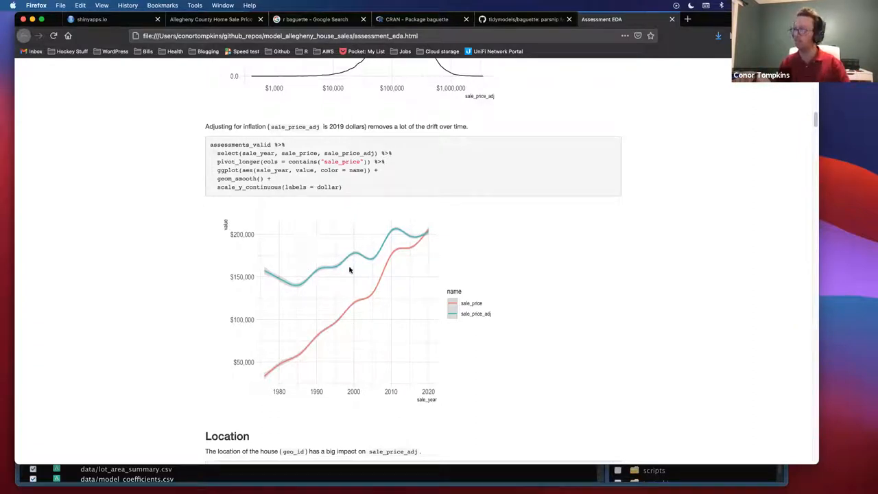
- Scroll to the Location section's leaflet map of median sale price by geo ID
scroll("down", 3)
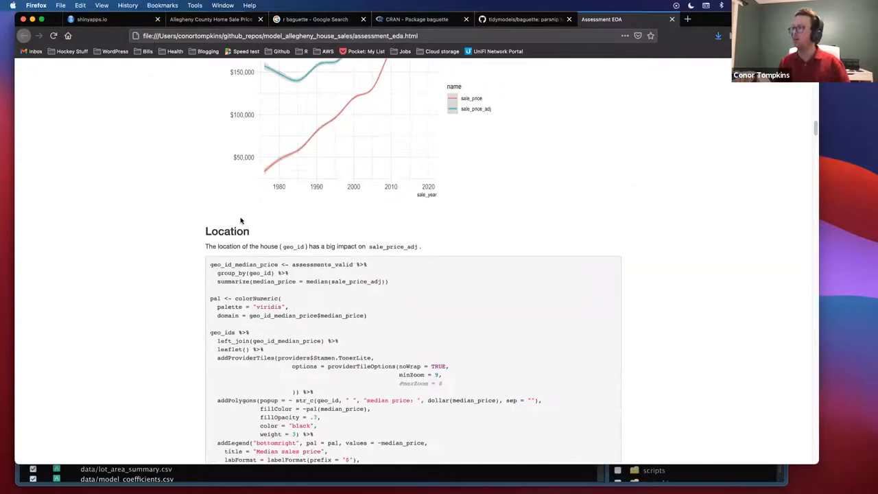
scroll("down", 3)
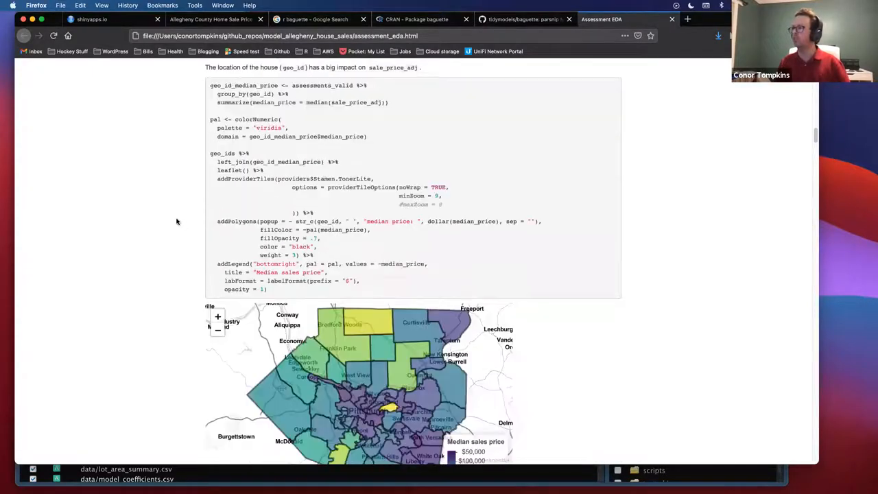
scroll("down", 3)
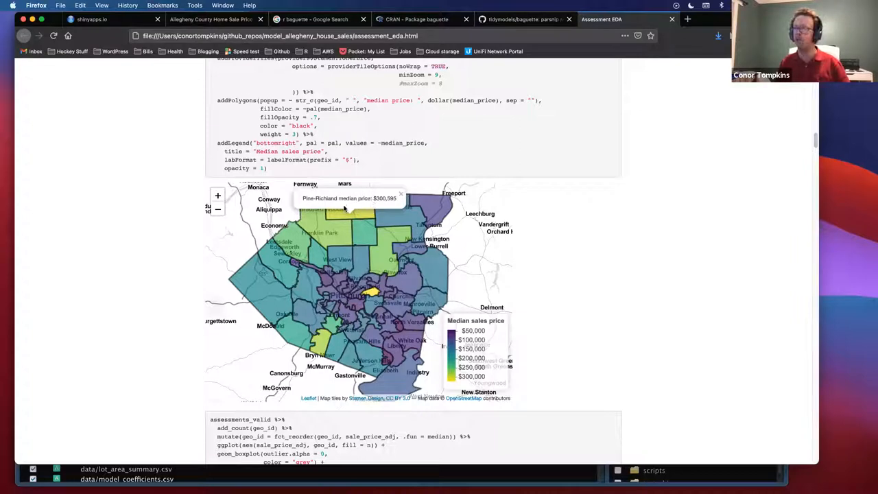
mouse_move(345, 215)
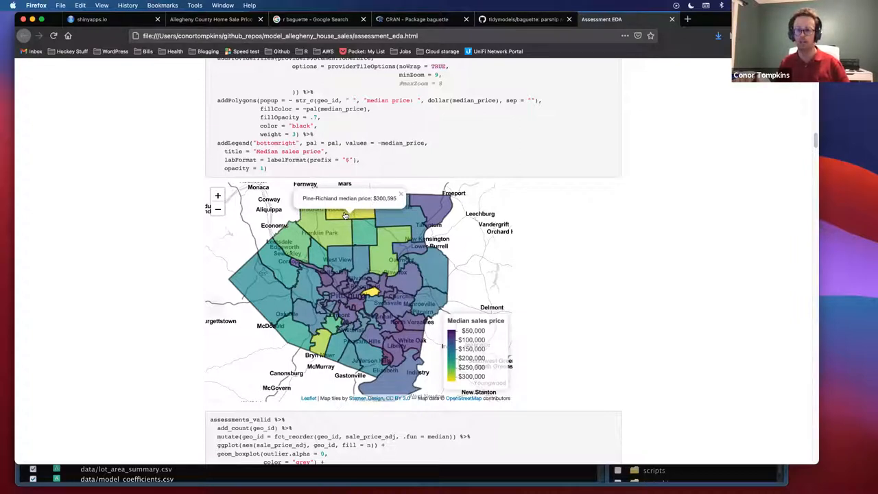
mouse_move(346, 222)
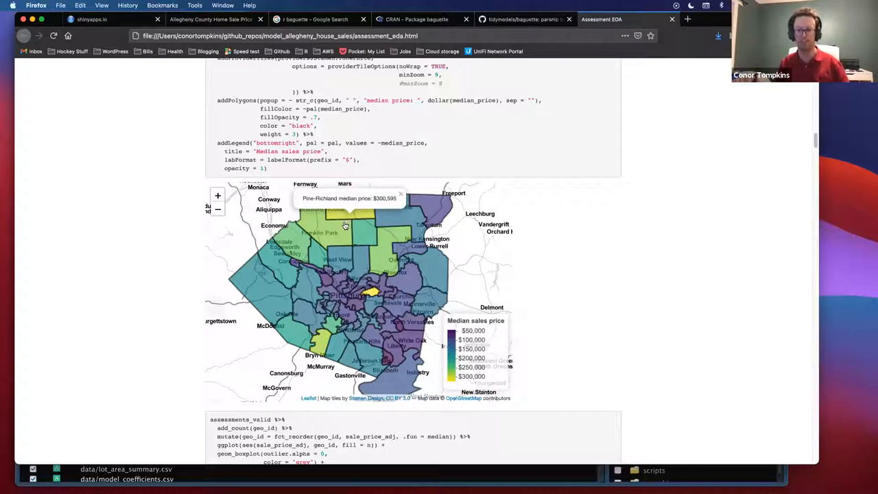
mouse_move(340, 212)
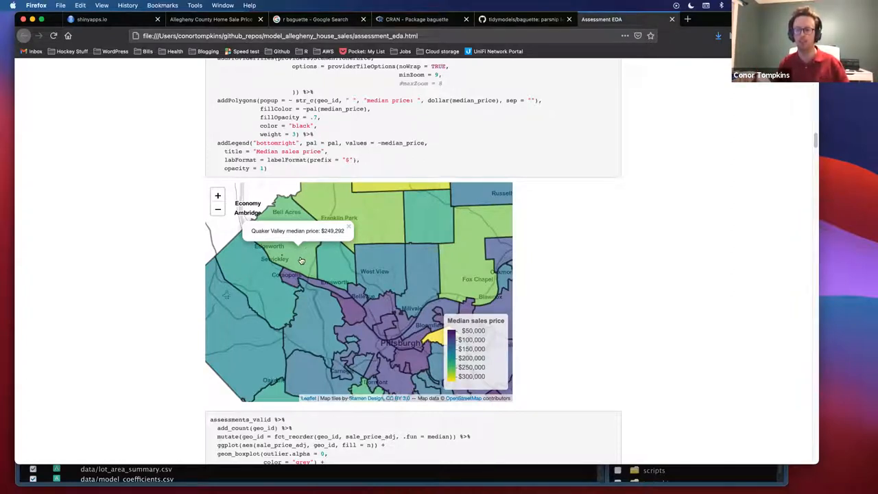
mouse_move(291, 266)
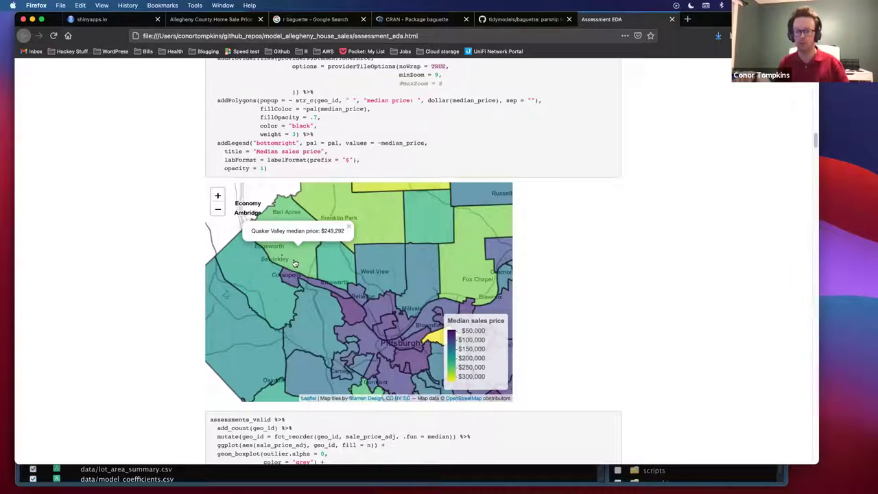
mouse_move(282, 258)
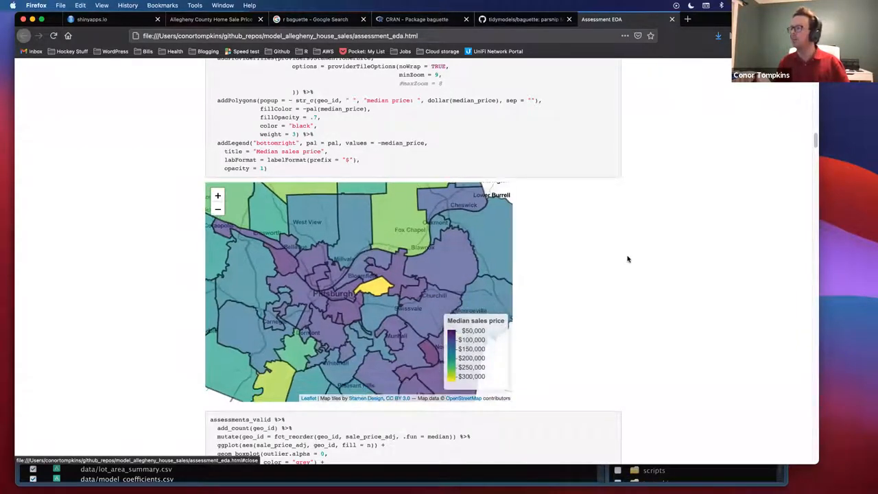
- Scroll through the per-area sale price boxplots down to Duquesne City and the House Characteristics section
scroll("down", 3)
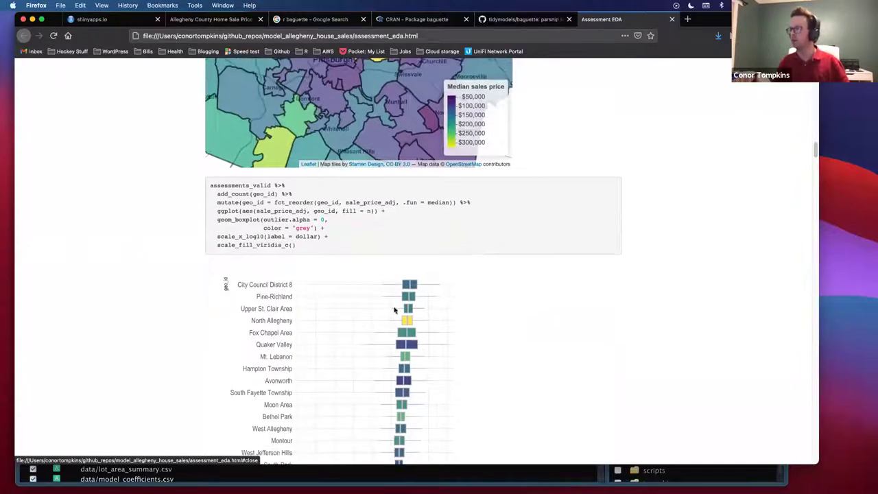
scroll("down", 3)
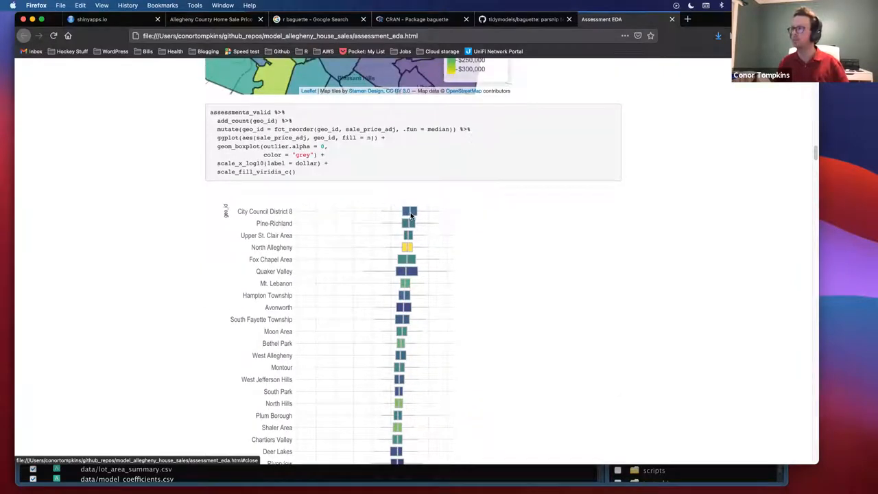
mouse_move(281, 211)
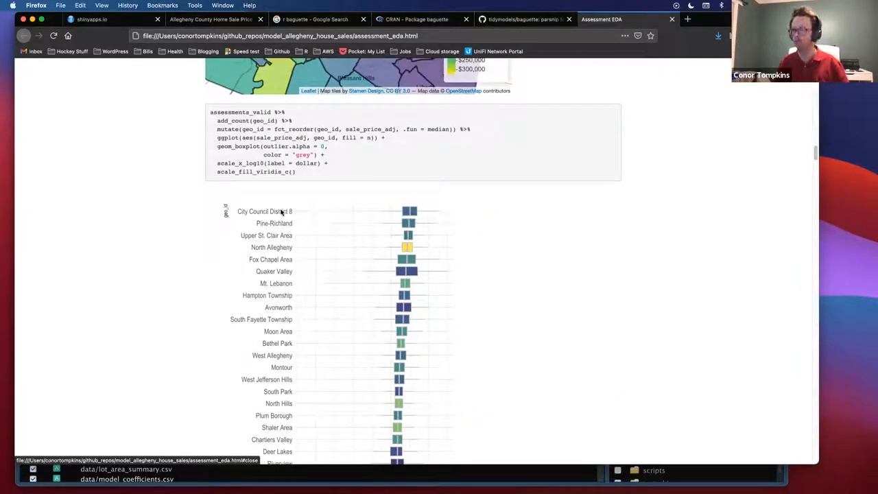
mouse_move(263, 223)
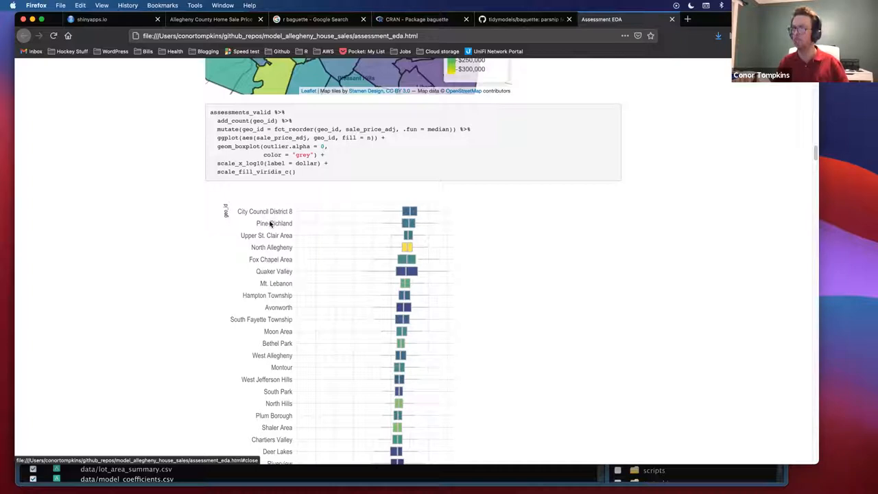
mouse_move(282, 222)
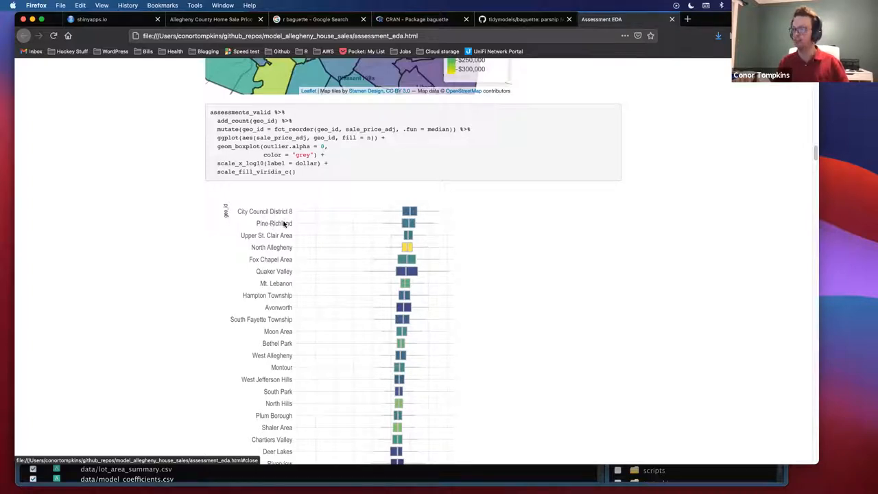
scroll("down", 3)
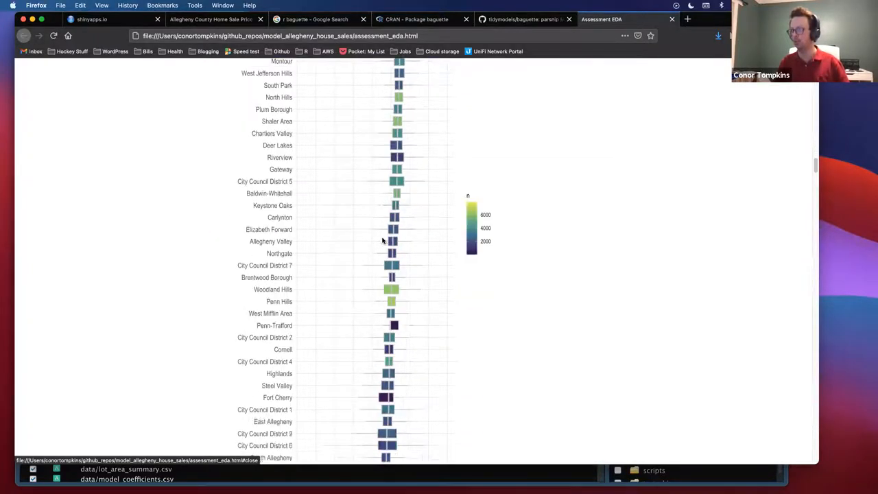
scroll("down", 3)
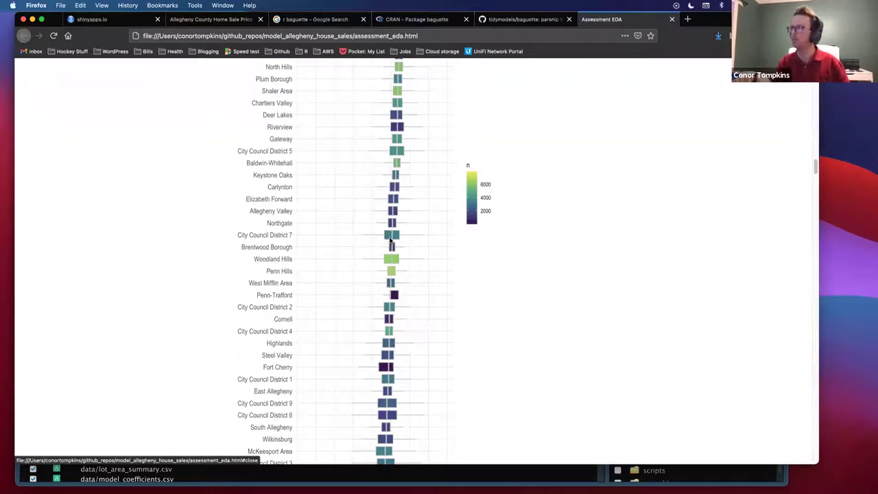
scroll("down", 3)
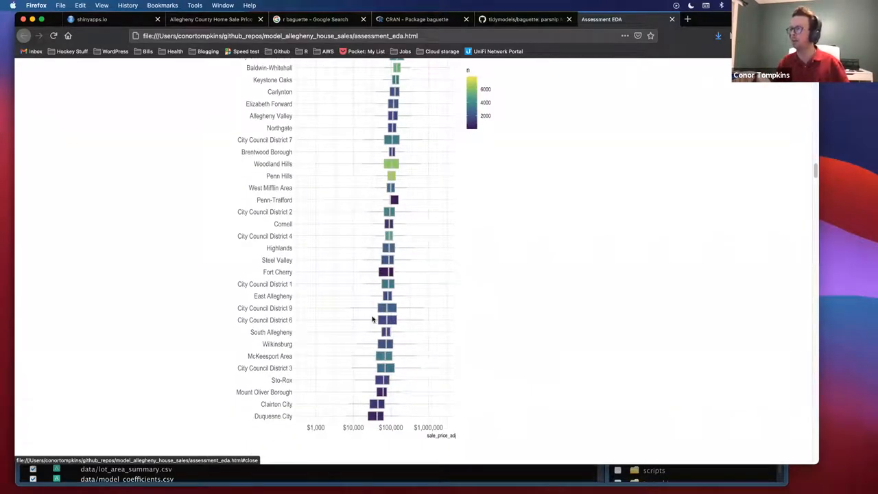
mouse_move(349, 306)
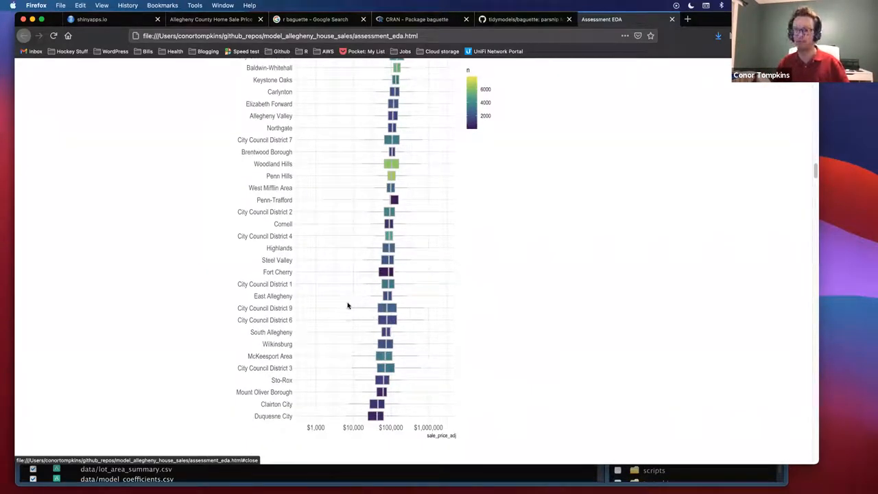
mouse_move(370, 307)
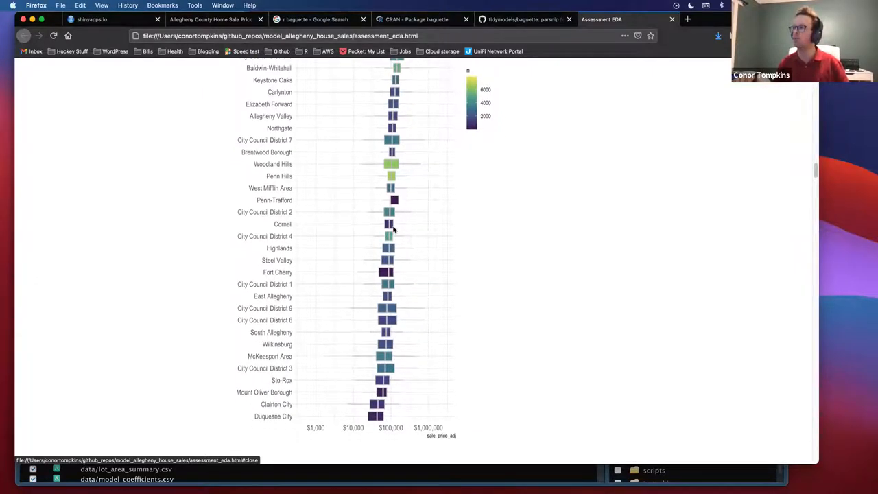
scroll("up", 3)
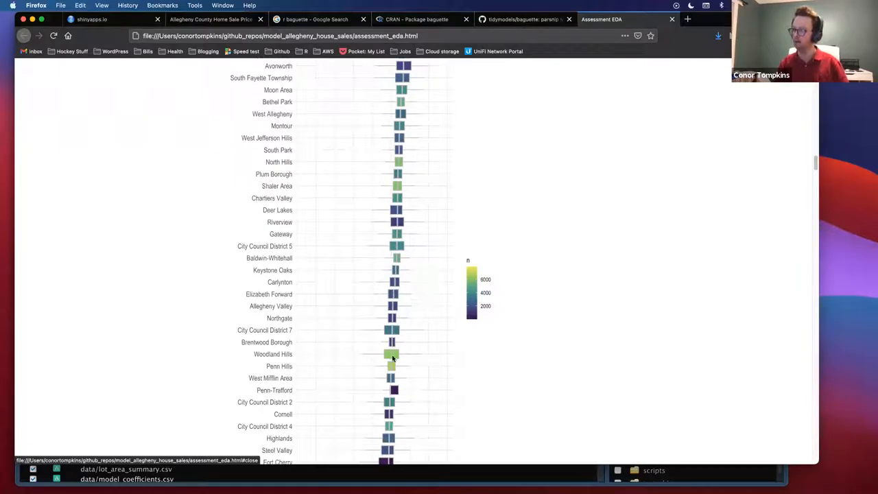
scroll("down", 3)
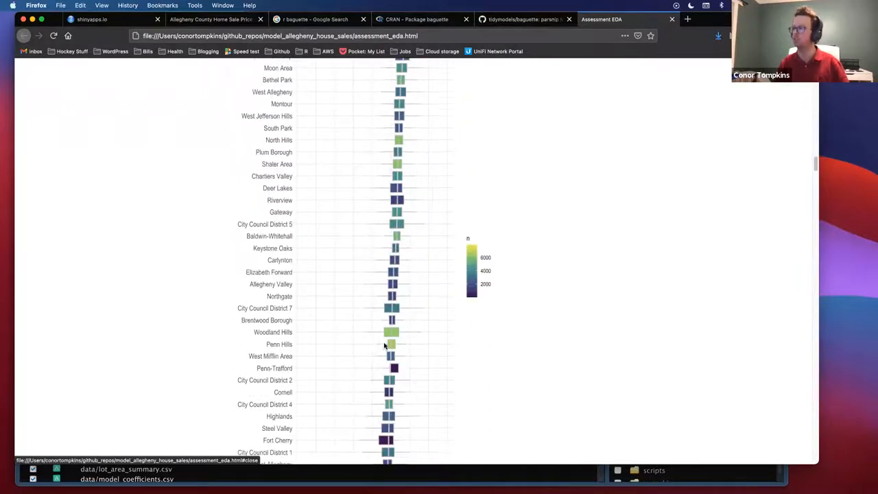
scroll("down", 3)
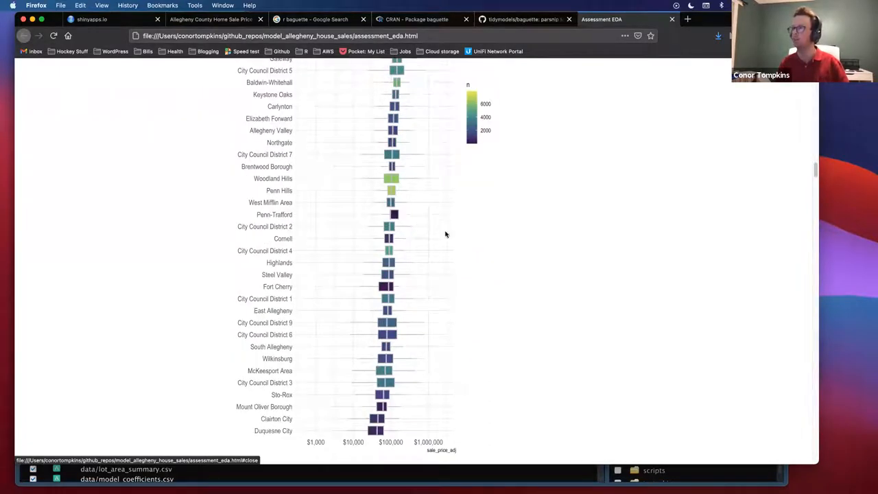
scroll("down", 3)
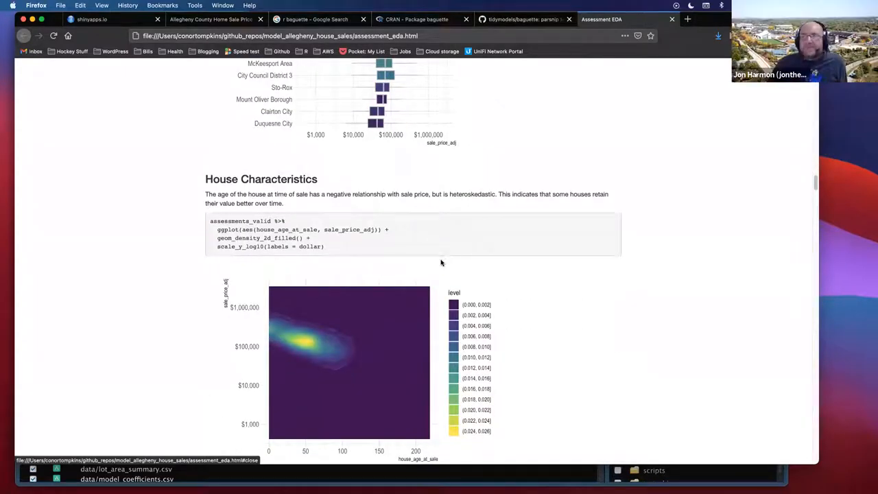
mouse_move(442, 261)
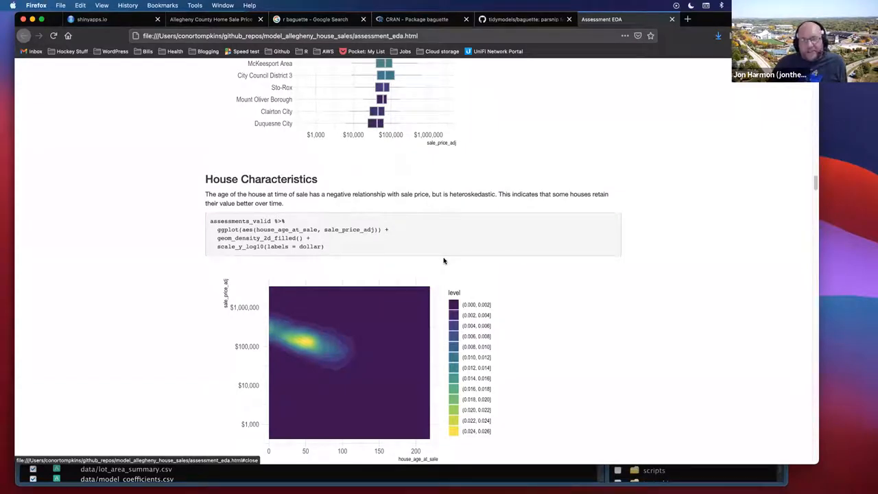
mouse_move(444, 262)
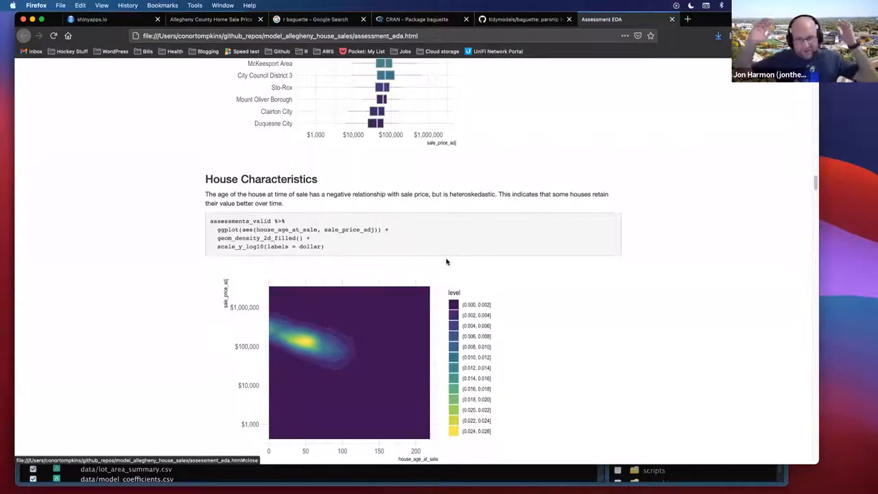
mouse_move(487, 263)
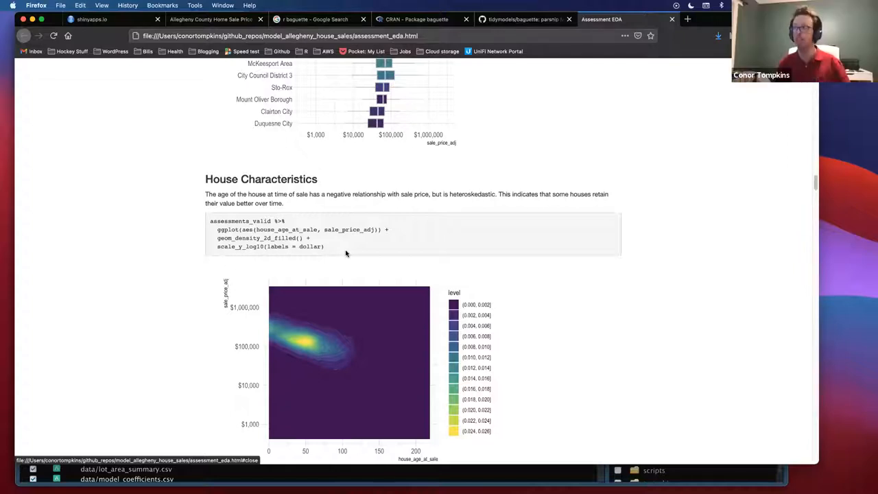
mouse_move(337, 251)
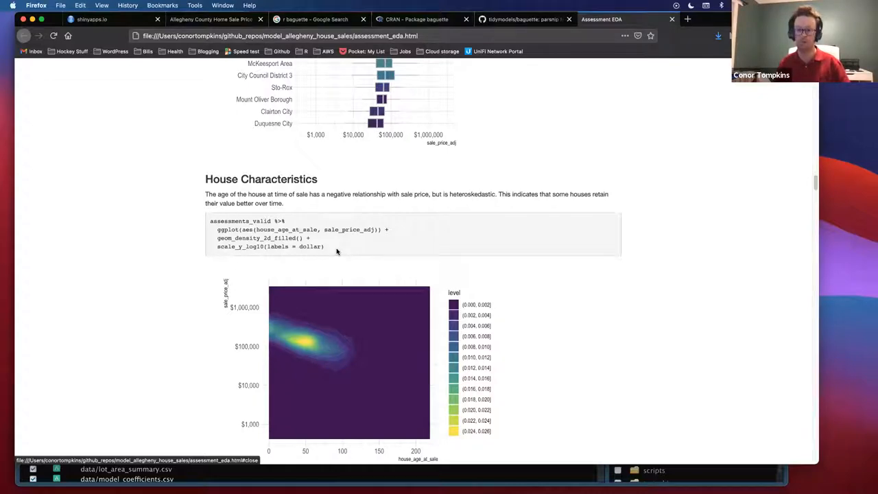
mouse_move(335, 252)
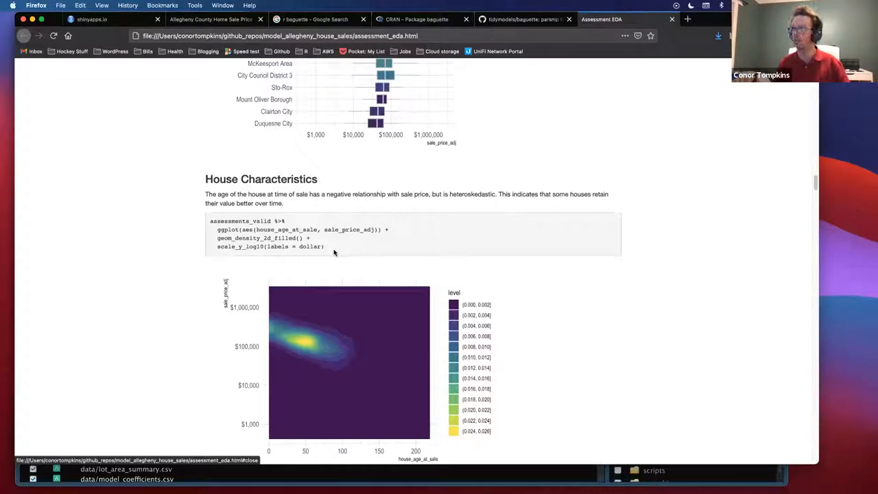
mouse_move(338, 219)
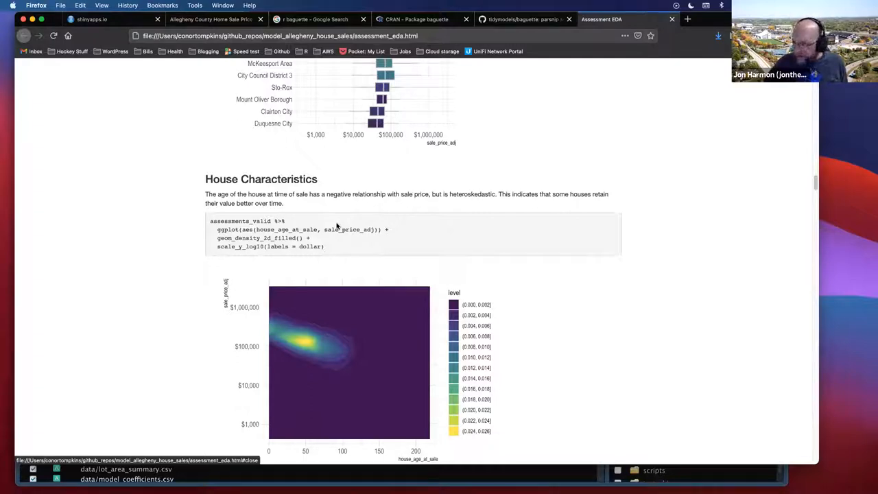
mouse_move(330, 241)
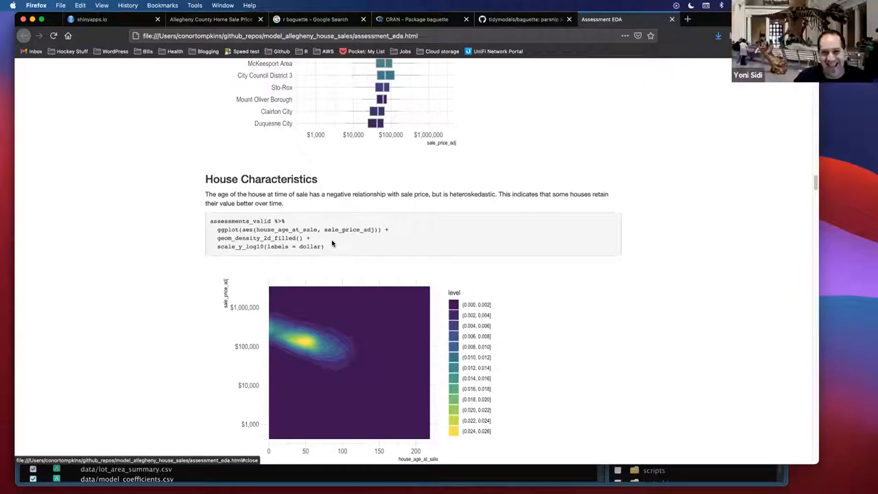
mouse_move(324, 222)
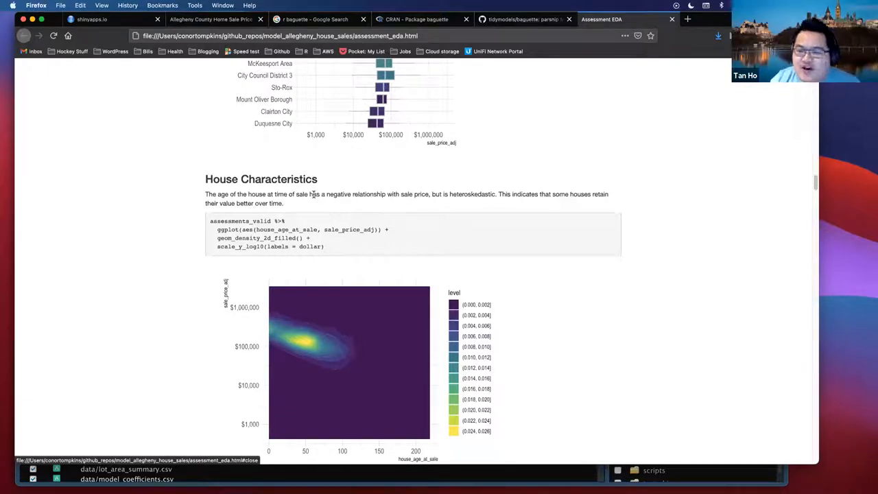
mouse_move(325, 202)
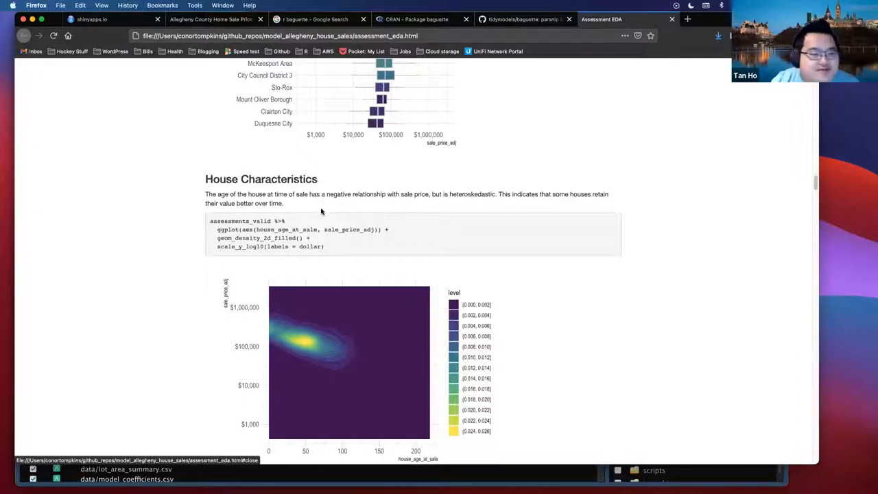
mouse_move(320, 214)
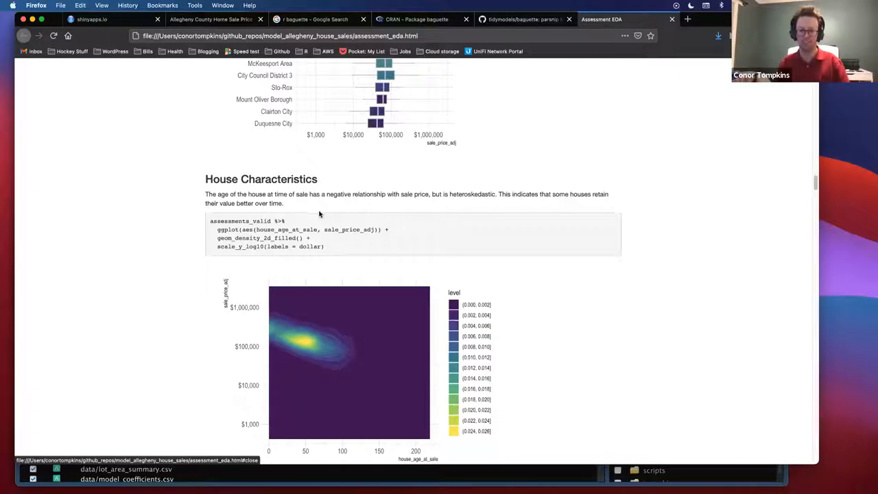
mouse_move(338, 212)
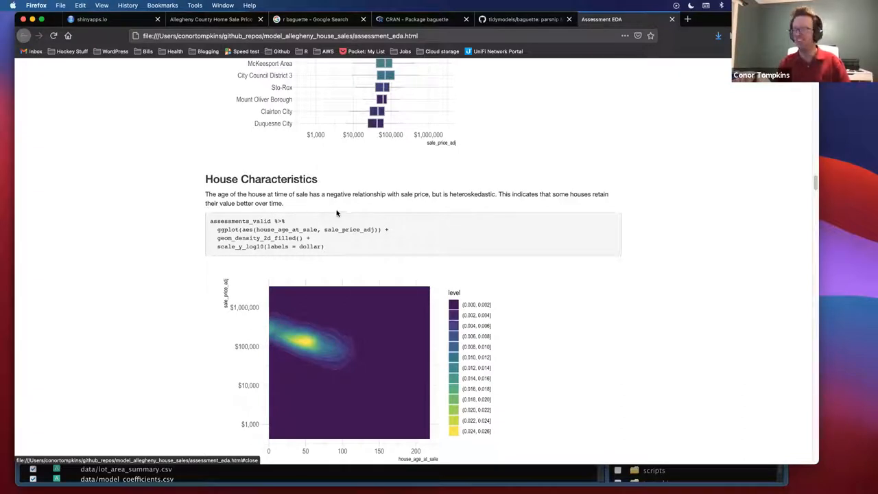
left_click_drag(204, 194, 283, 203)
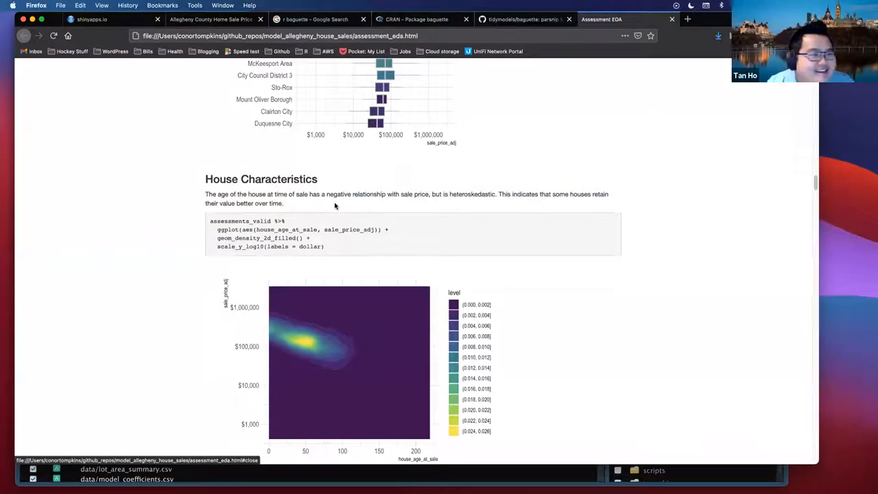
scroll("down", 3)
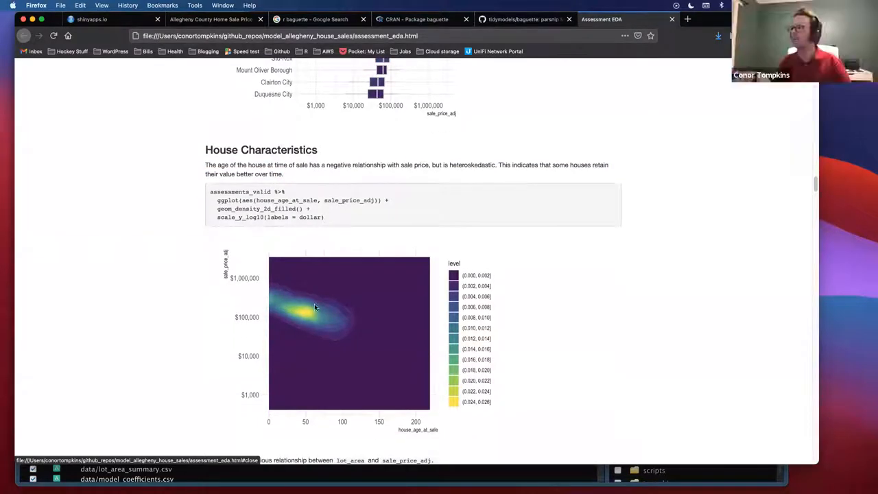
mouse_move(310, 291)
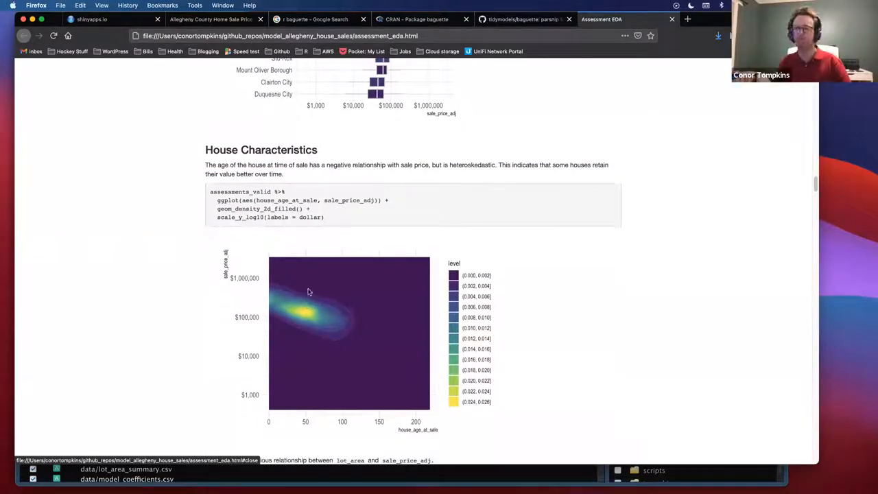
scroll("down", 3)
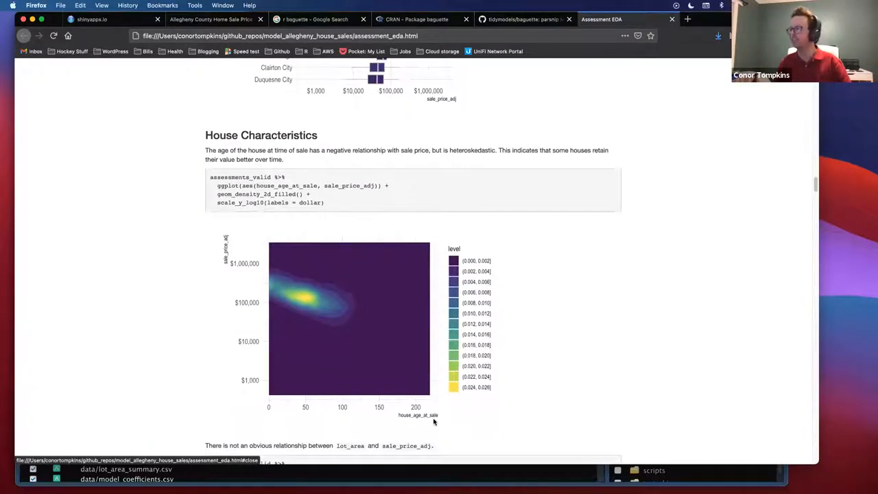
mouse_move(412, 423)
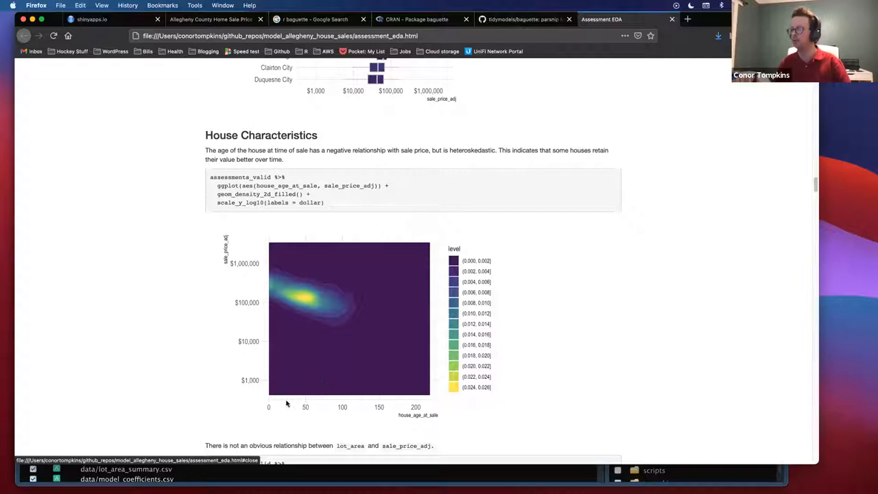
mouse_move(427, 412)
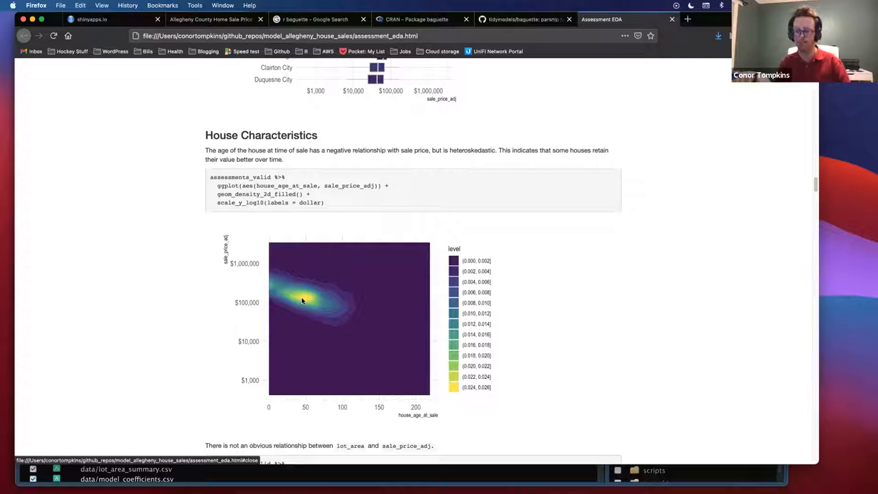
mouse_move(294, 301)
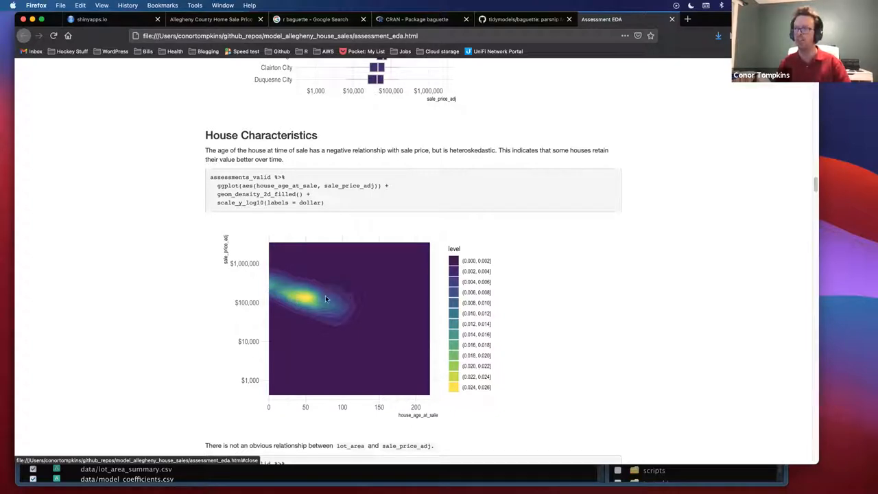
mouse_move(329, 307)
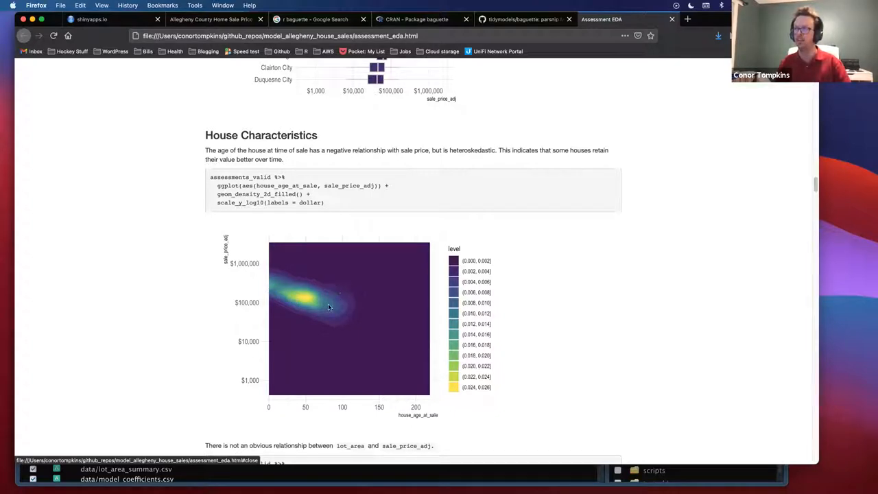
mouse_move(364, 299)
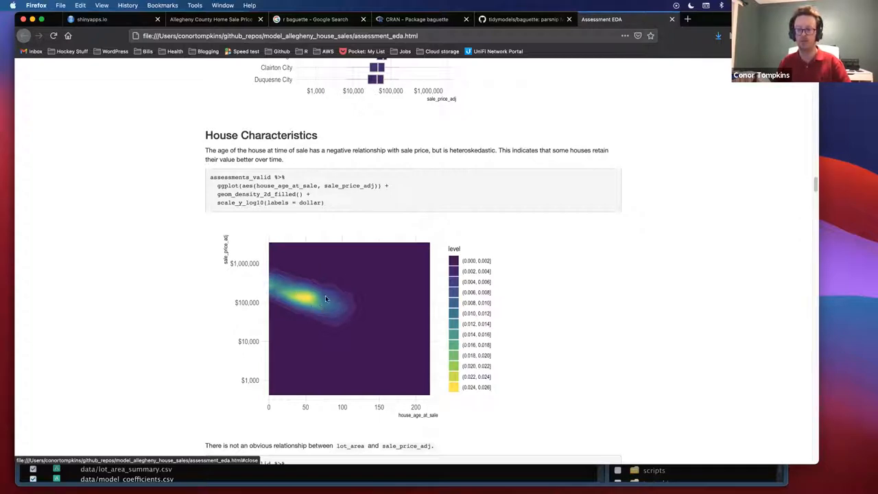
mouse_move(301, 281)
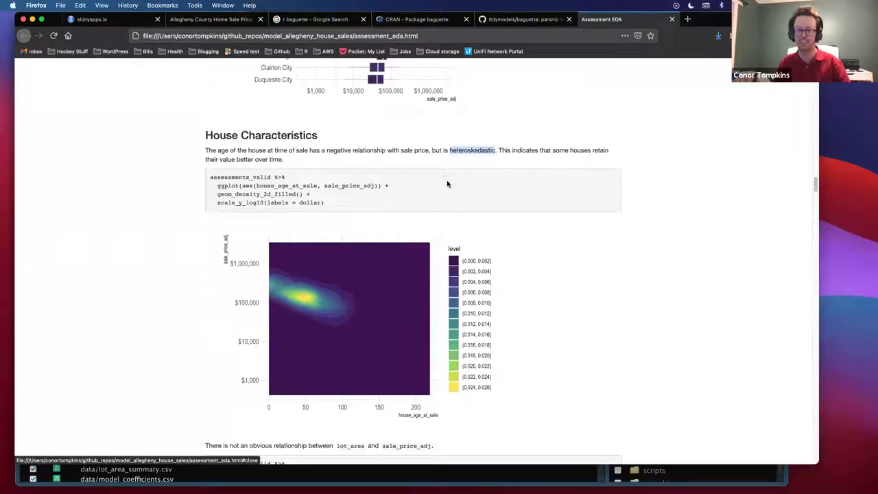
mouse_move(471, 181)
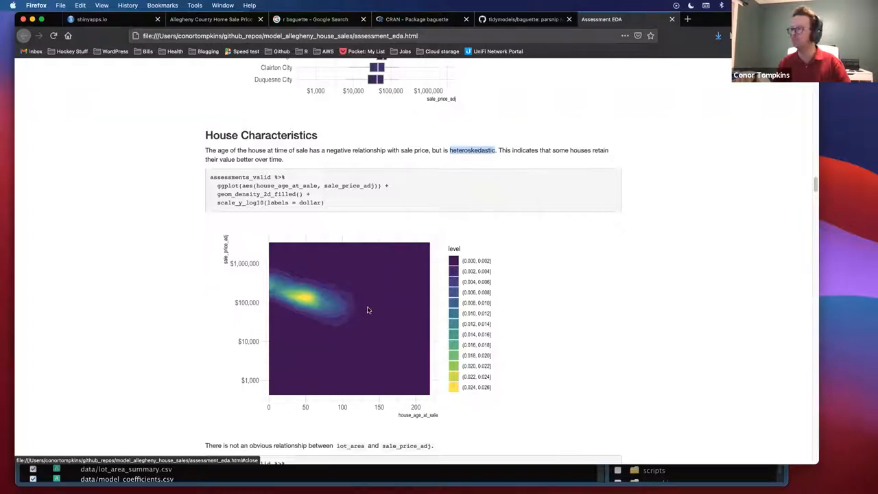
scroll("down", 3)
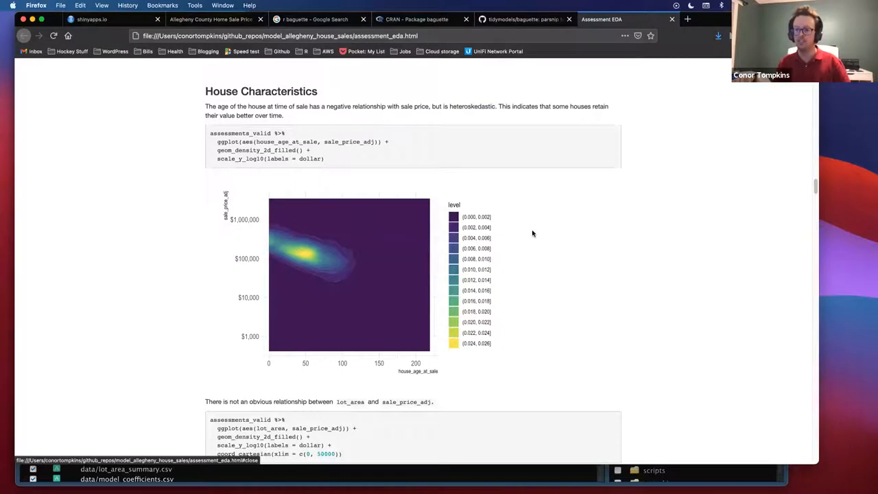
scroll("down", 3)
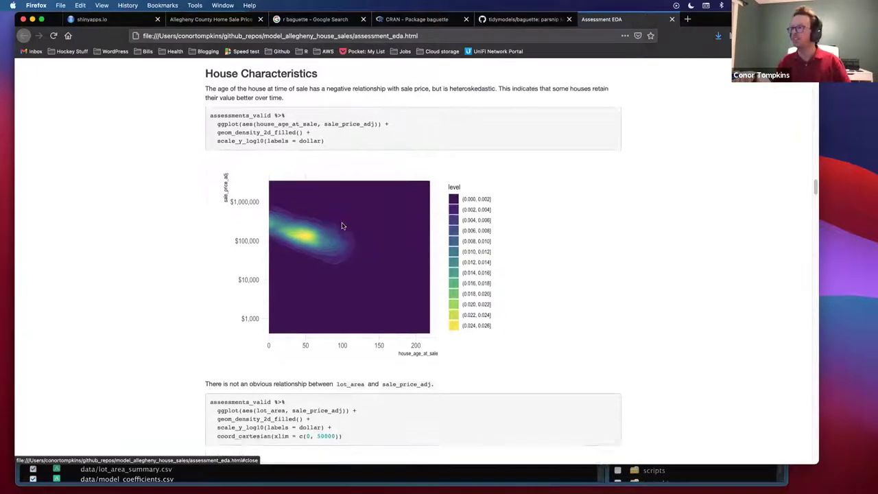
scroll("down", 3)
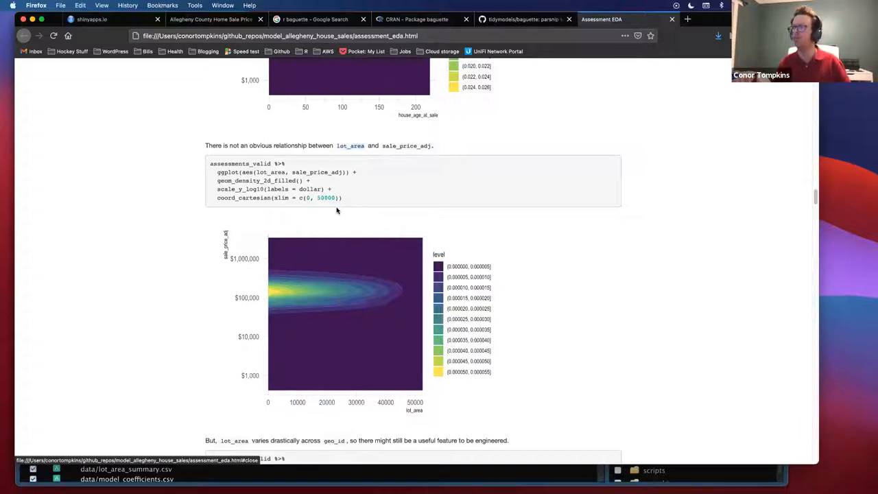
mouse_move(331, 217)
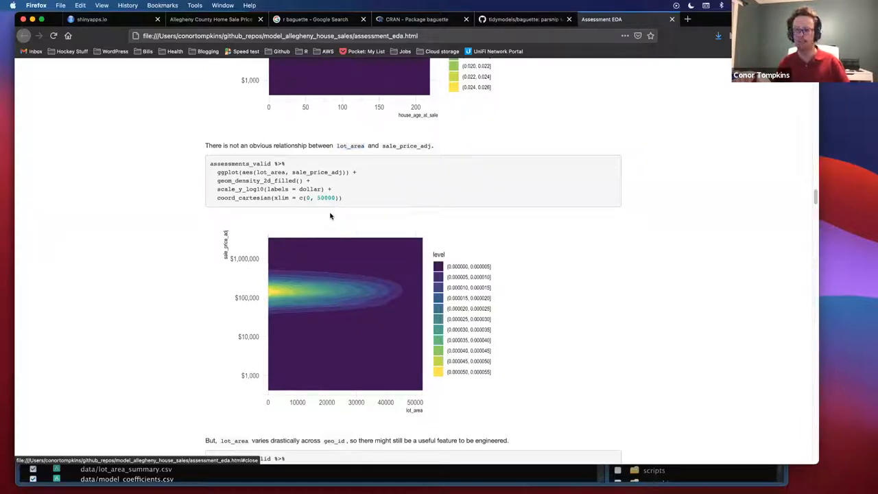
mouse_move(338, 220)
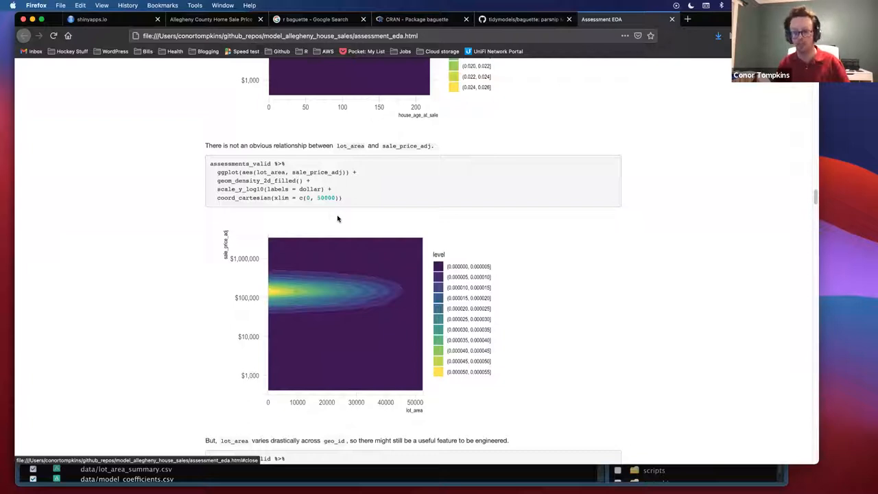
mouse_move(340, 219)
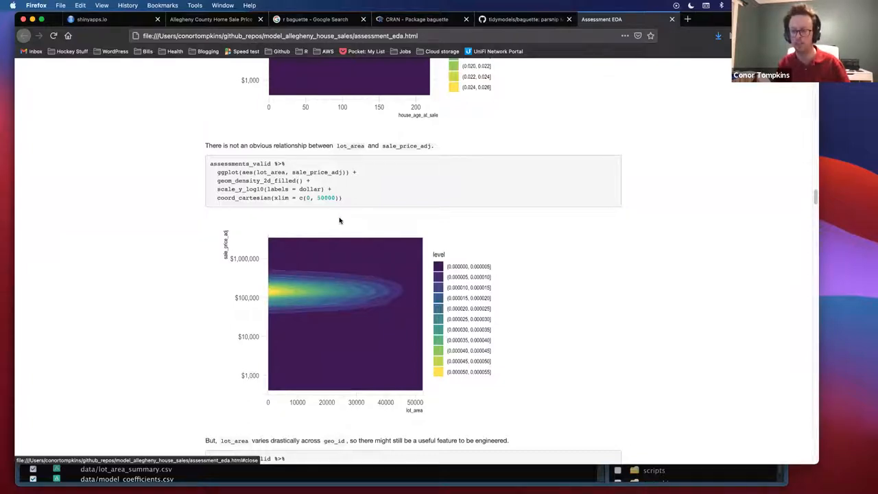
mouse_move(334, 218)
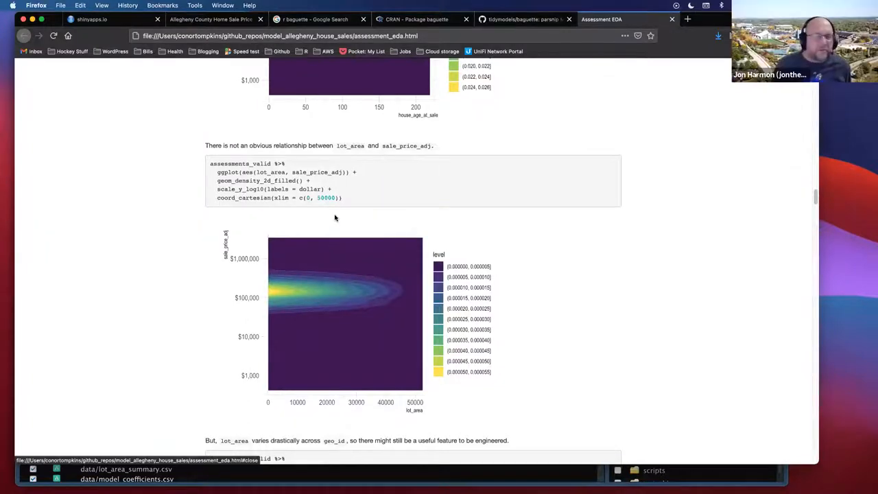
mouse_move(338, 211)
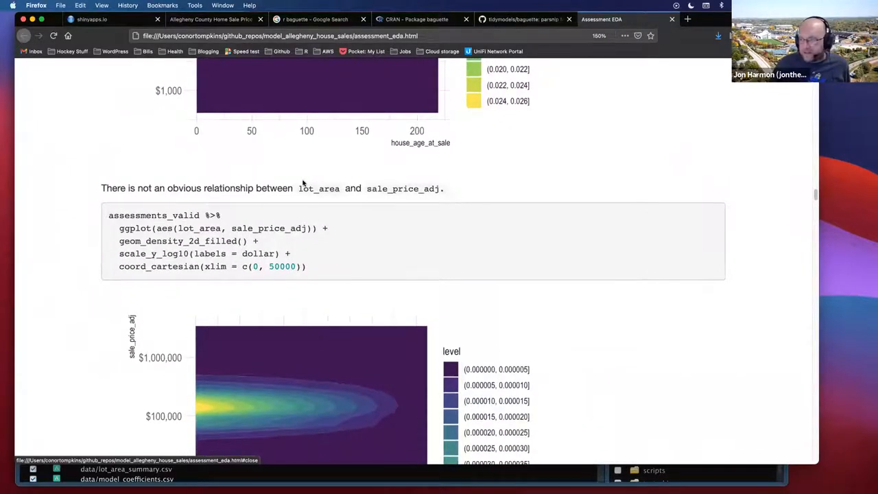
mouse_move(286, 214)
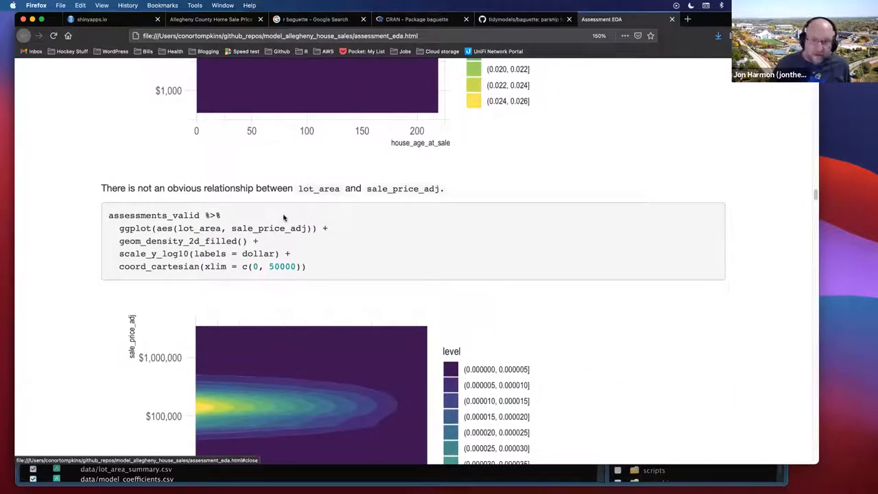
- Scroll to the lot_area vs sale_price_adj density plot, highlighting lot_area and its aesthetic mapping line
scroll("down", 3)
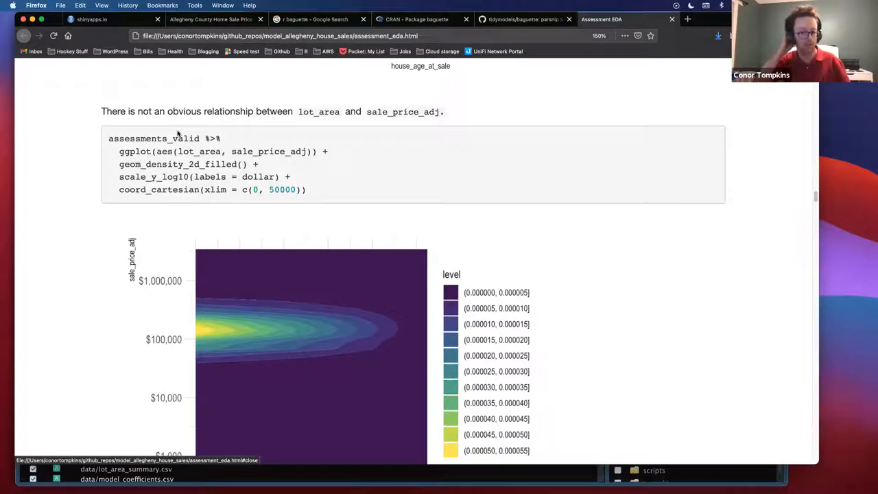
mouse_move(278, 213)
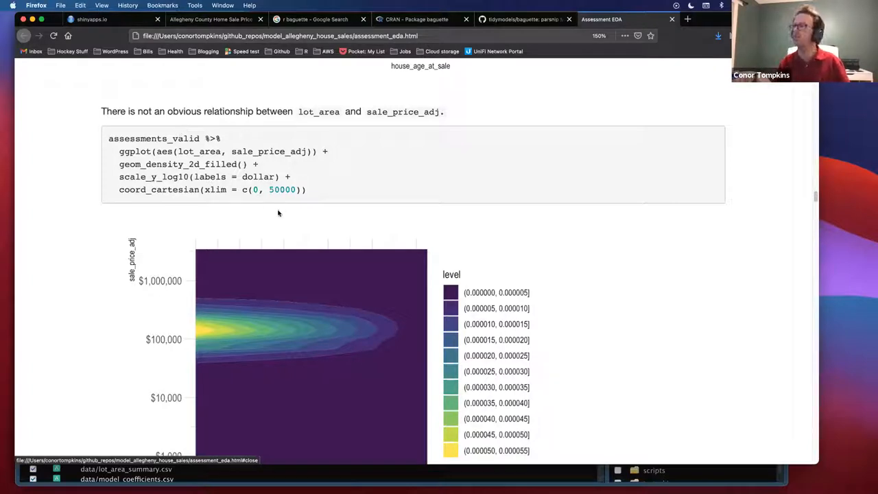
scroll("down", 3)
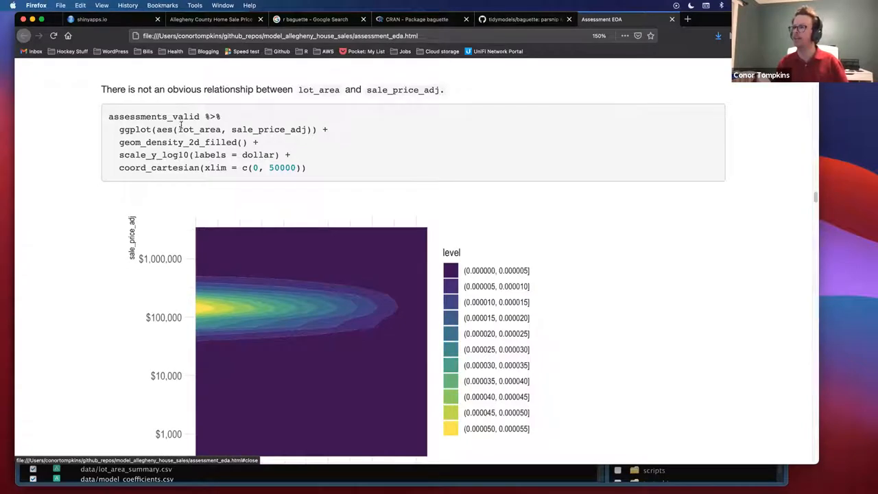
double_click(201, 129)
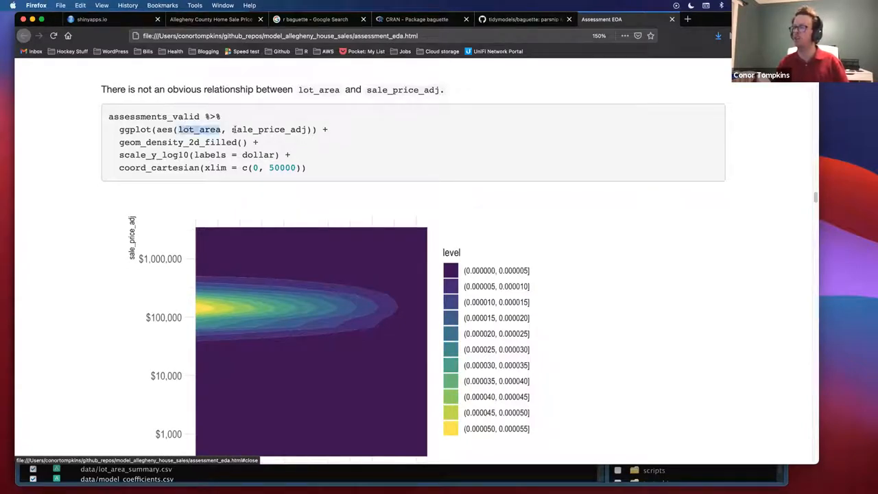
triple_click(205, 129)
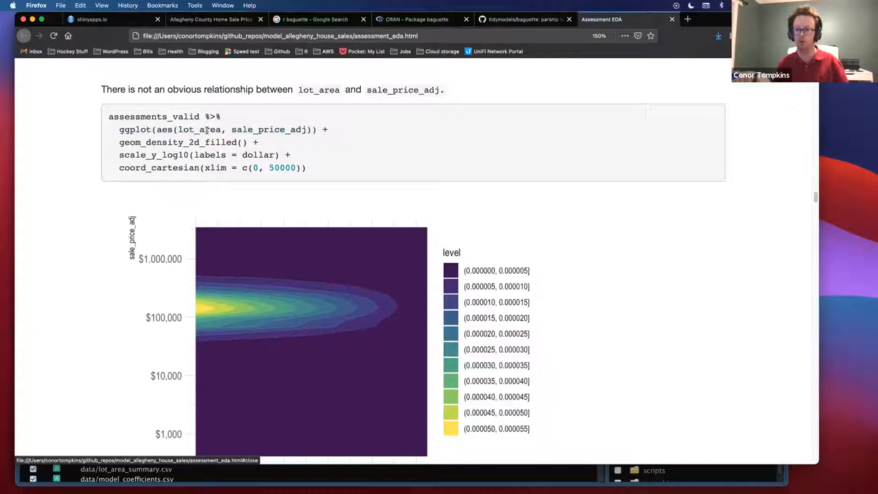
scroll("down", 3)
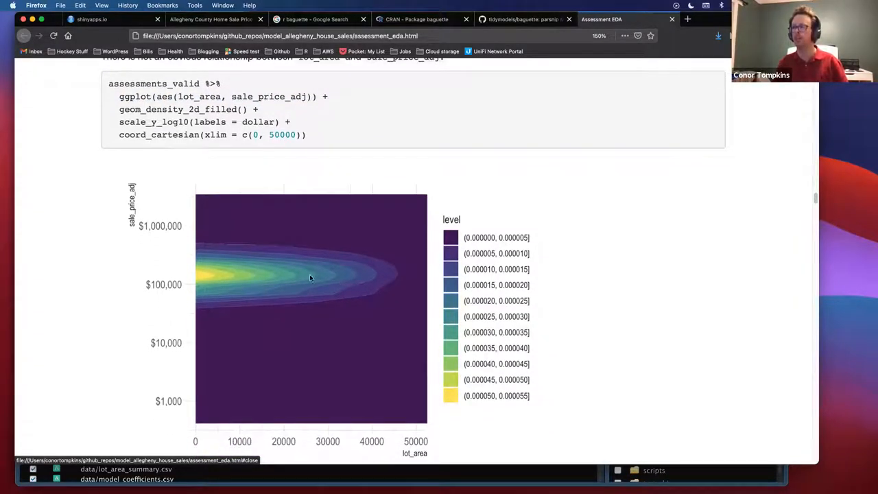
mouse_move(221, 280)
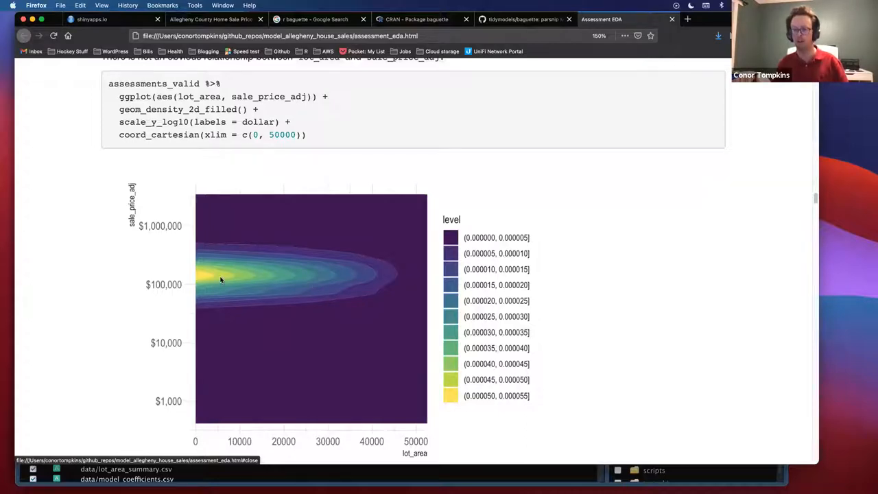
- Scroll through the lot_area boxplots by geo_id, from Pine-Richland down to City Council District 1
scroll("down", 3)
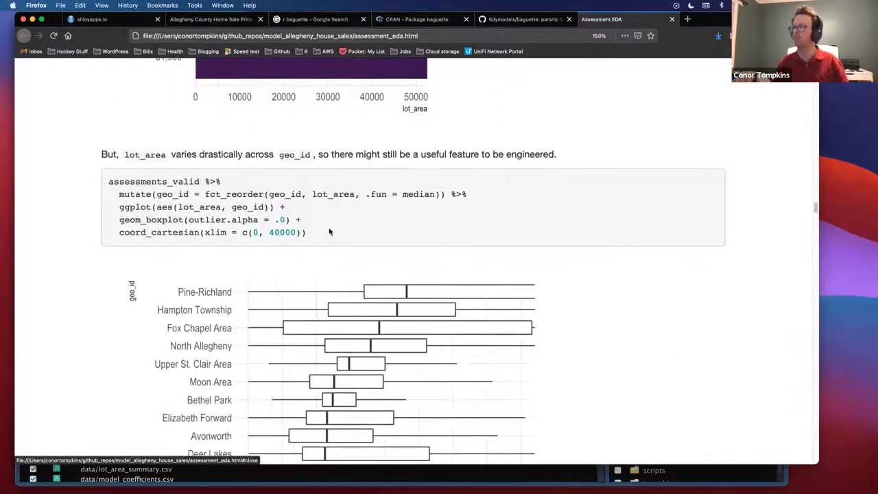
scroll("down", 3)
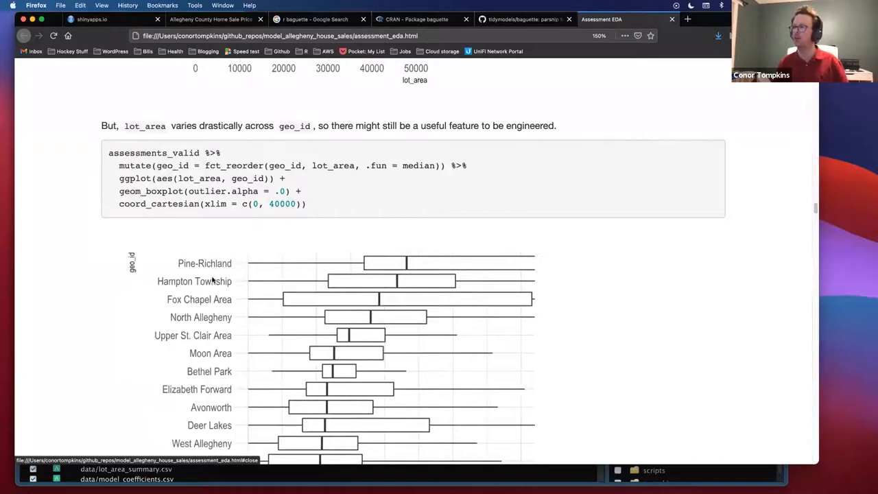
mouse_move(387, 291)
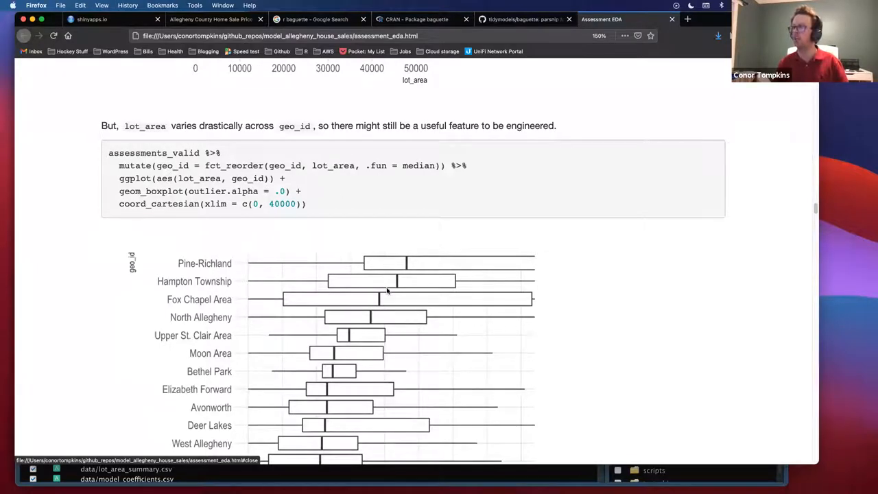
scroll("down", 3)
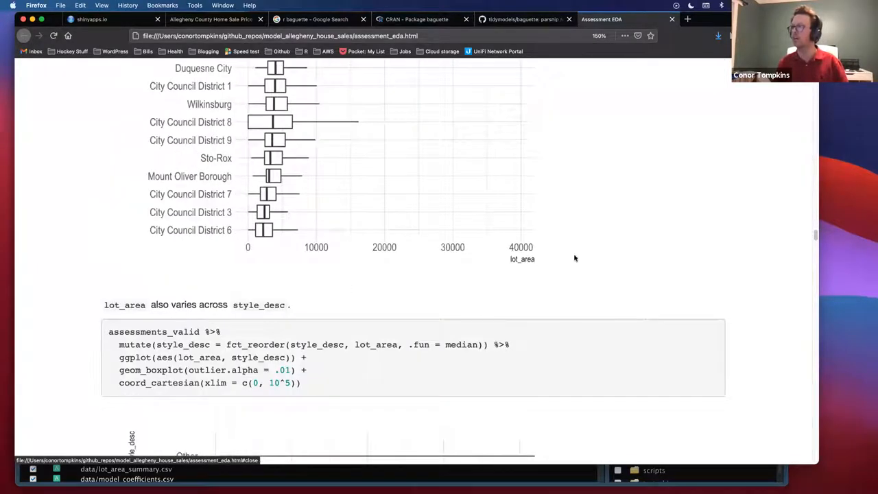
mouse_move(277, 262)
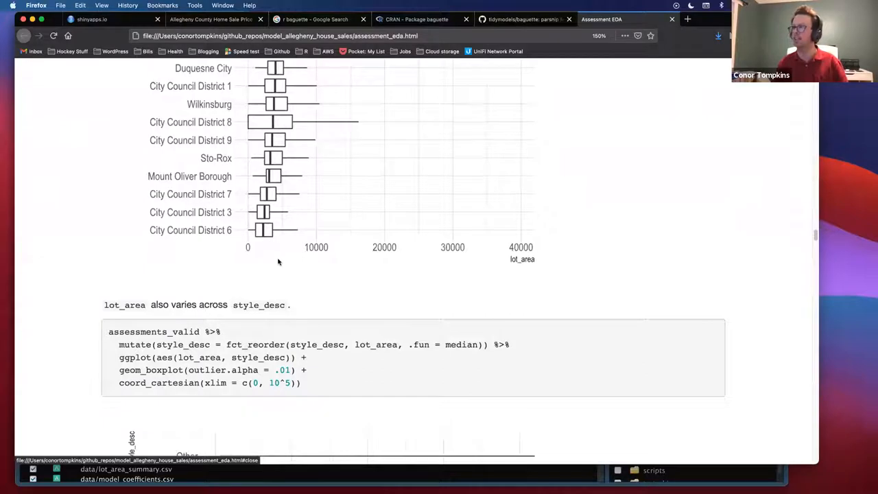
scroll("up", 3)
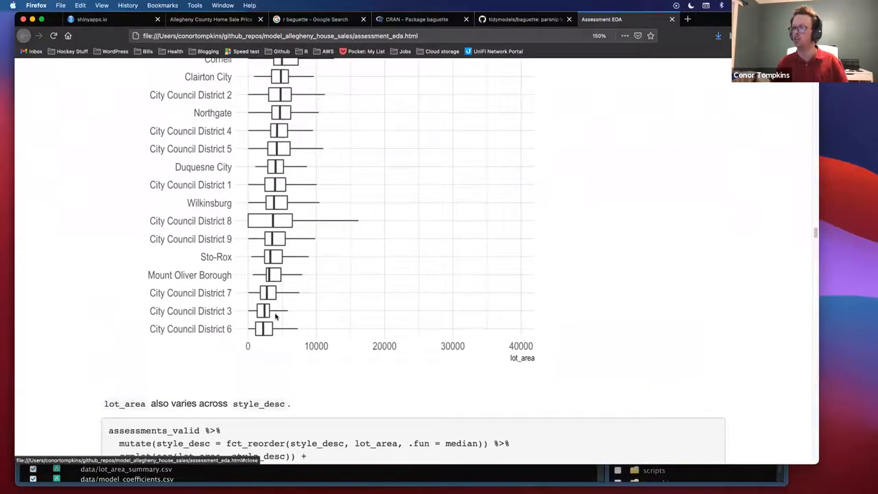
mouse_move(261, 317)
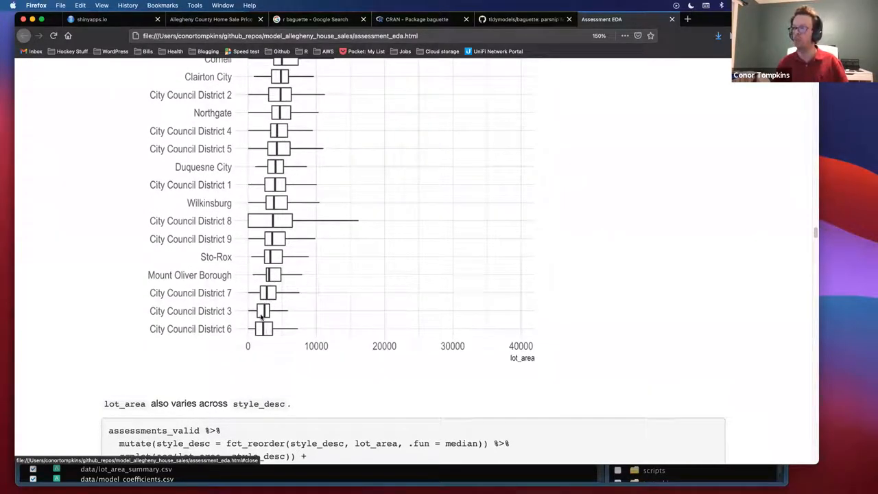
mouse_move(269, 288)
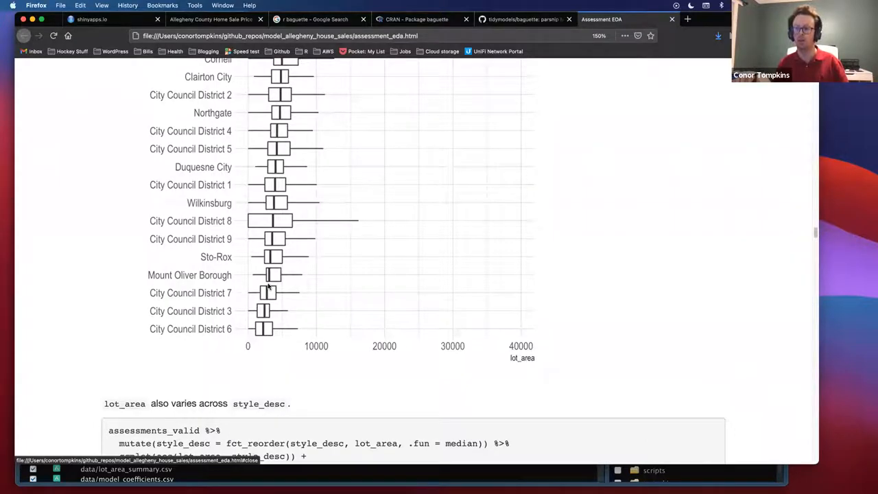
scroll("up", 3)
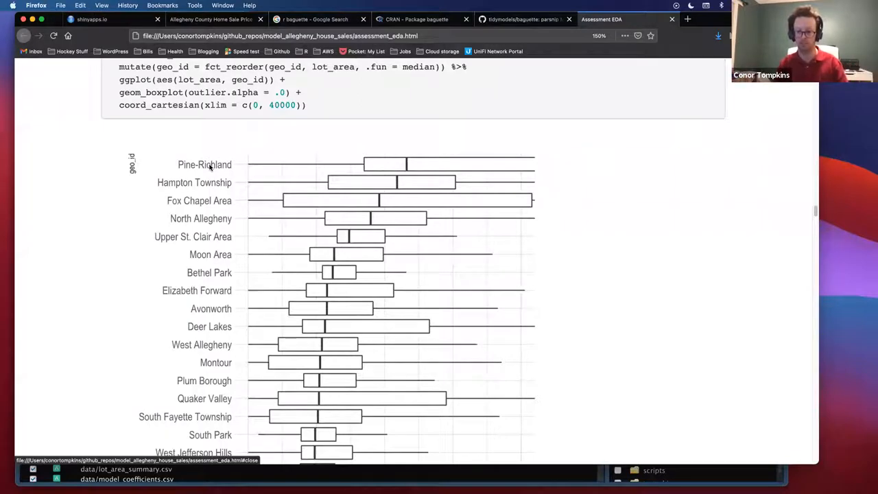
mouse_move(387, 173)
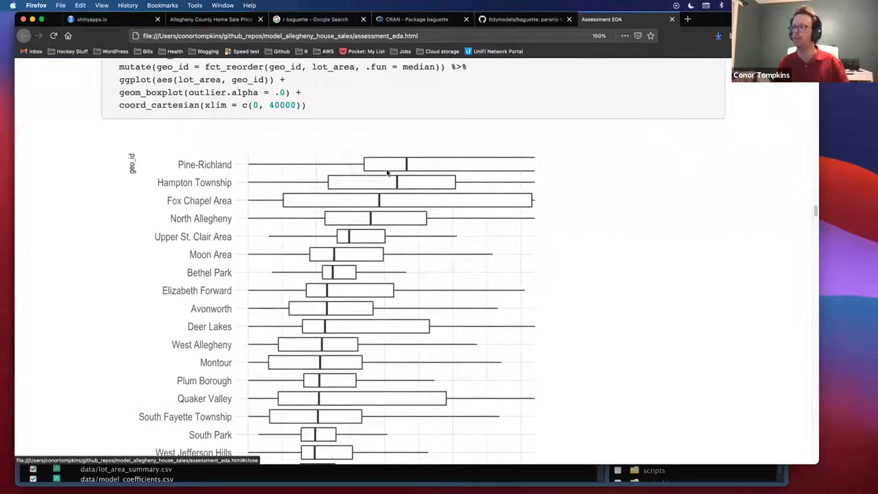
mouse_move(409, 167)
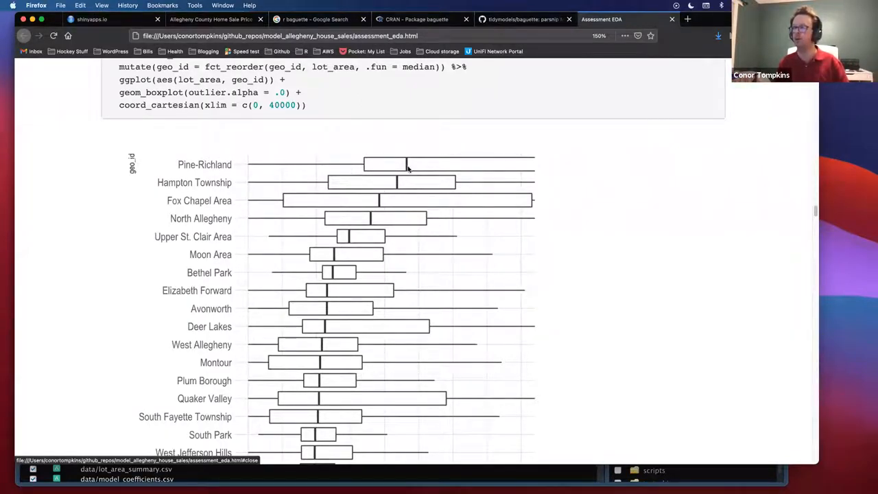
scroll("down", 3)
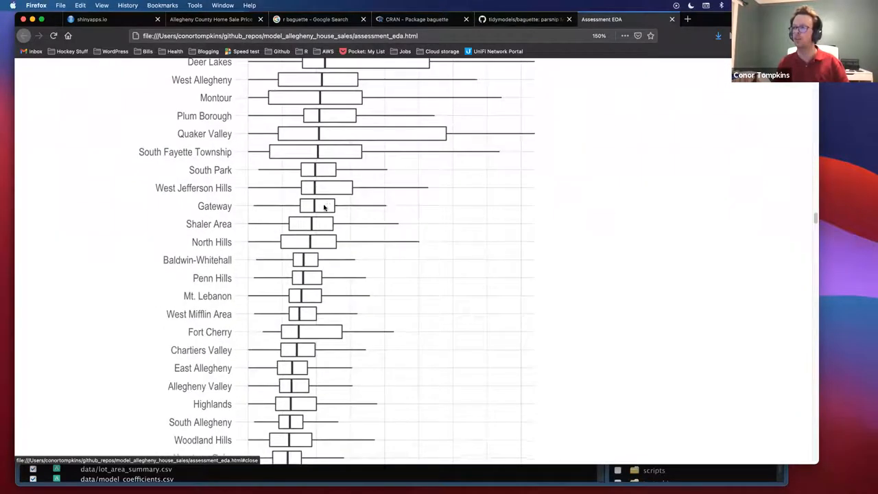
scroll("down", 3)
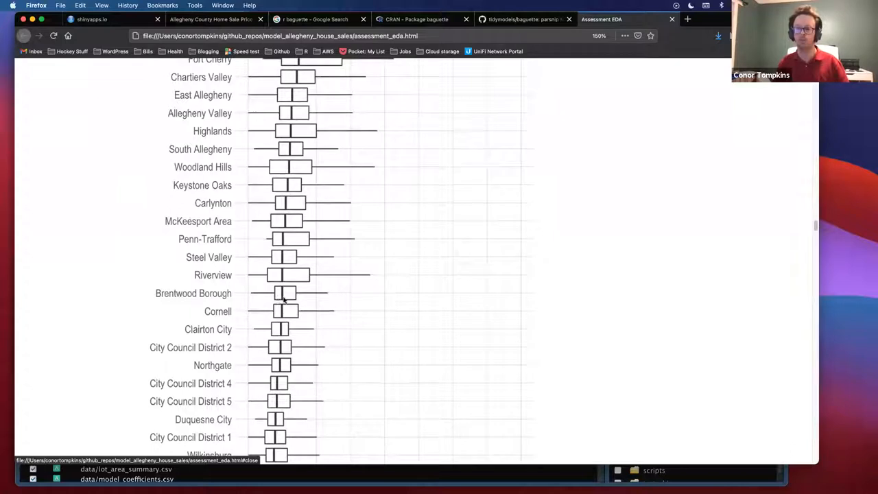
mouse_move(236, 297)
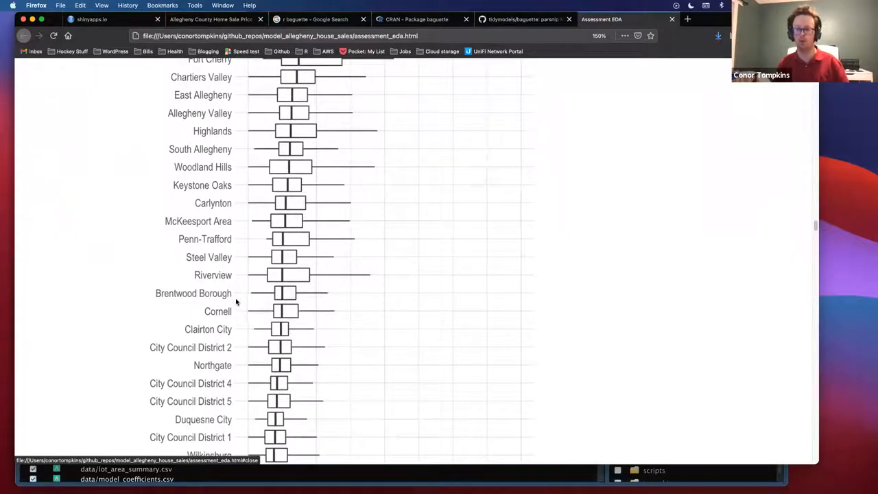
mouse_move(246, 278)
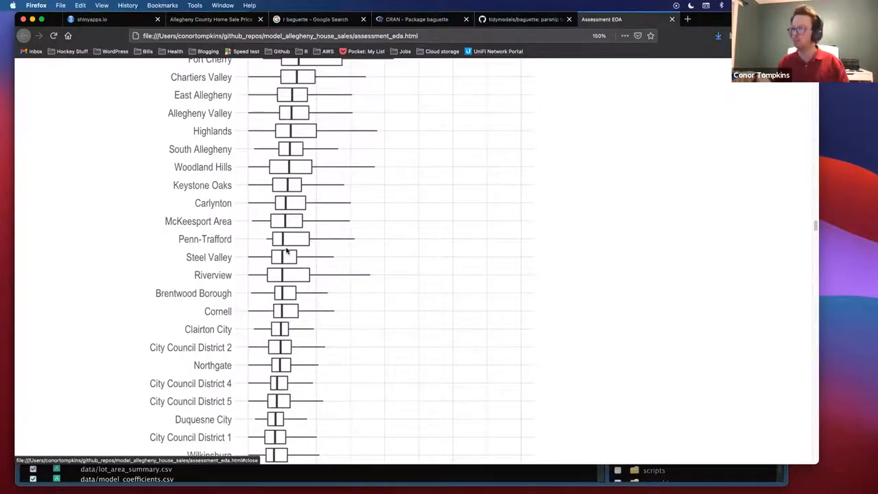
- Scroll past the geo_id boxplots to the lot_area boxplots by house style, Log Cabin to Bi-Level
scroll("down", 3)
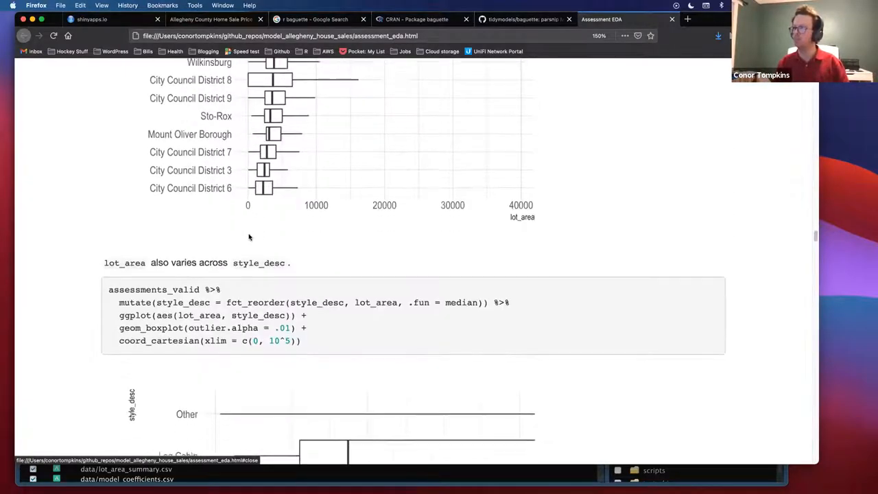
scroll("down", 3)
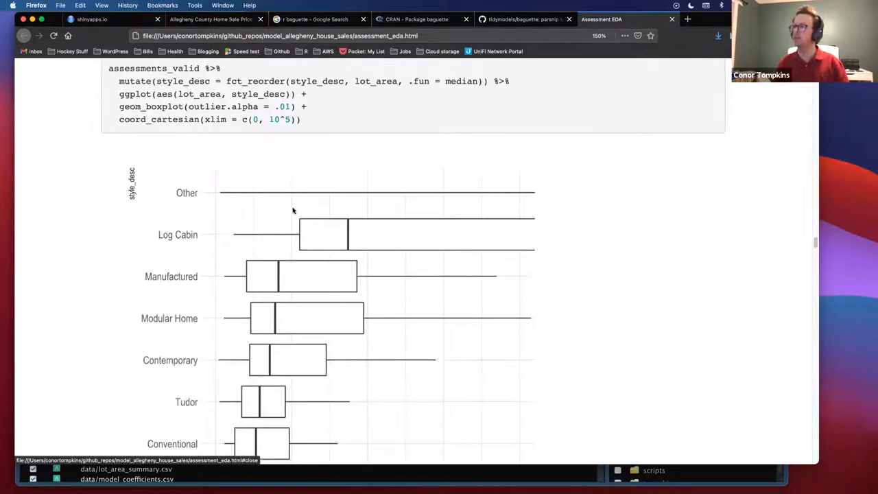
scroll("down", 3)
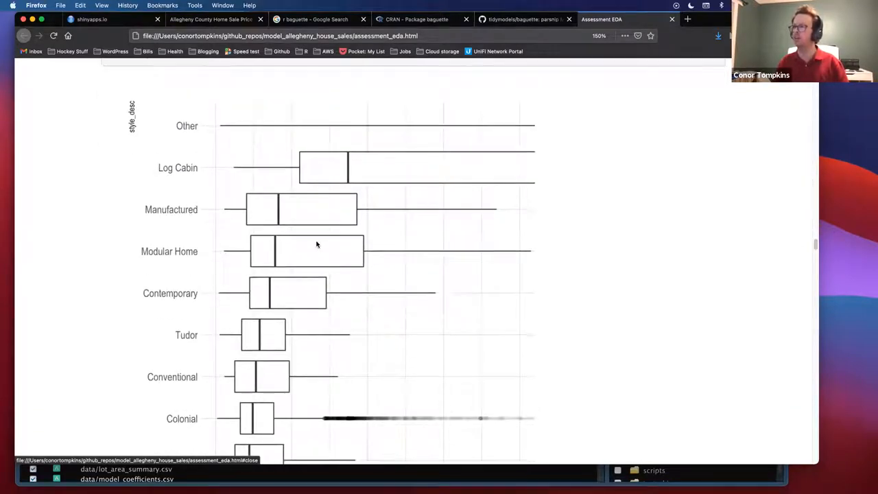
scroll("down", 3)
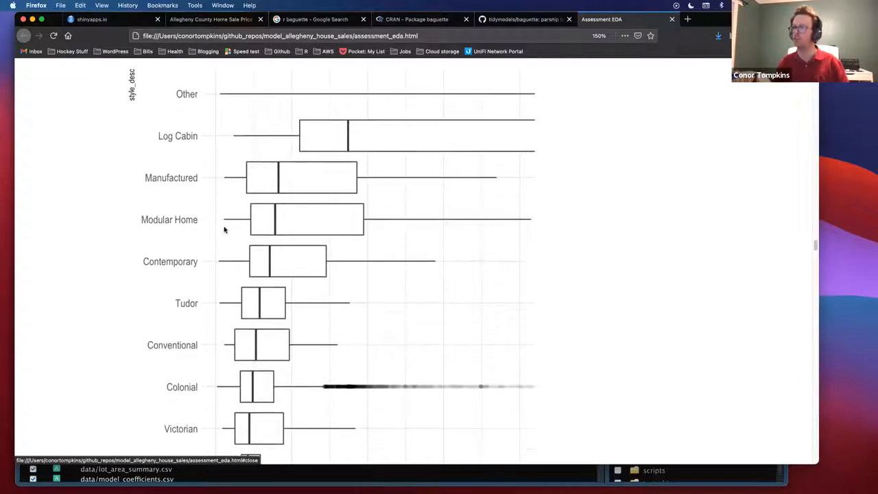
scroll("down", 3)
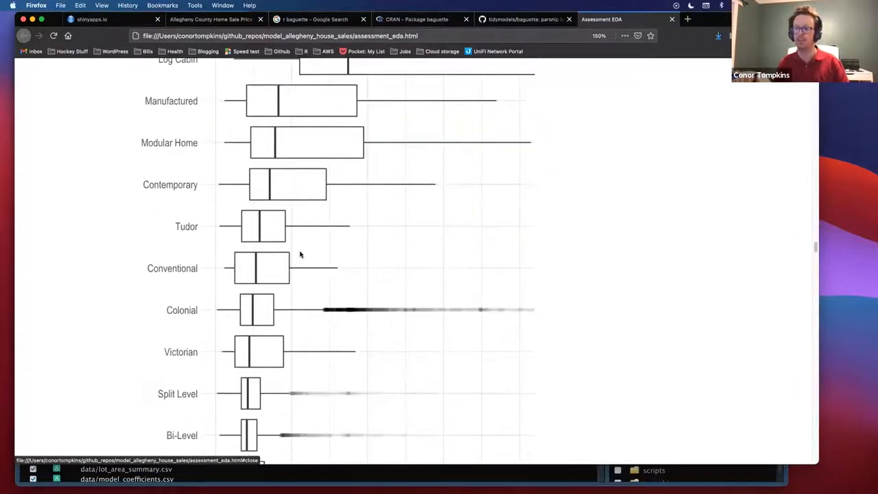
mouse_move(319, 225)
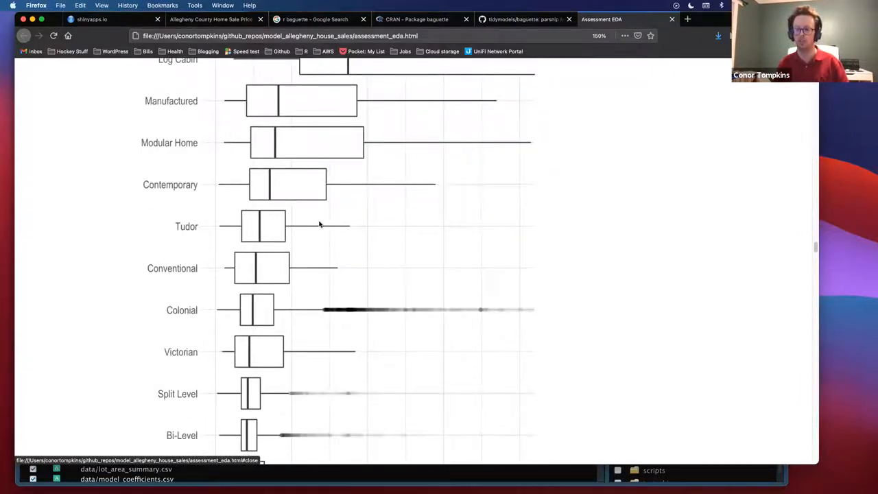
- Scroll until the finished_living_area vs sale_price_adj density plot and its code are fully visible
scroll("down", 3)
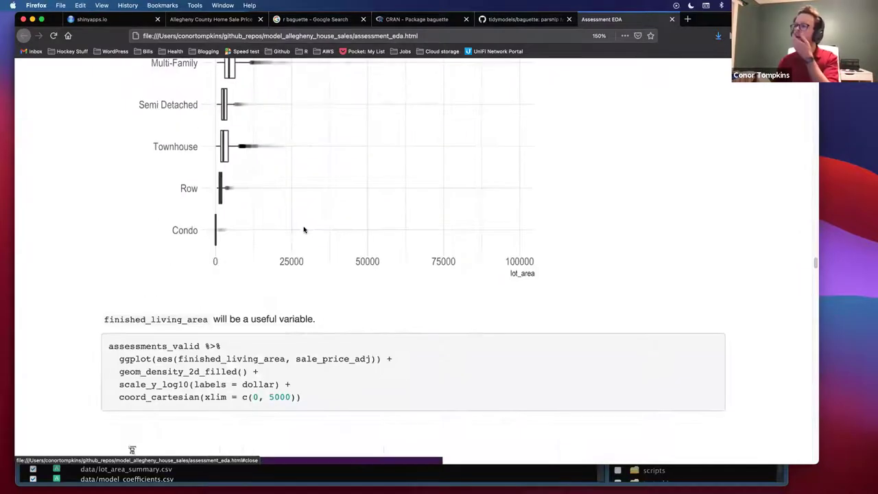
scroll("down", 3)
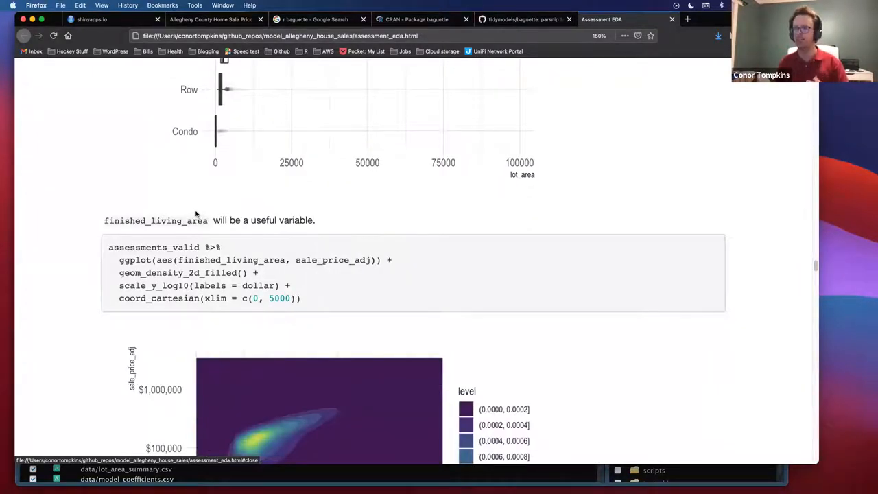
mouse_move(264, 238)
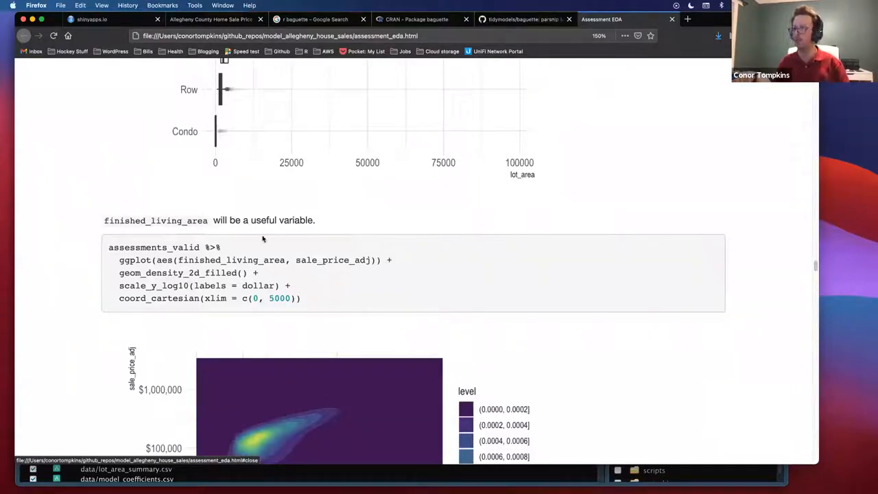
scroll("down", 3)
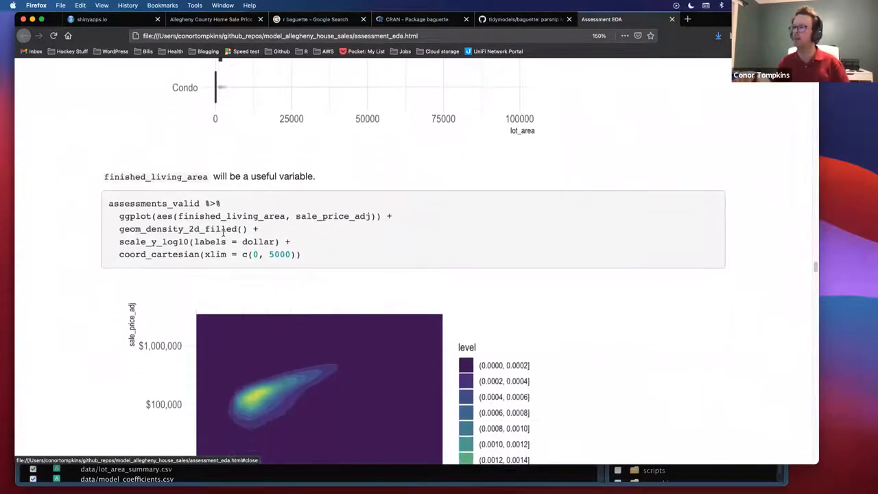
scroll("down", 3)
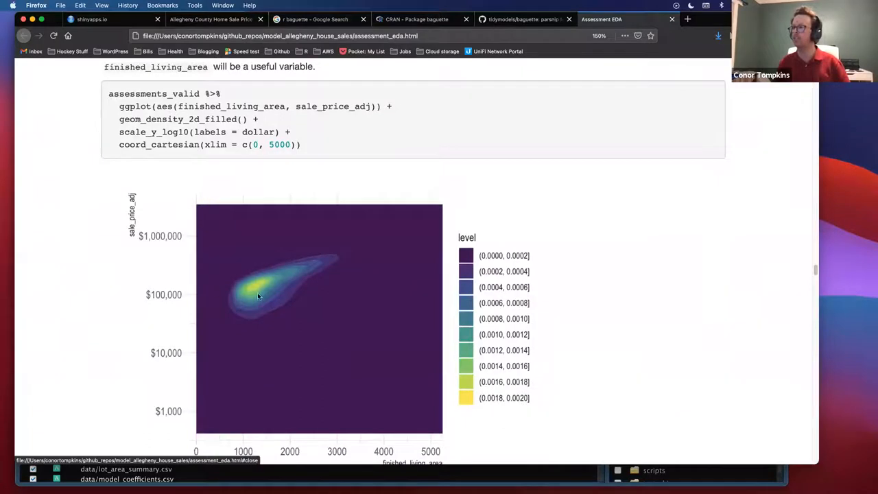
mouse_move(253, 298)
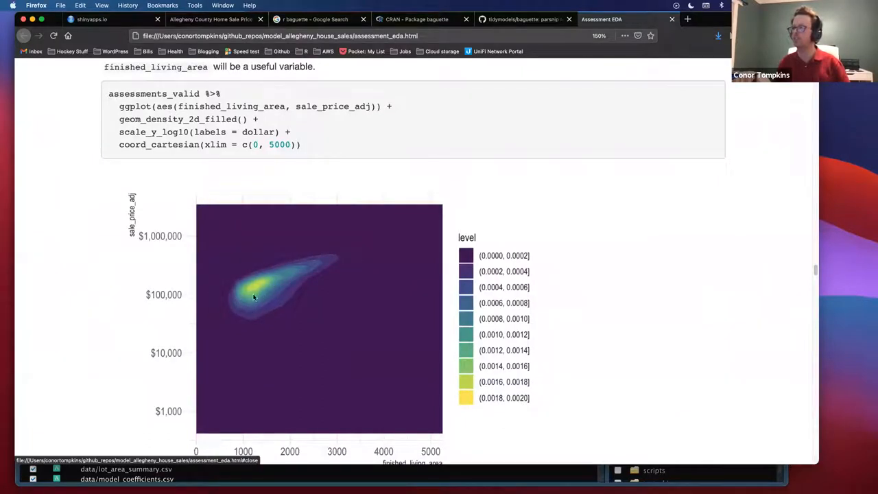
scroll("down", 3)
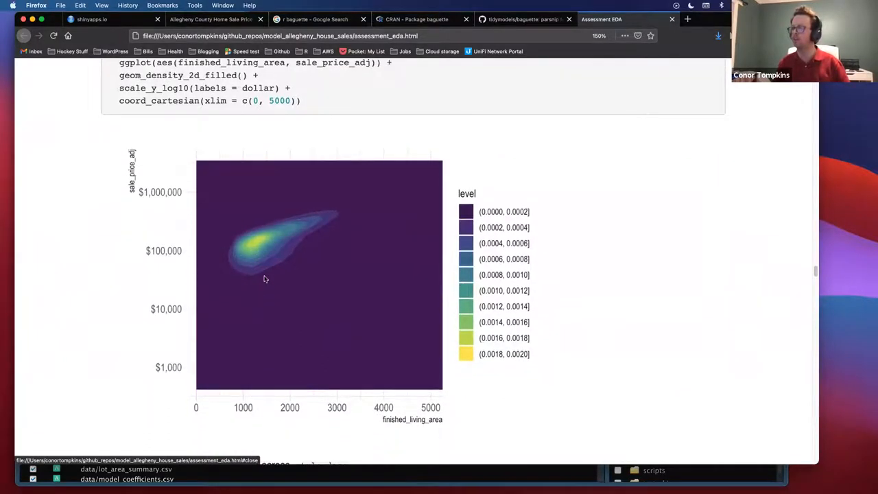
mouse_move(105, 171)
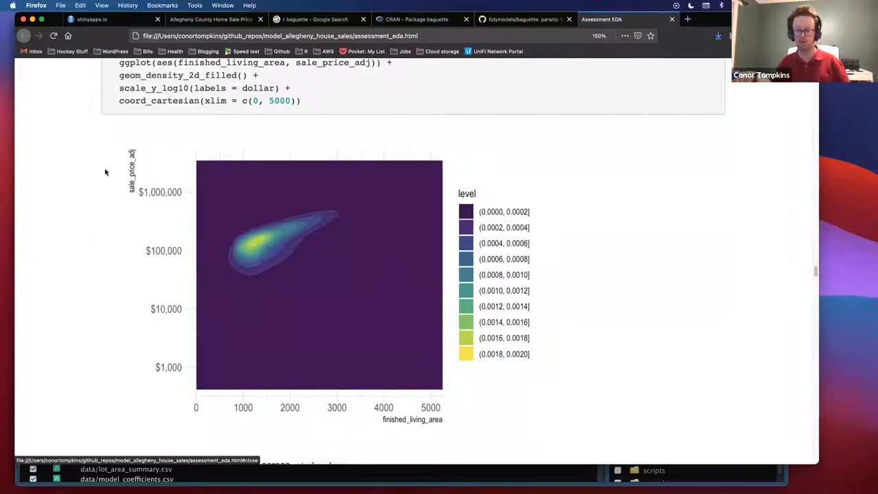
mouse_move(130, 190)
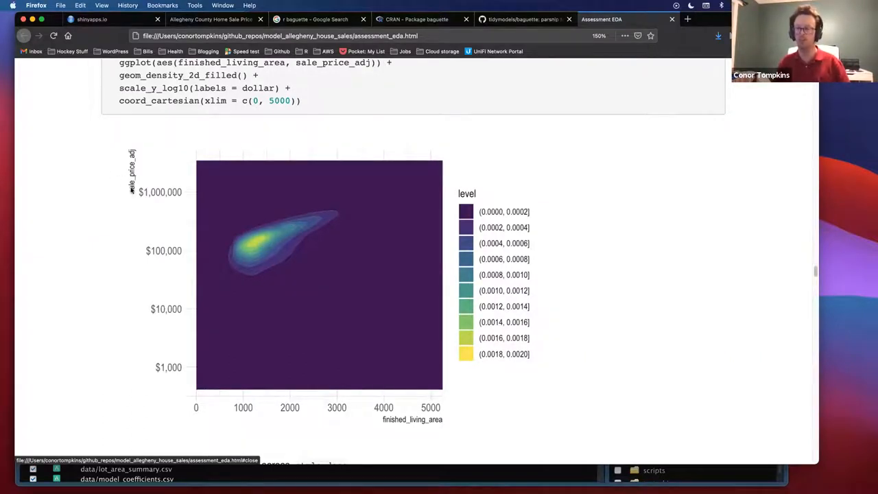
- Scroll through the finished_living_area boxplots by style, from Victorian down to Bungalow and Other
scroll("down", 3)
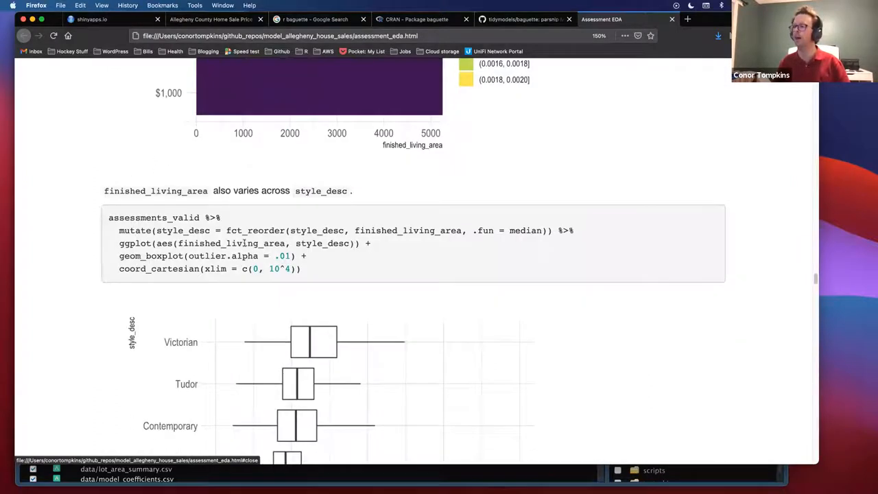
scroll("down", 3)
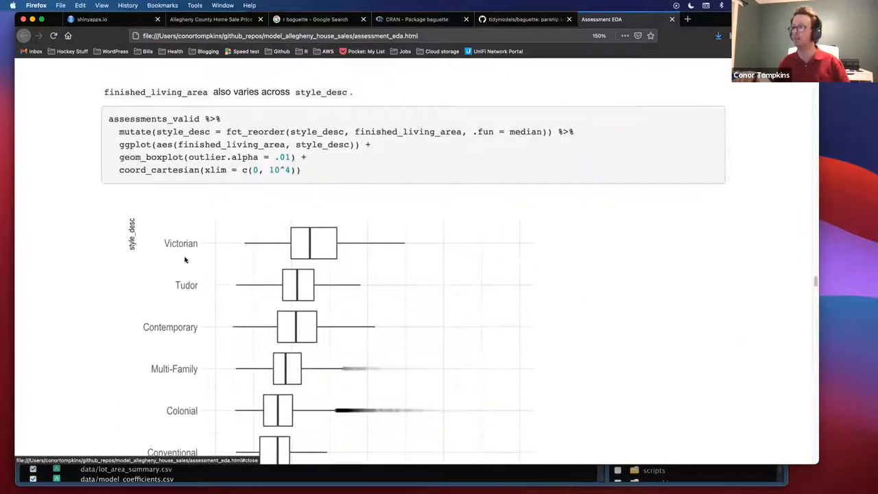
scroll("down", 3)
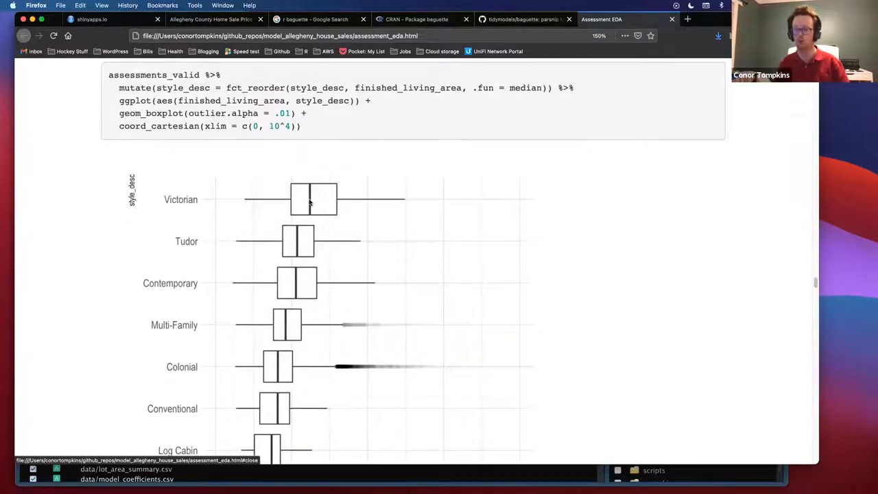
scroll("down", 3)
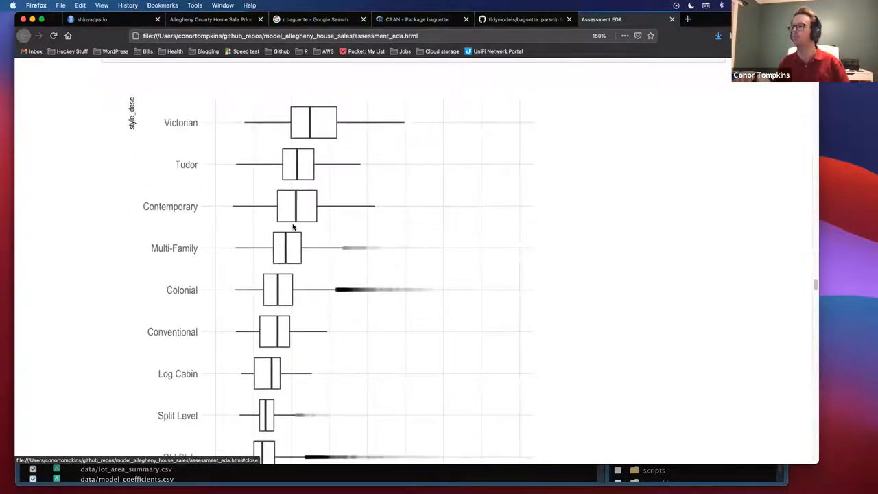
scroll("down", 3)
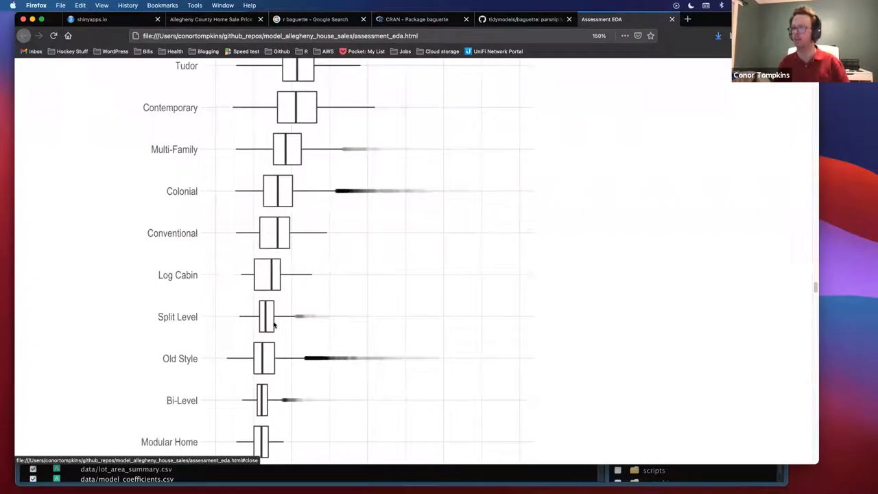
scroll("down", 3)
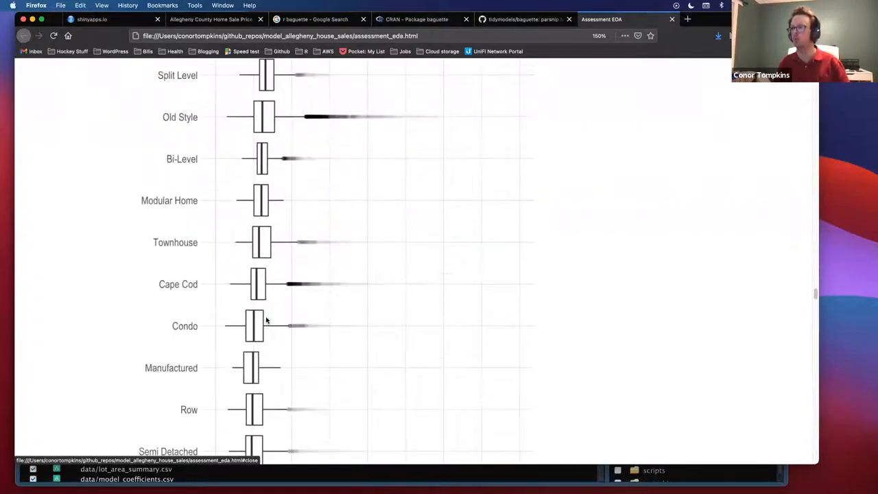
mouse_move(263, 248)
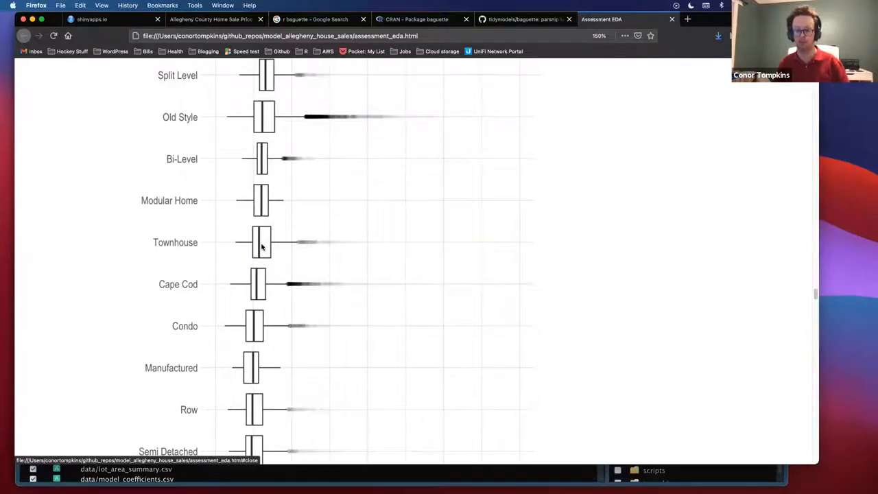
scroll("down", 3)
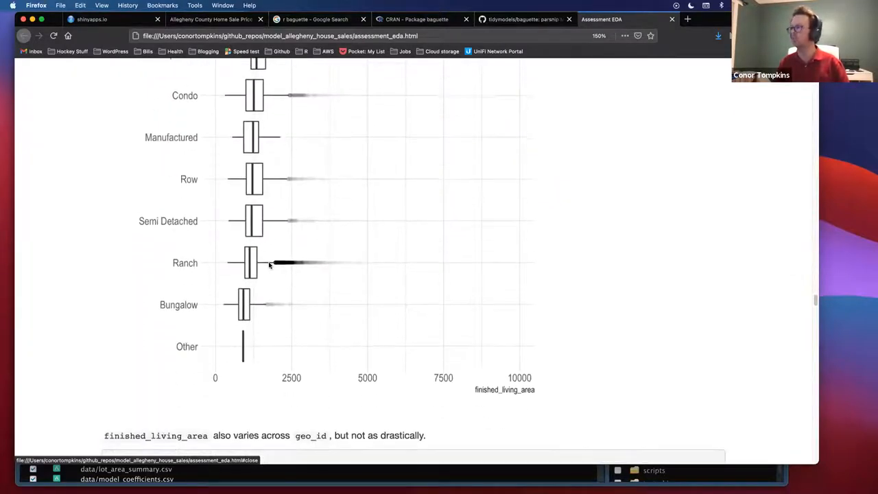
- Scroll into the finished_living_area boxplots by geo_id, down past Steel Valley to South Allegheny
scroll("down", 3)
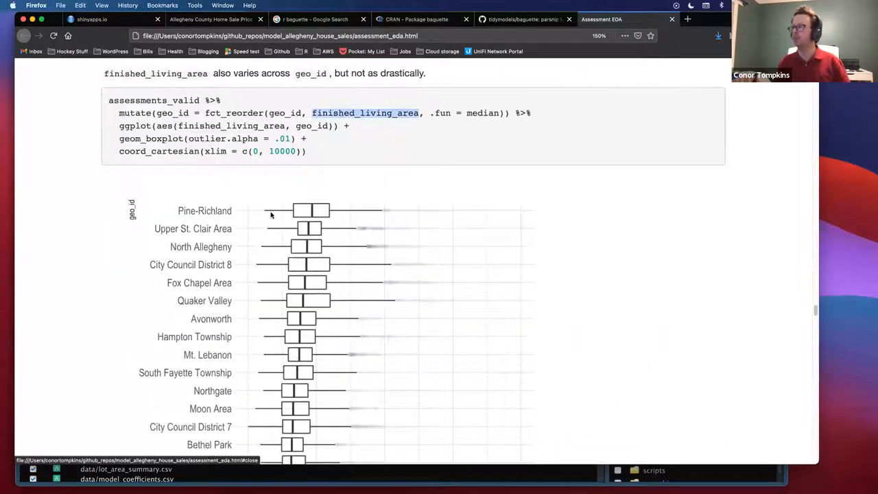
mouse_move(109, 179)
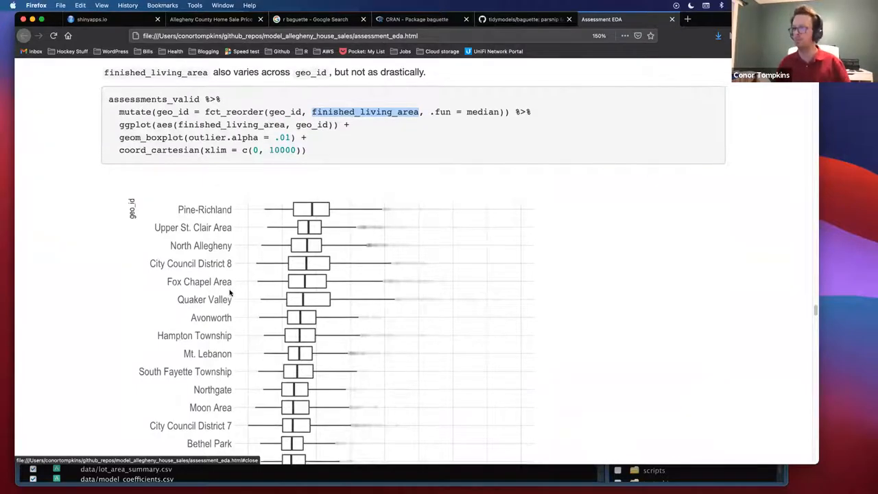
scroll("down", 3)
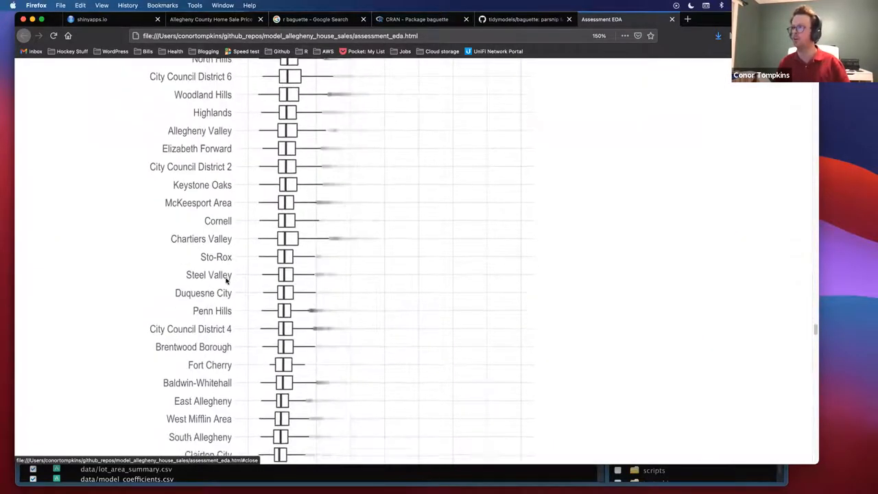
- Scroll to the sale_price_adj boxplot by grade_desc, from Poor up to Highest Cost
scroll("down", 3)
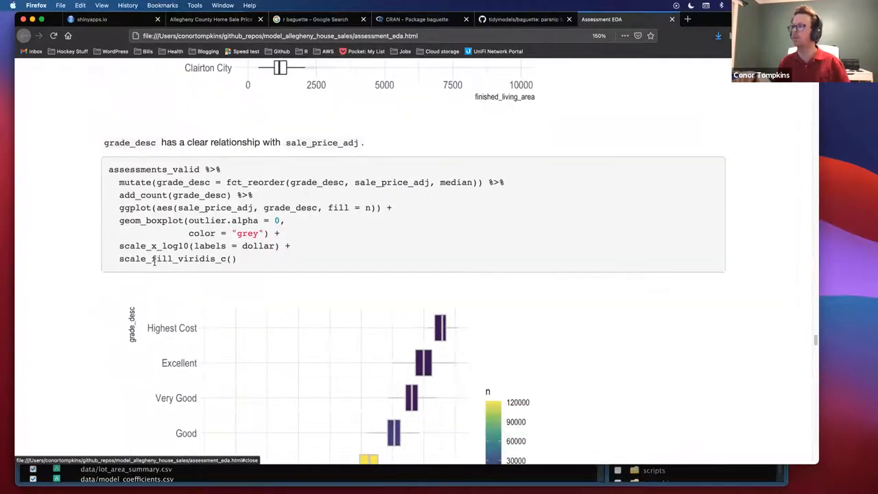
scroll("down", 3)
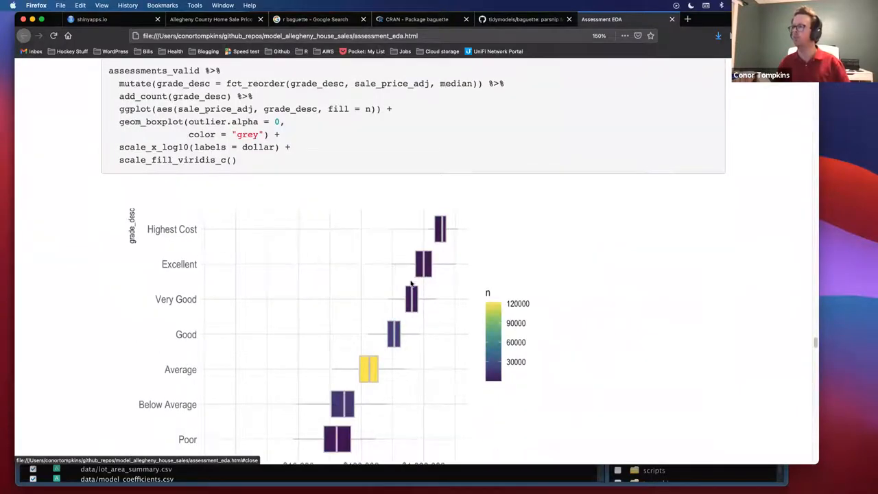
scroll("down", 3)
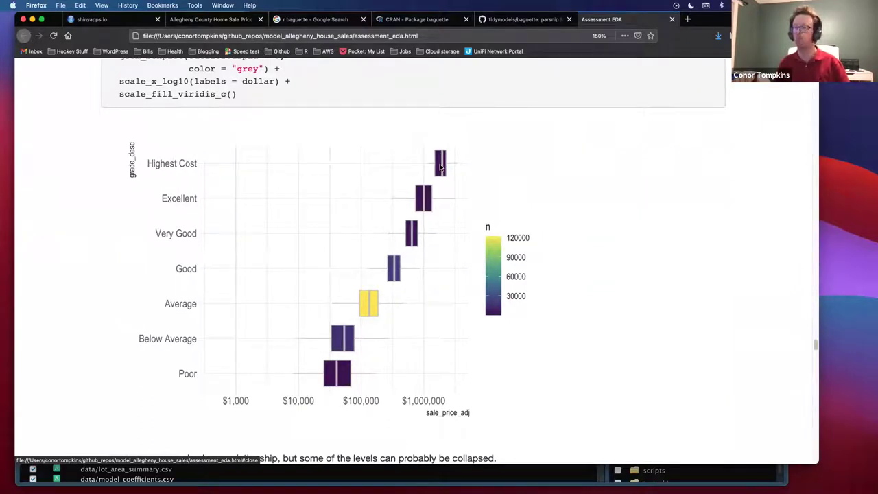
mouse_move(433, 218)
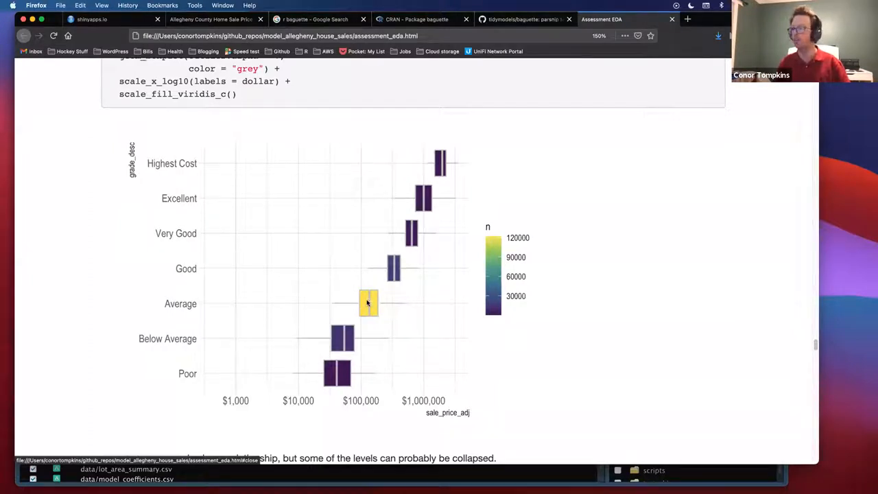
mouse_move(390, 266)
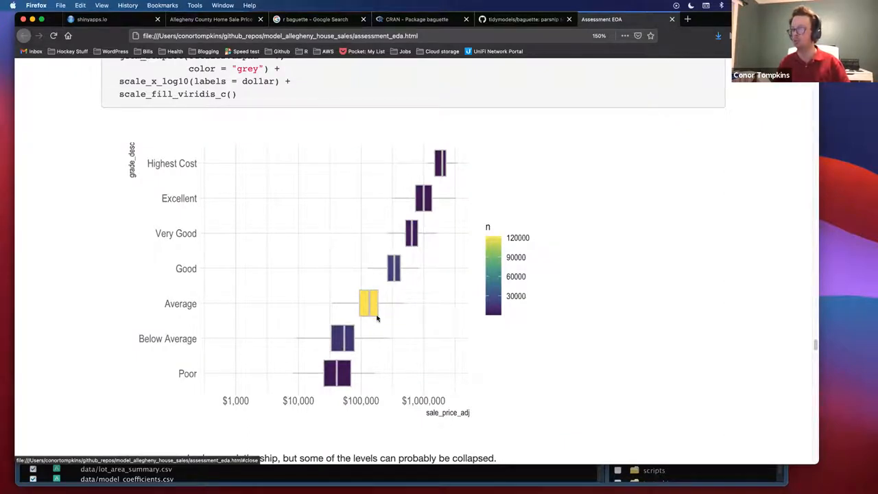
mouse_move(445, 167)
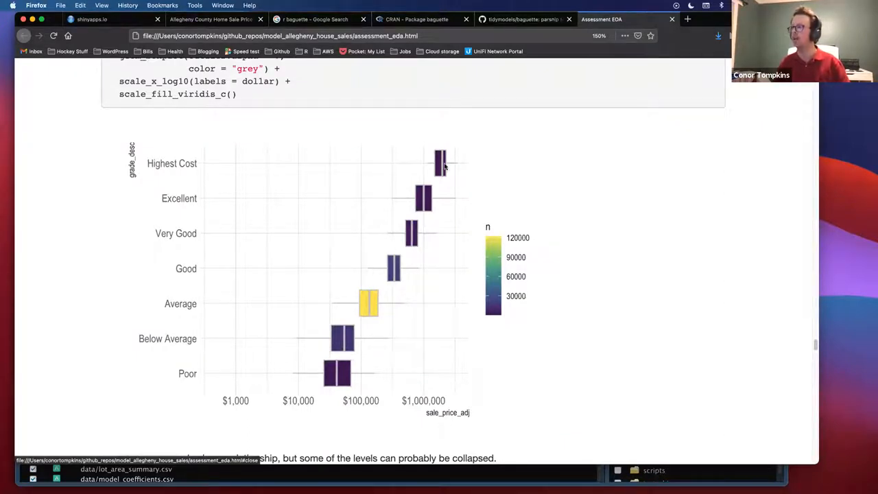
mouse_move(376, 307)
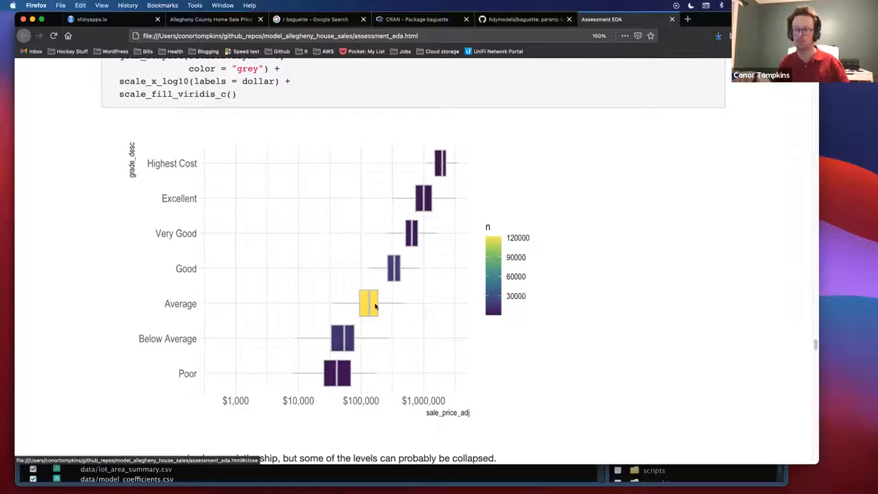
mouse_move(416, 212)
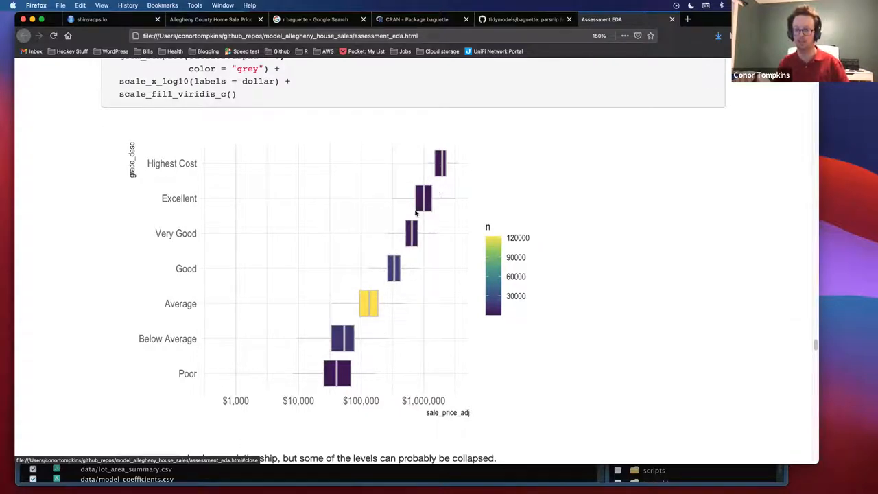
mouse_move(384, 219)
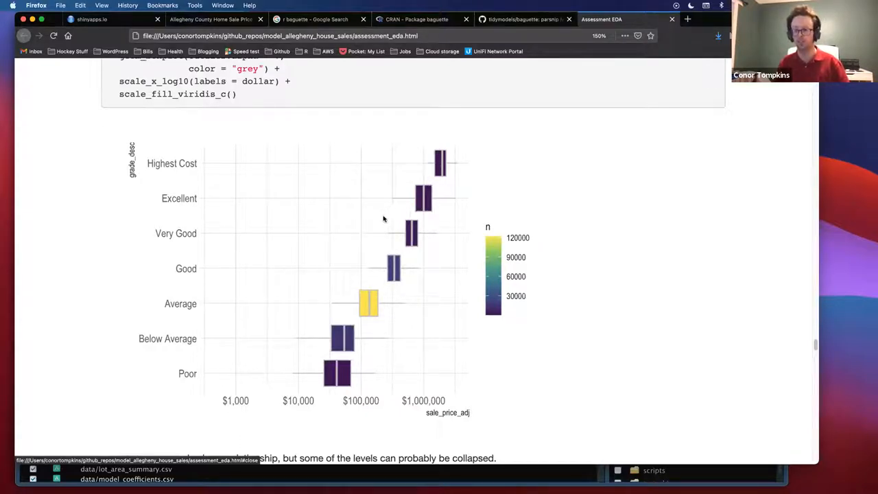
mouse_move(399, 218)
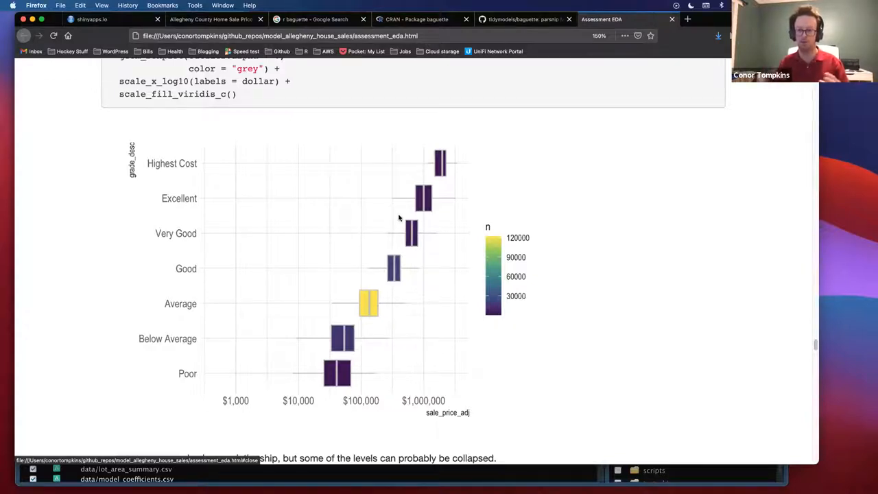
mouse_move(362, 230)
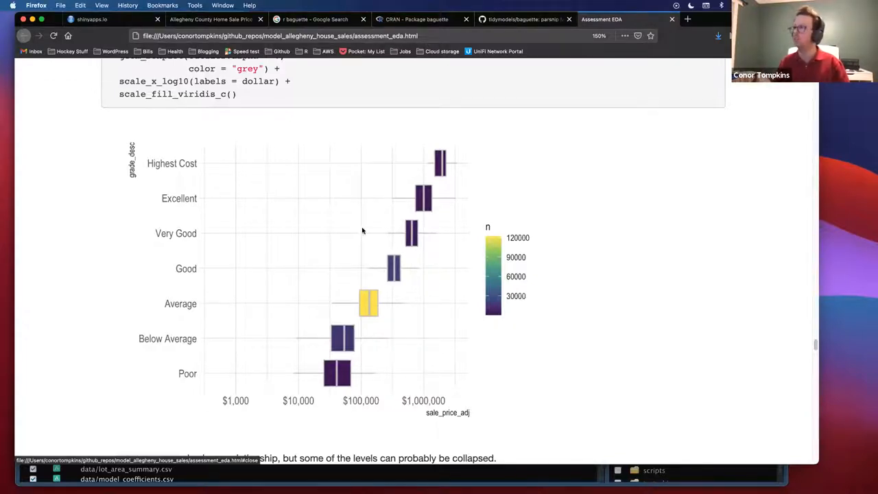
scroll("down", 3)
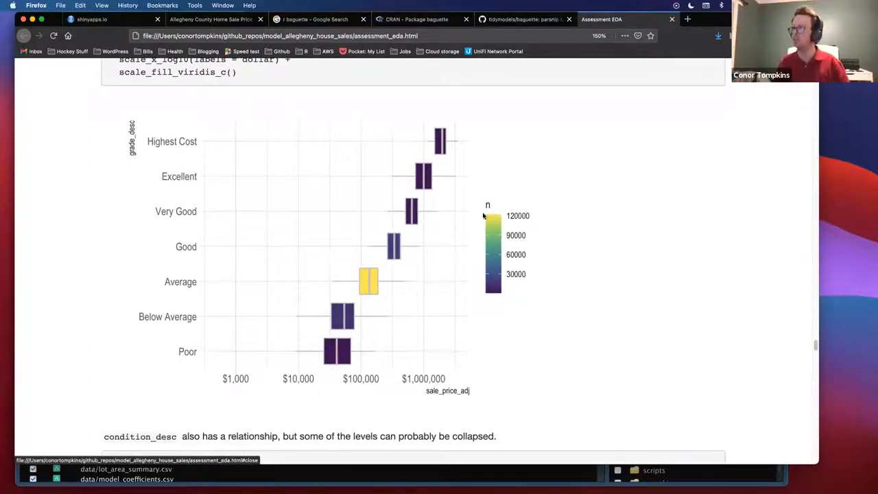
mouse_move(373, 280)
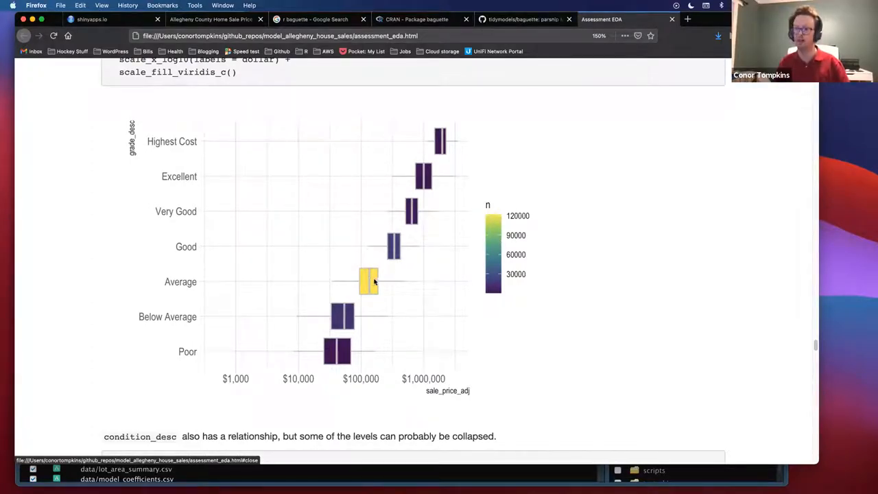
mouse_move(379, 282)
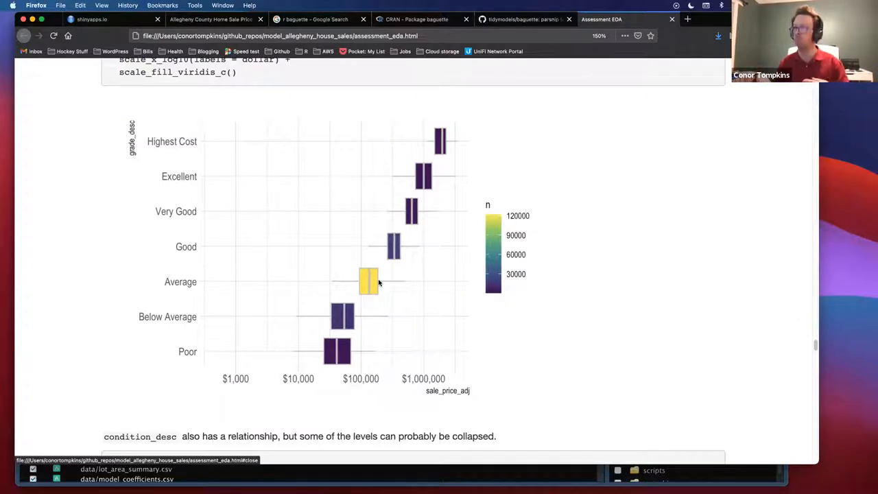
mouse_move(383, 274)
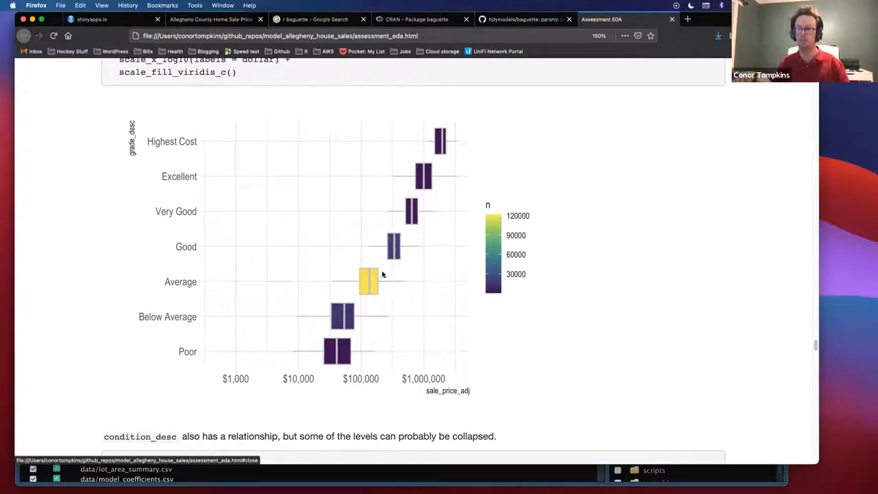
mouse_move(374, 250)
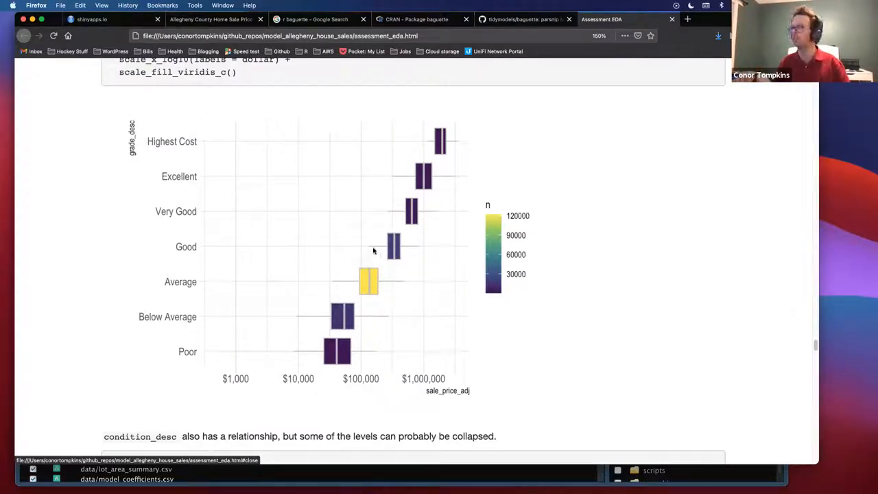
- Scroll the report to the condition_desc chunk and its boxplot of adjusted sale price, Unsound through NA
scroll("down", 3)
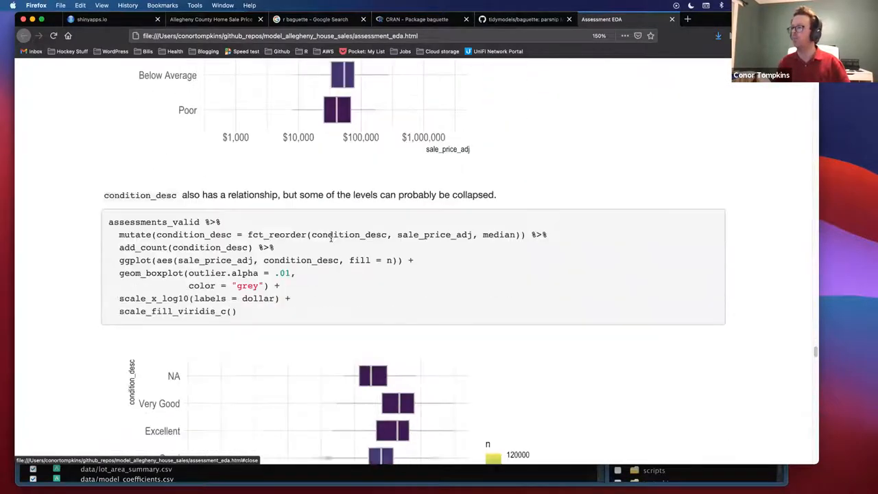
scroll("down", 3)
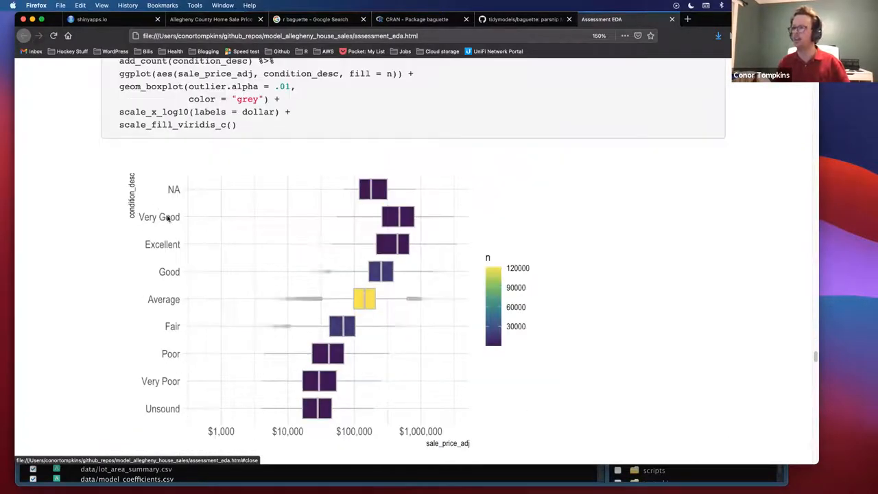
mouse_move(166, 203)
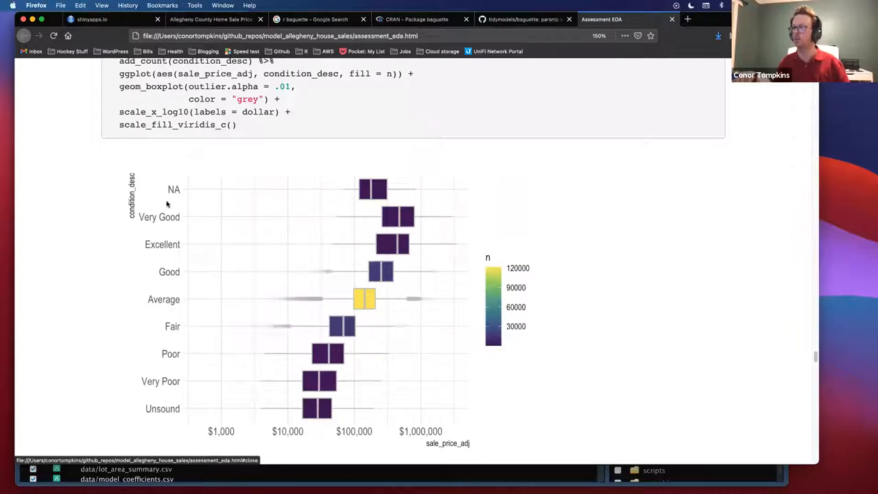
mouse_move(336, 177)
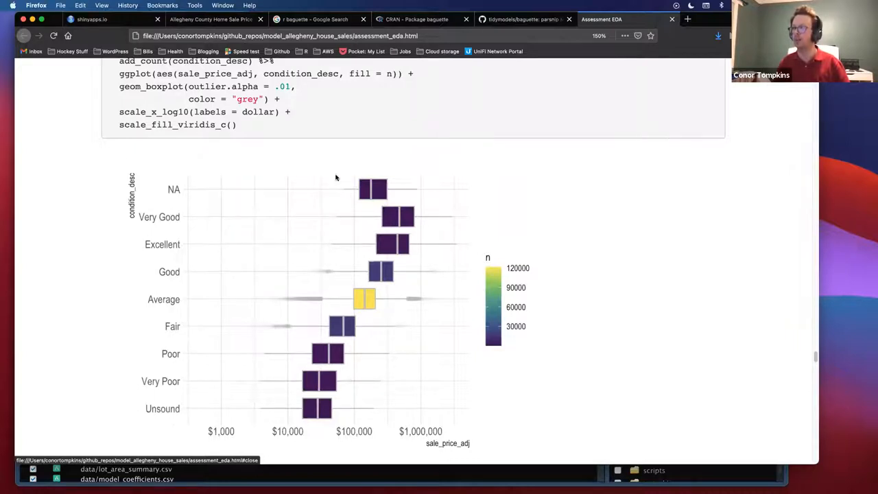
mouse_move(376, 307)
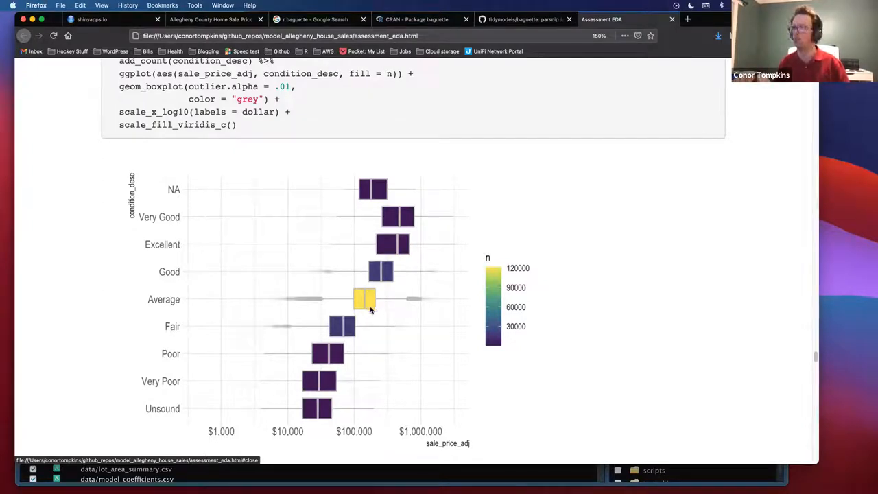
mouse_move(350, 288)
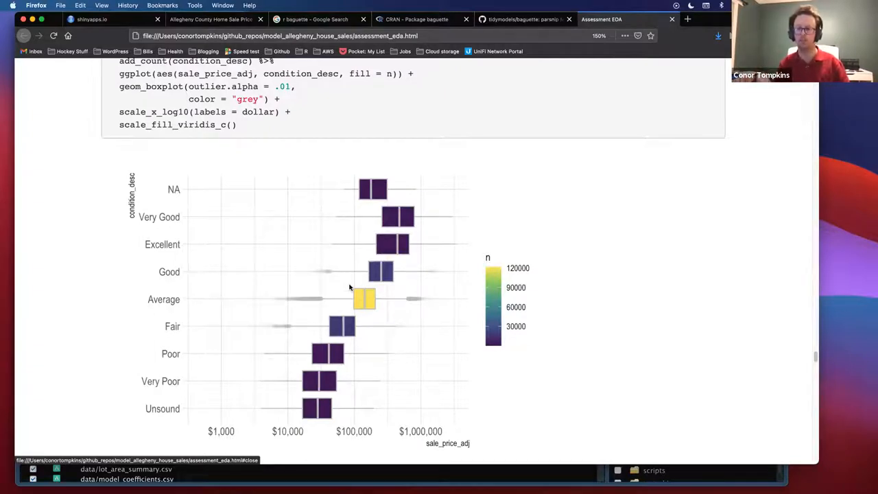
mouse_move(365, 291)
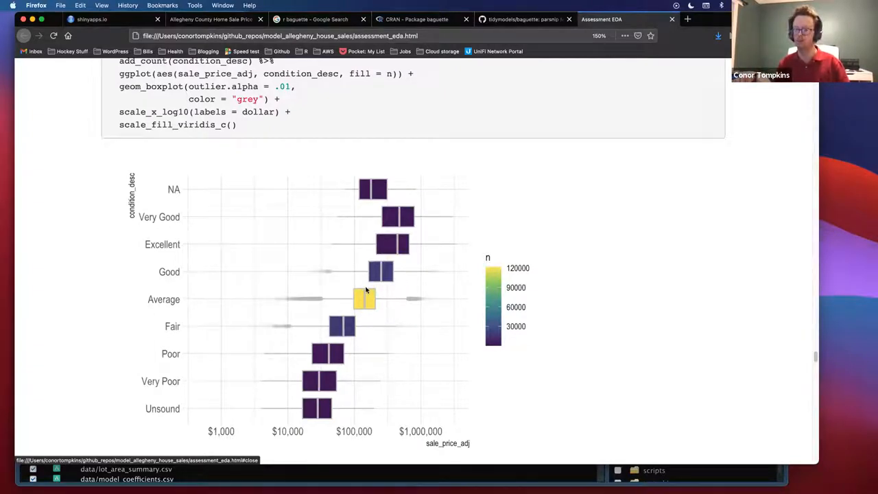
mouse_move(362, 291)
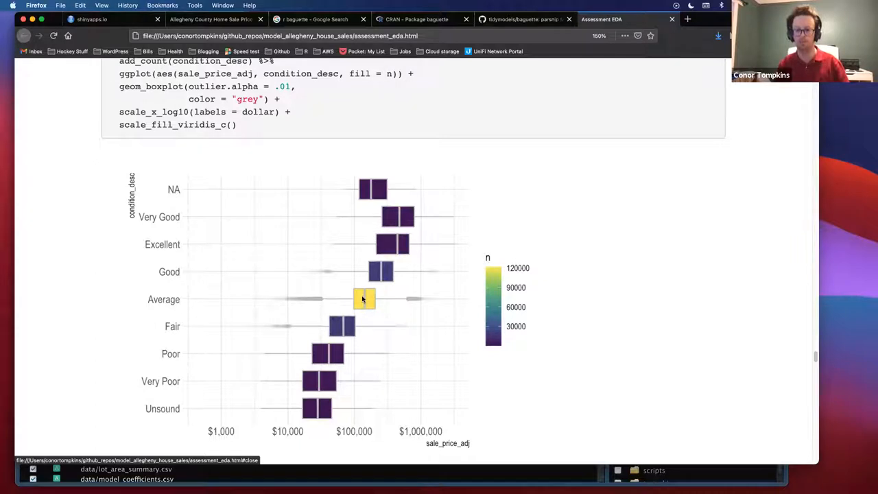
scroll("down", 3)
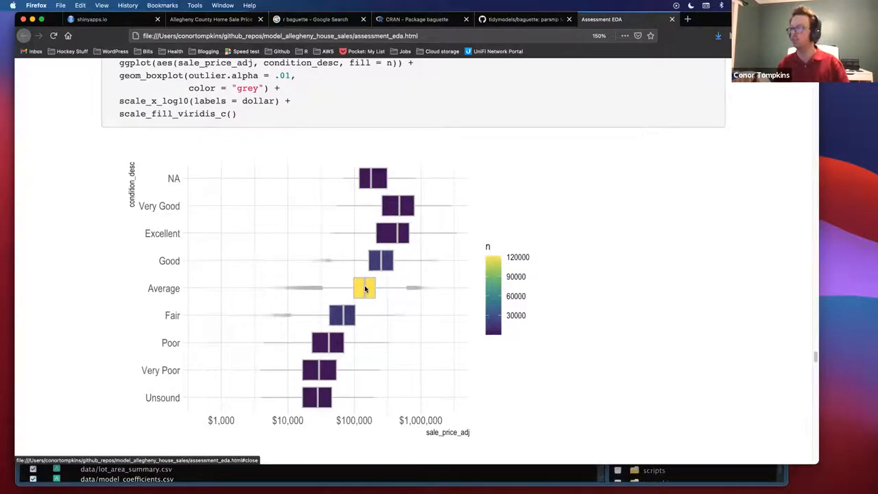
- Scroll through the style_desc count dot plot, then back to its top with Colonial and Old Style leading
scroll("down", 3)
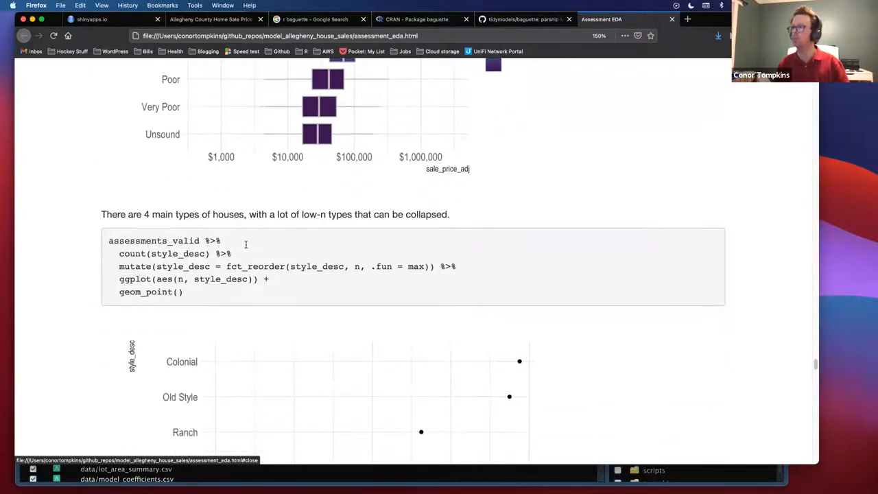
scroll("down", 3)
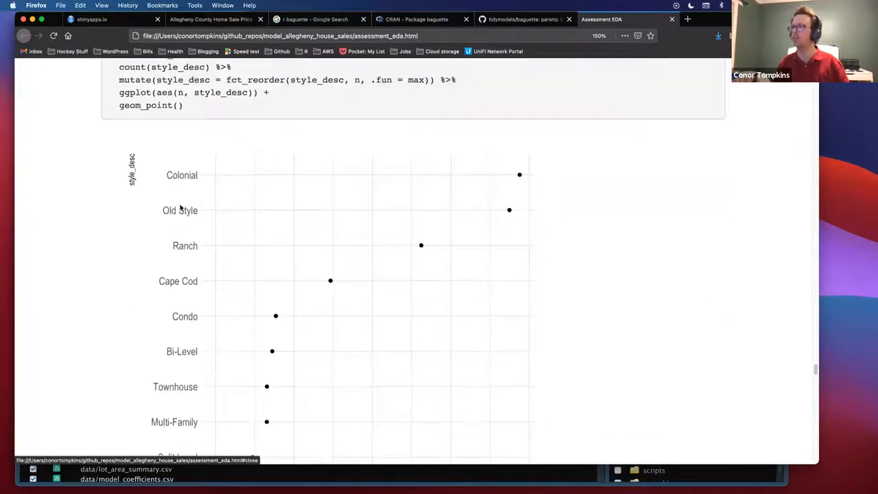
mouse_move(221, 281)
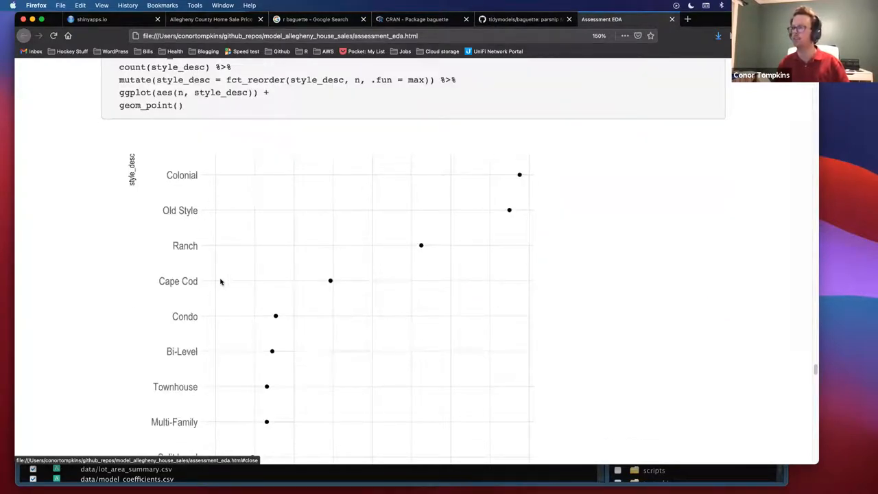
scroll("down", 3)
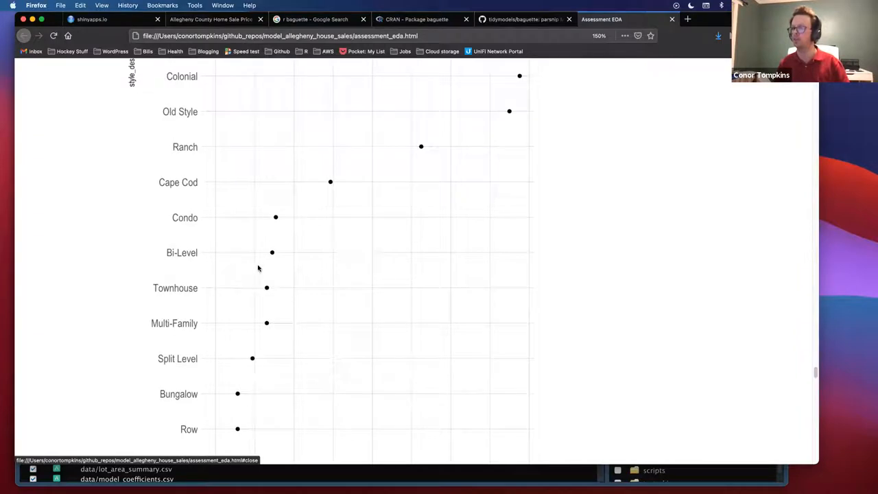
scroll("down", 3)
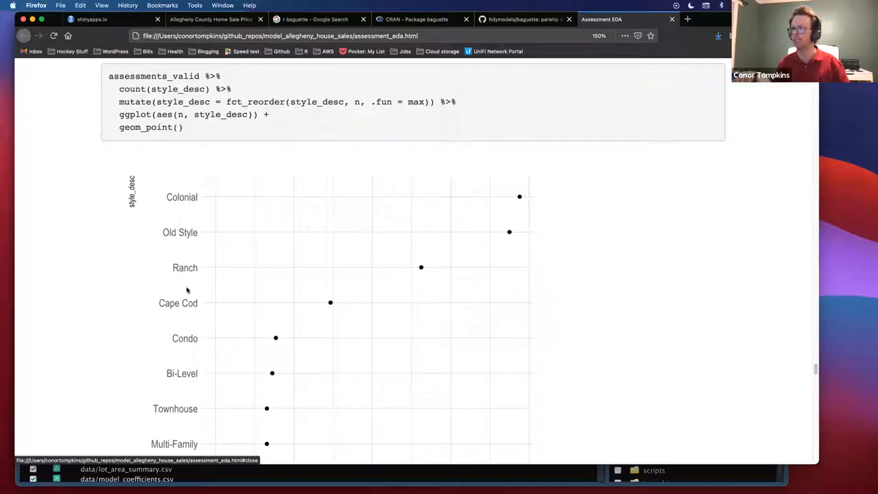
mouse_move(243, 204)
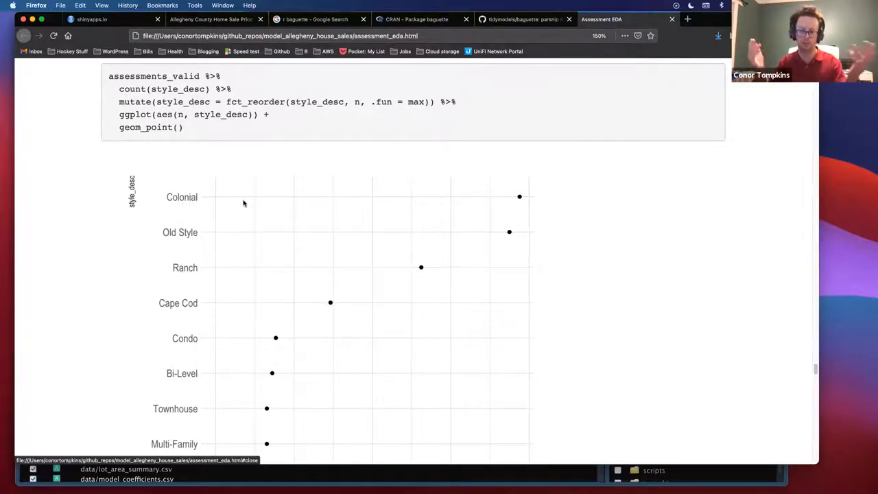
mouse_move(378, 244)
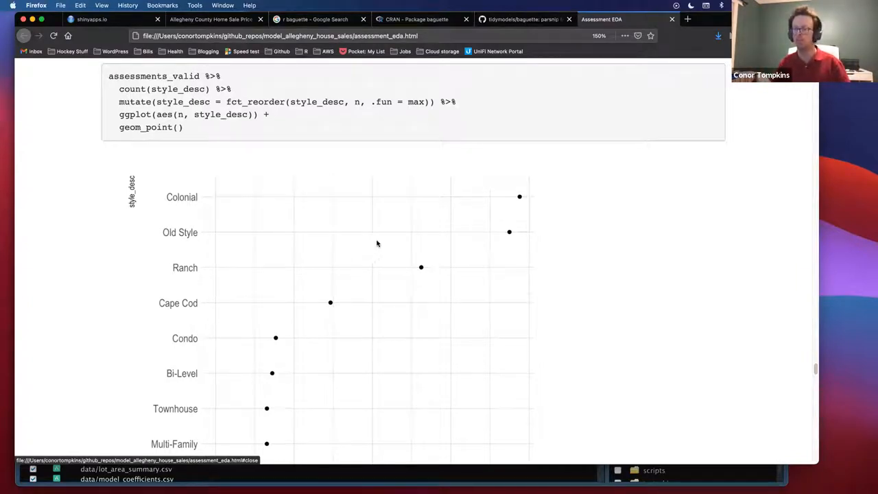
scroll("down", 3)
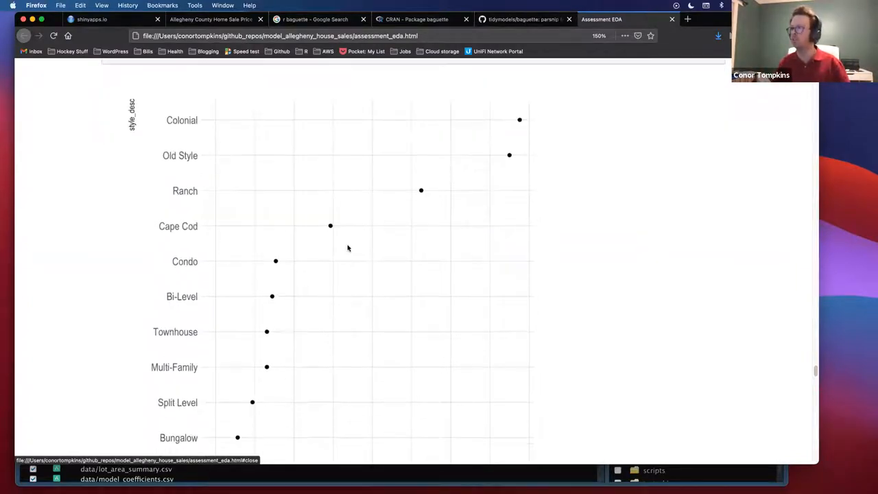
scroll("down", 3)
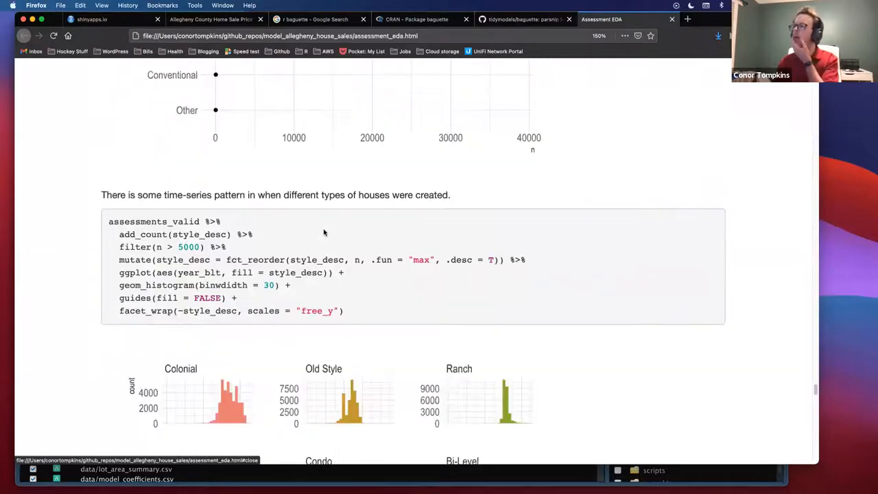
scroll("down", 3)
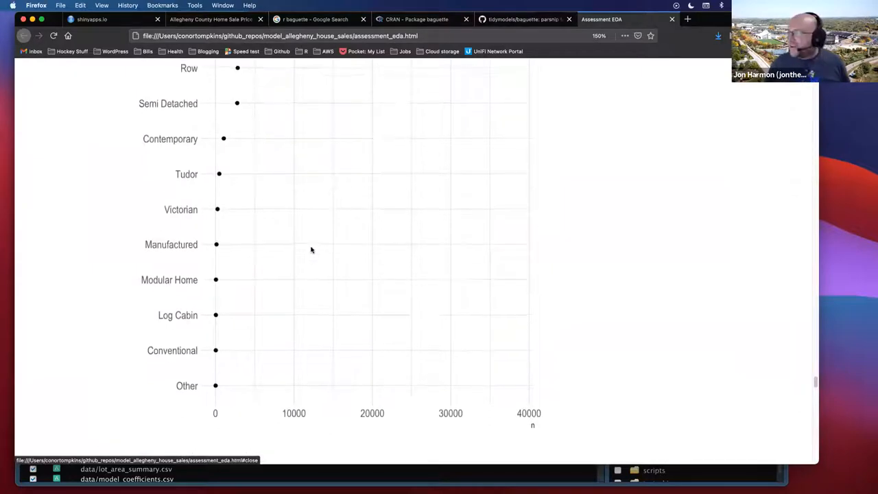
scroll("up", 3)
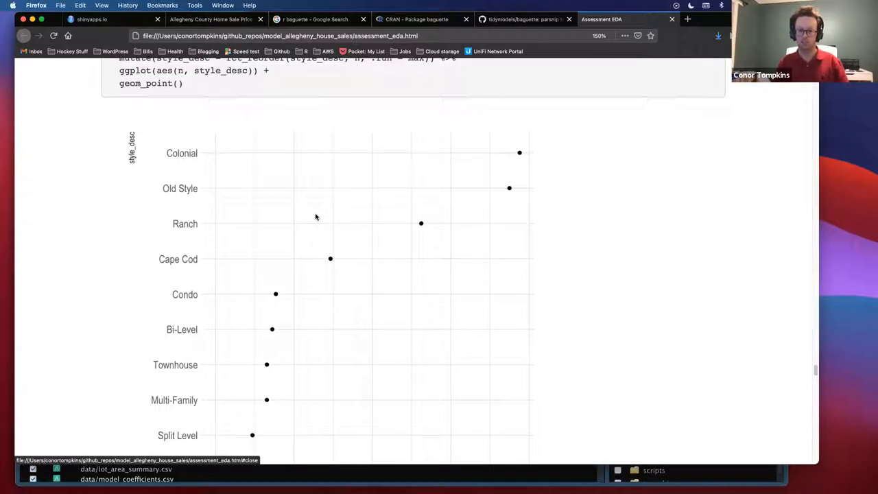
mouse_move(317, 209)
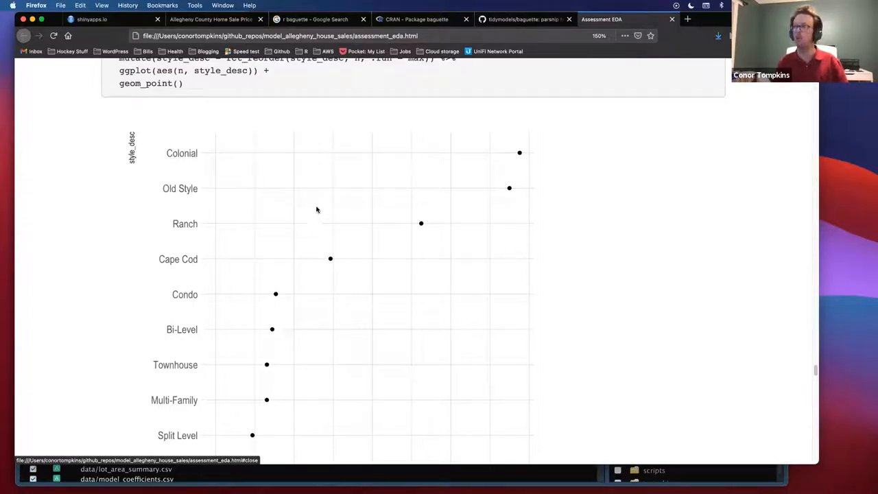
mouse_move(313, 209)
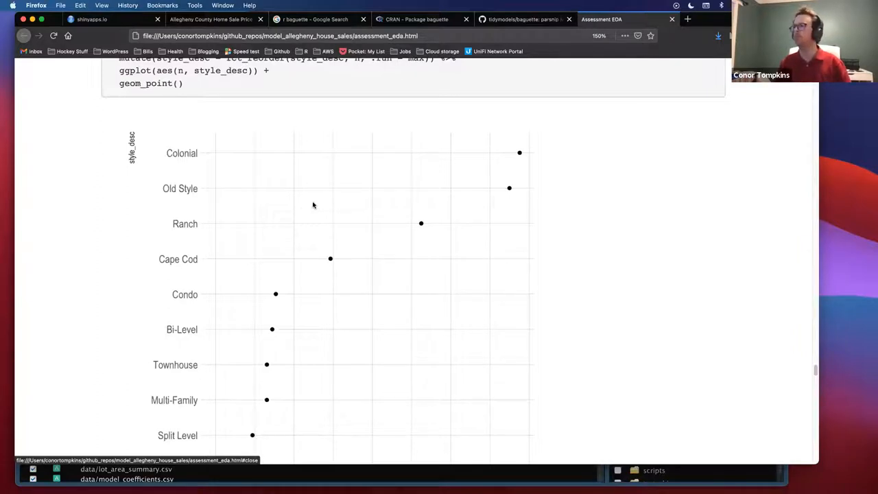
scroll("down", 3)
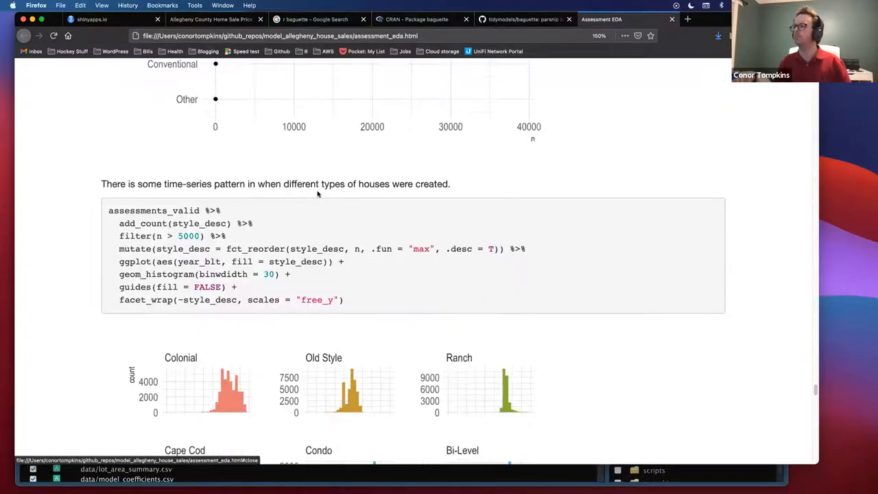
scroll("down", 3)
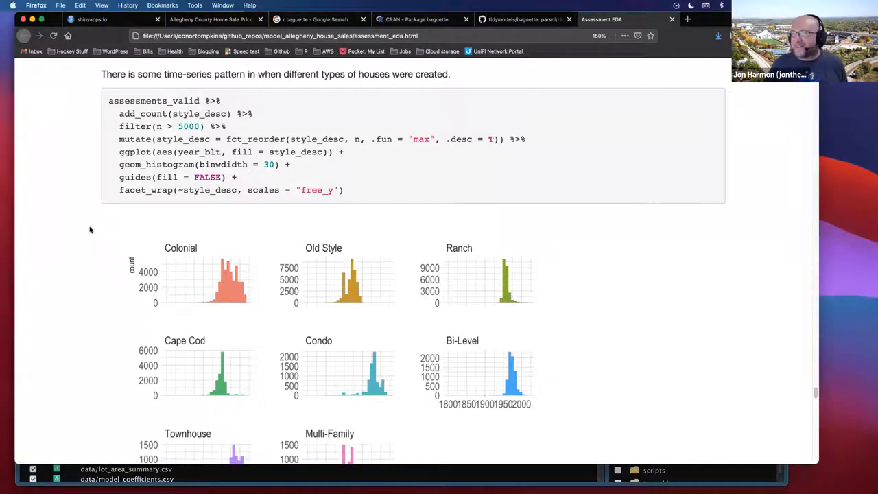
mouse_move(92, 227)
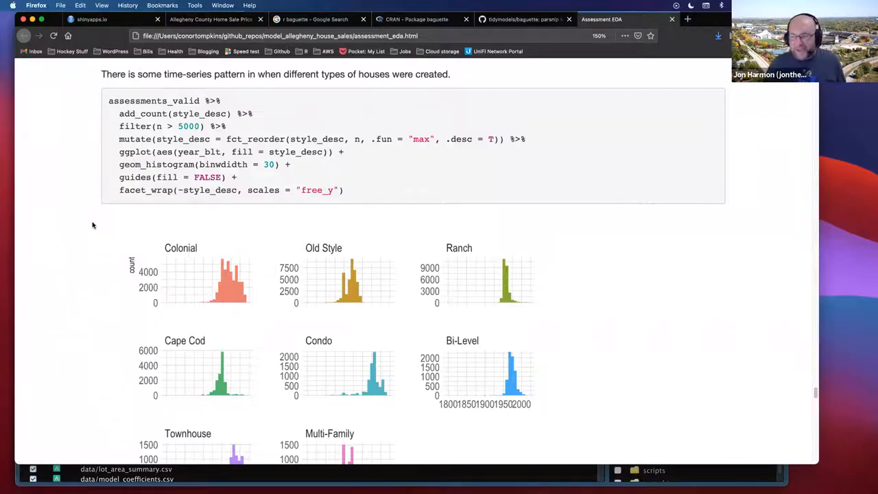
mouse_move(326, 206)
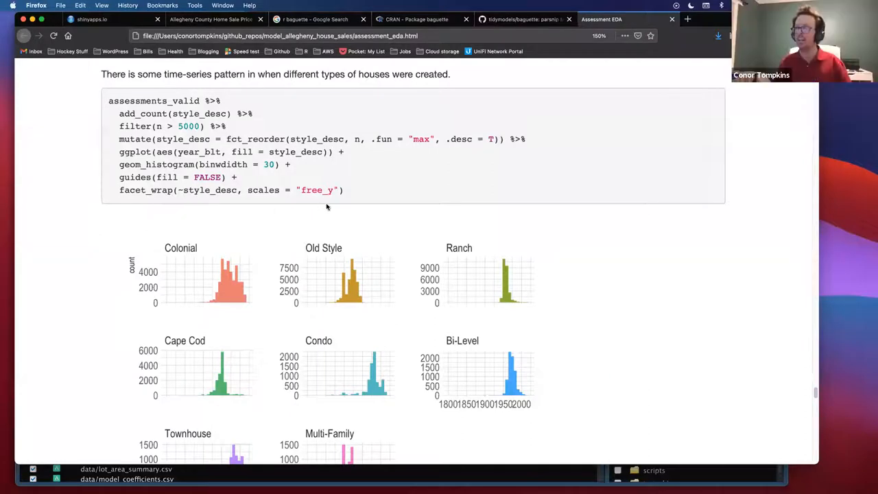
mouse_move(349, 192)
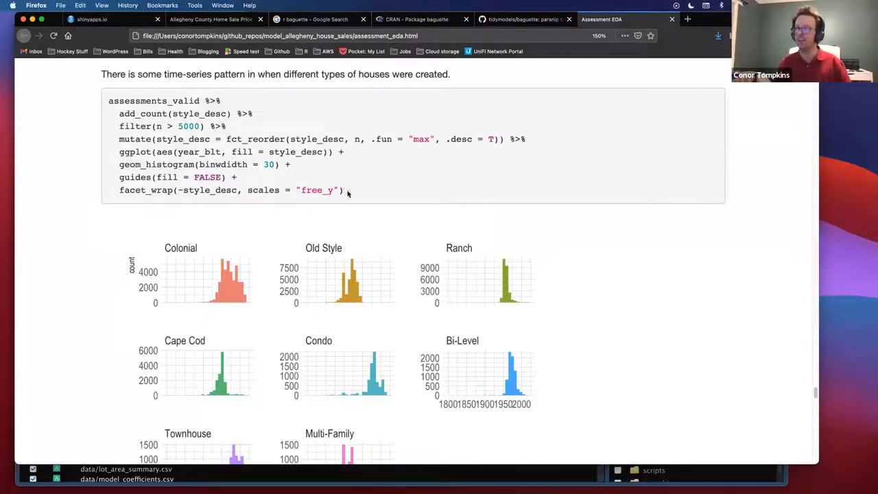
mouse_move(352, 189)
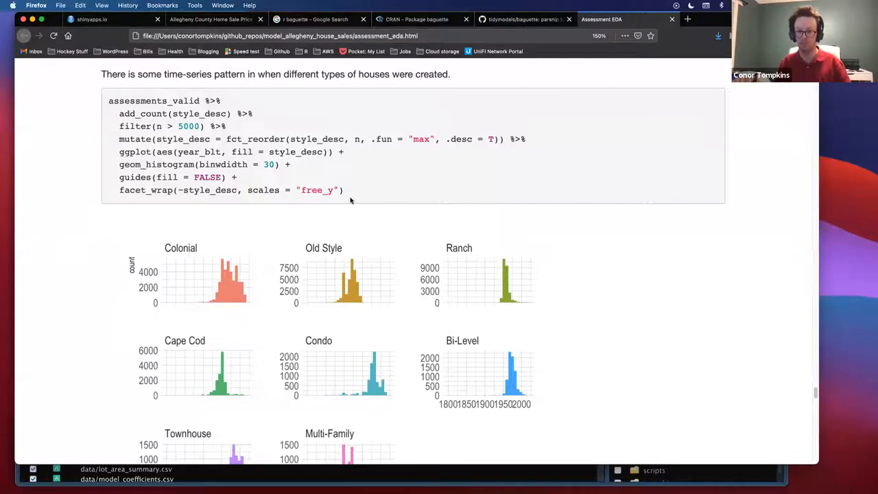
mouse_move(349, 192)
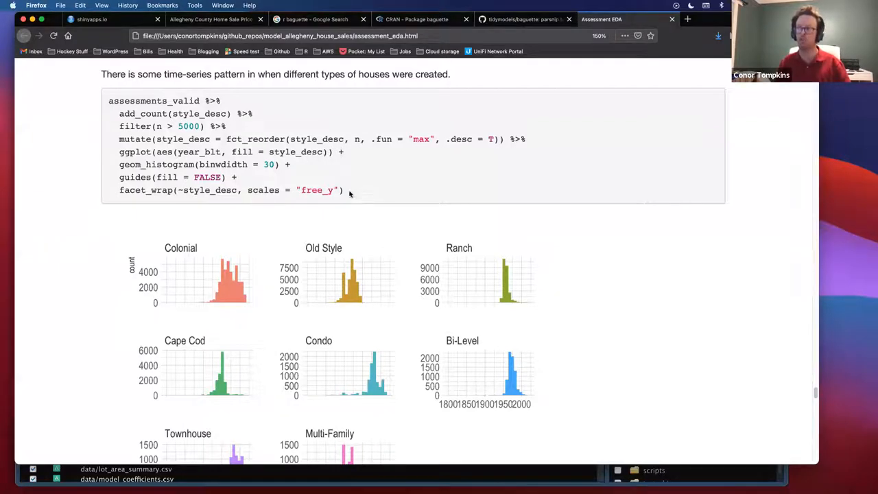
mouse_move(351, 199)
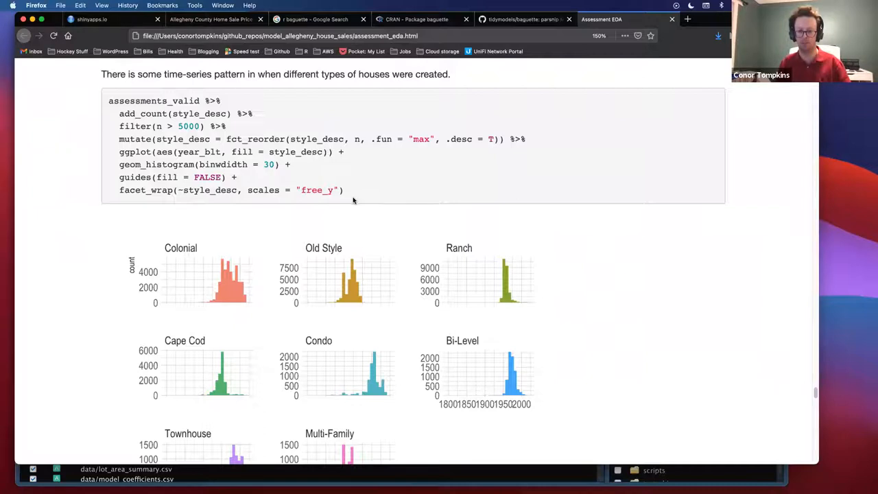
mouse_move(357, 195)
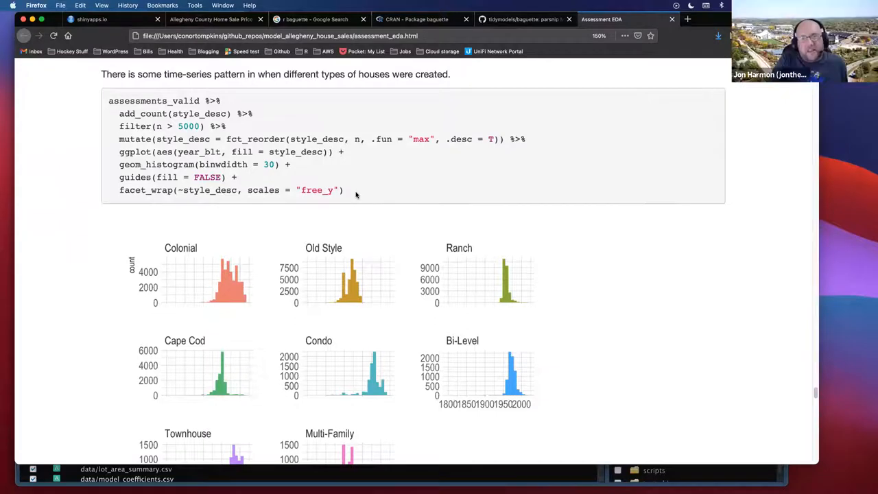
mouse_move(354, 196)
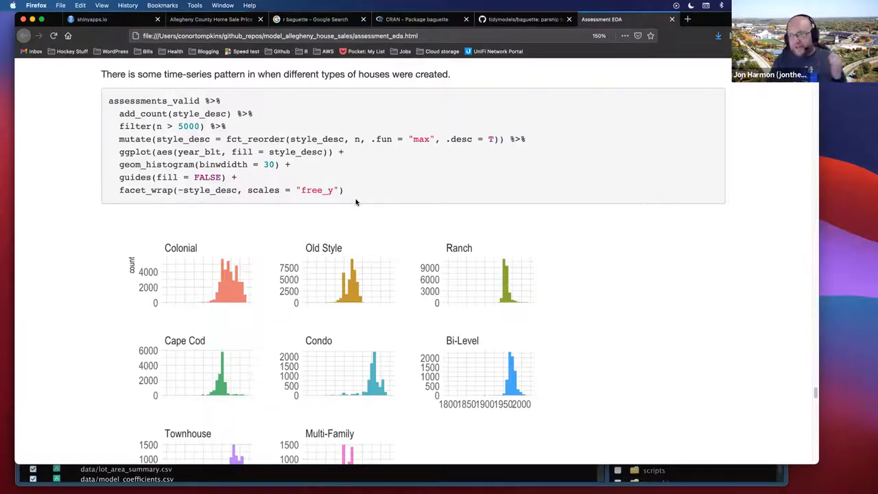
mouse_move(324, 217)
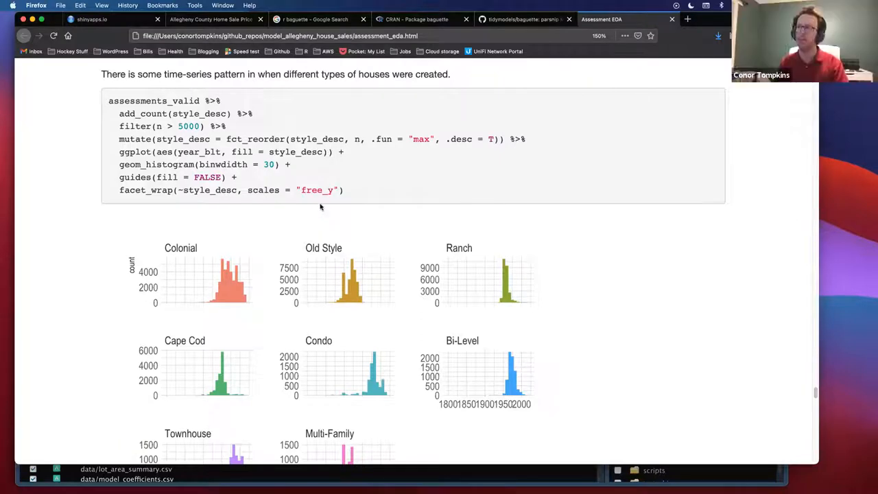
mouse_move(330, 212)
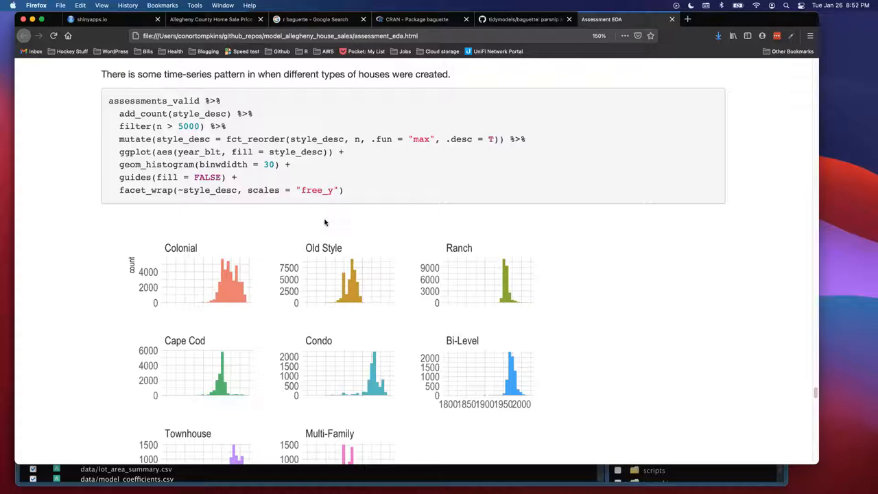
mouse_move(317, 219)
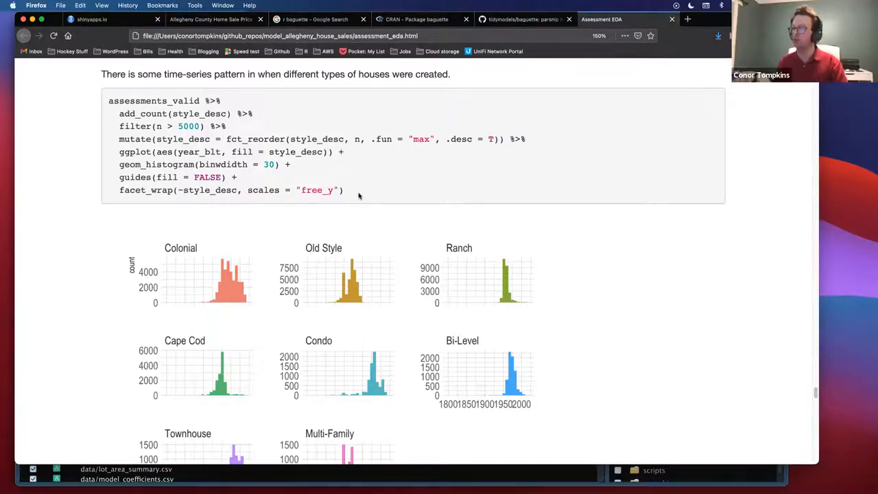
mouse_move(354, 191)
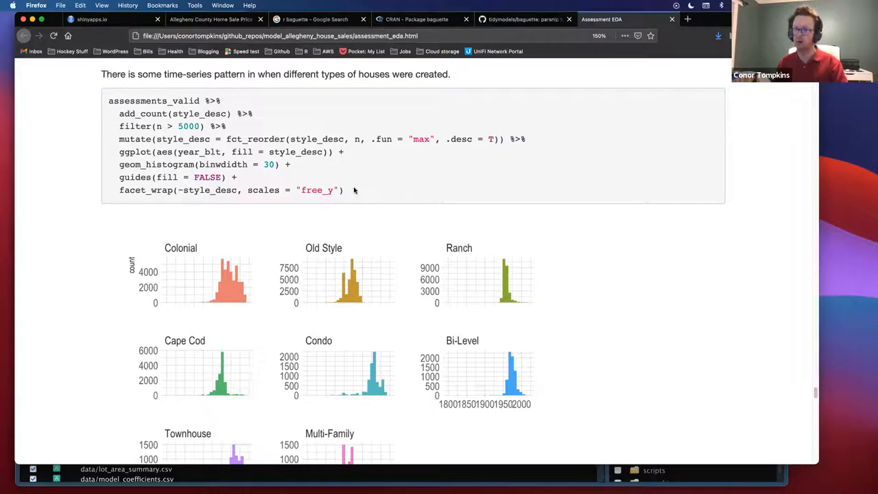
mouse_move(348, 199)
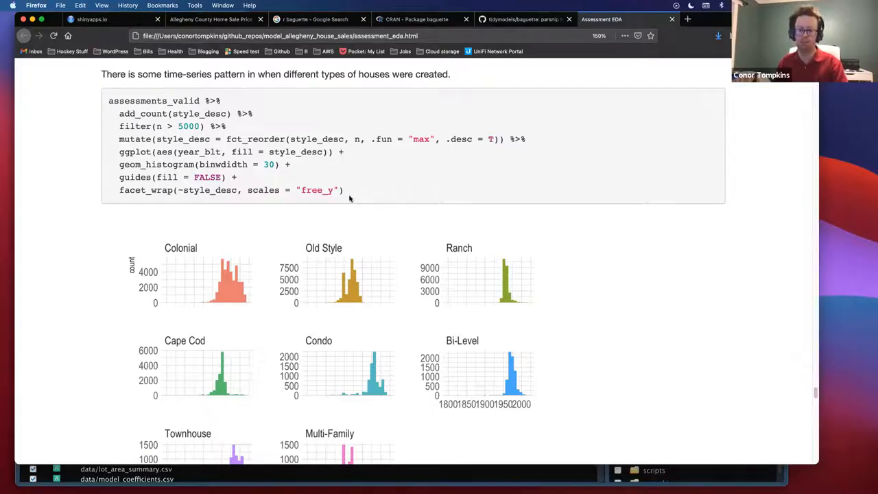
mouse_move(300, 181)
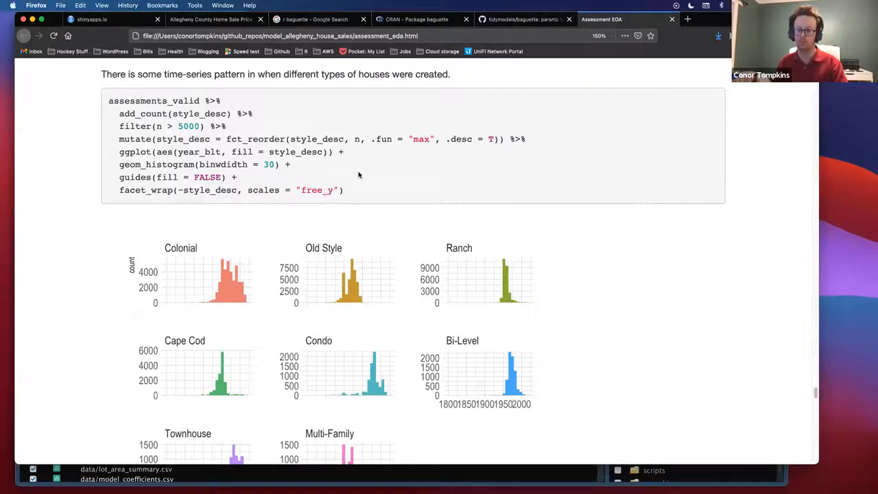
mouse_move(286, 198)
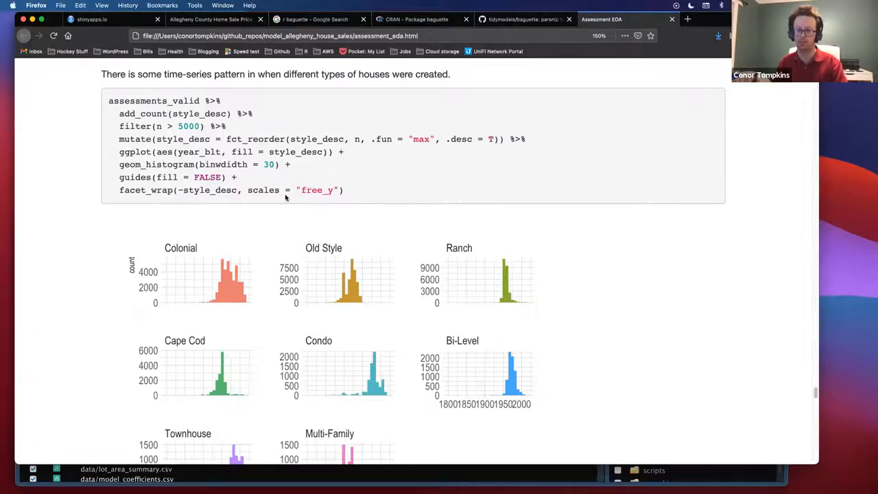
mouse_move(291, 238)
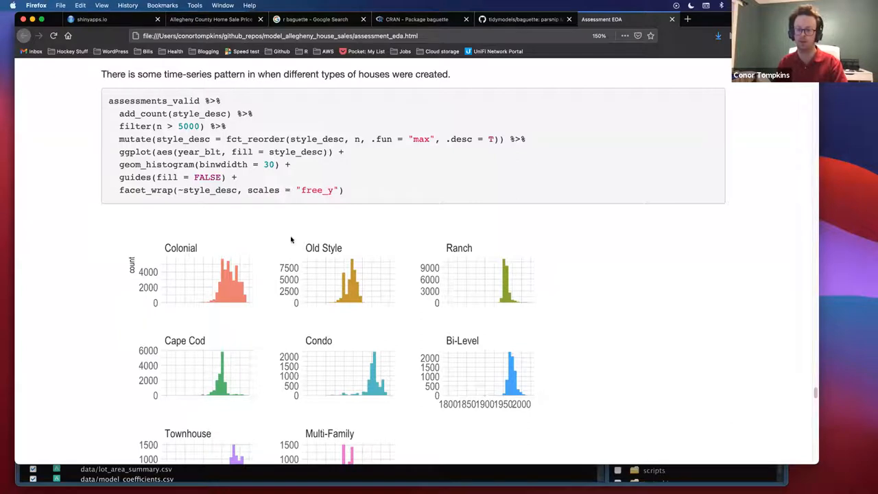
mouse_move(306, 219)
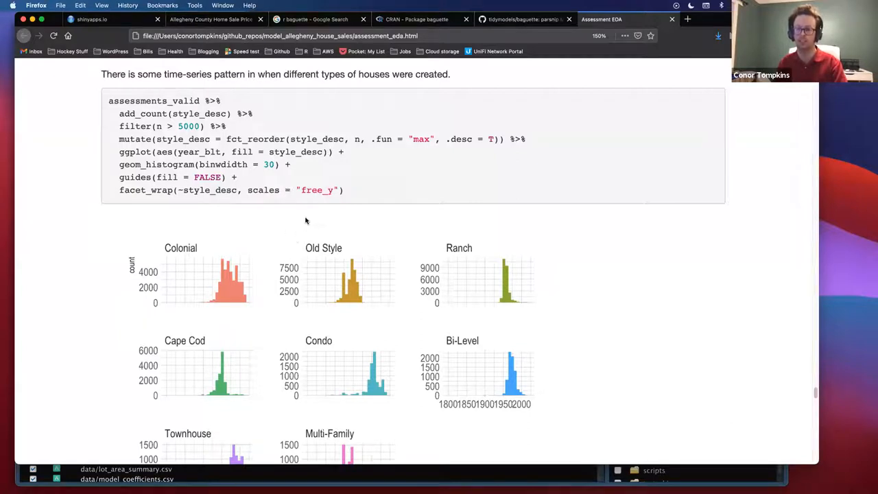
mouse_move(312, 219)
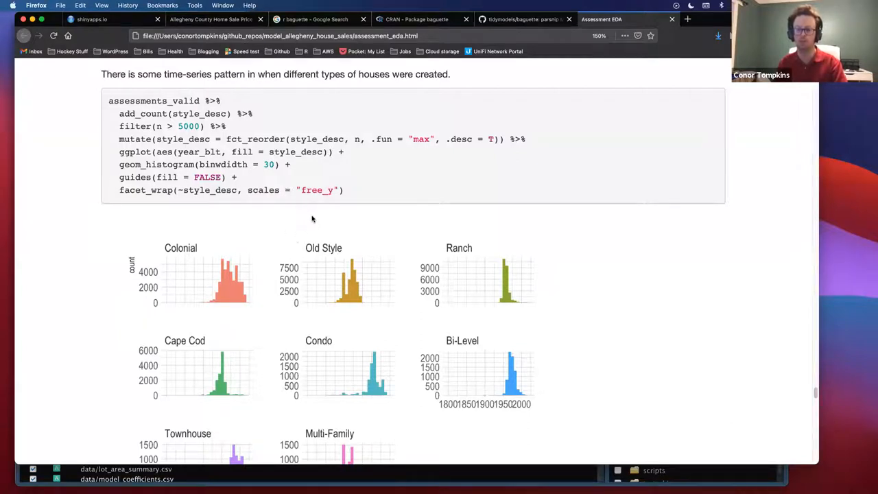
mouse_move(310, 208)
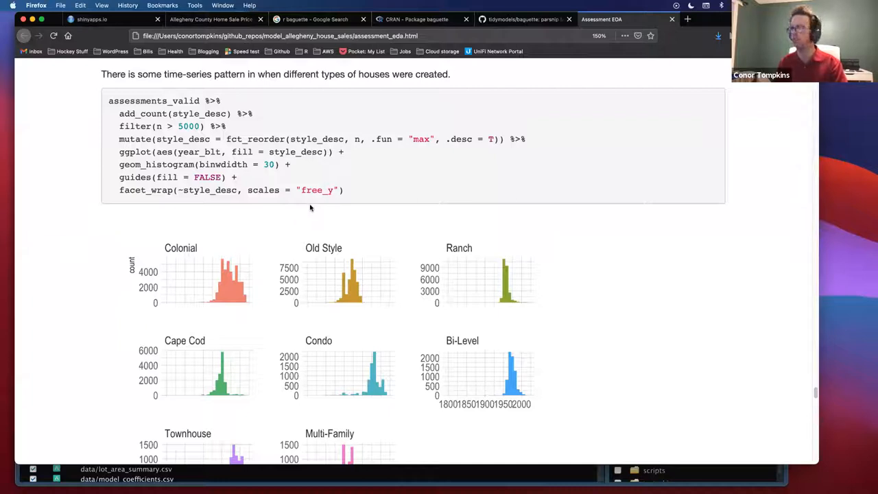
mouse_move(335, 184)
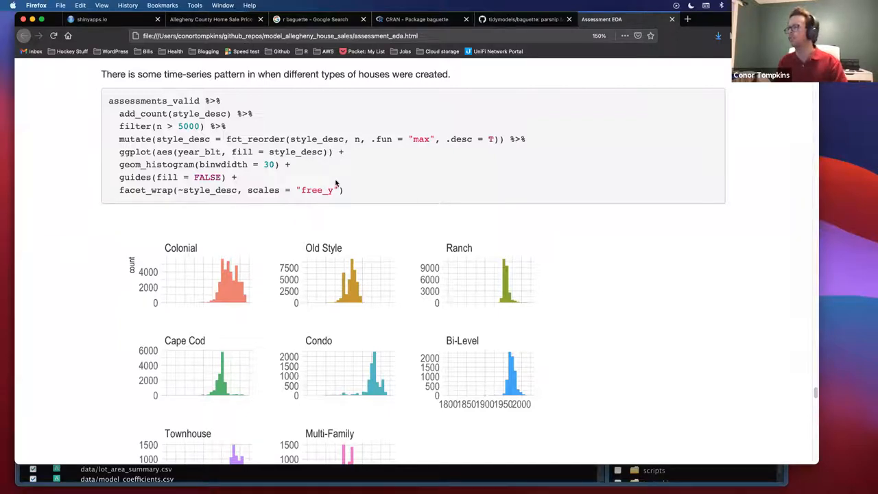
scroll("down", 3)
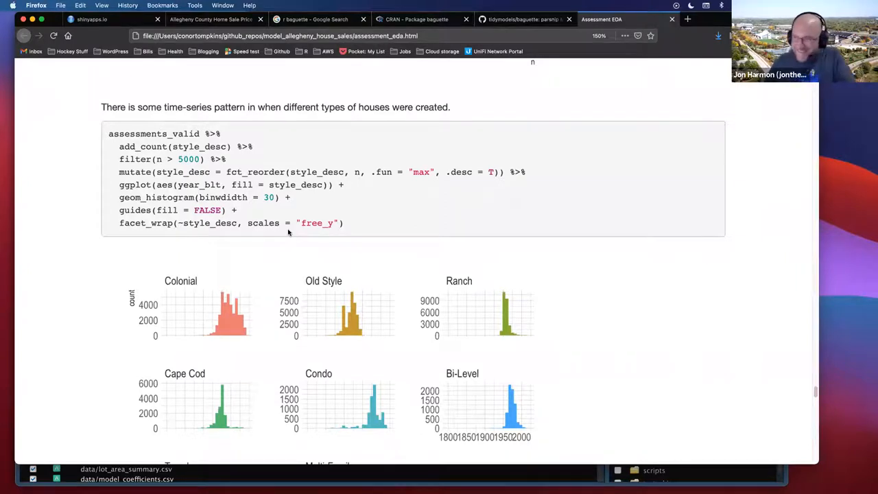
mouse_move(305, 244)
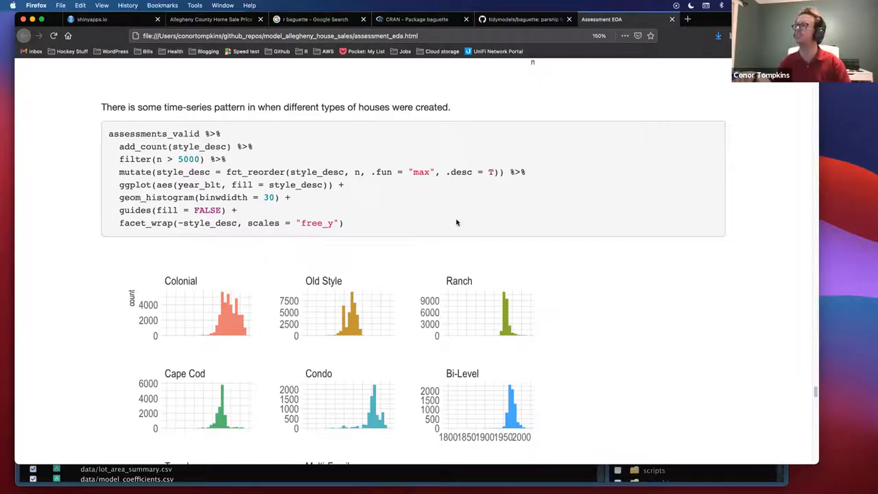
mouse_move(541, 210)
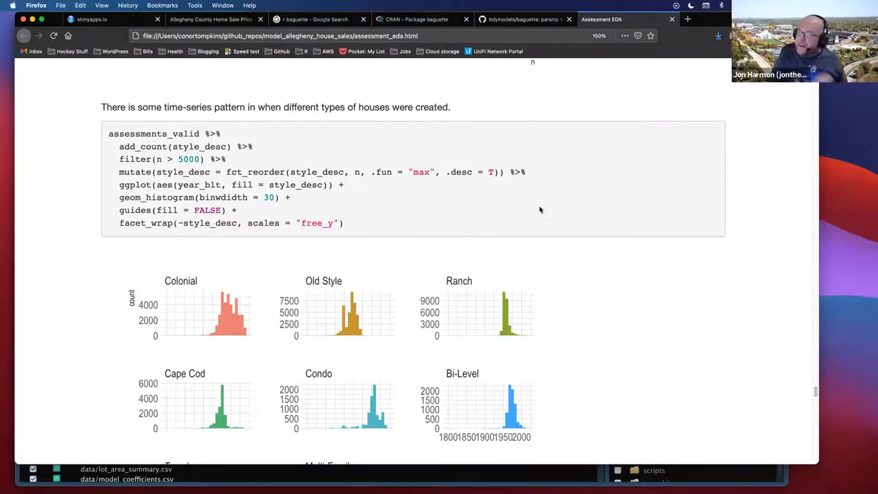
mouse_move(516, 209)
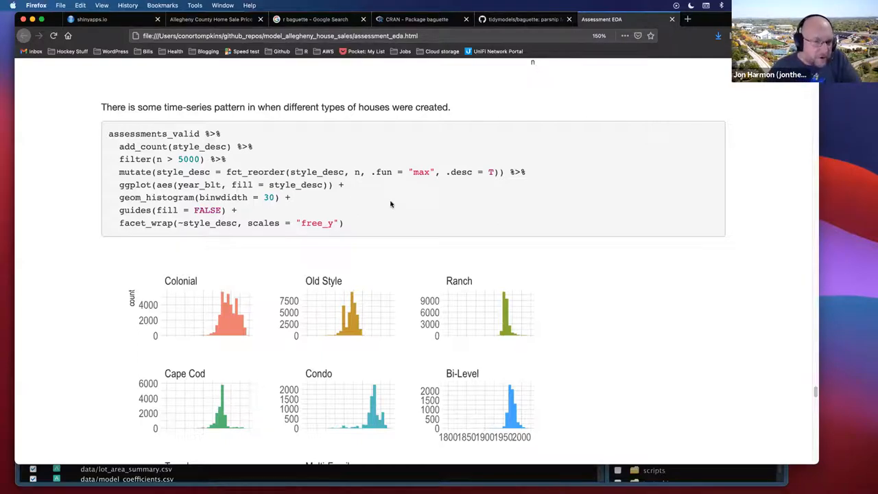
mouse_move(377, 207)
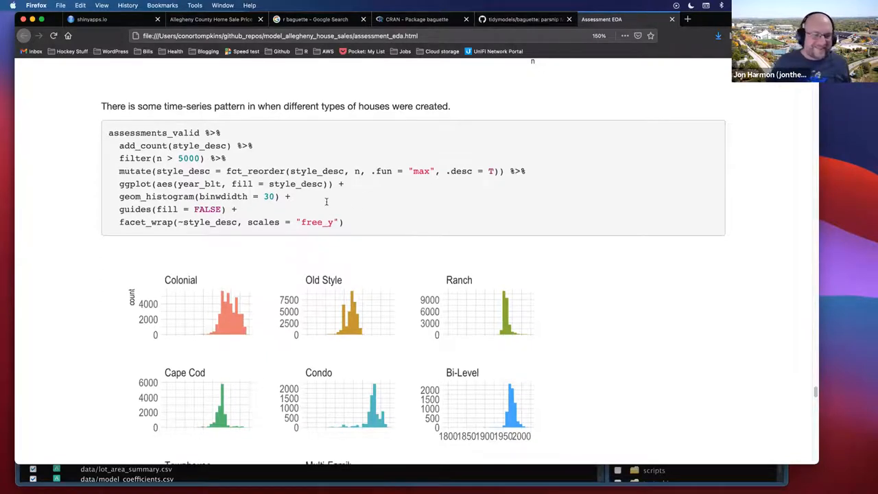
scroll("down", 3)
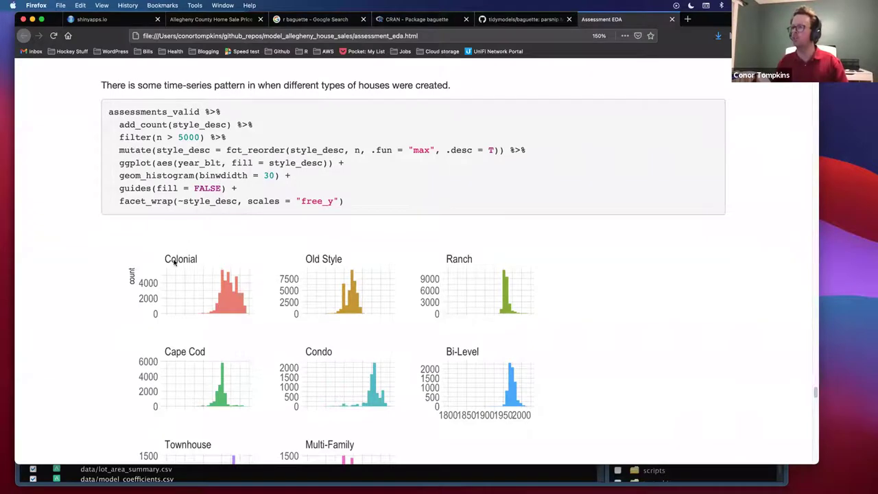
scroll("down", 3)
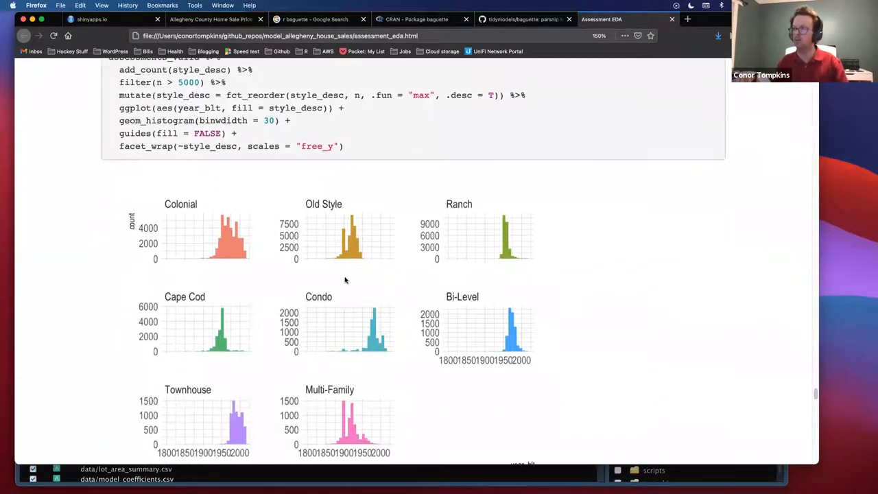
scroll("down", 3)
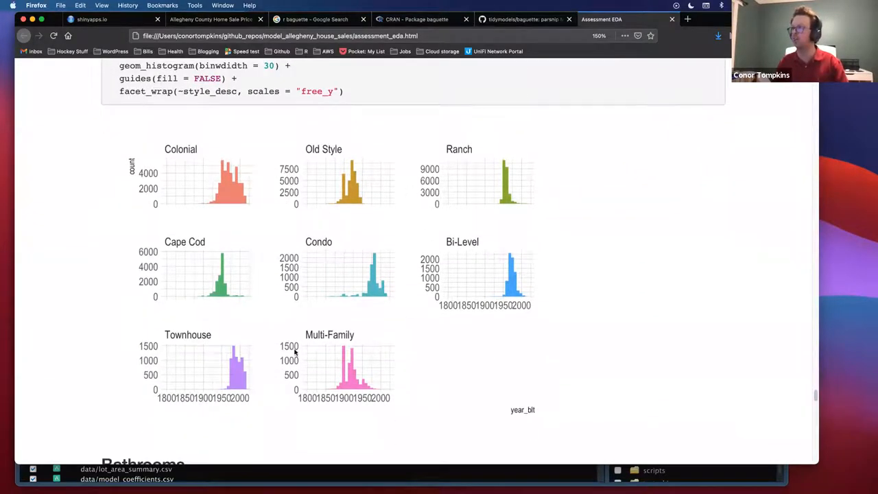
mouse_move(291, 320)
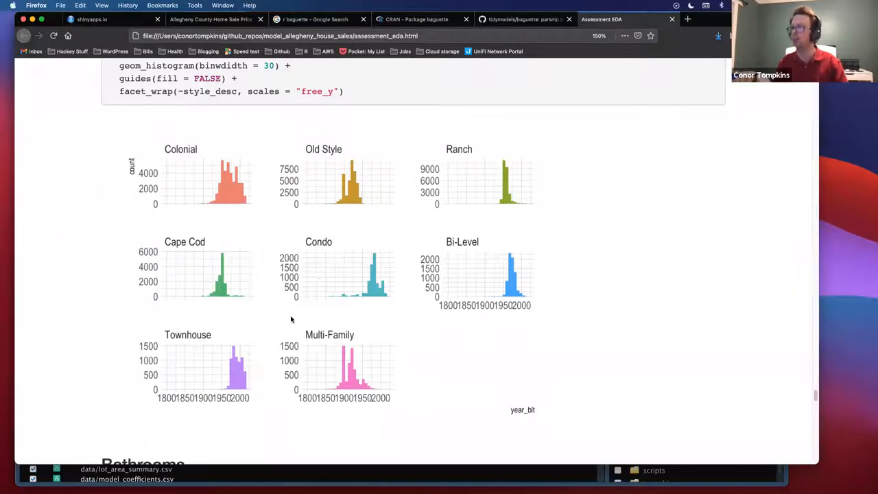
scroll("down", 3)
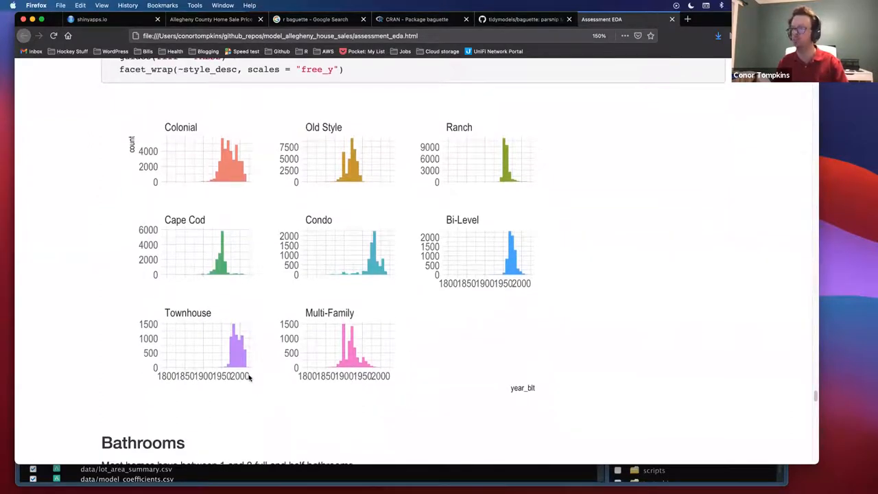
scroll("down", 3)
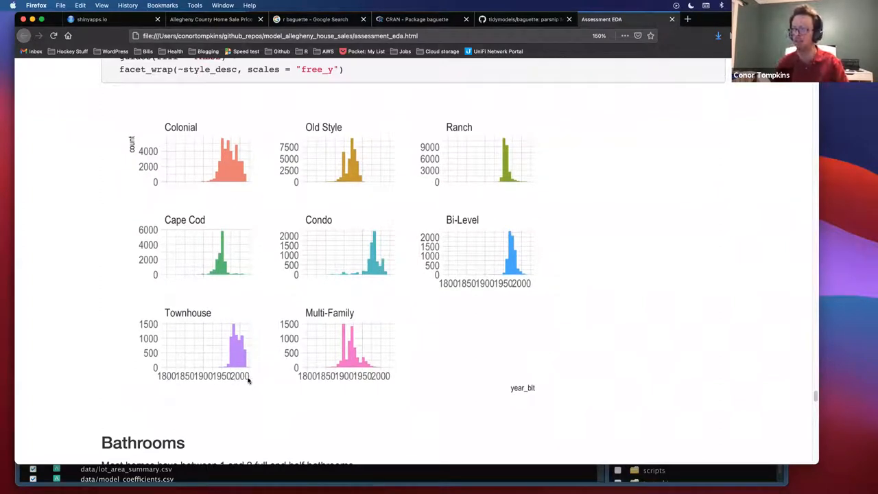
mouse_move(221, 185)
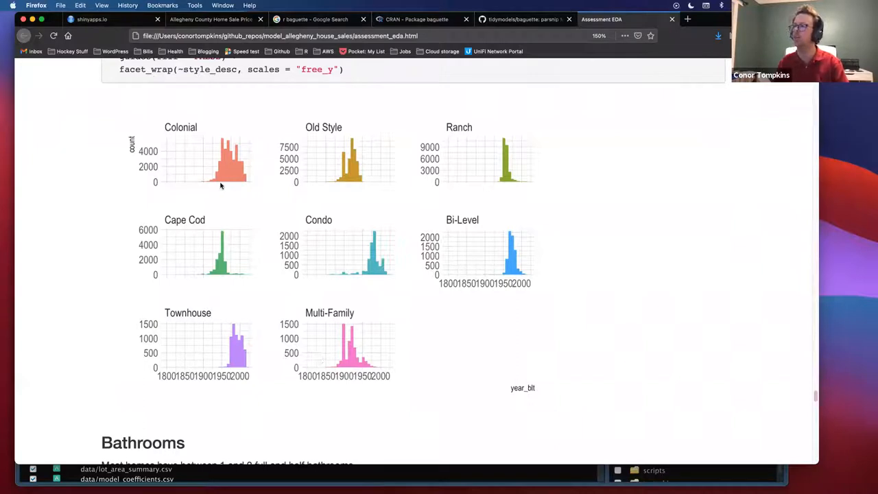
mouse_move(239, 340)
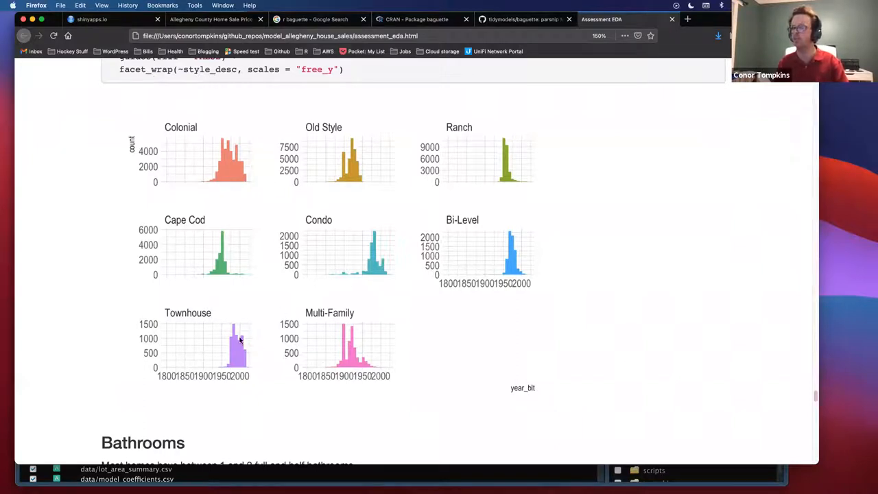
mouse_move(171, 266)
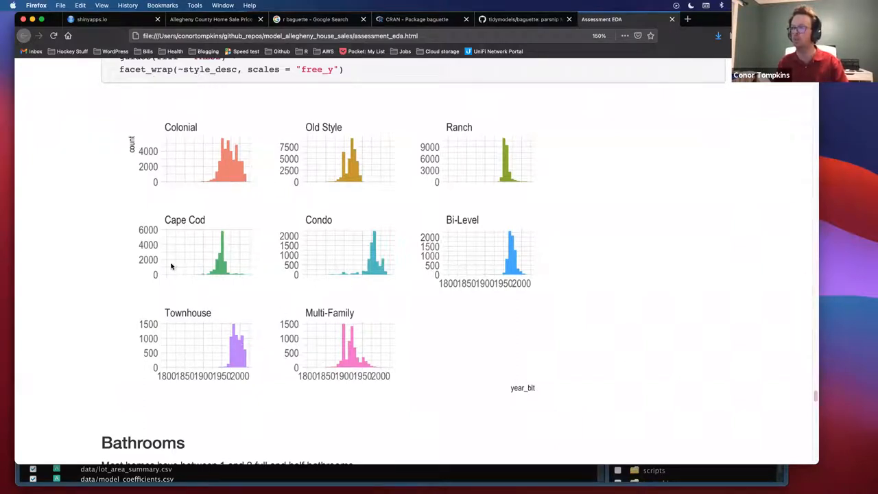
mouse_move(206, 139)
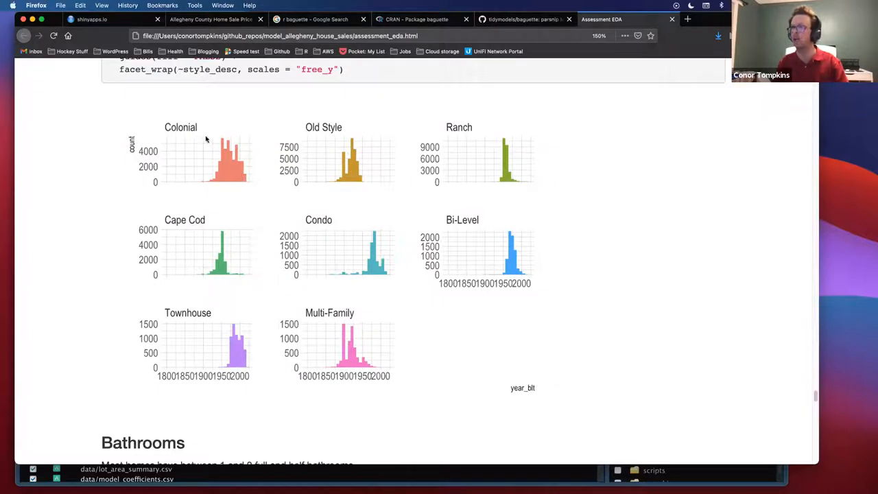
mouse_move(220, 177)
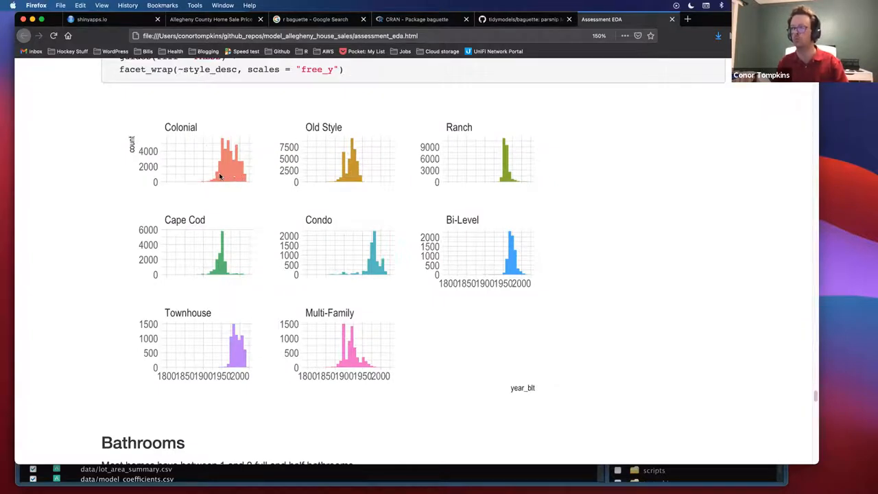
mouse_move(346, 339)
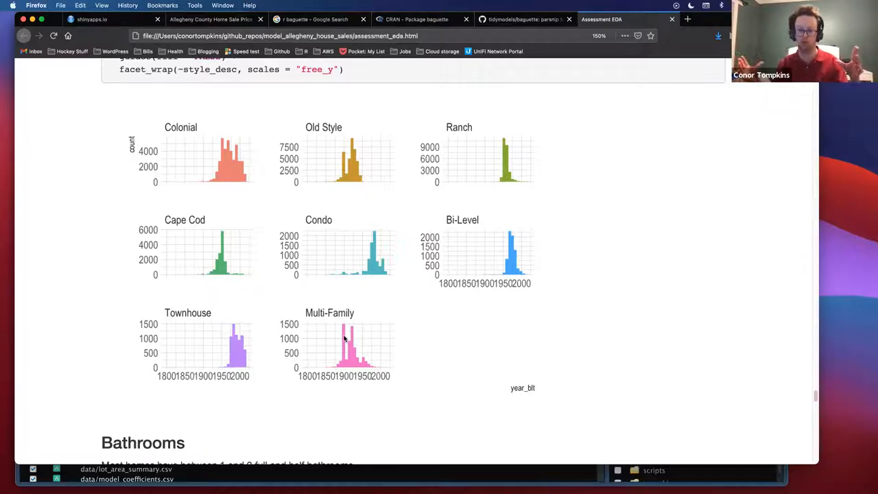
mouse_move(460, 339)
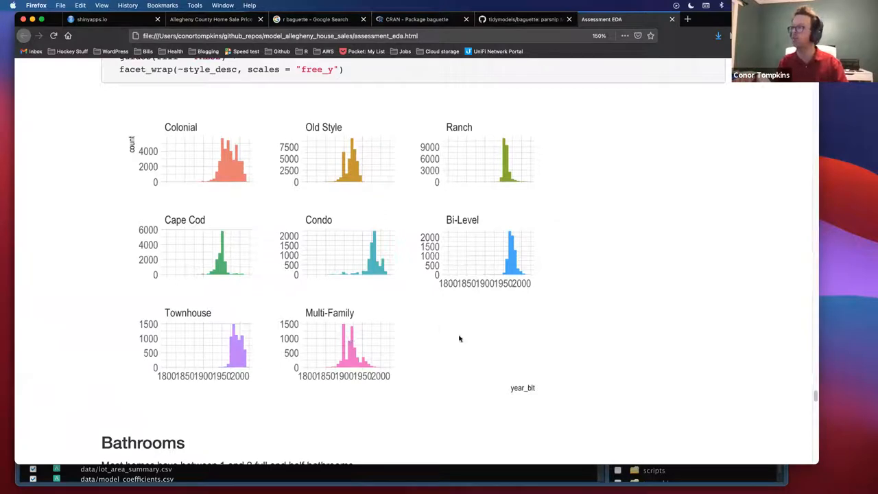
mouse_move(461, 203)
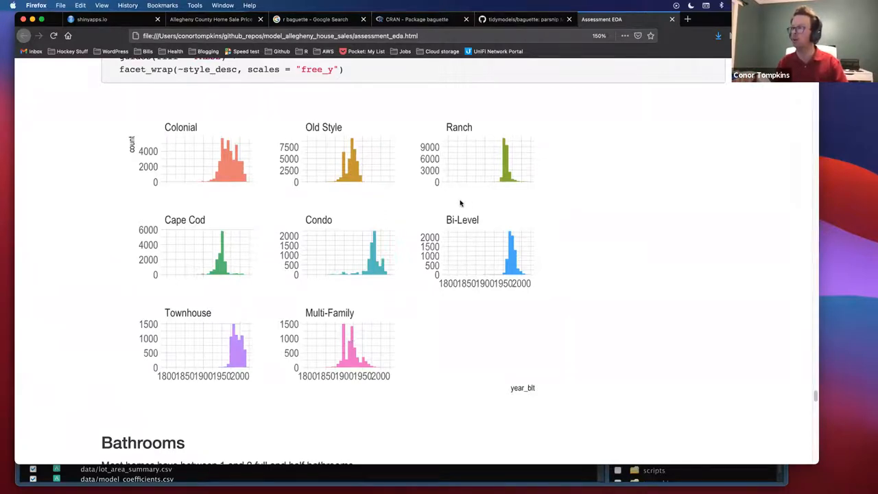
mouse_move(406, 158)
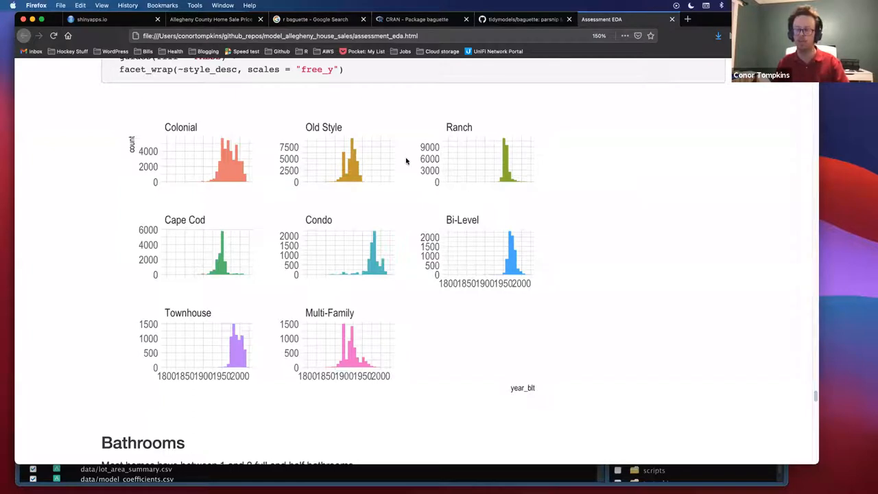
- Scroll to the Bathrooms section's code and its fullbaths versus halfbaths tile heatmap
scroll("down", 3)
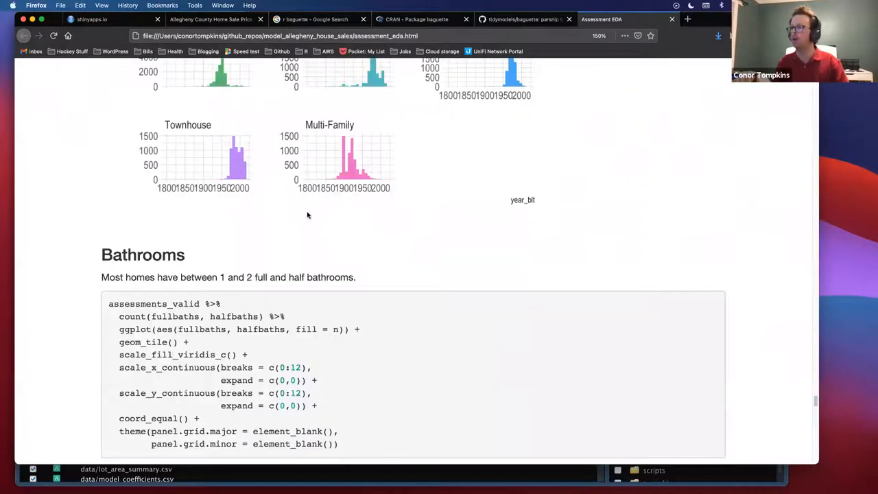
scroll("down", 3)
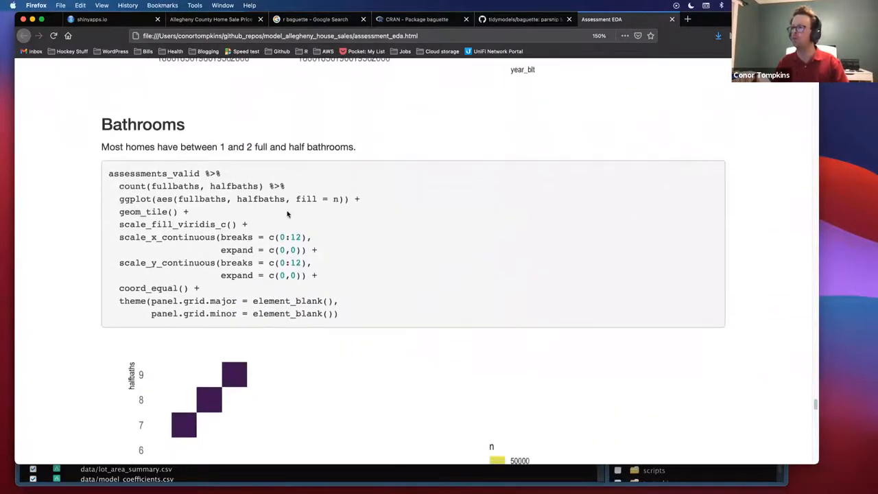
scroll("down", 3)
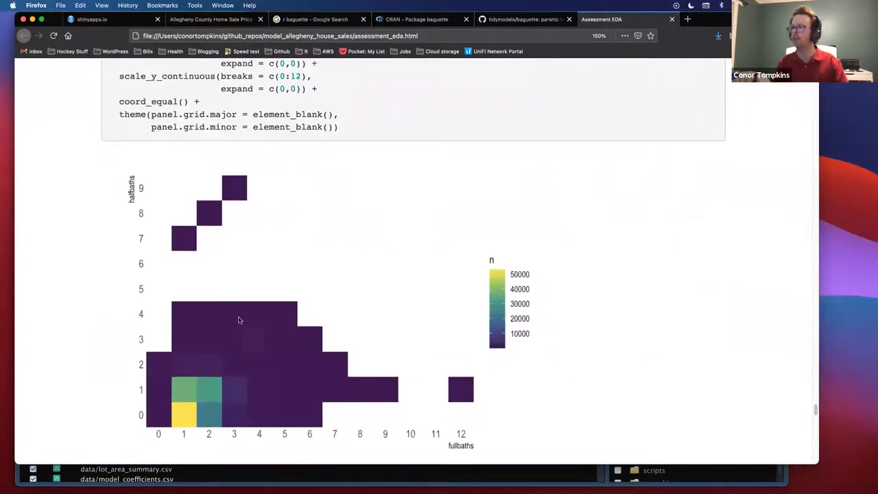
mouse_move(521, 252)
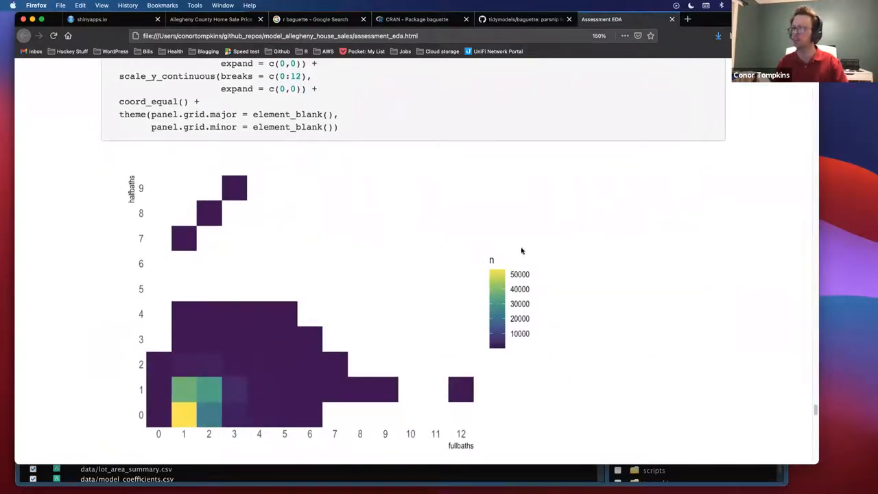
mouse_move(214, 428)
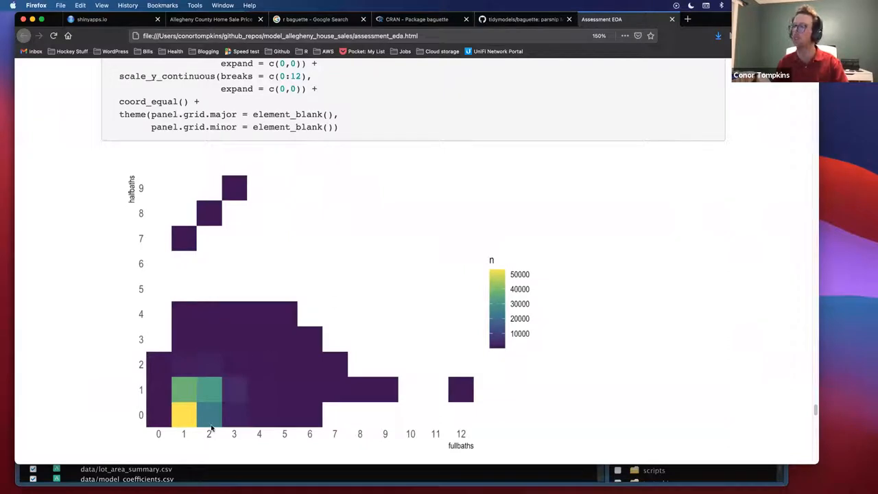
mouse_move(187, 420)
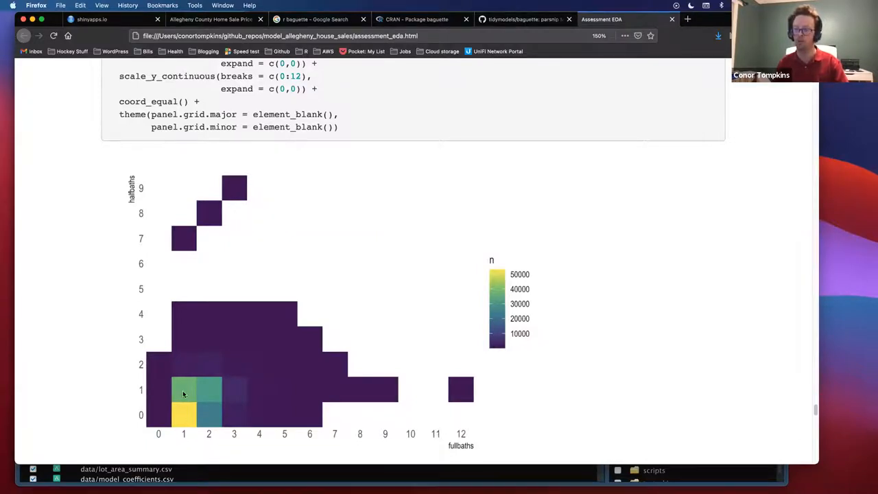
mouse_move(209, 392)
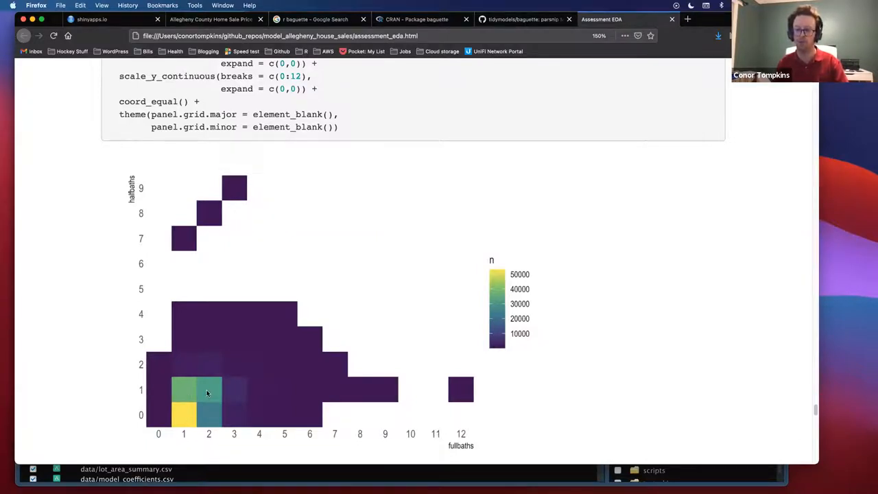
mouse_move(219, 203)
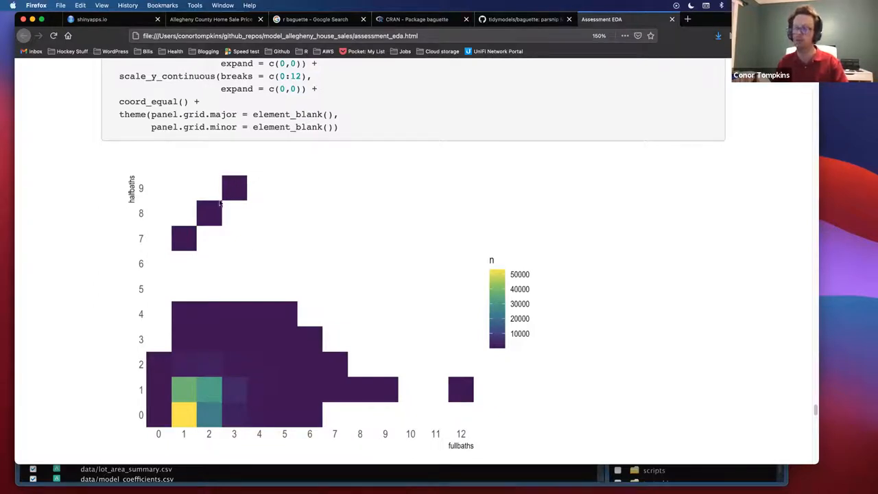
mouse_move(231, 190)
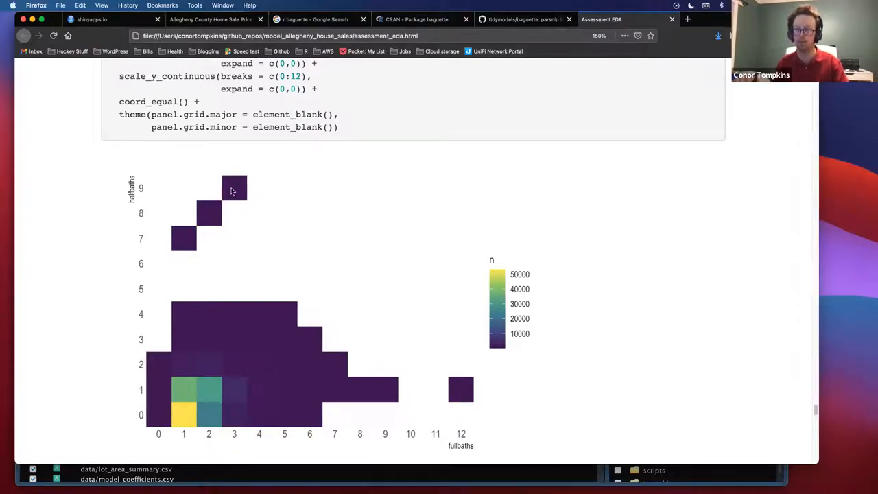
mouse_move(477, 257)
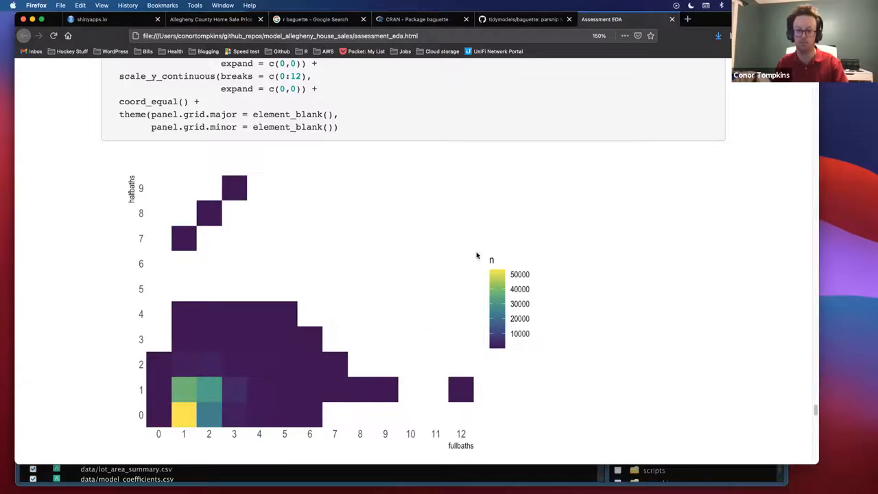
mouse_move(602, 290)
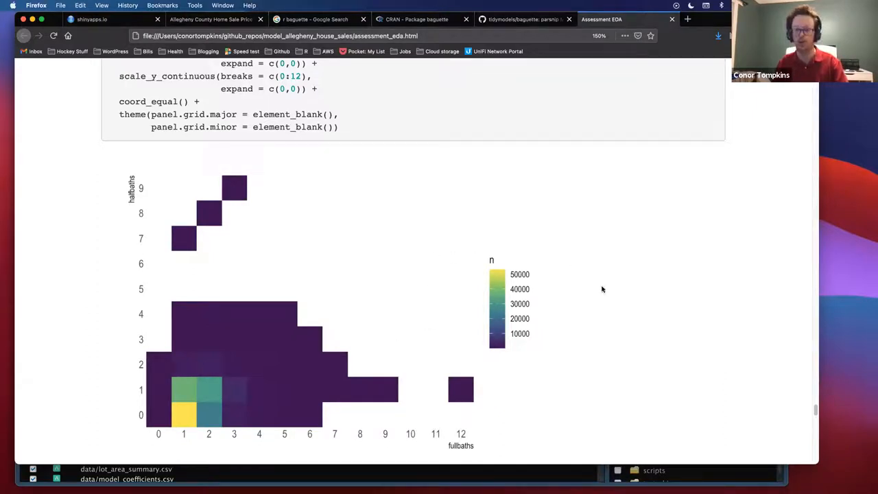
mouse_move(295, 252)
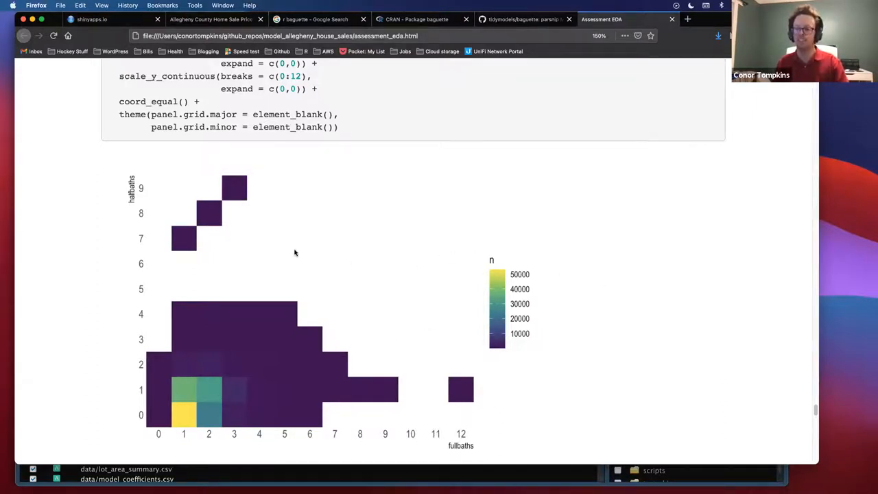
- Scroll to the boxplots of sale_price_adj by fullbaths count, showing a positive relationship
scroll("down", 3)
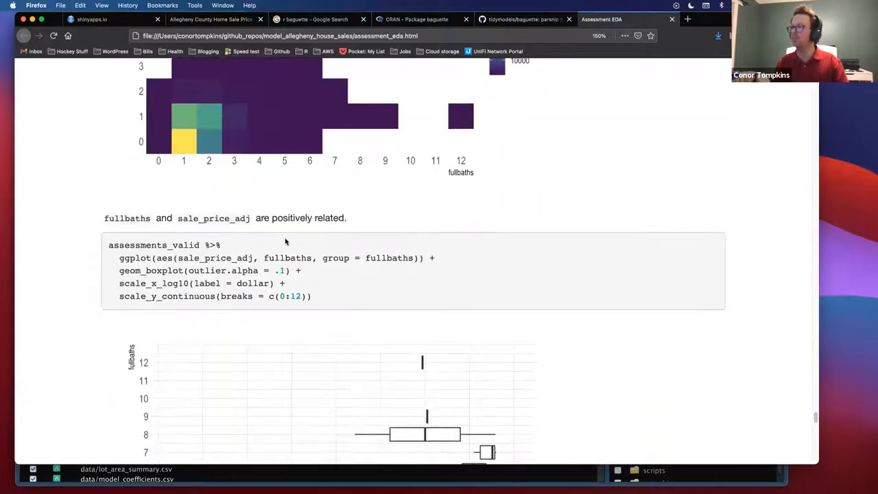
scroll("down", 3)
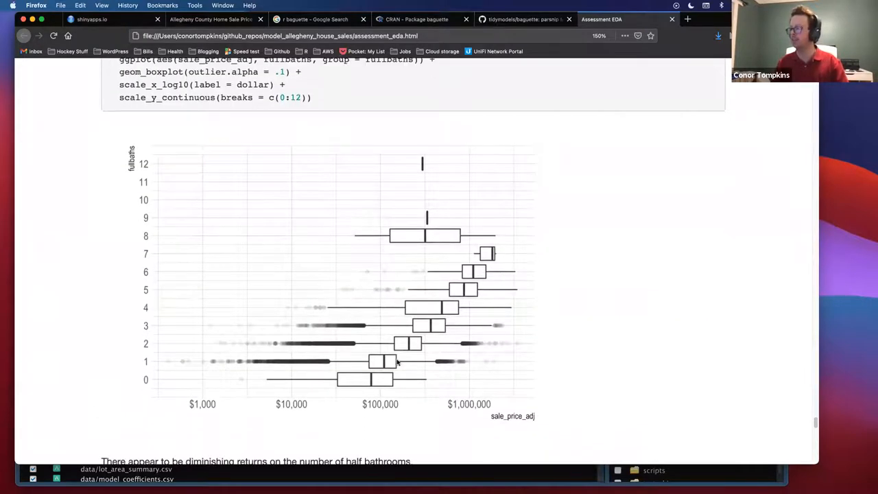
mouse_move(511, 228)
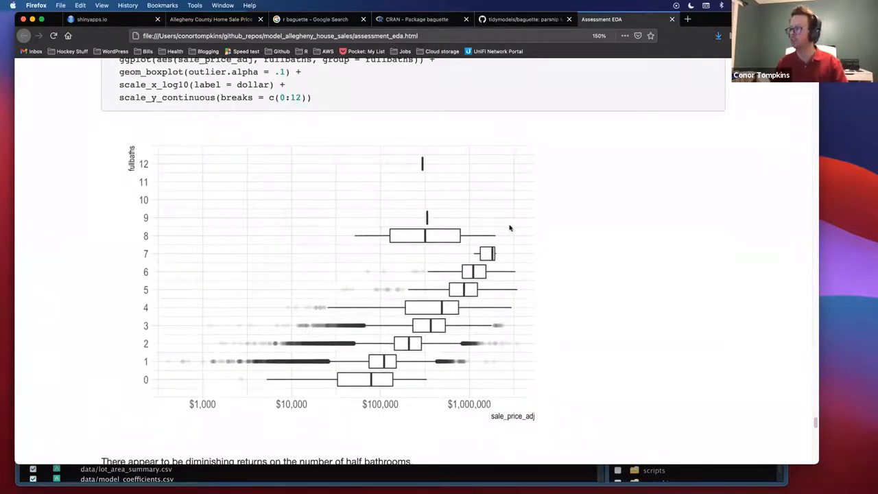
mouse_move(421, 335)
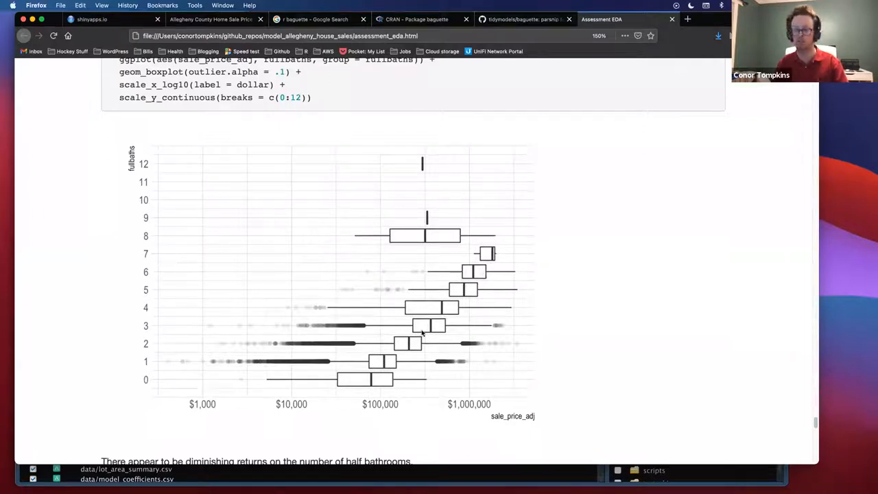
mouse_move(351, 315)
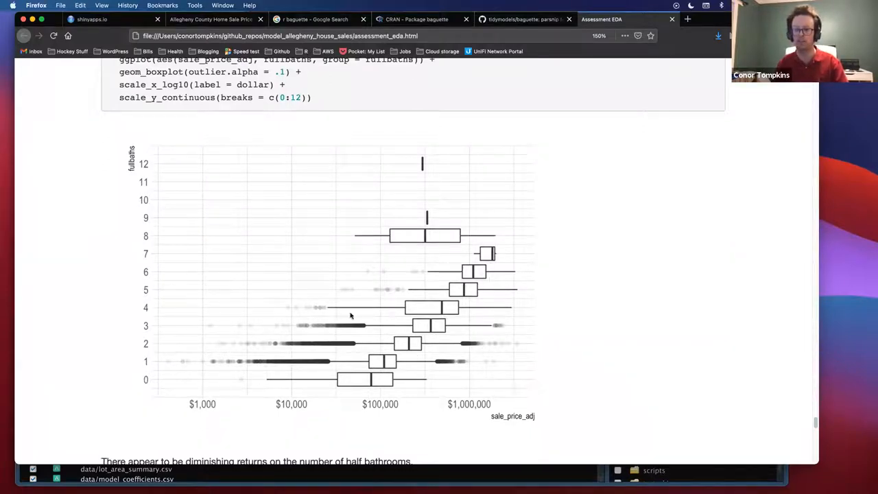
scroll("down", 3)
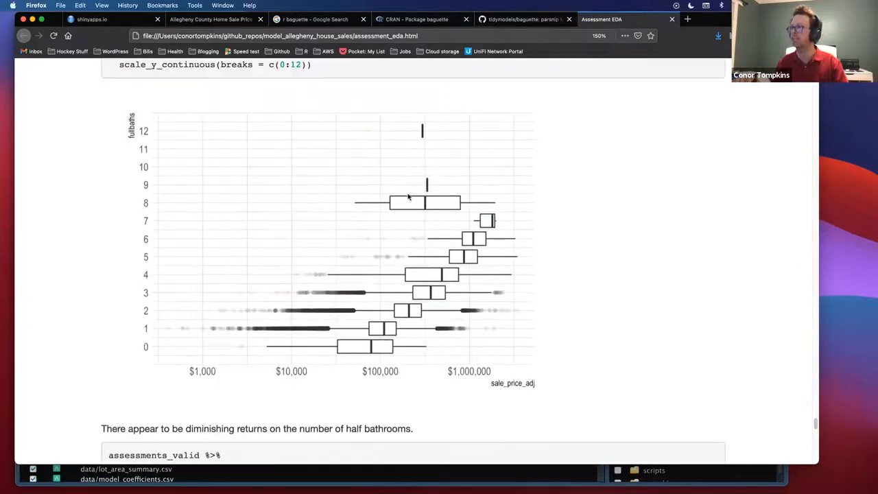
mouse_move(436, 159)
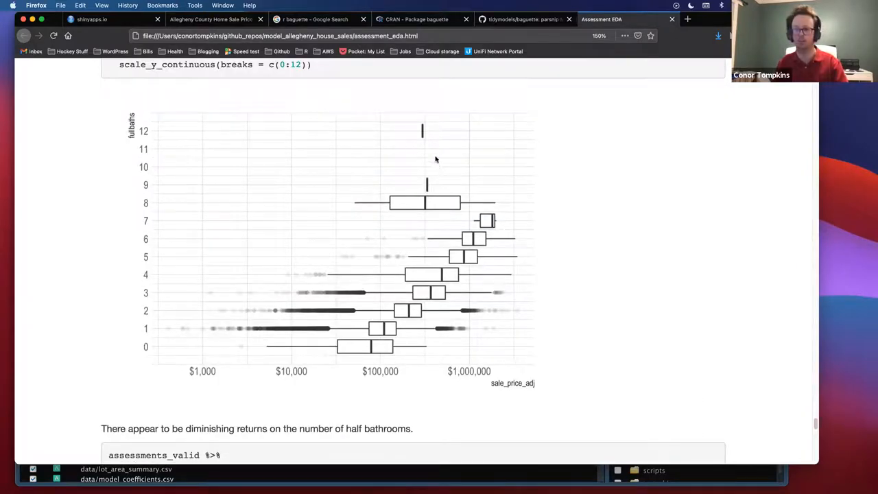
- Scroll to the boxplots of adjusted sale price by halfbaths count, with Identify UI cutoffs below
scroll("down", 3)
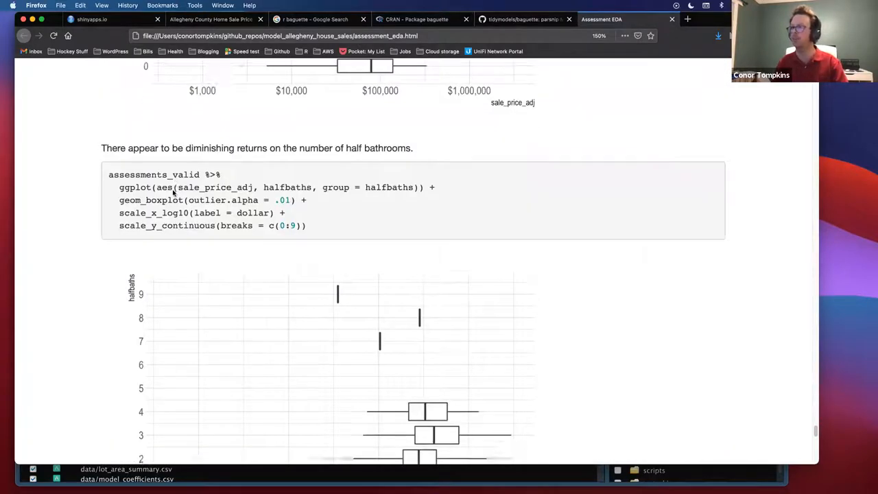
scroll("down", 3)
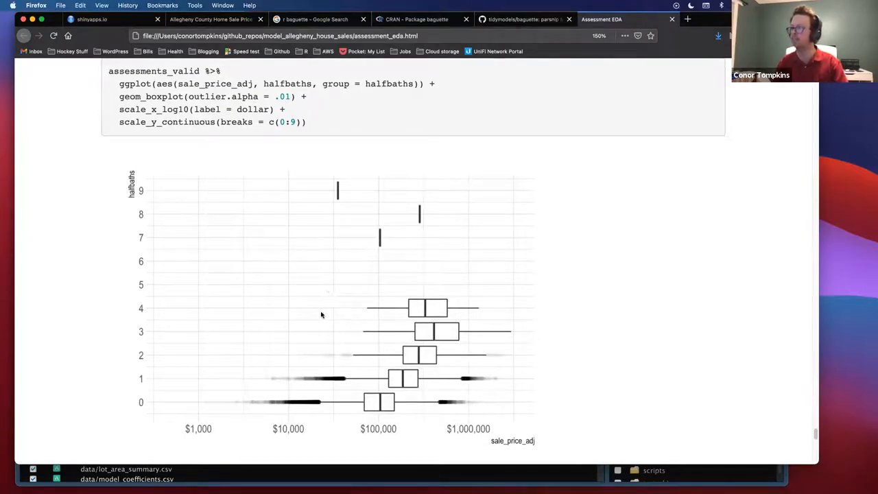
scroll("down", 3)
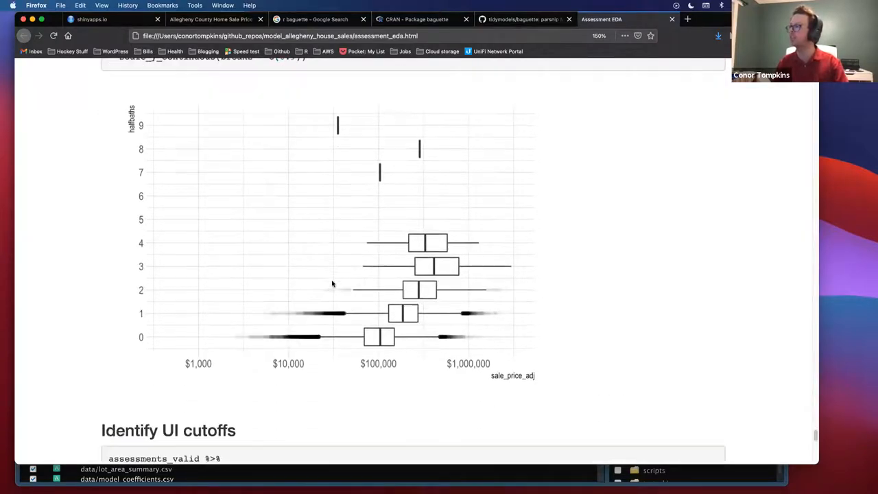
- Scroll into the Identify UI cutoffs section and its lot_area density plot
scroll("down", 3)
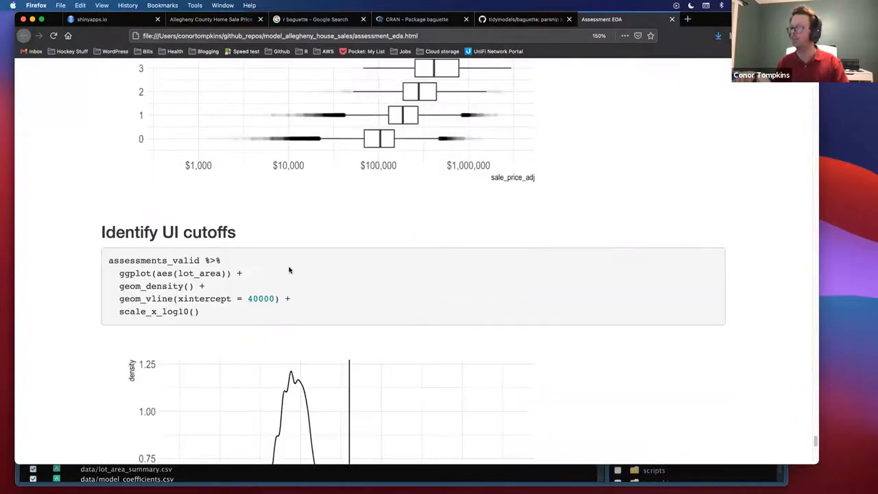
scroll("down", 3)
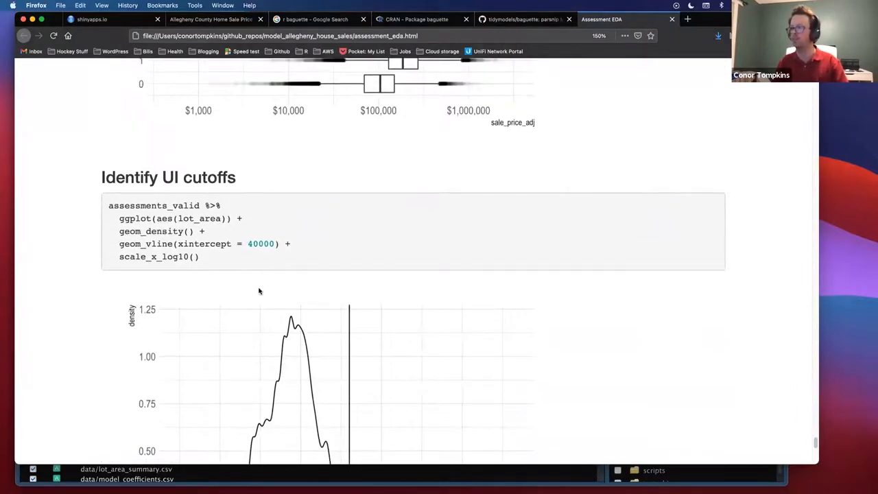
mouse_move(220, 265)
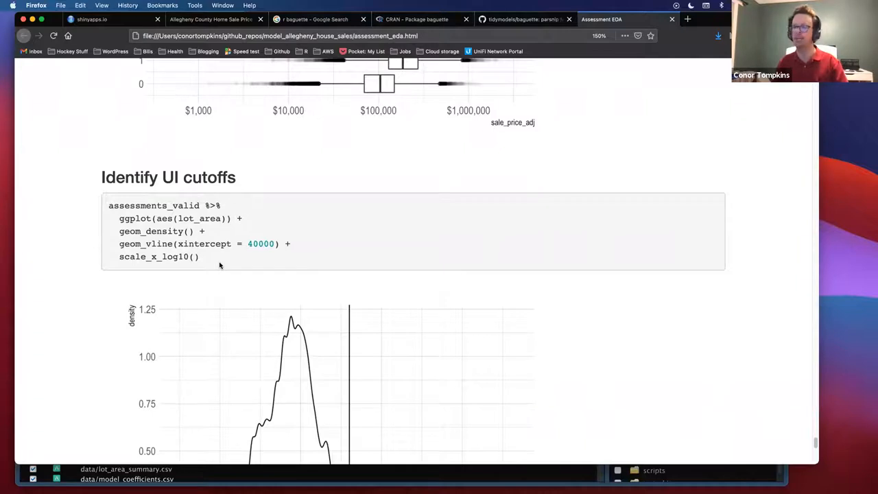
mouse_move(280, 228)
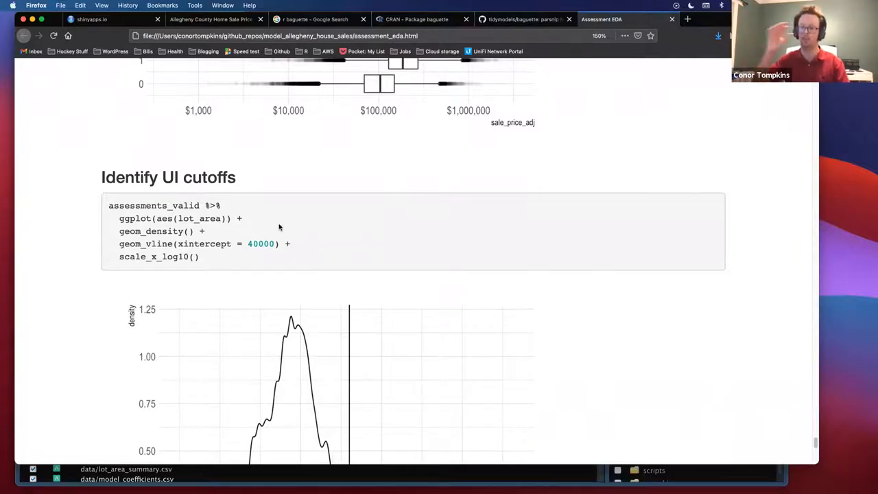
scroll("down", 3)
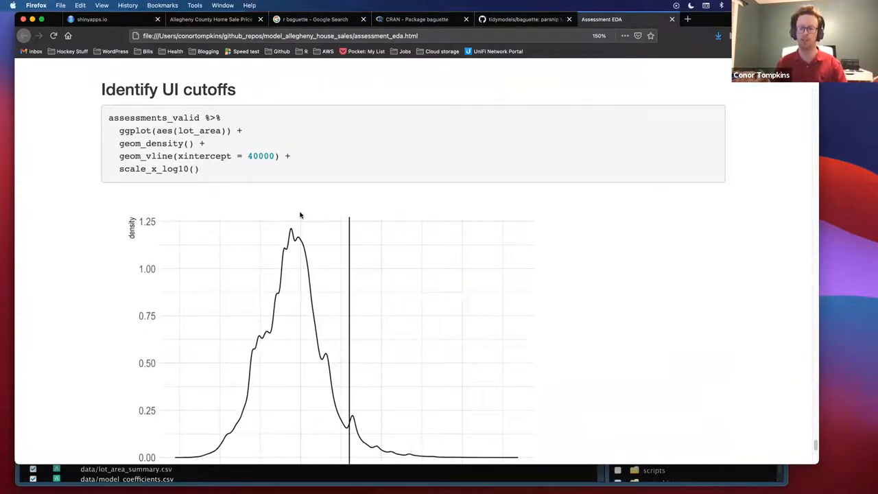
scroll("down", 3)
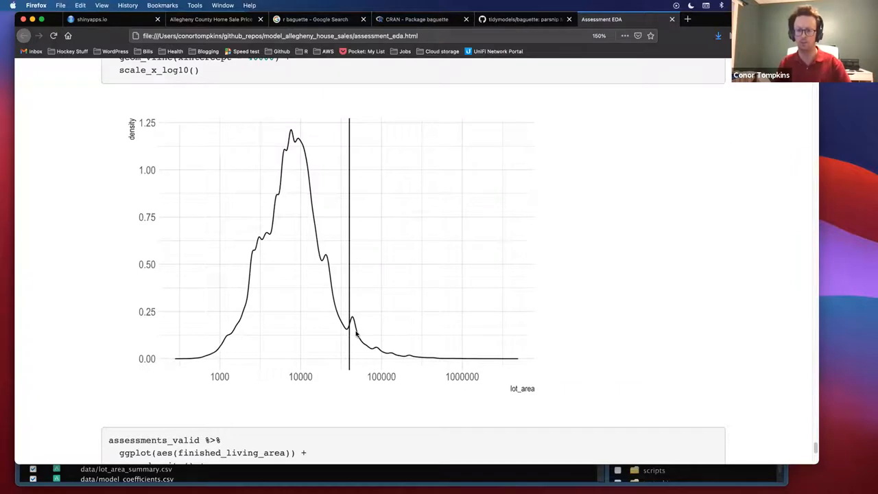
mouse_move(434, 354)
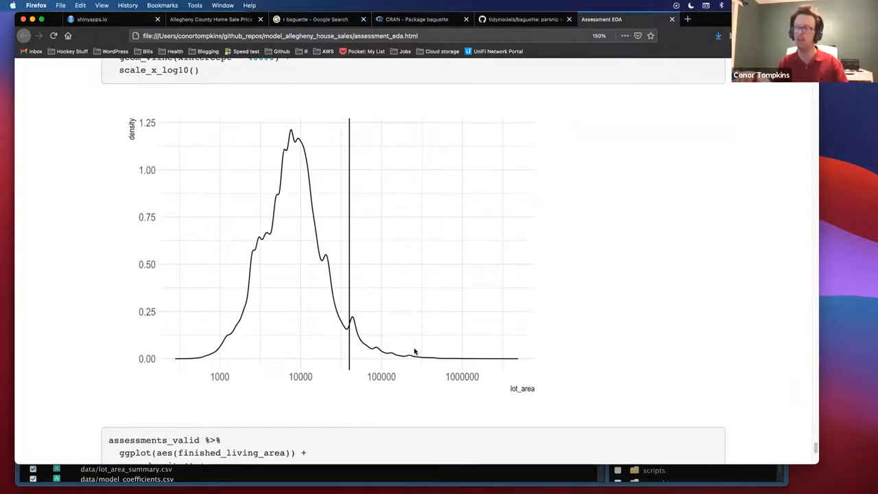
mouse_move(287, 153)
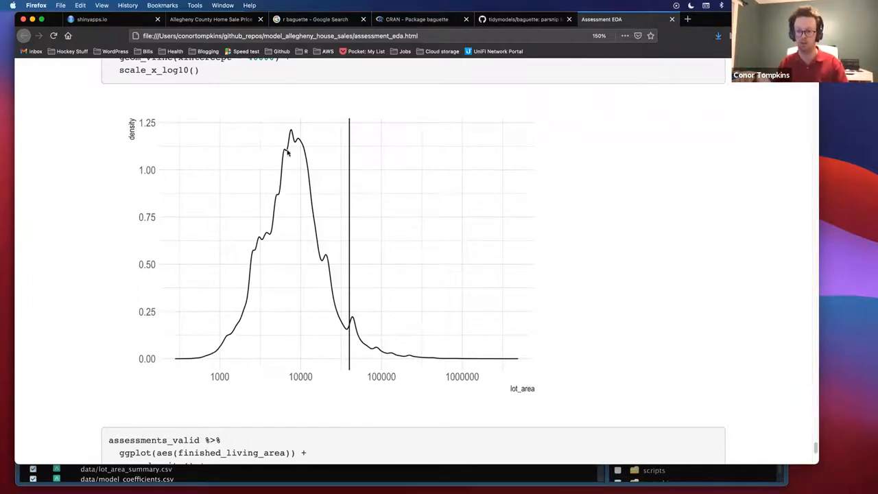
mouse_move(291, 248)
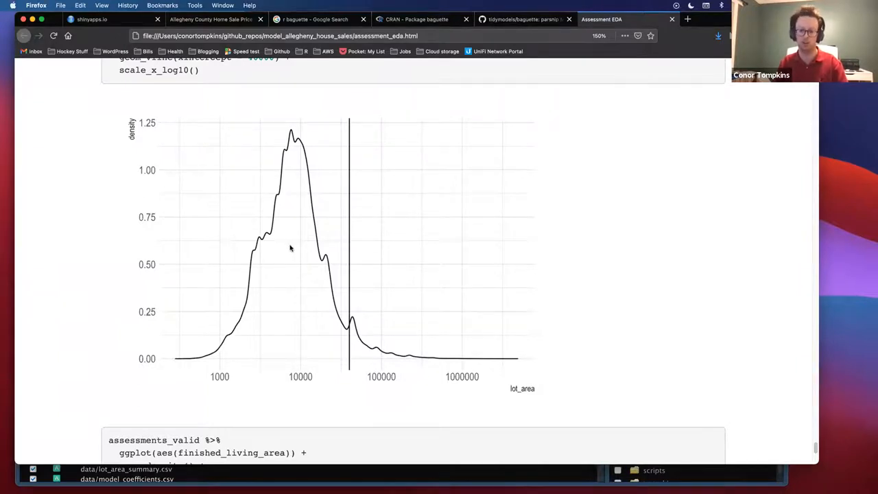
mouse_move(335, 272)
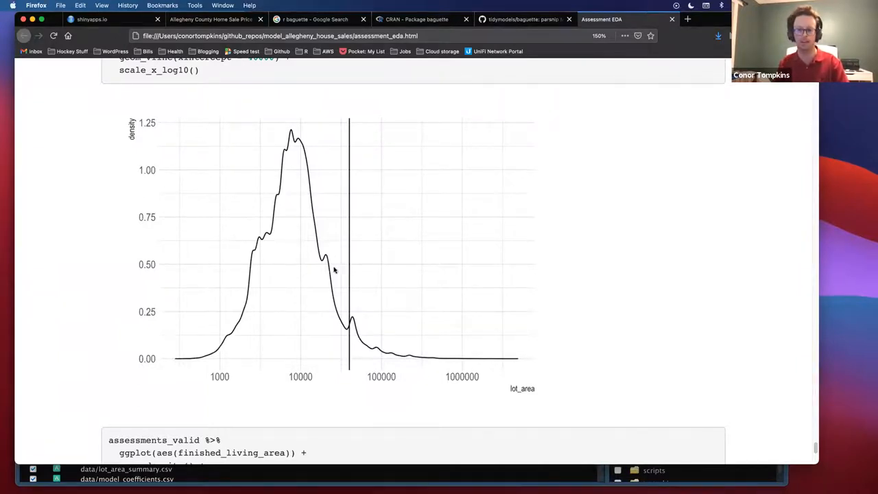
mouse_move(337, 270)
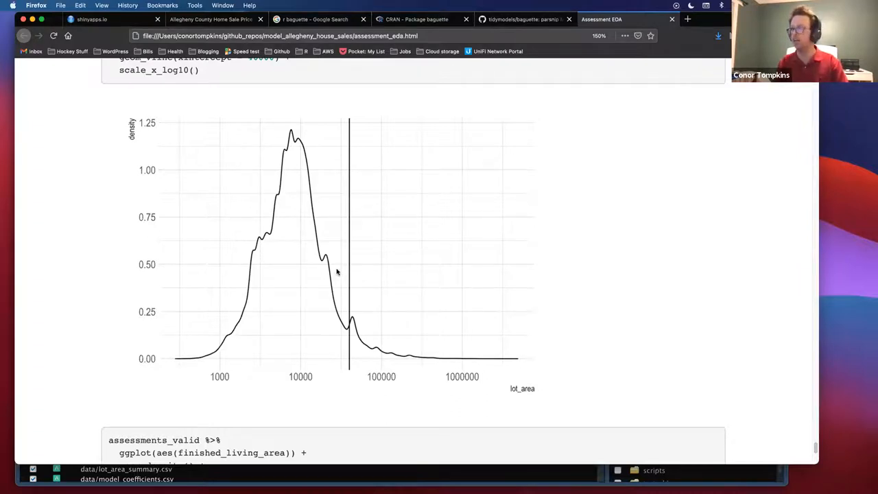
mouse_move(330, 250)
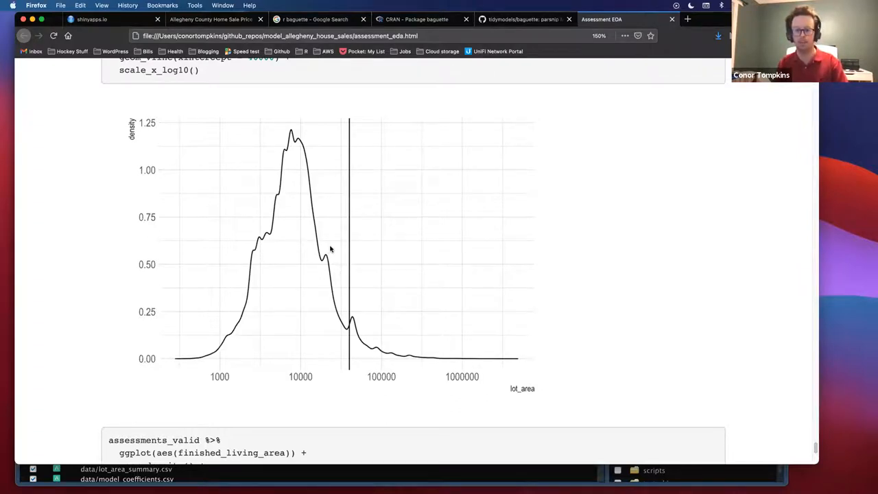
- Scroll on to the finished_living_area log-scale density plot with its cutoff line at 10,000
scroll("down", 3)
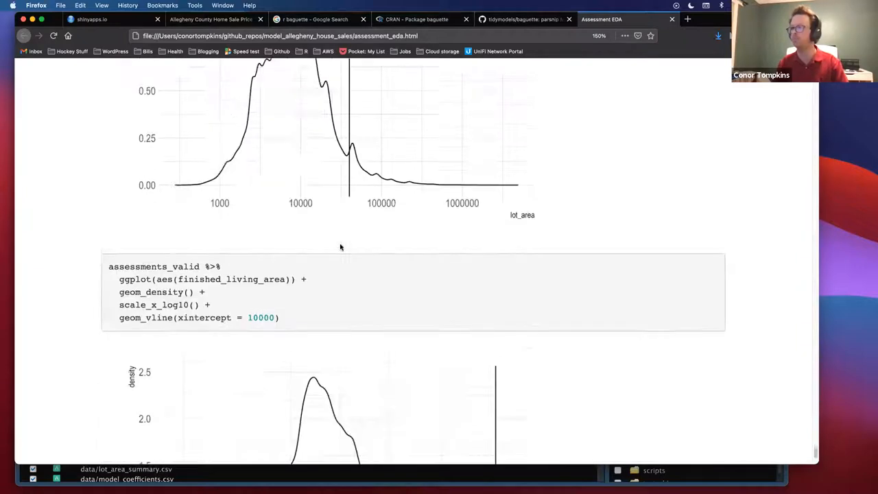
scroll("down", 3)
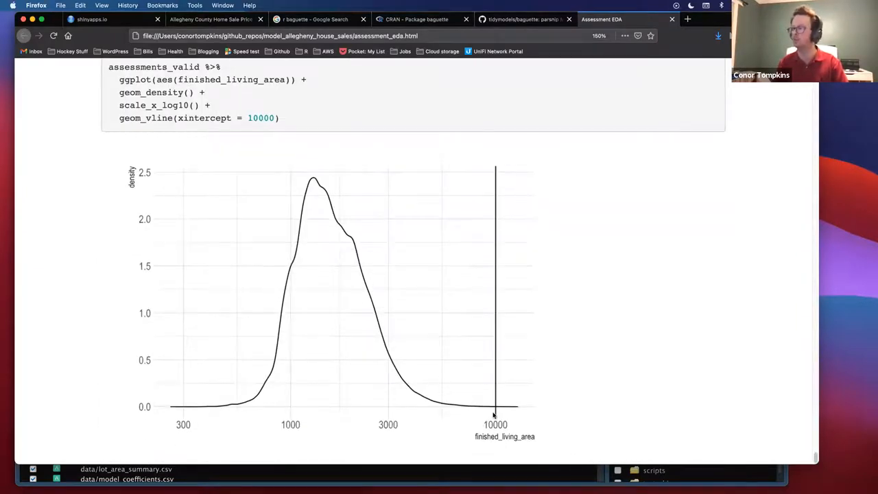
mouse_move(329, 390)
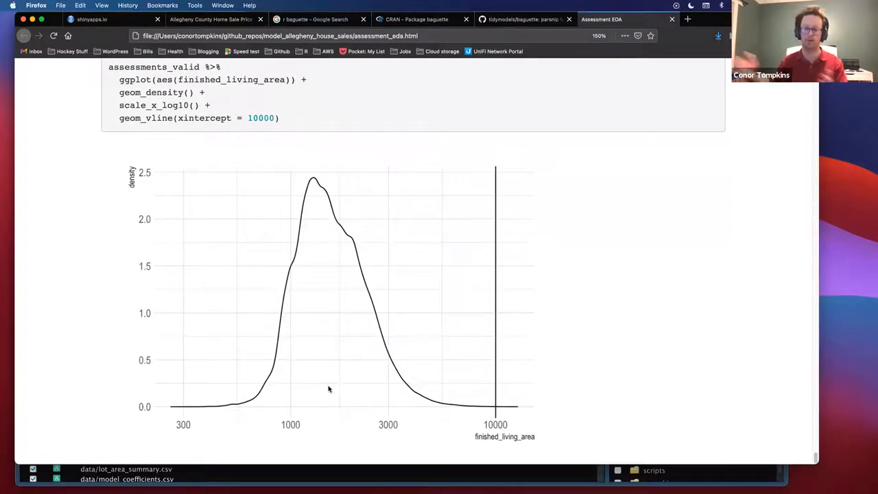
mouse_move(336, 374)
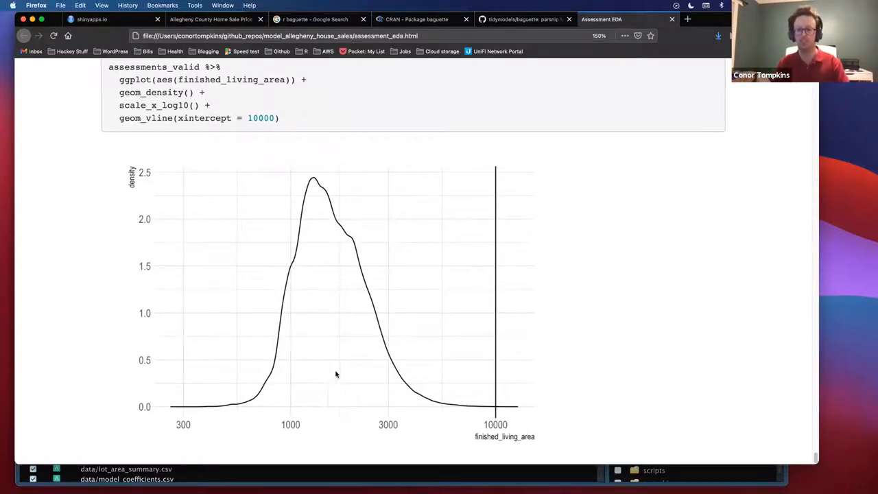
mouse_move(363, 354)
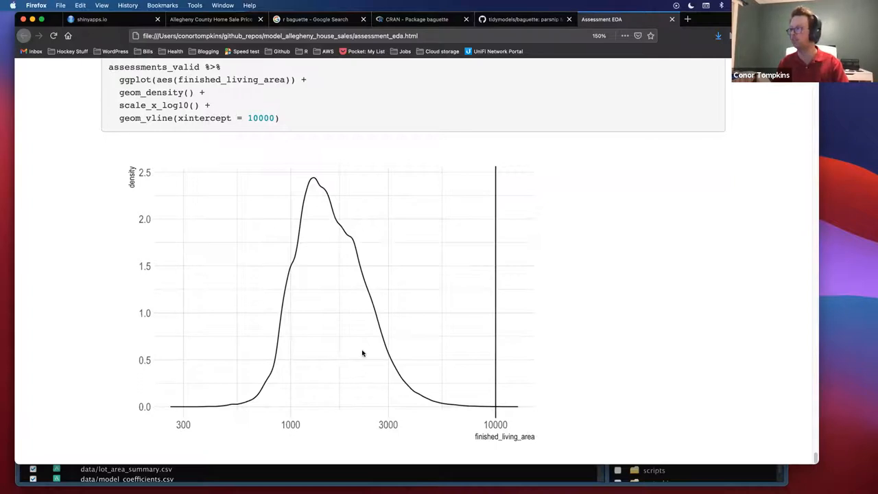
mouse_move(414, 370)
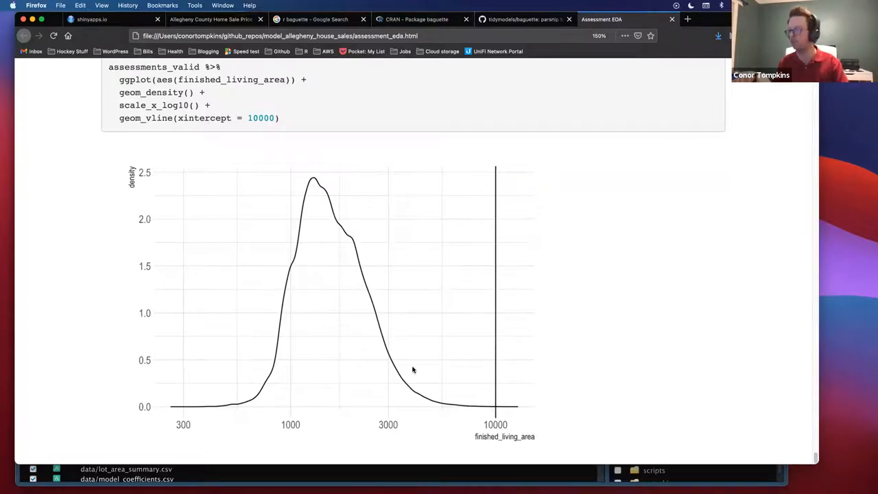
mouse_move(381, 309)
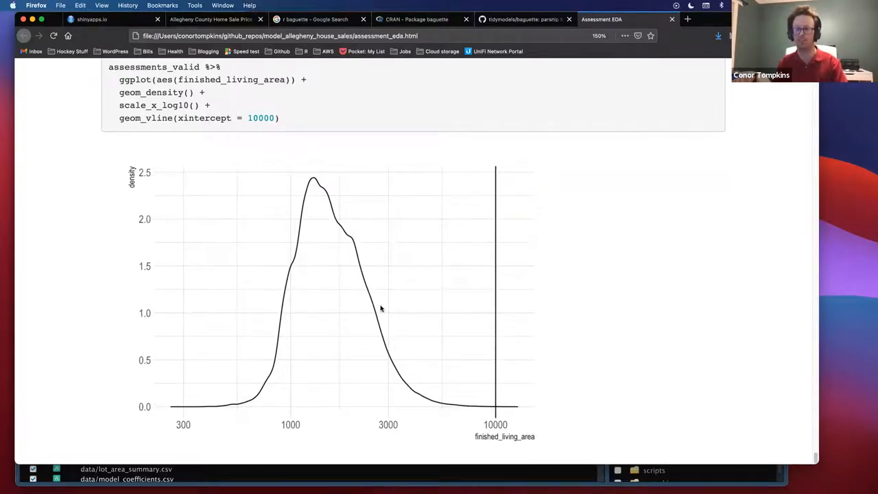
scroll("down", 3)
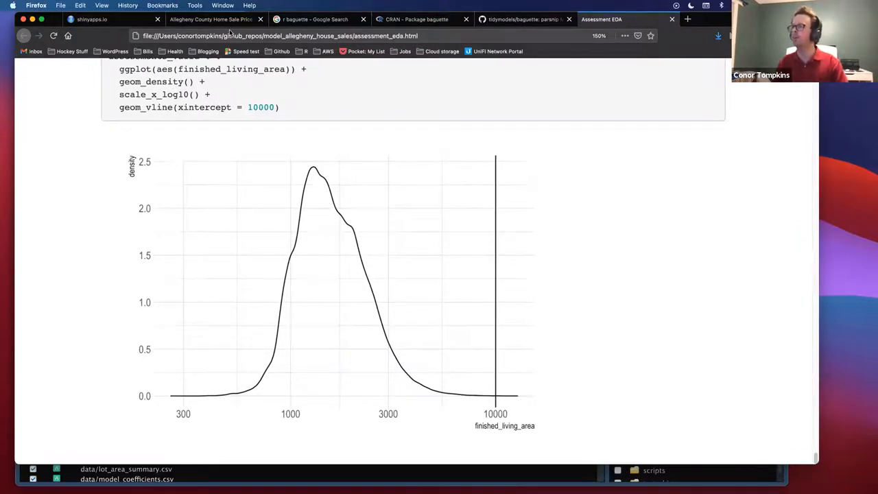
- Switch to the Allegheny County Home Sale Price Estimator tab showing the Shiny app and county map
left_click(205, 19)
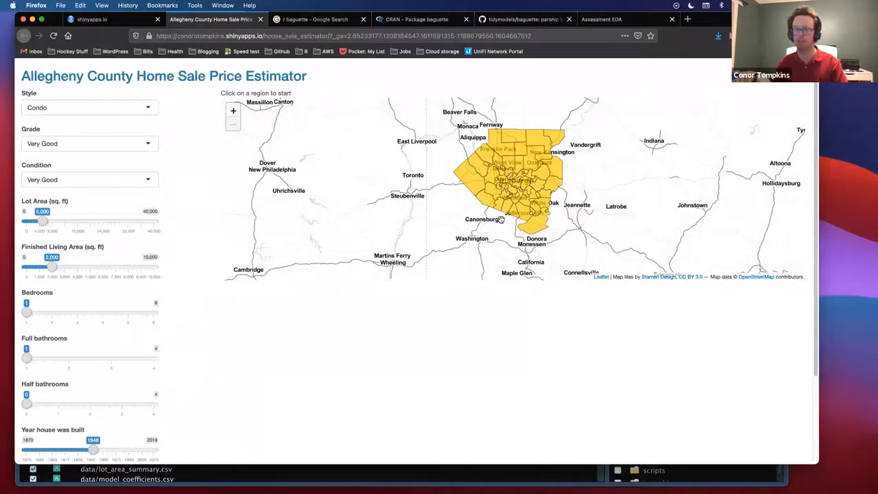
mouse_move(500, 233)
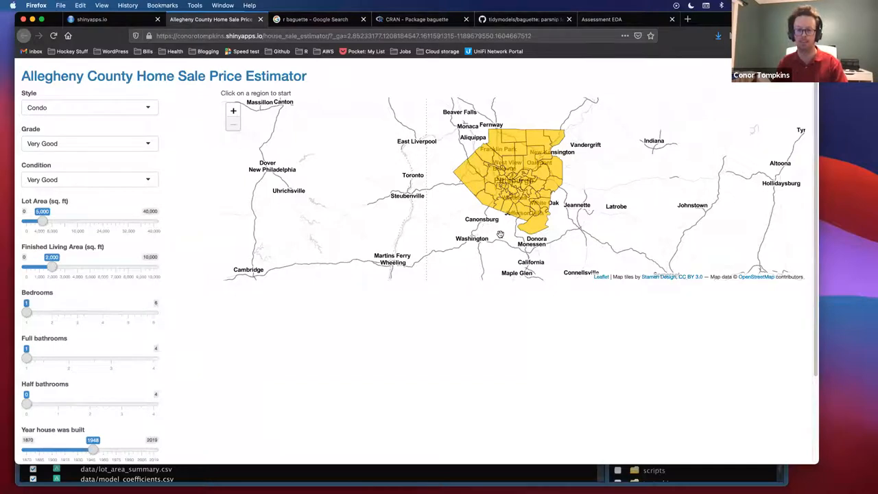
mouse_move(496, 239)
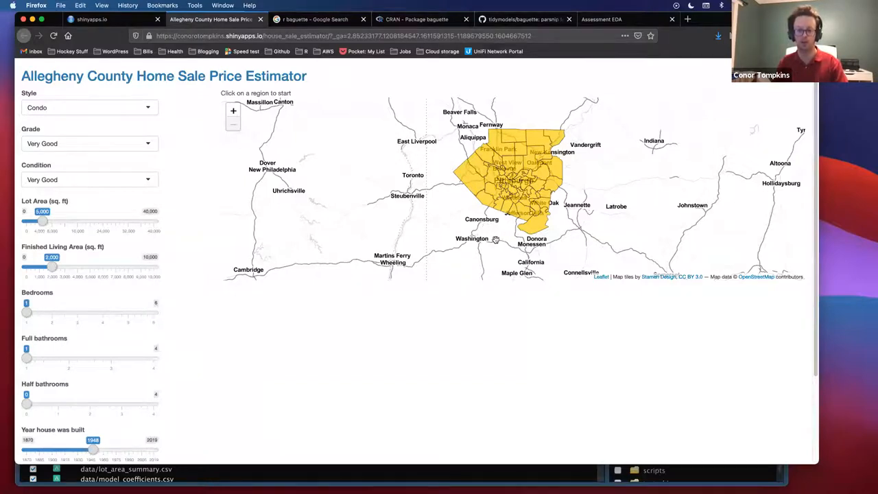
mouse_move(492, 239)
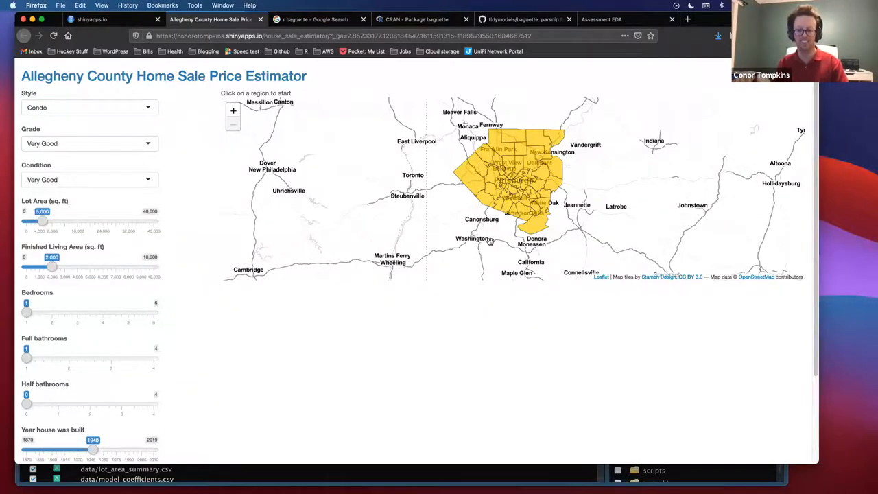
mouse_move(533, 228)
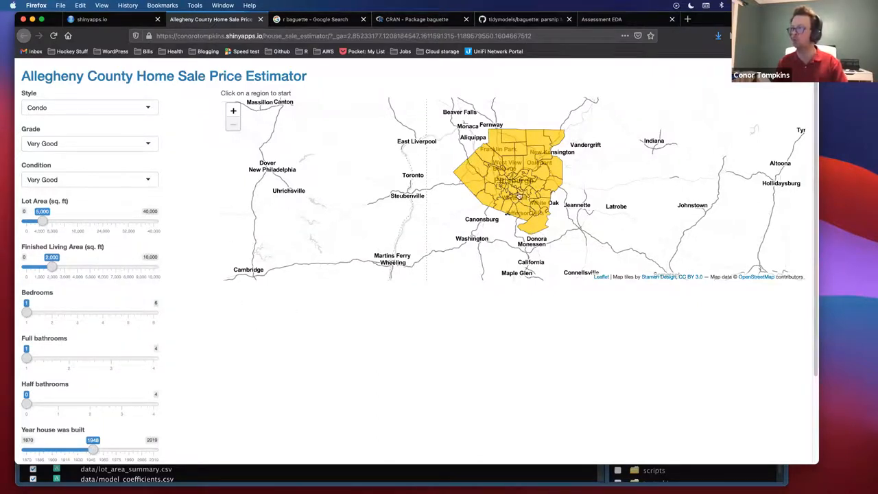
mouse_move(519, 141)
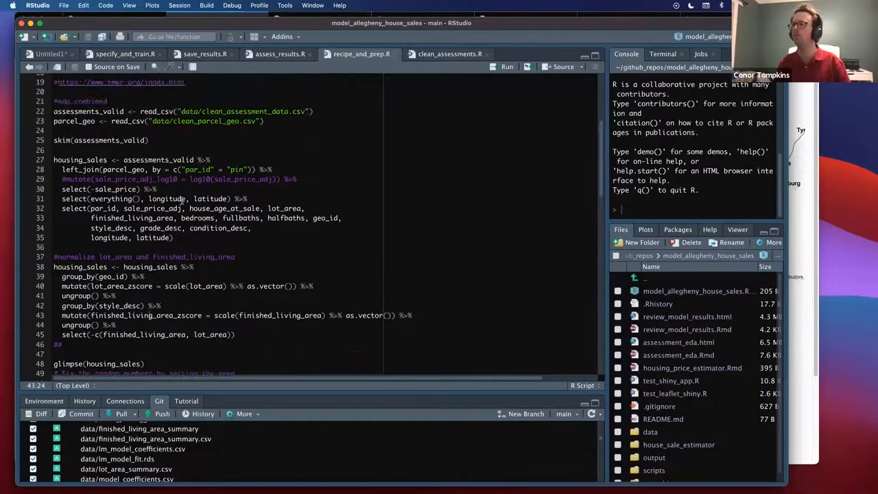
- Scroll recipe_and_prep.R to the model_recipe definition with update_role, step_log and step_mutate
scroll("down", 3)
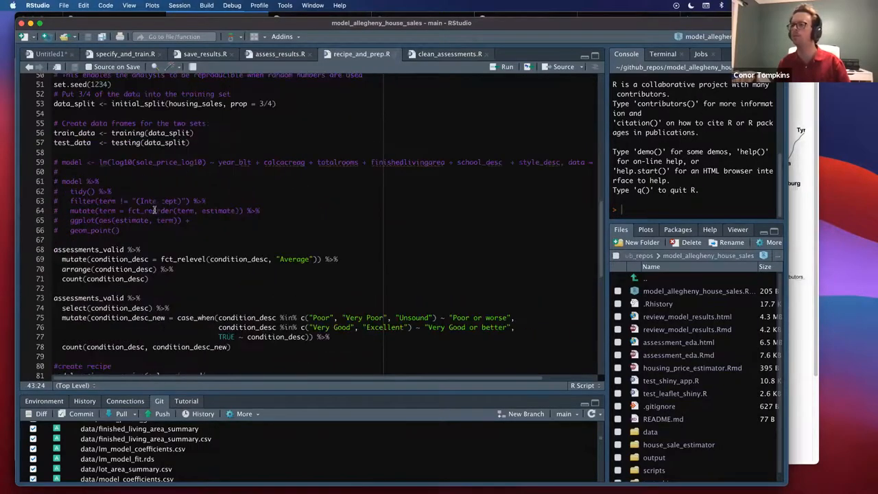
scroll("down", 3)
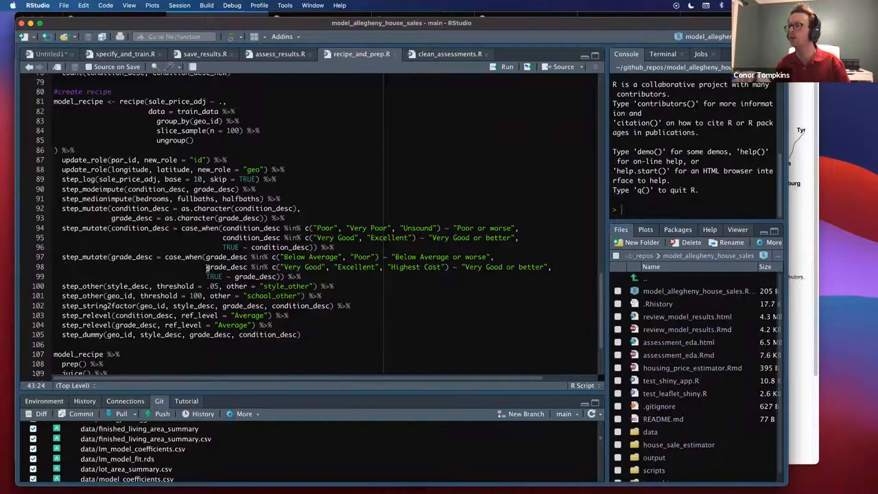
mouse_move(190, 296)
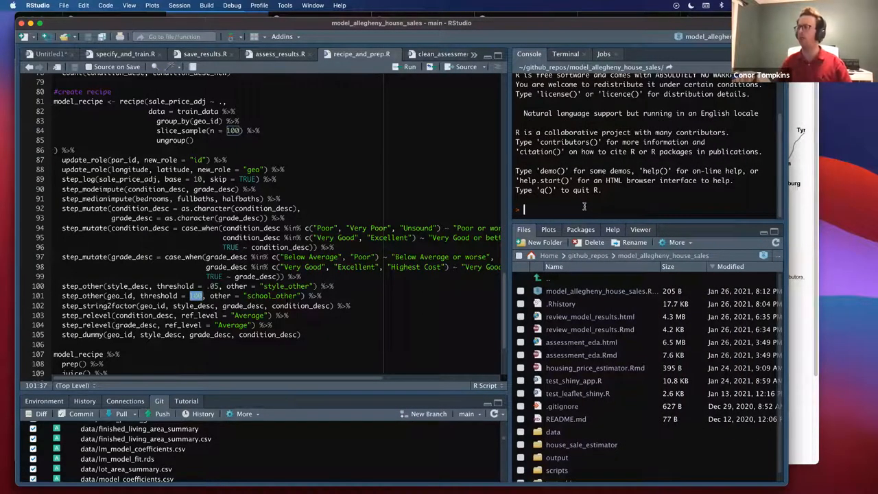
- Load tidyverse in the console and bring up the recipes::step_other help page, Collapse Some Categorical Levels
type("recep")
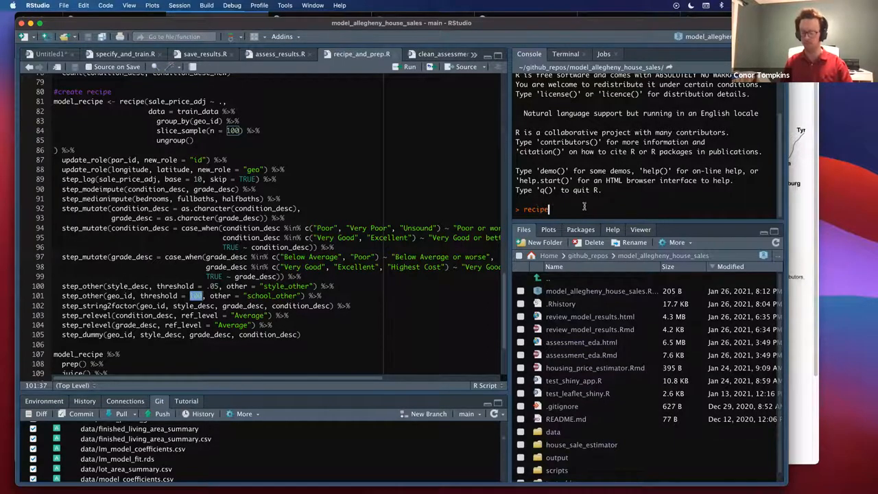
type("::step")
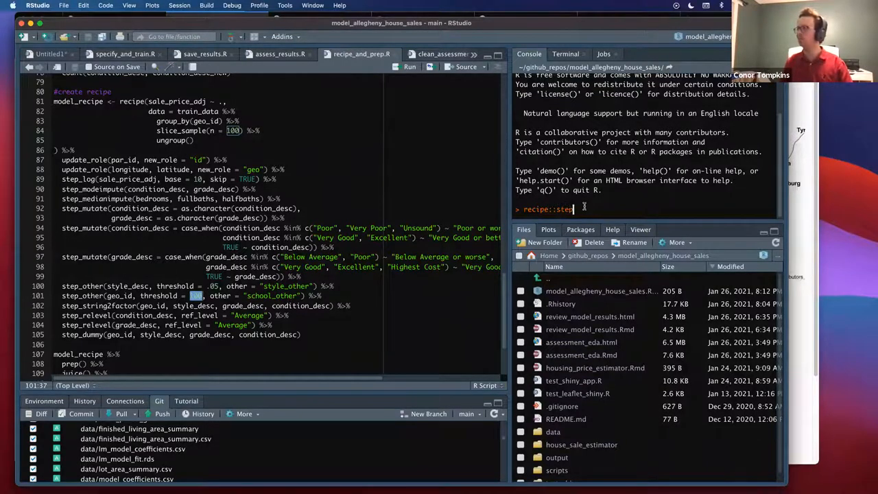
type("_other")
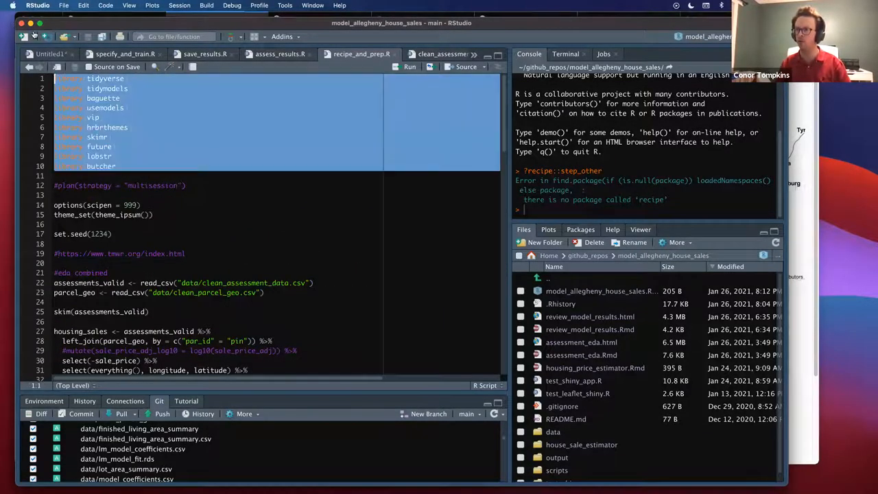
type("library(tidyverse)")
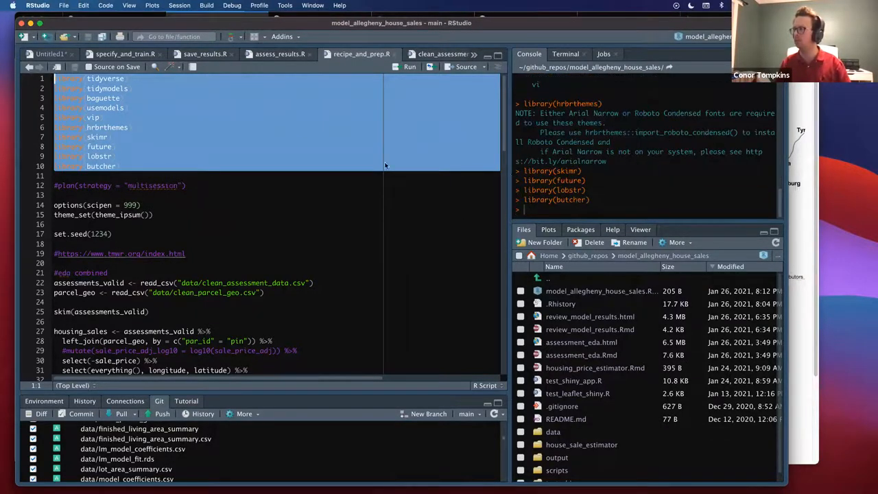
type("?step_other")
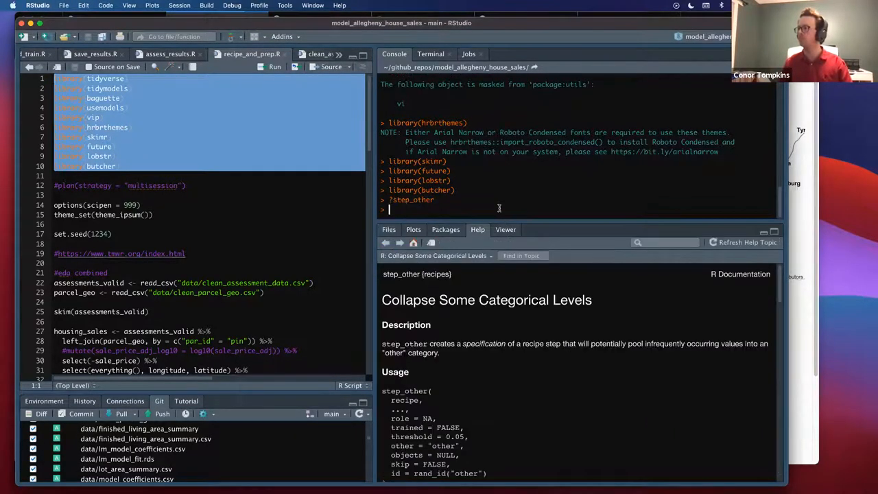
mouse_move(468, 387)
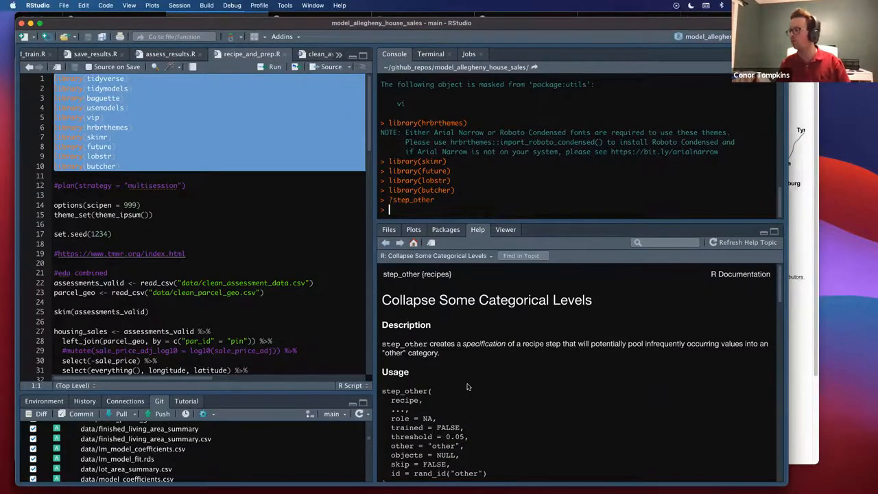
scroll("down", 3)
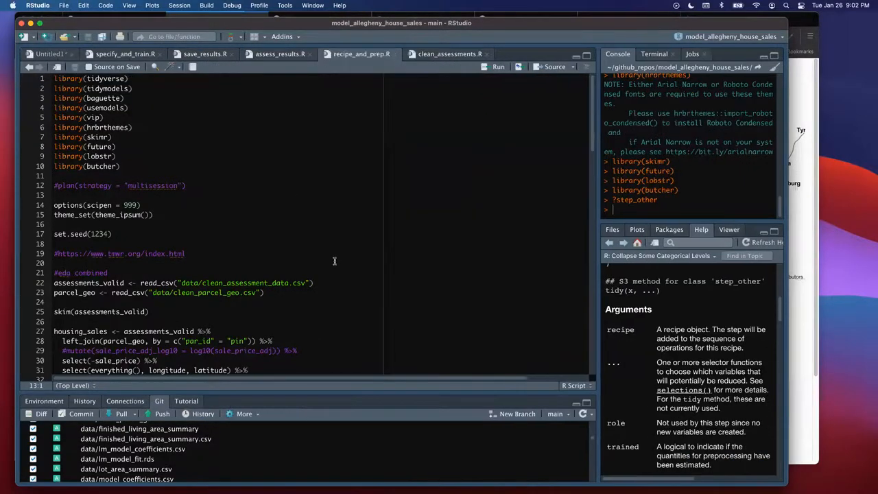
scroll("down", 3)
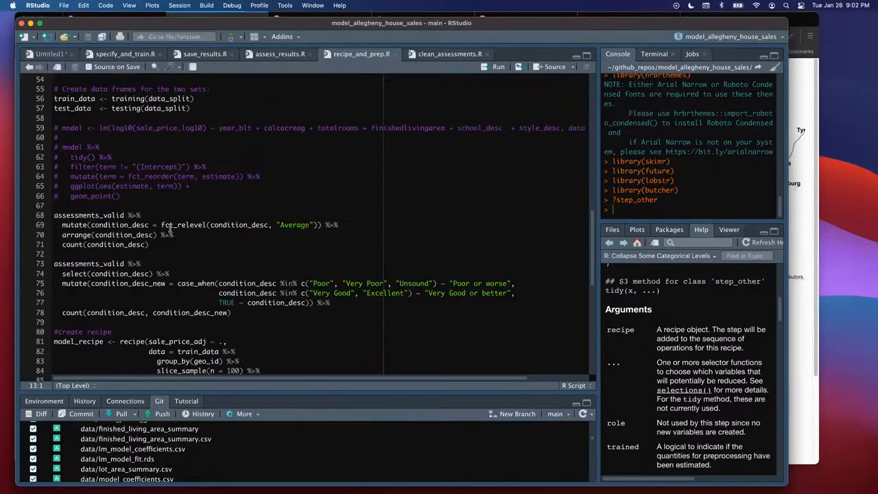
scroll("down", 3)
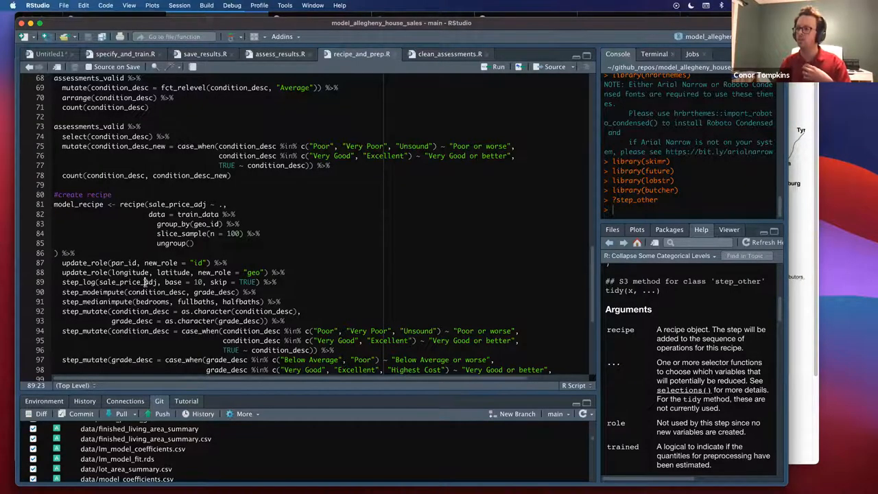
scroll("down", 3)
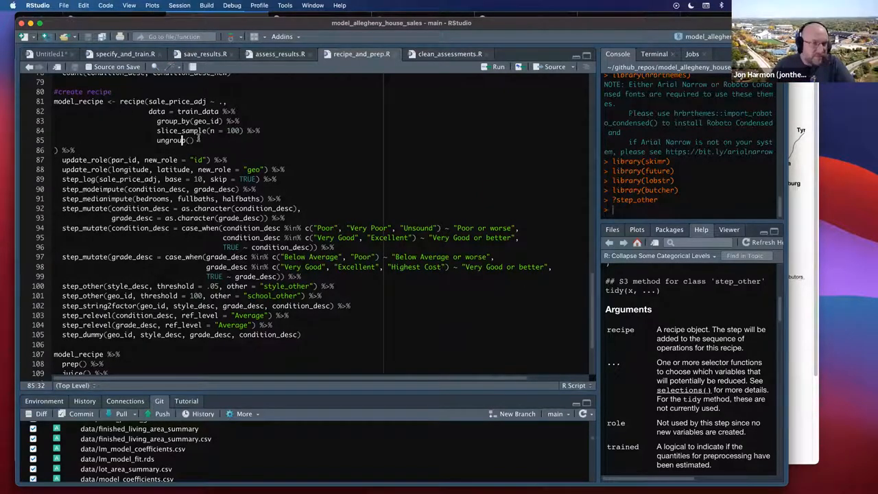
left_click_drag(177, 111, 195, 140)
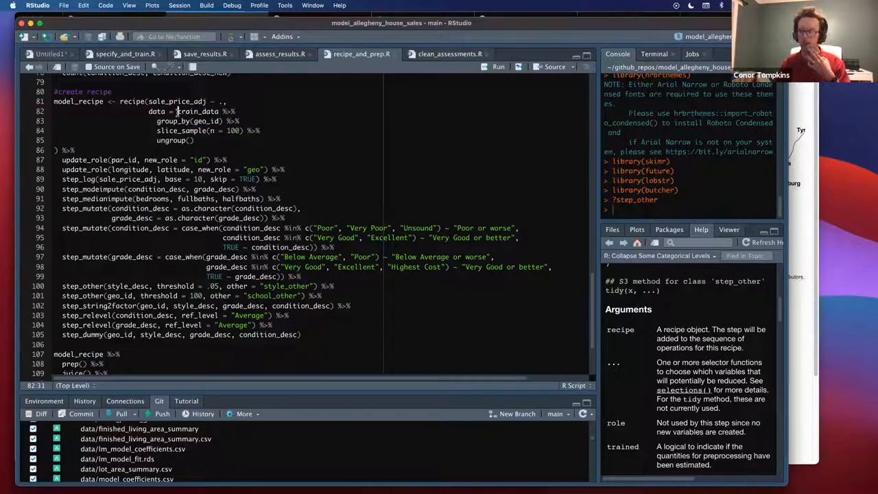
double_click(198, 111)
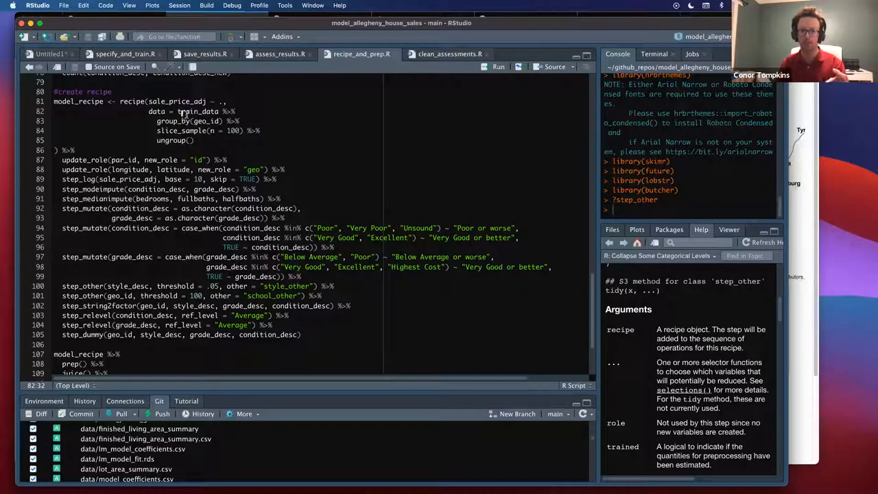
mouse_move(176, 121)
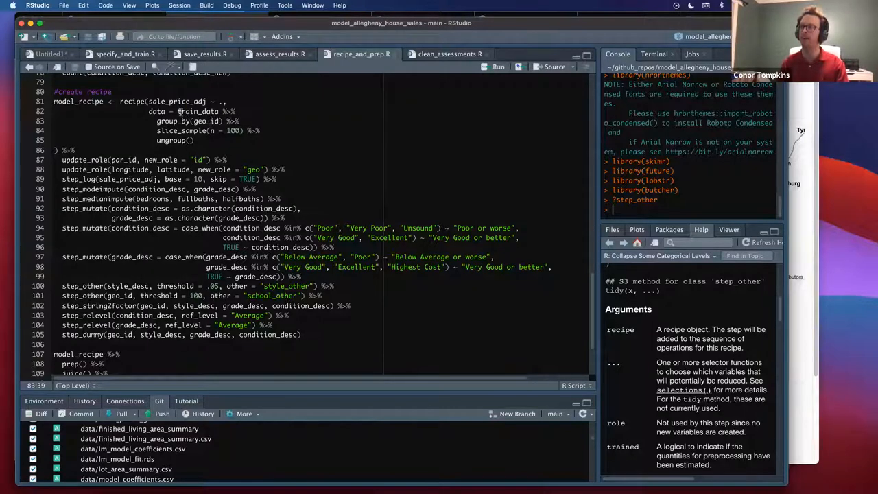
left_click_drag(177, 112, 240, 130)
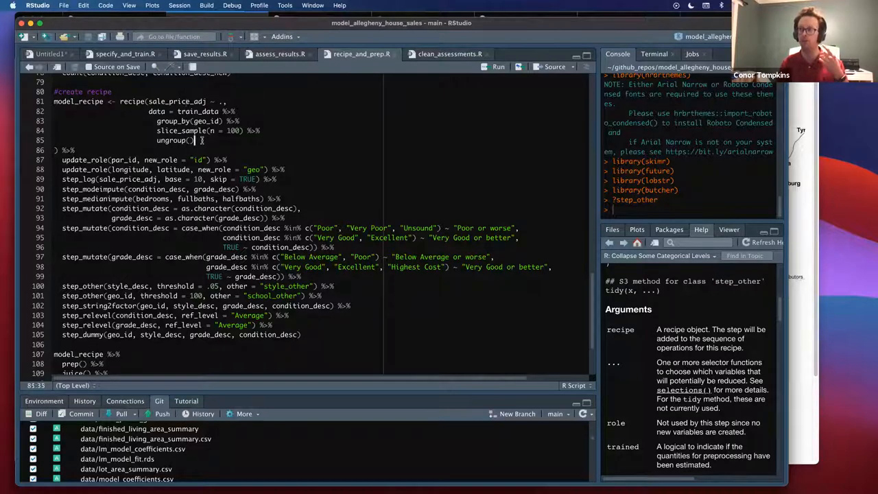
left_click_drag(176, 112, 195, 140)
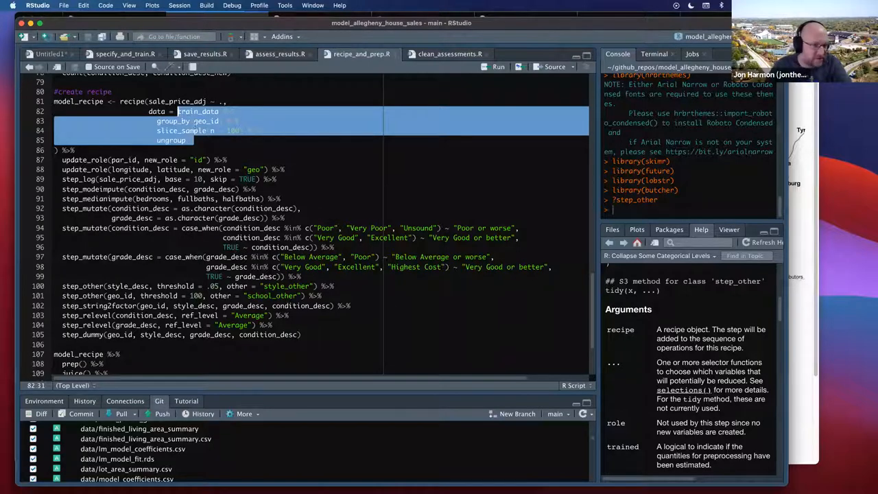
left_click(206, 197)
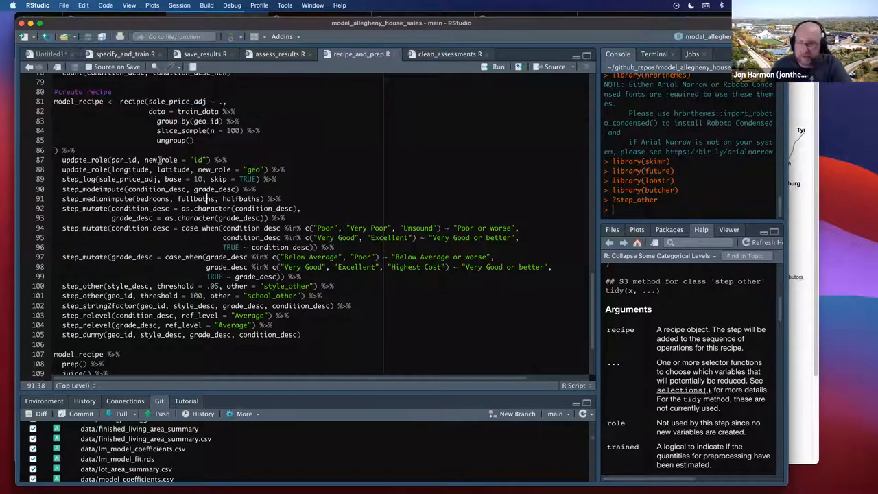